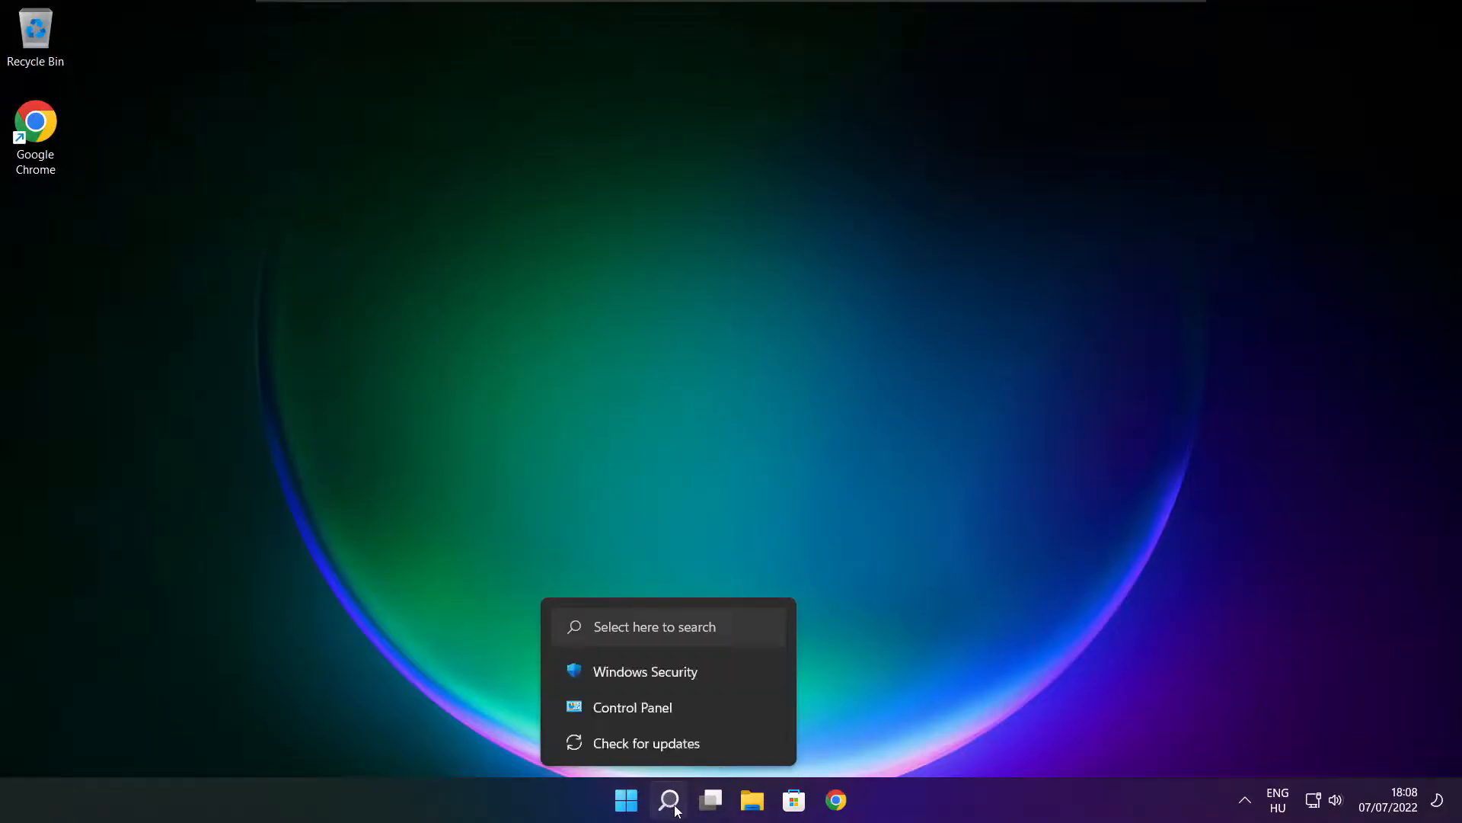
Search Windows for 'device manager' to bring up Device Manager as the best match
click(668, 799)
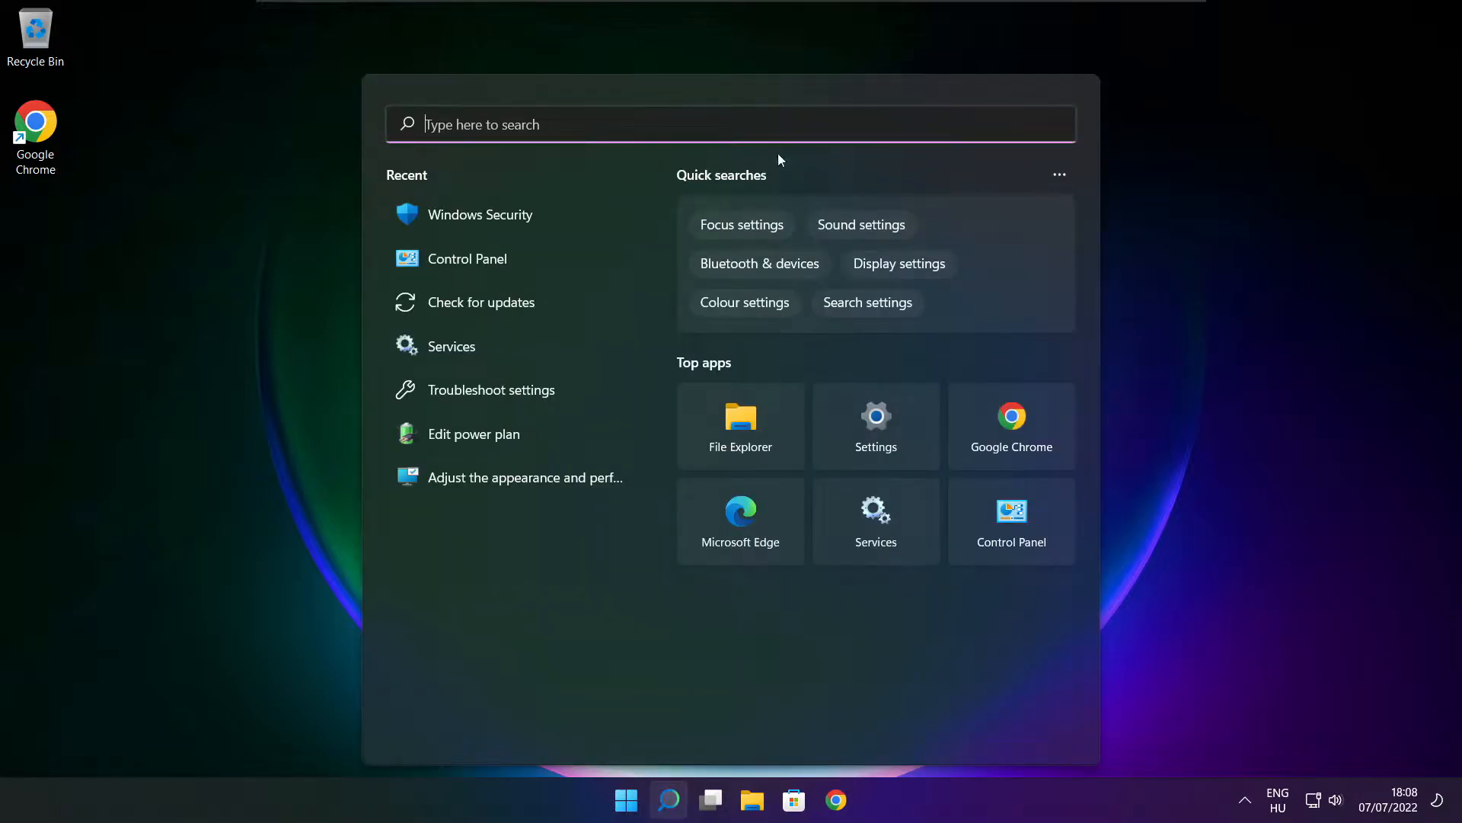
text(d)
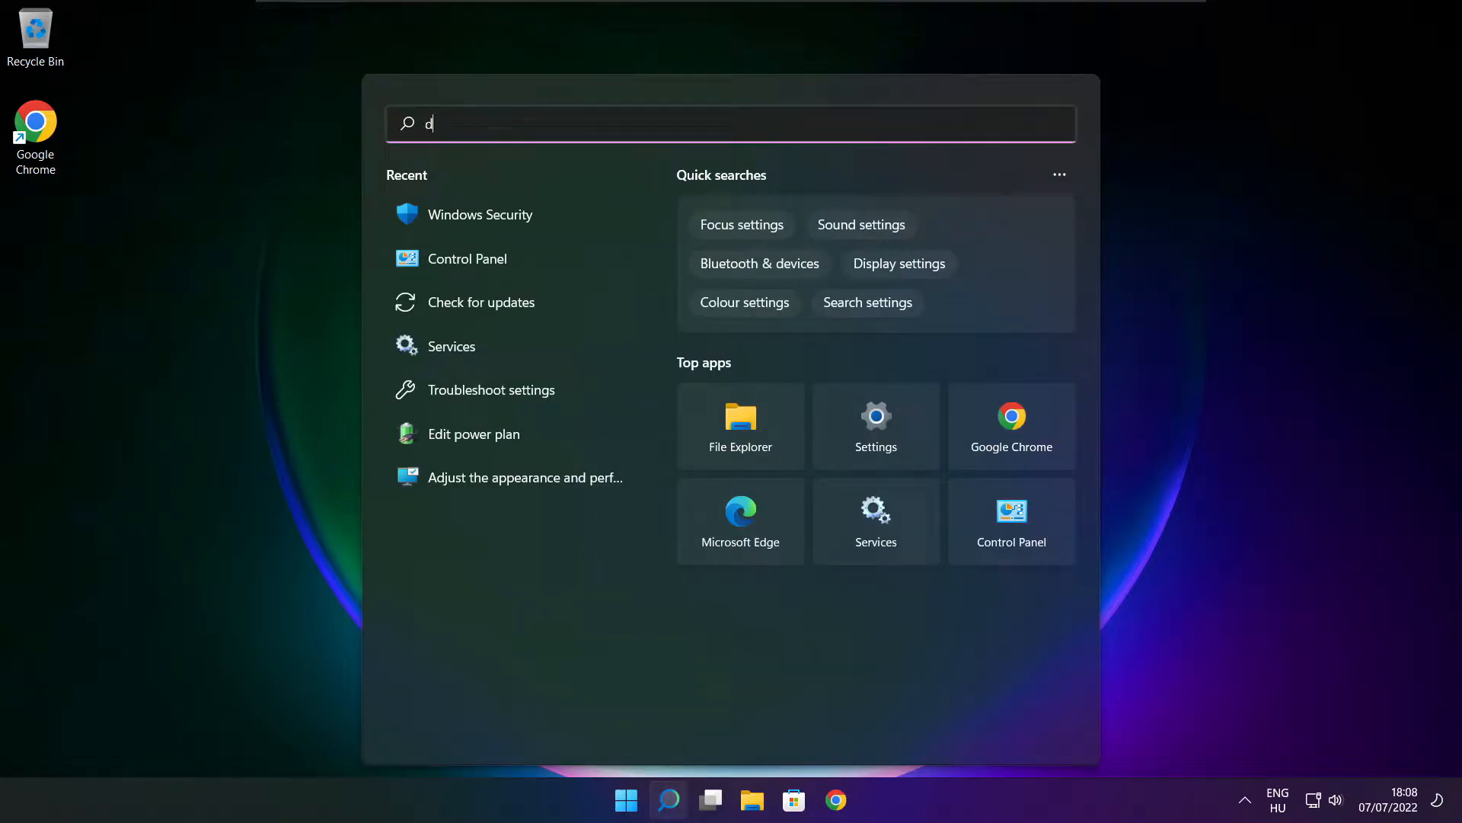
text(evice manager)
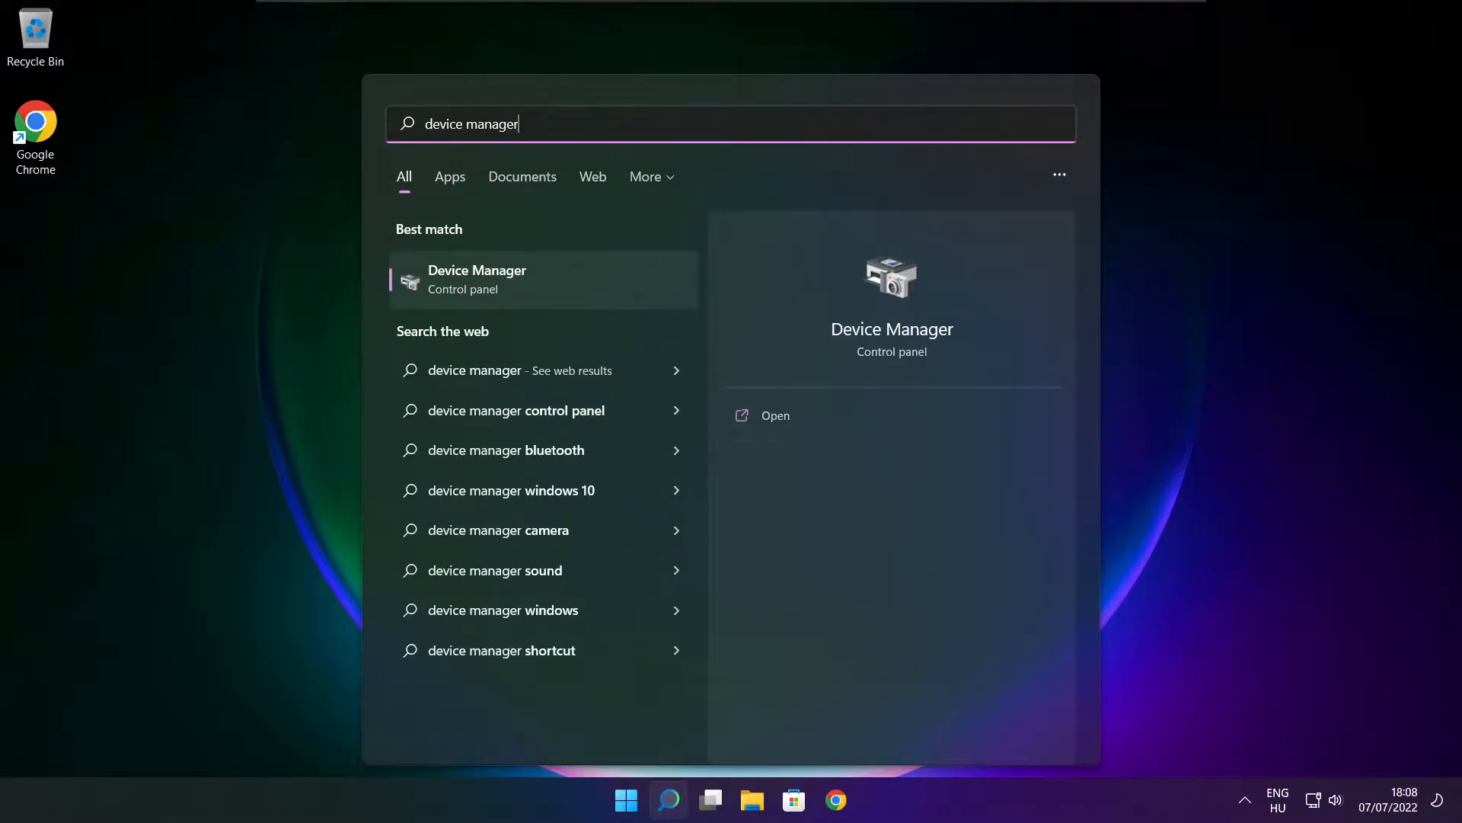
mouse_move(550, 304)
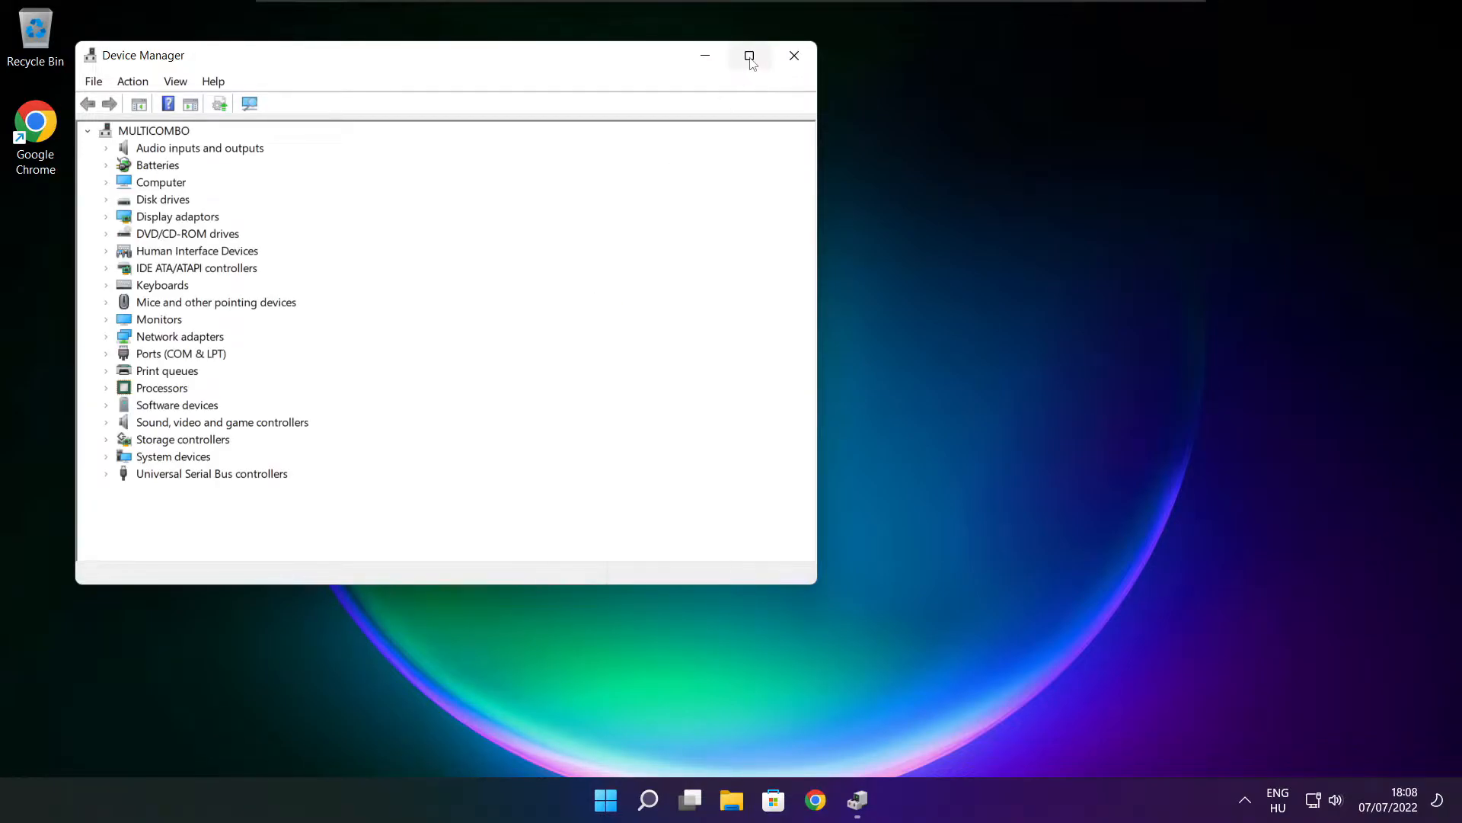
Maximise Device Manager and auto-update the VMware SVGA 3D driver, confirming it's current
click(749, 56)
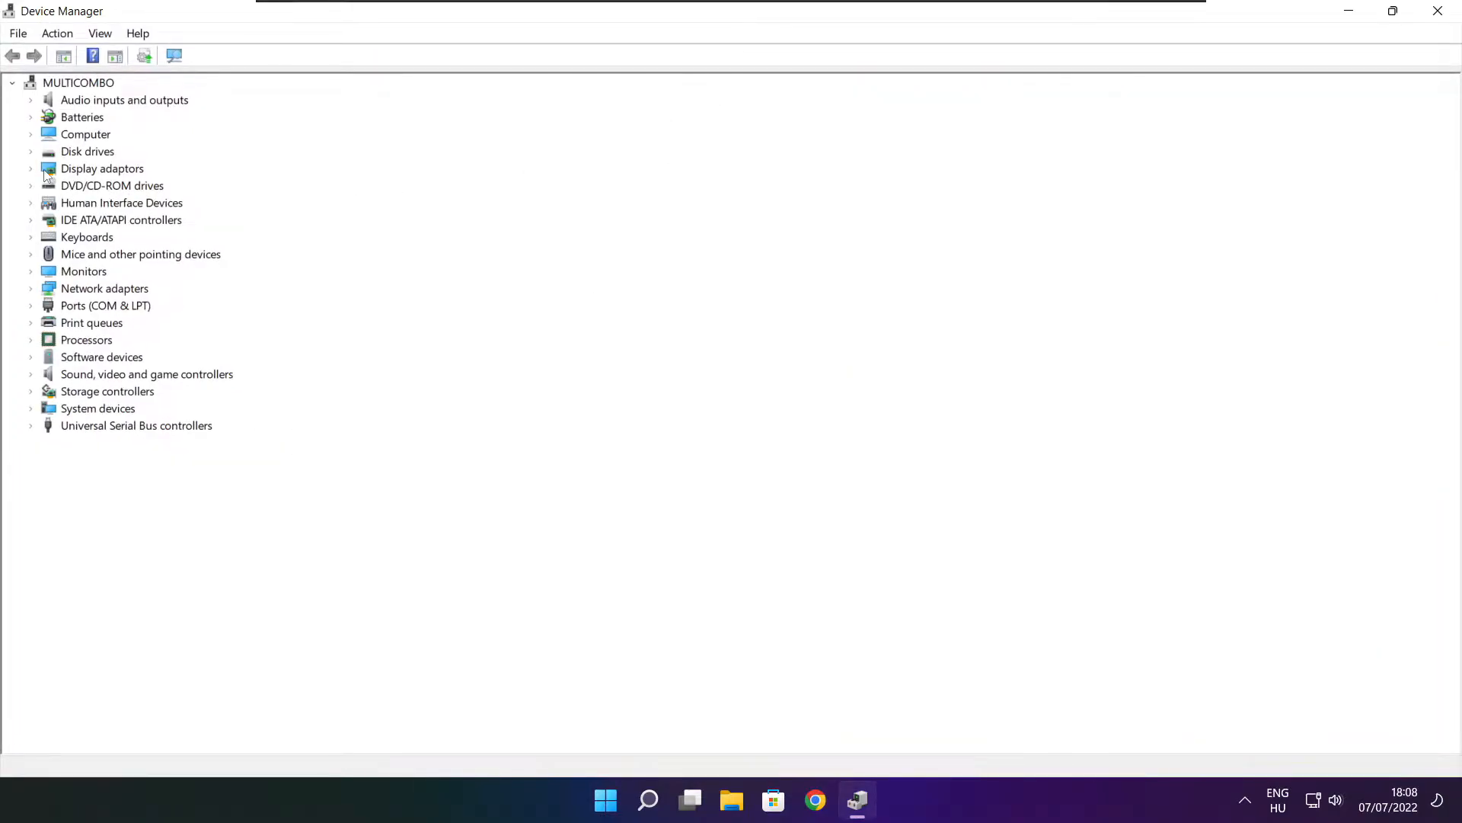
click(101, 167)
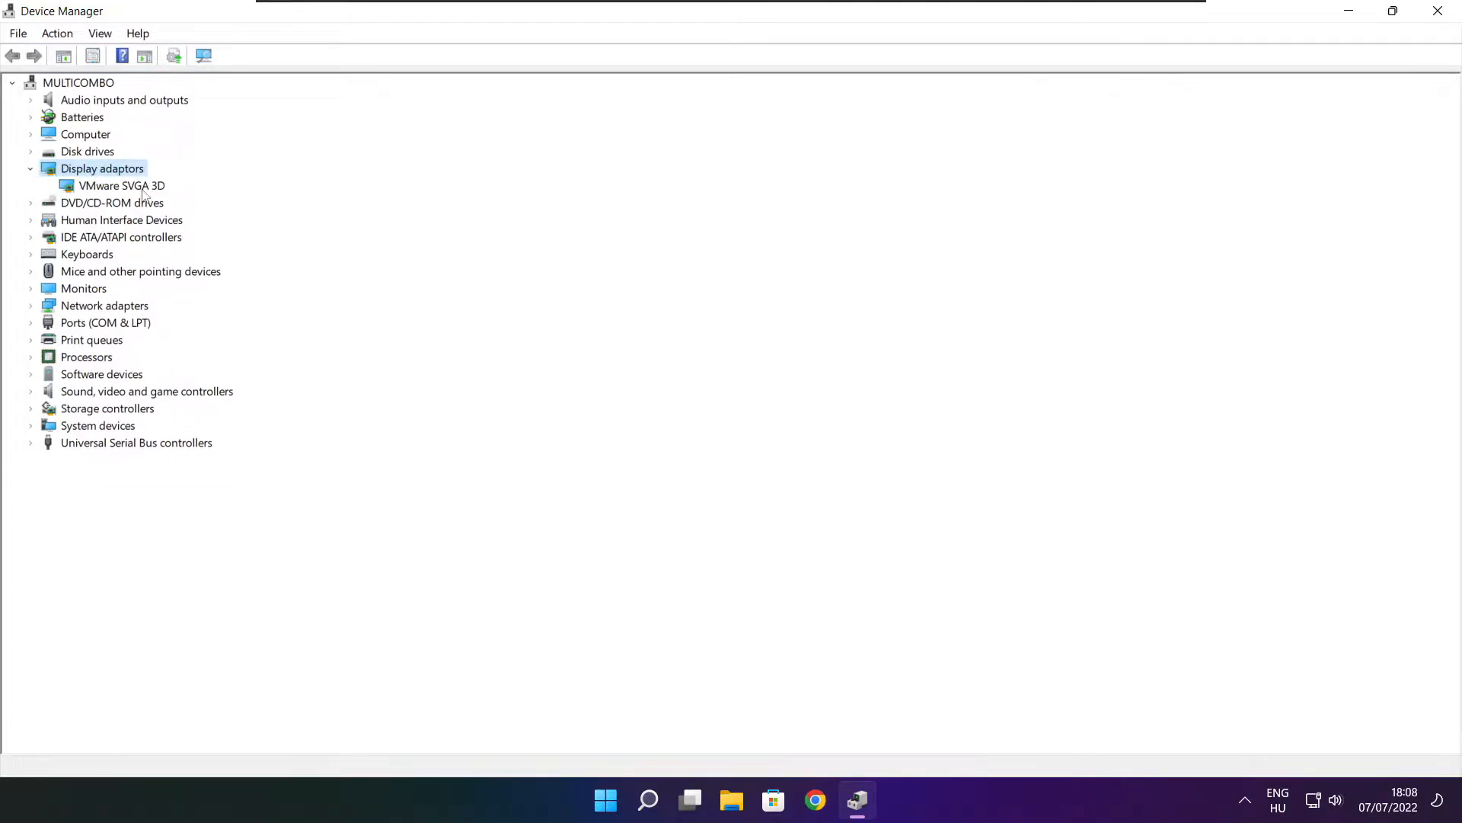
click(121, 185)
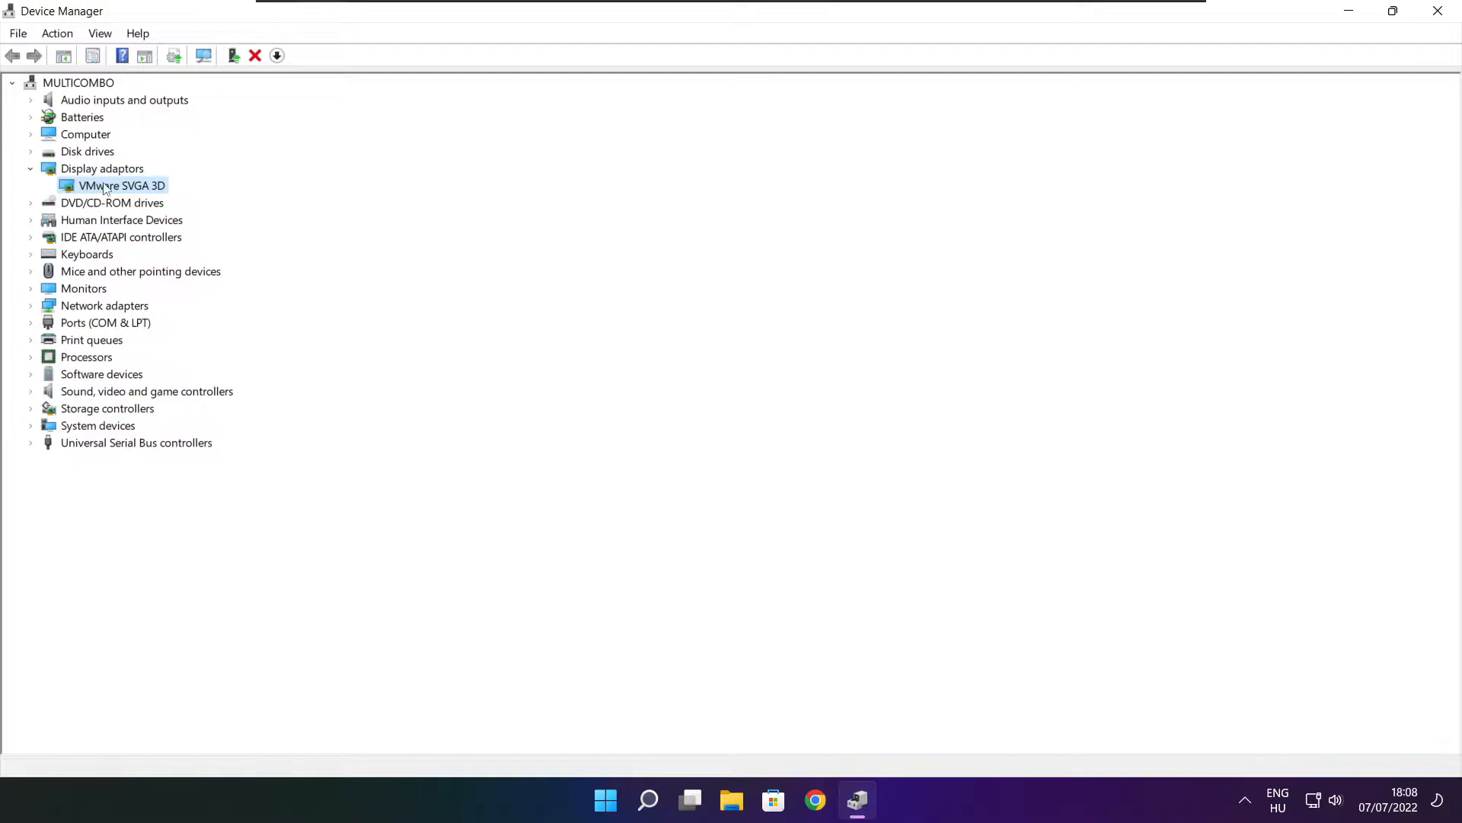
right_click(122, 185)
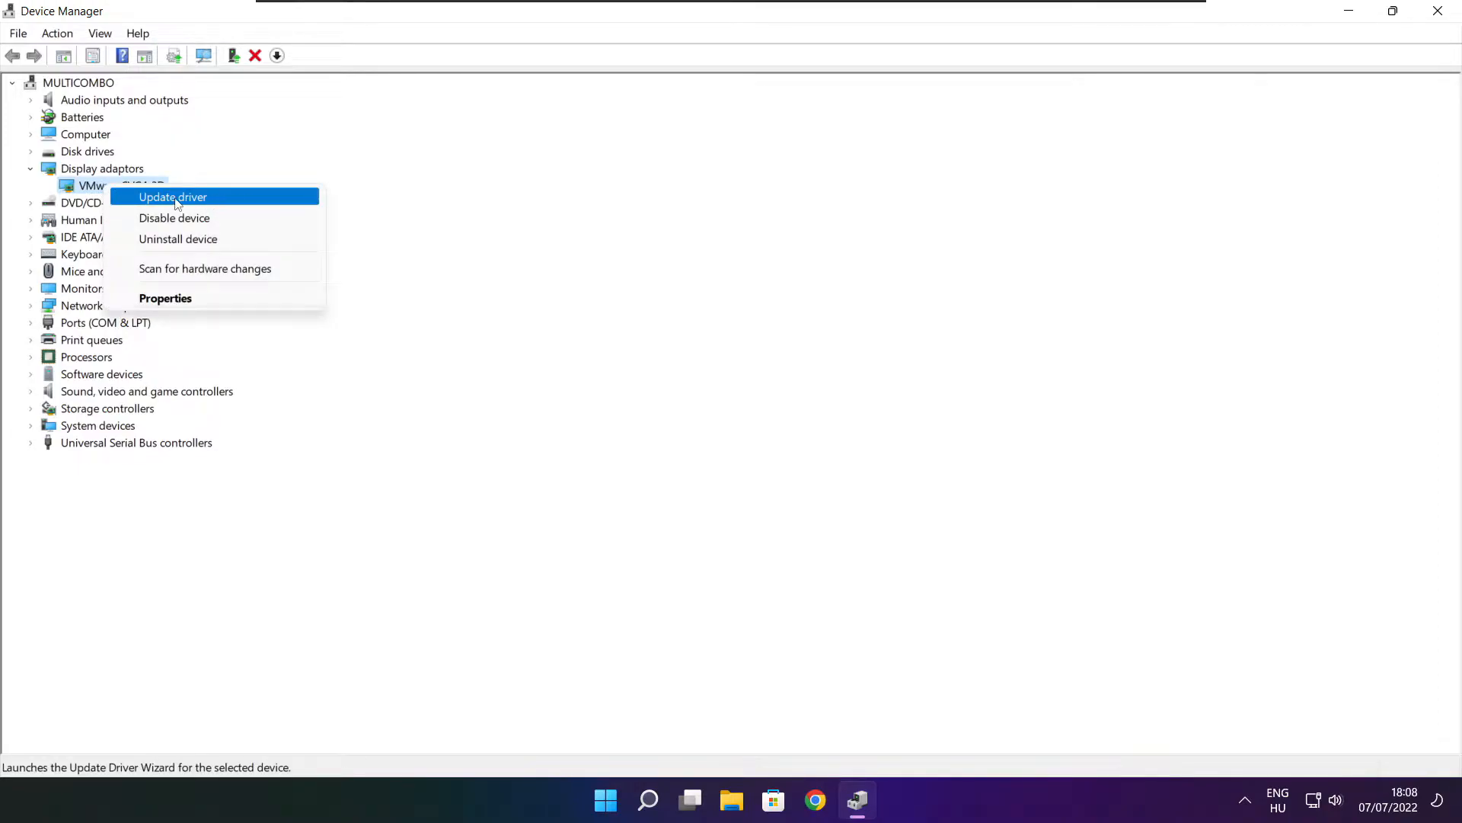
click(172, 197)
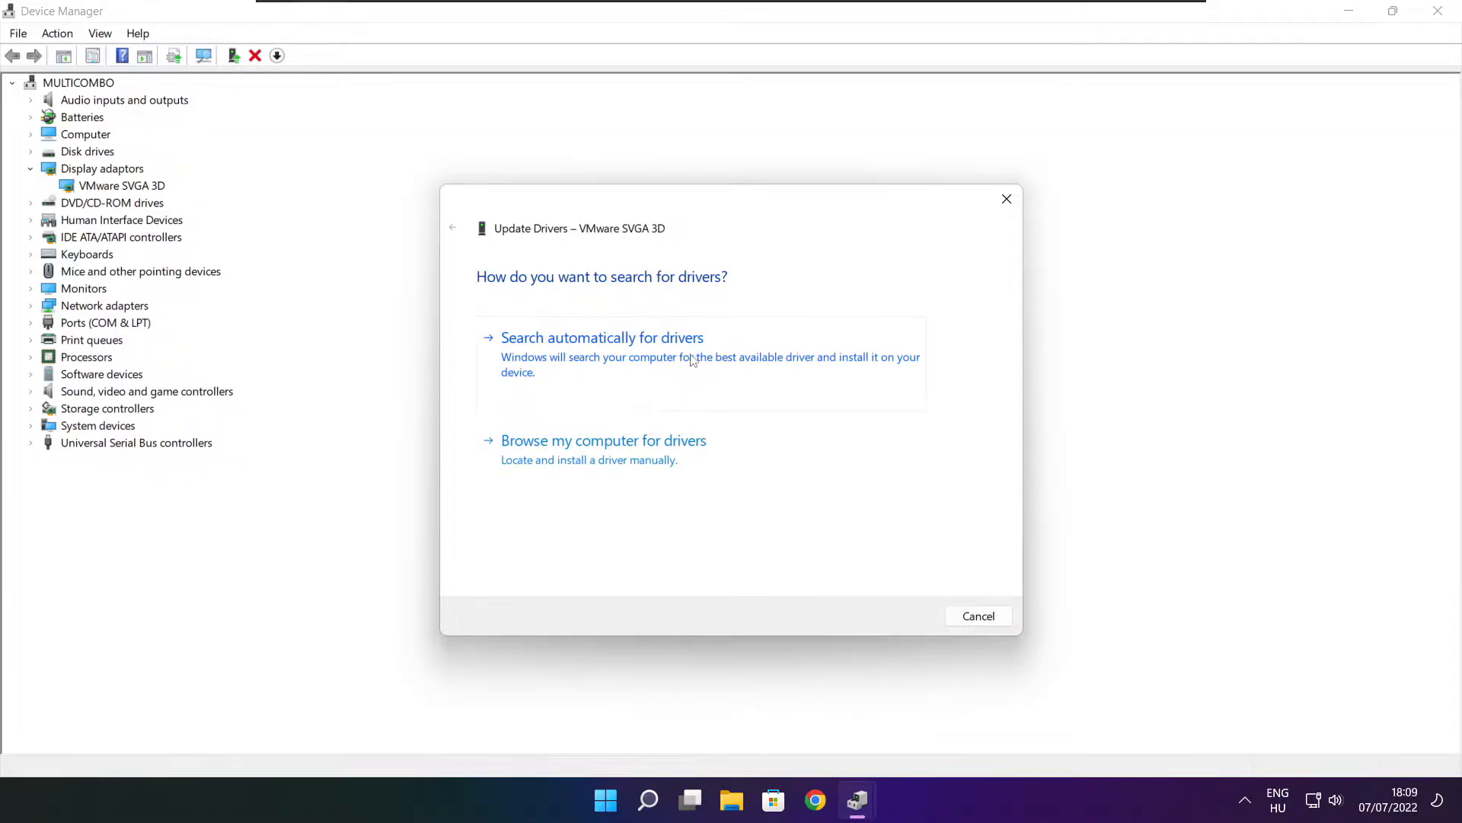
click(602, 336)
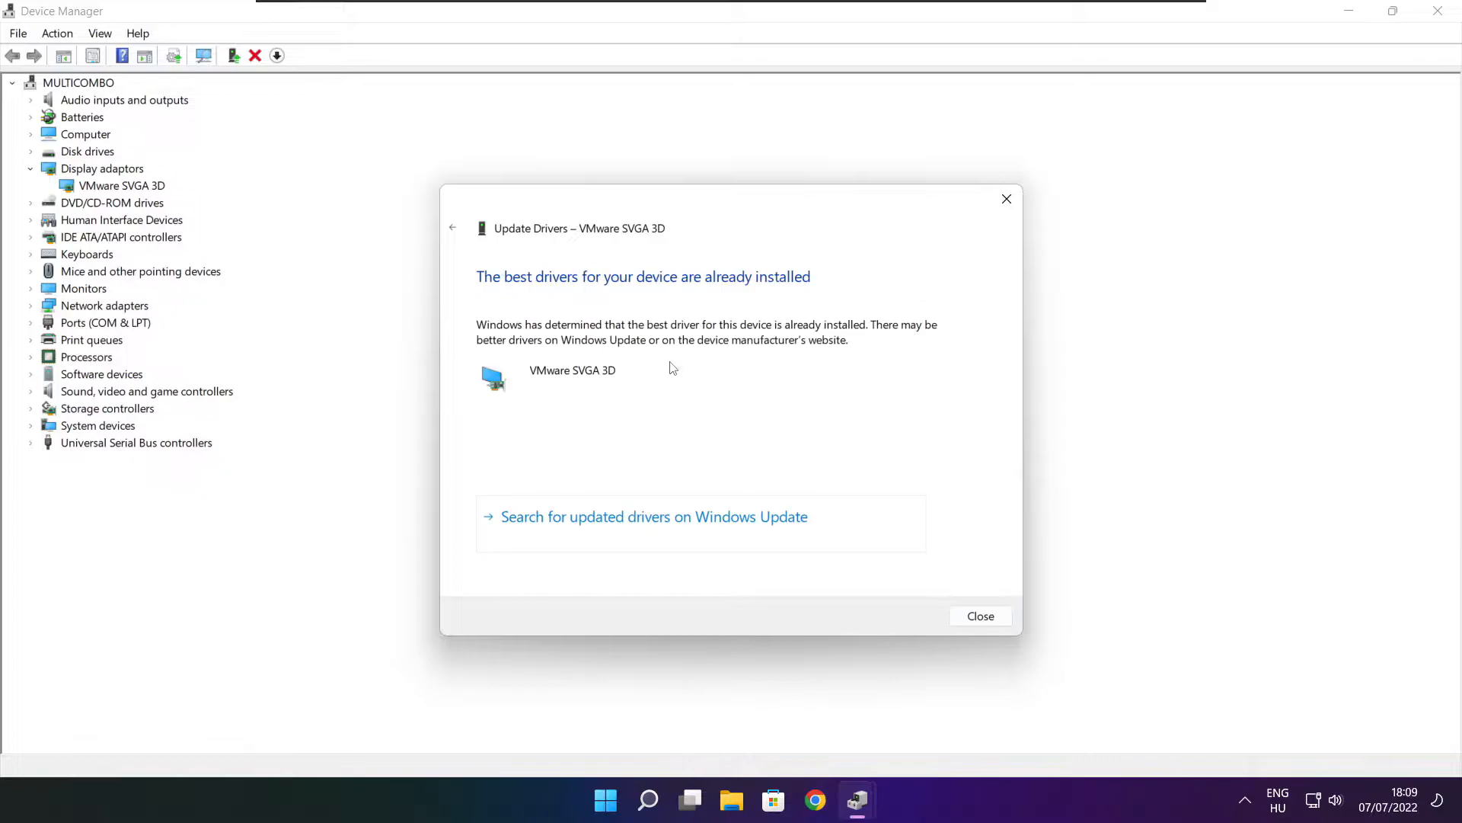
mouse_move(569, 383)
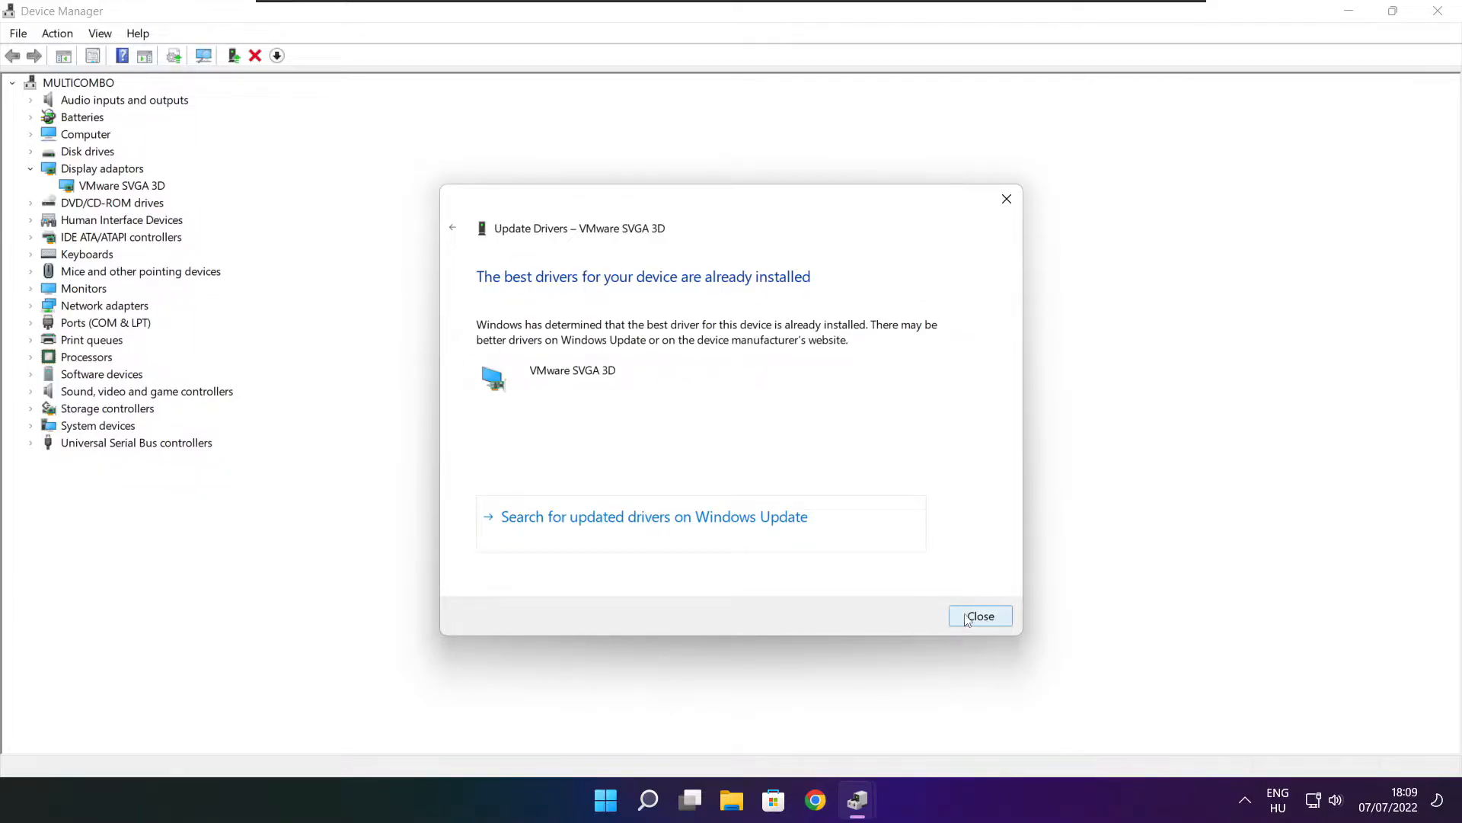
click(980, 615)
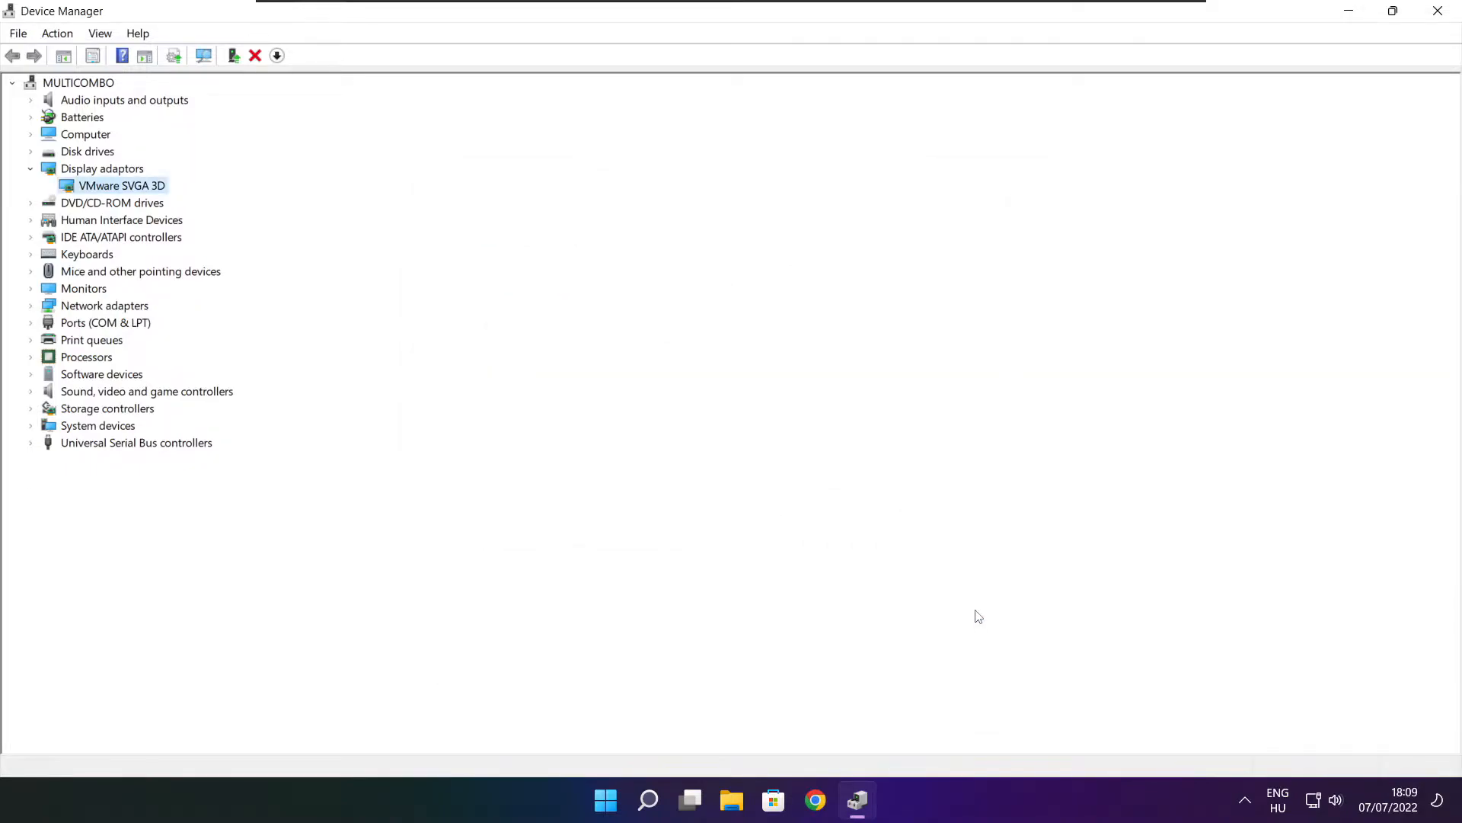
mouse_move(31, 406)
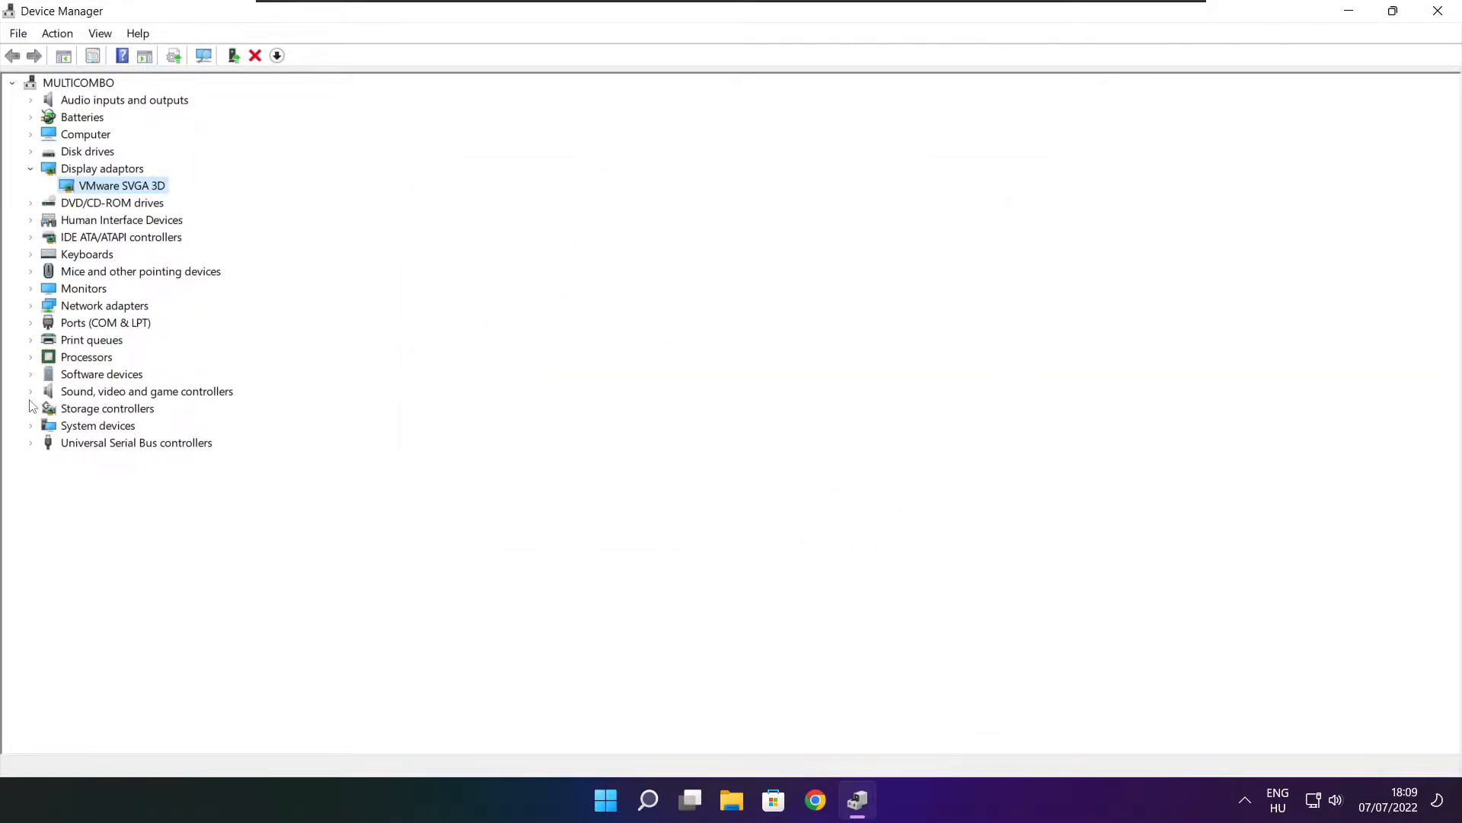
Auto-update the High Definition Audio Device driver, confirming the best driver is installed
click(146, 391)
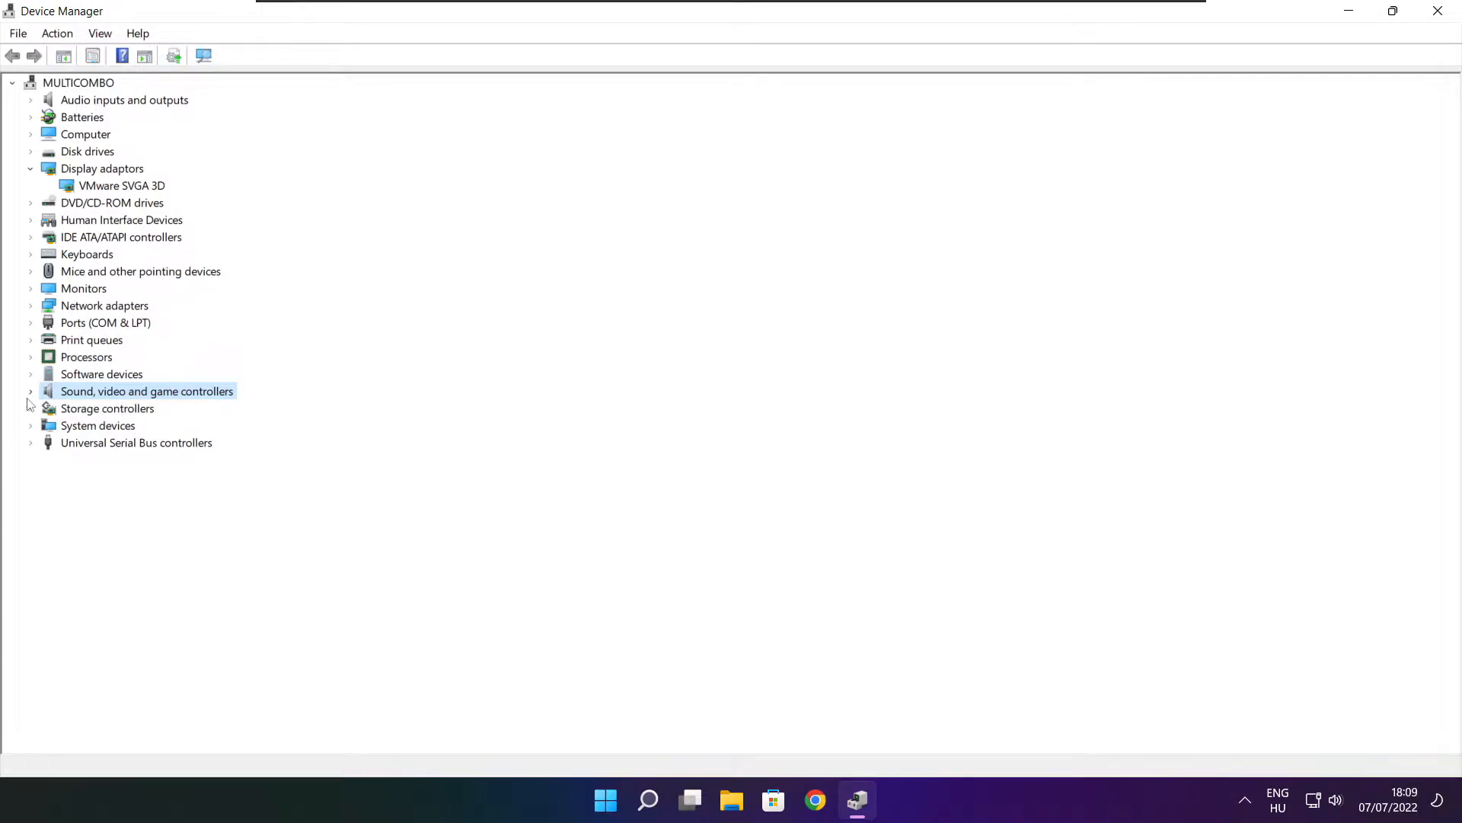
click(31, 391)
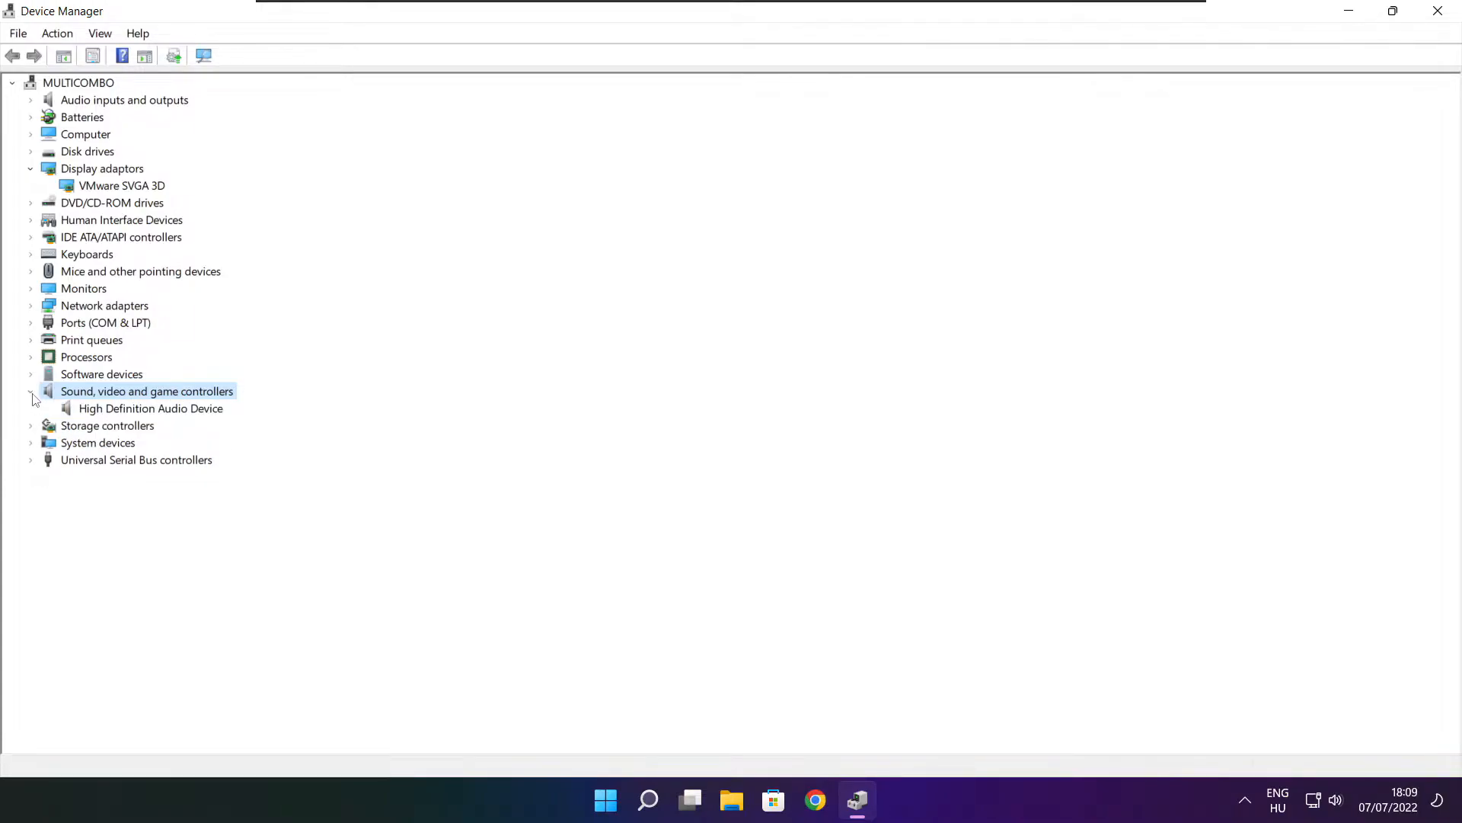
click(150, 409)
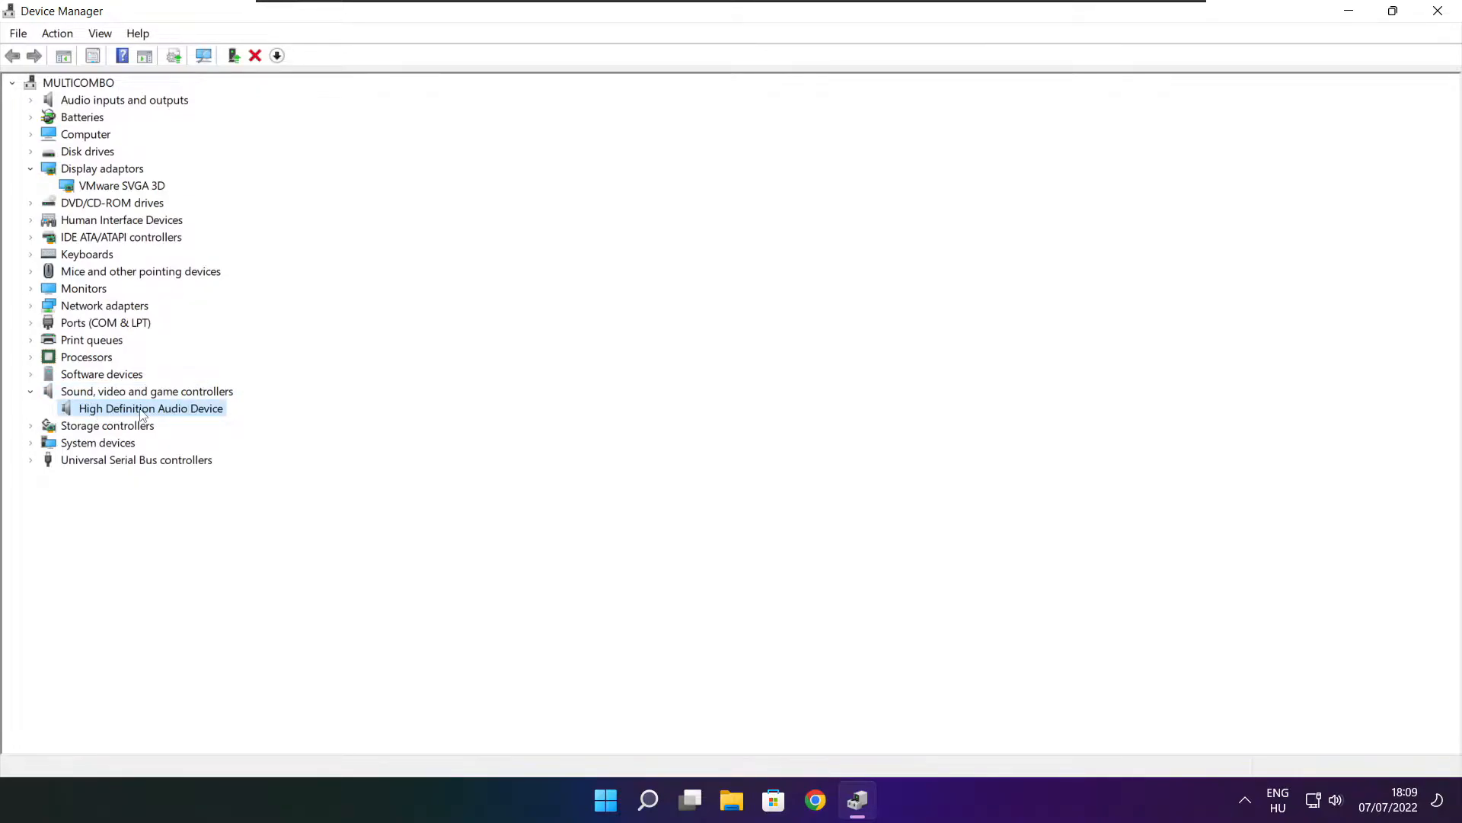
right_click(150, 408)
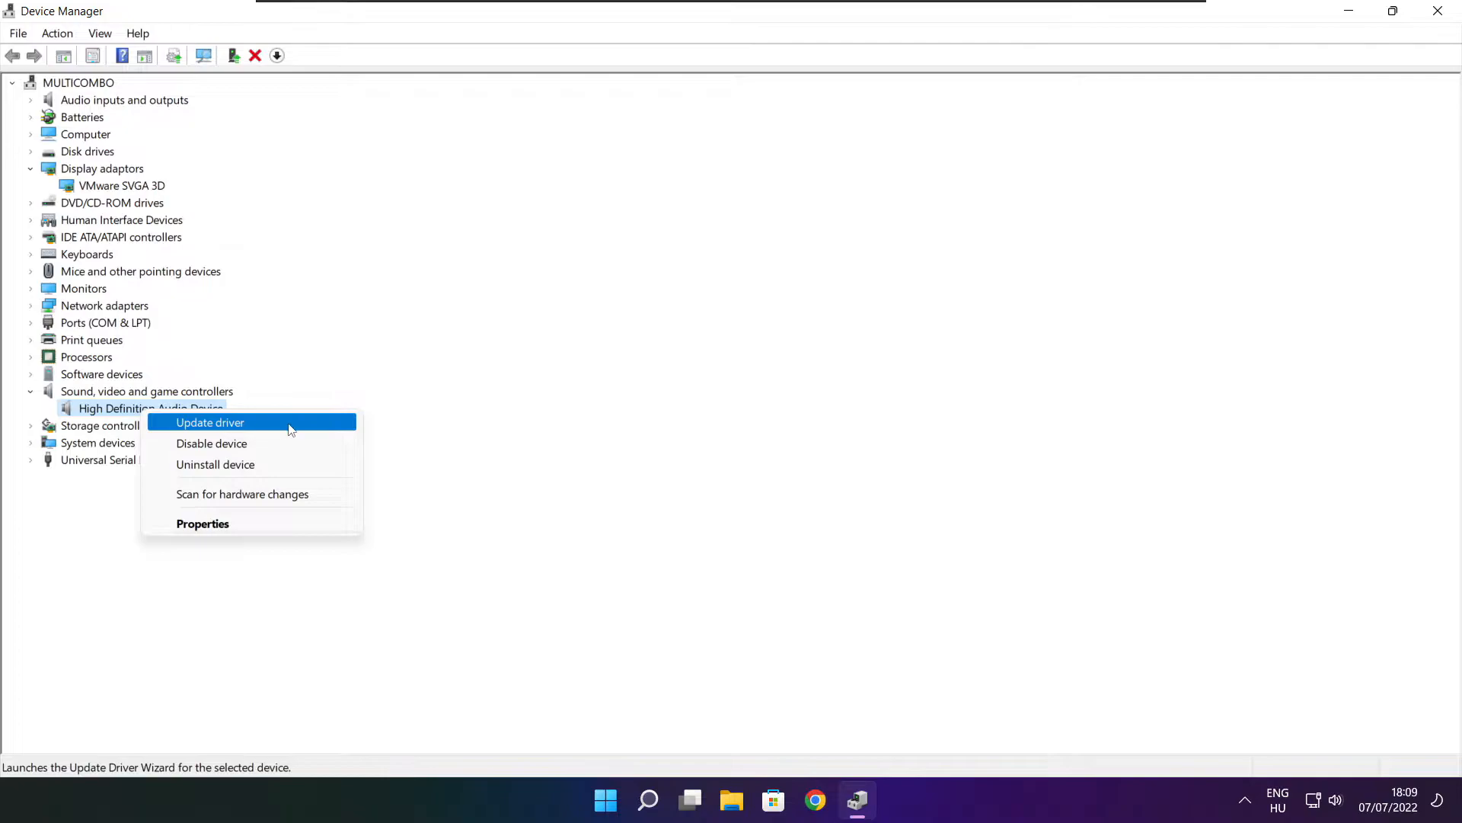
click(209, 421)
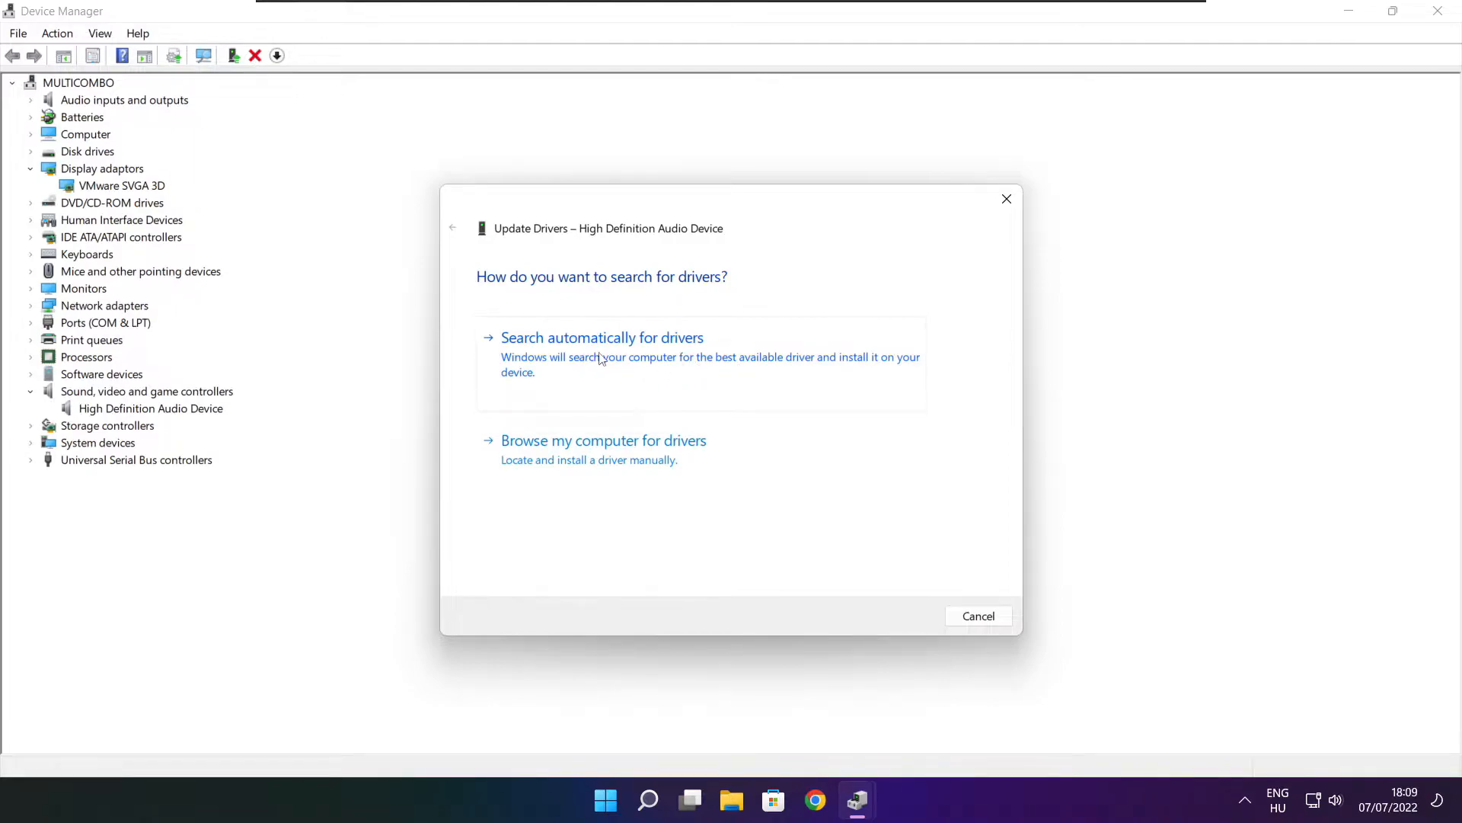
click(602, 336)
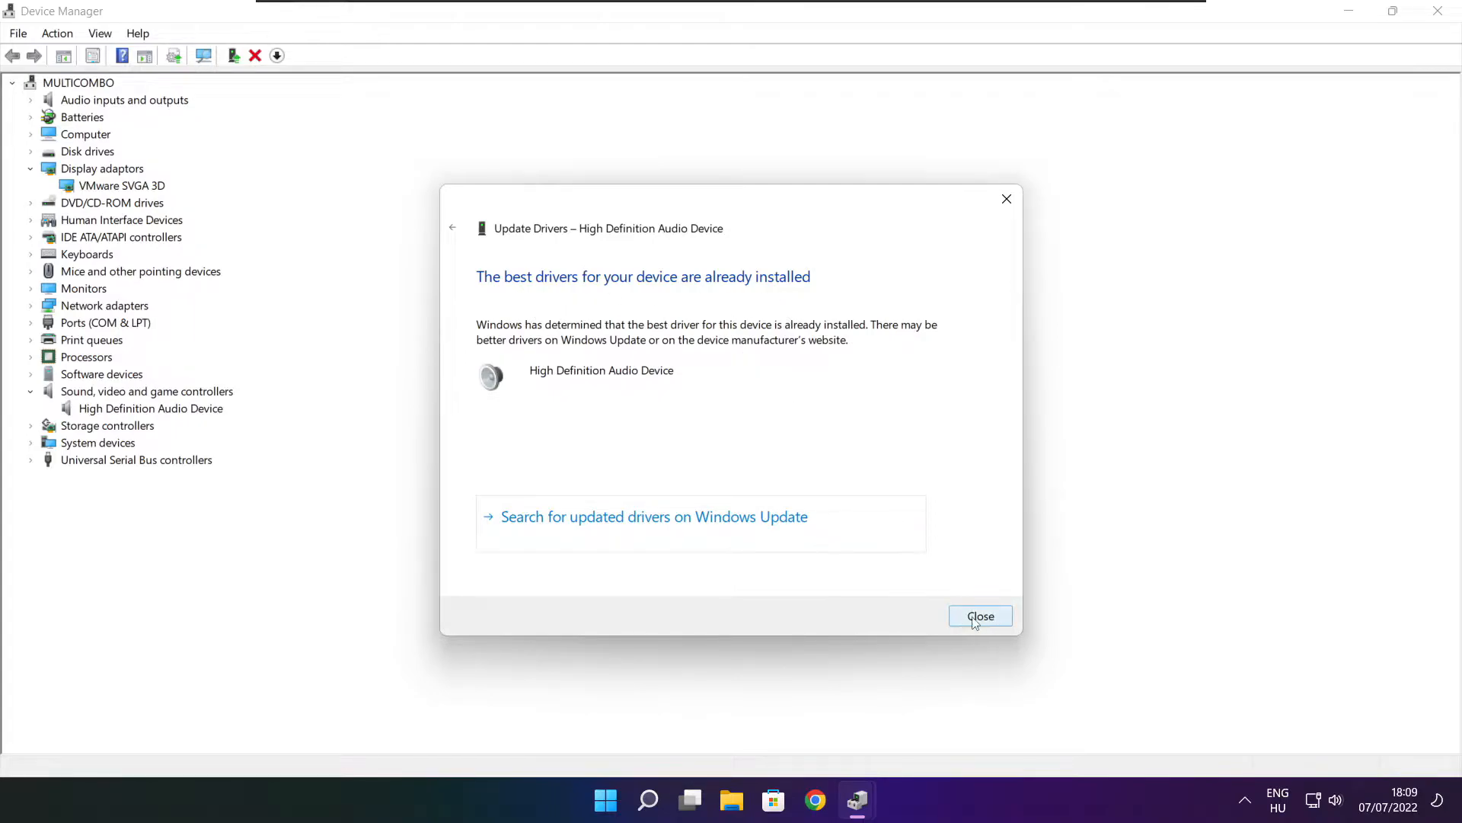
click(981, 615)
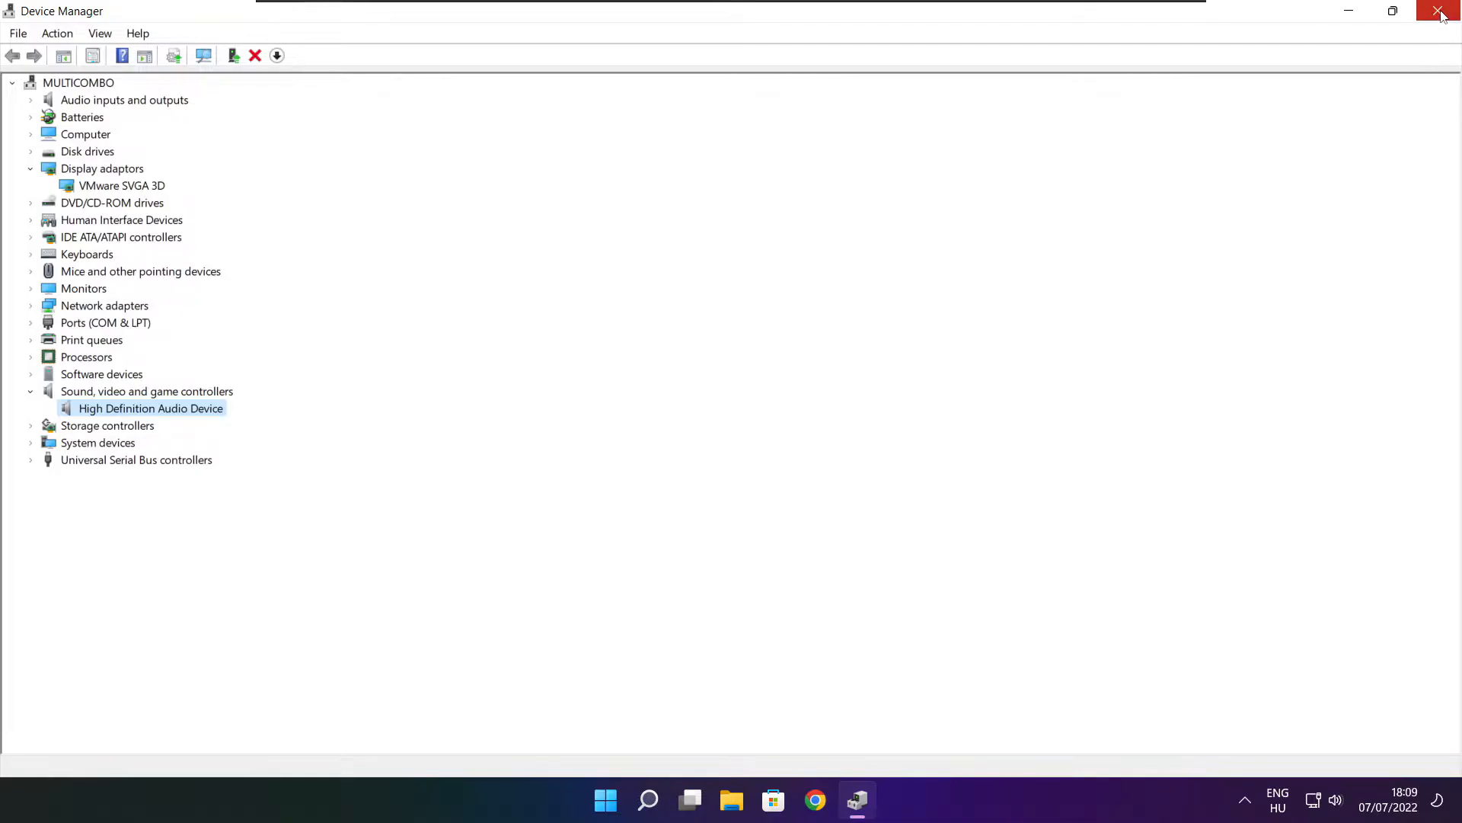
Close Device Manager and search 'edit power plan' to open the High performance plan settings
click(1439, 10)
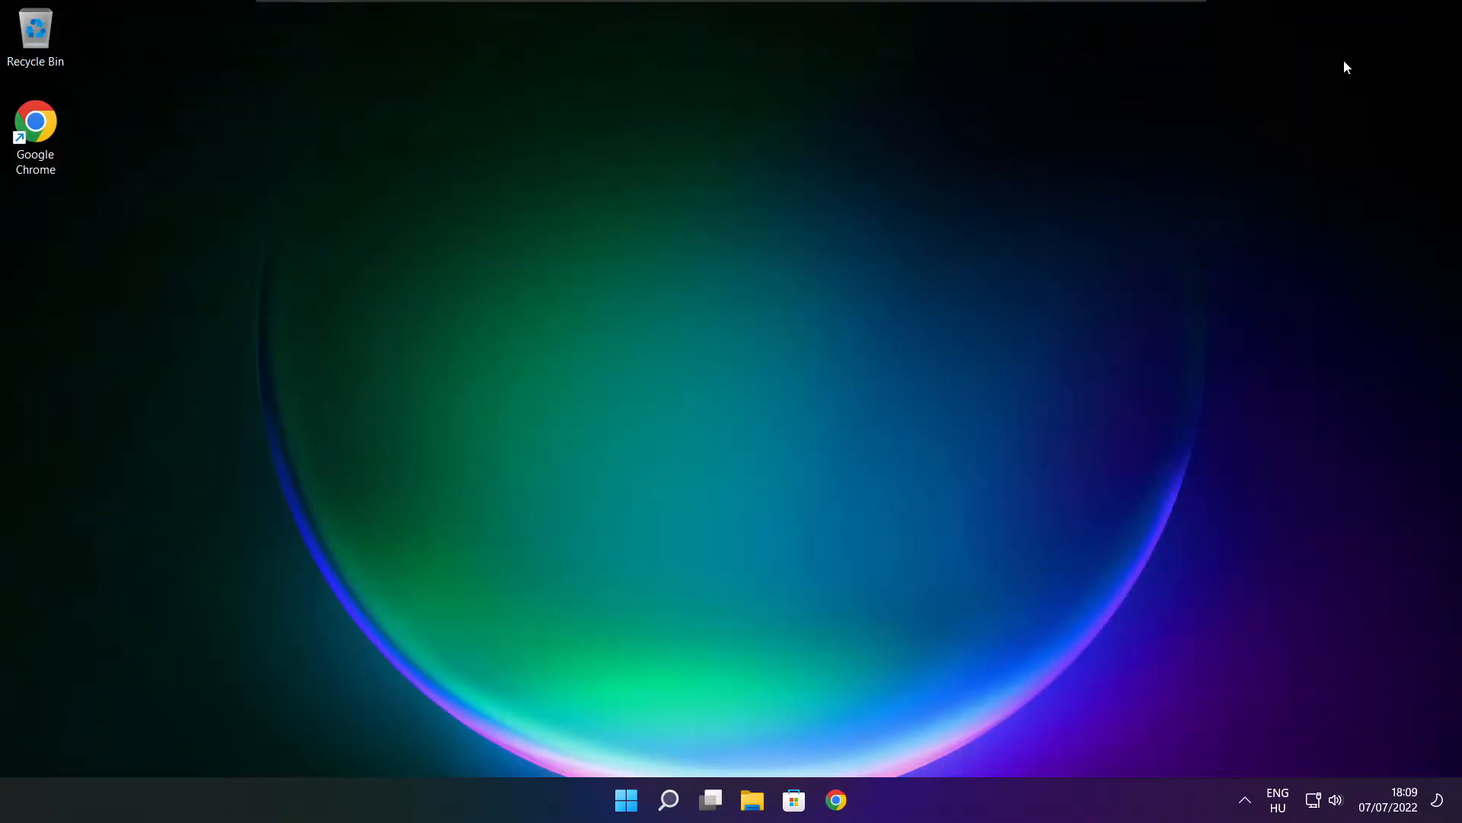
click(668, 800)
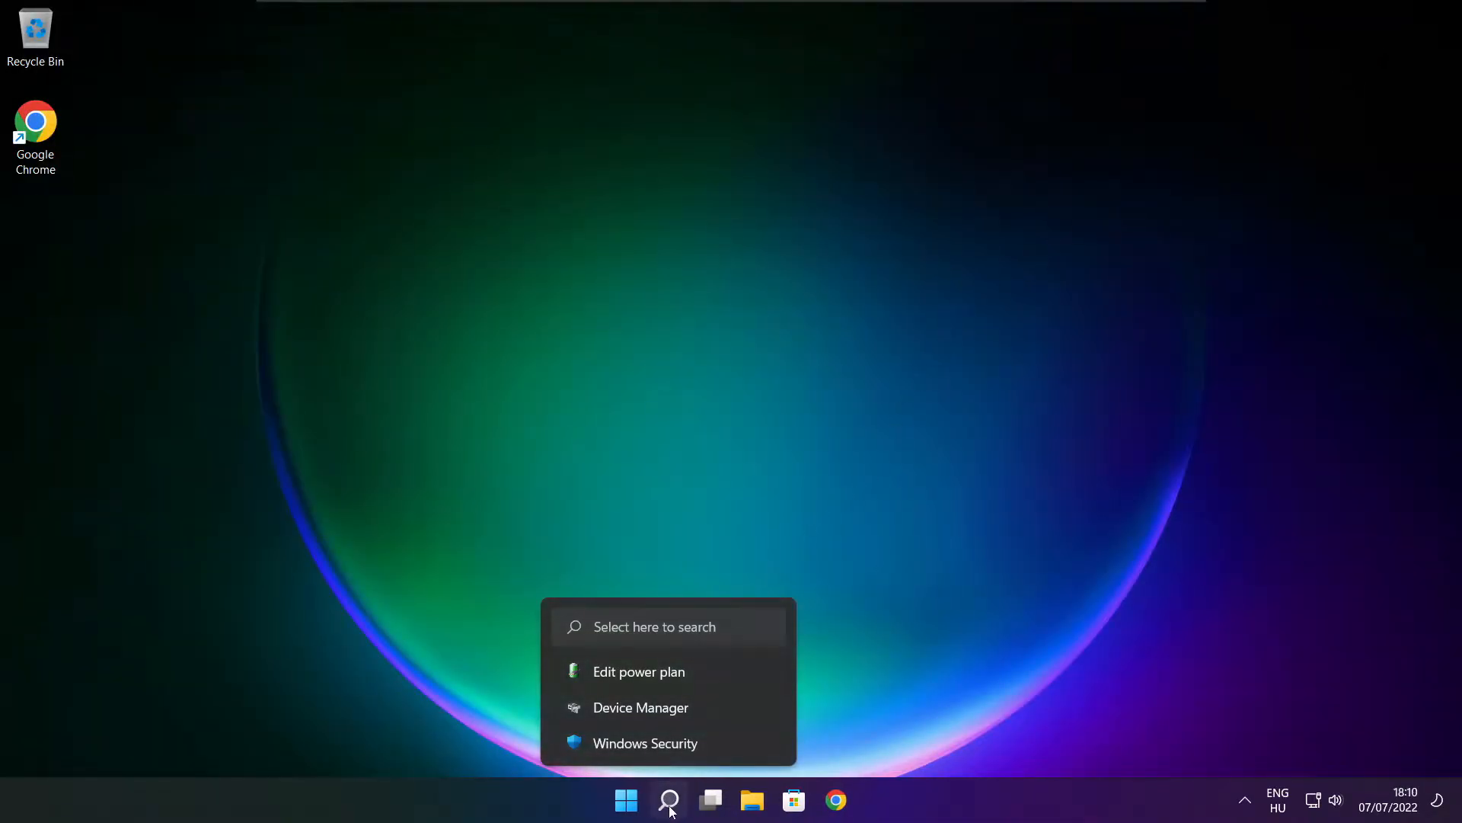
click(669, 800)
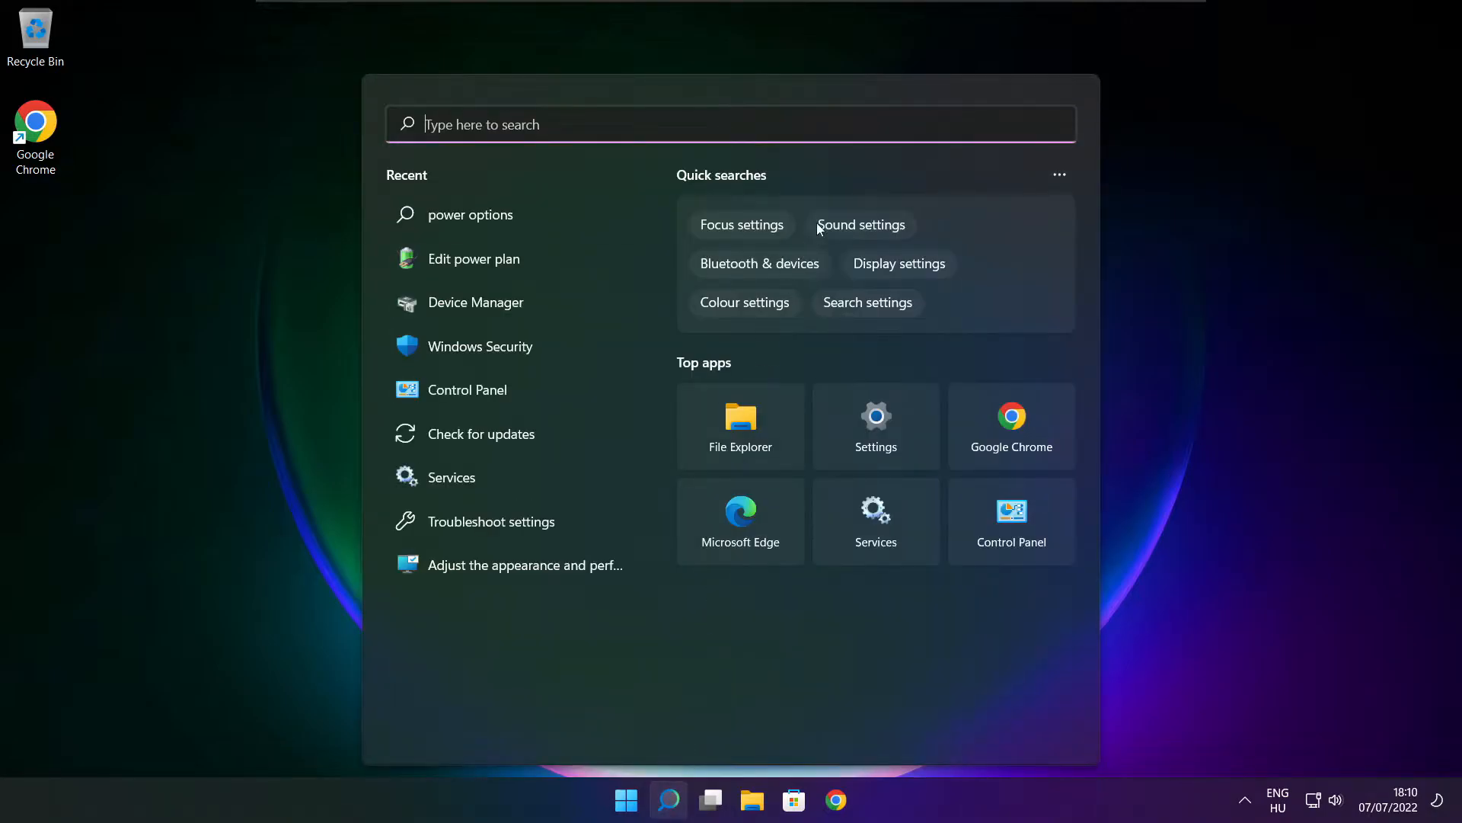
text(edit power plan)
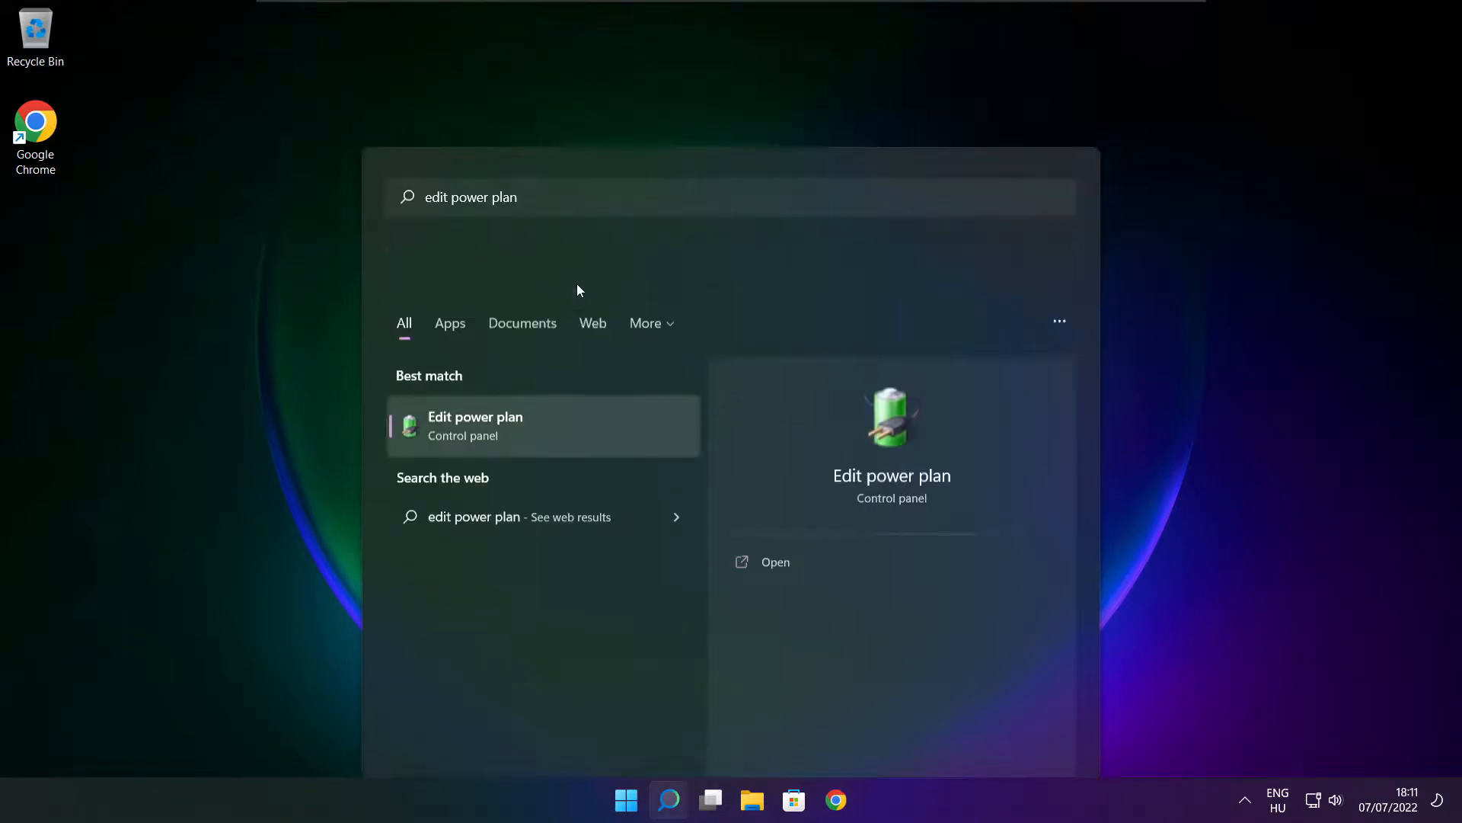
click(474, 424)
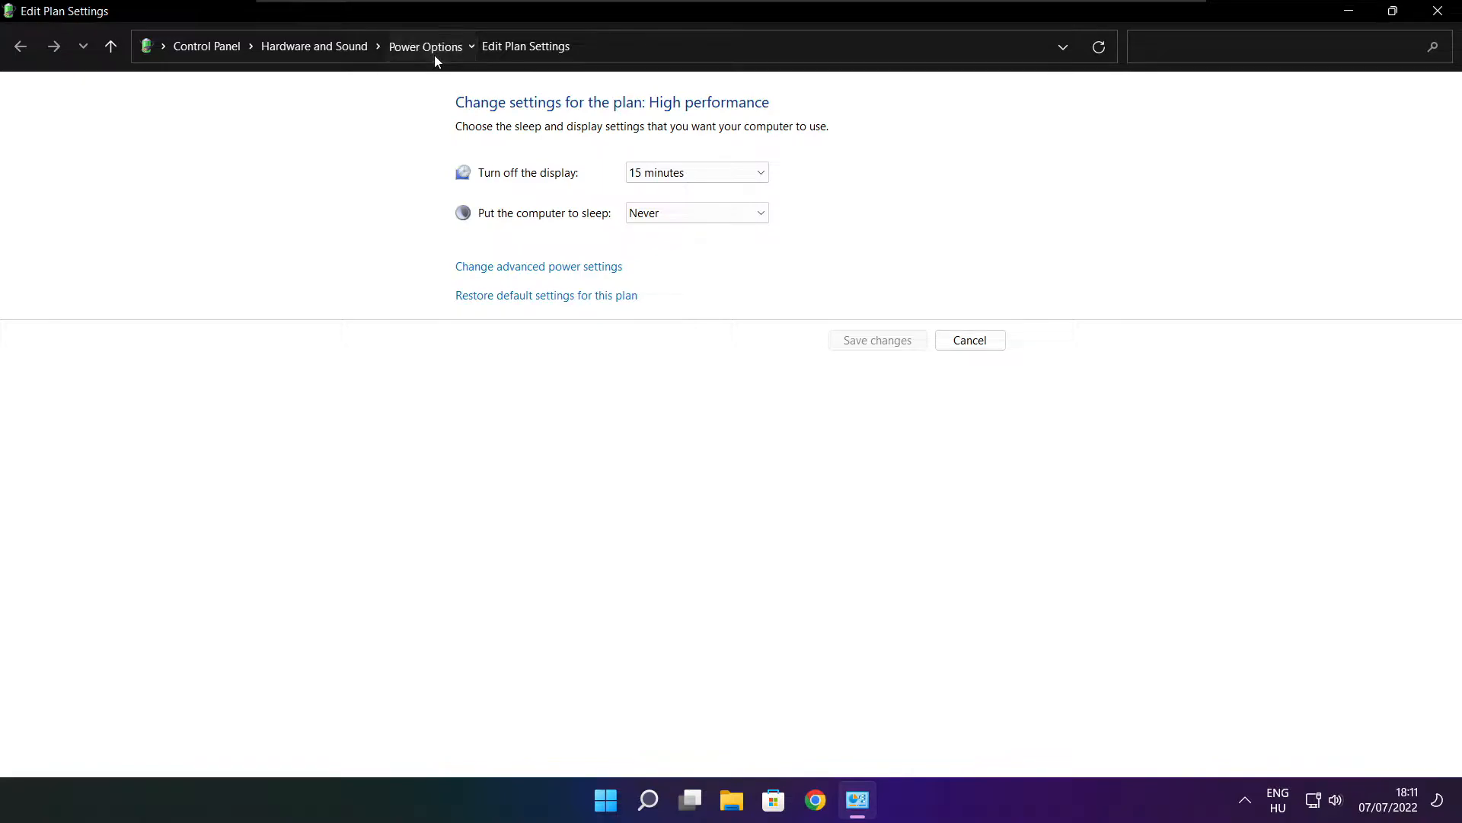
Make High performance the active plan in Power Options, then close the window
click(425, 46)
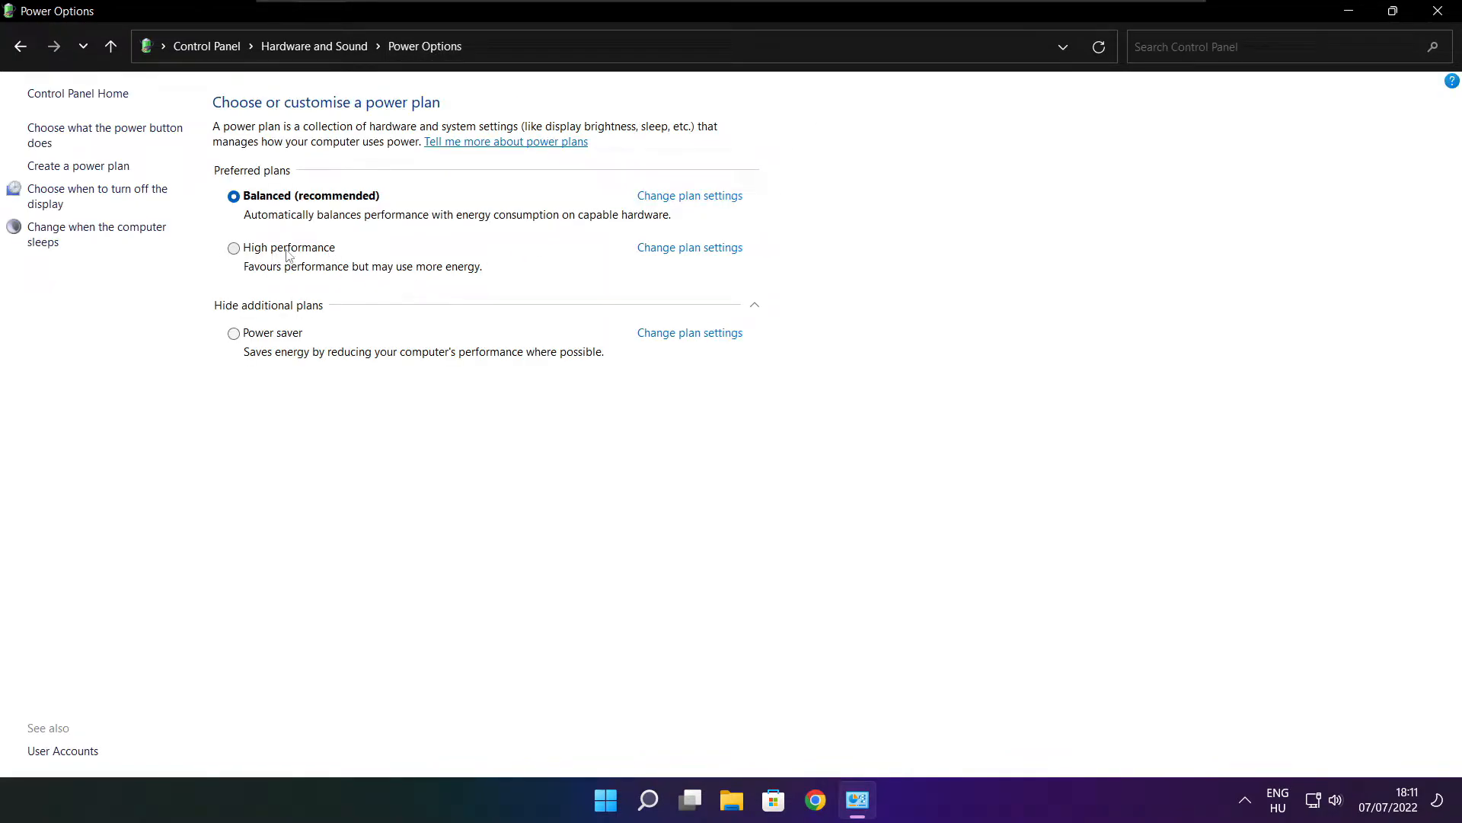
click(233, 246)
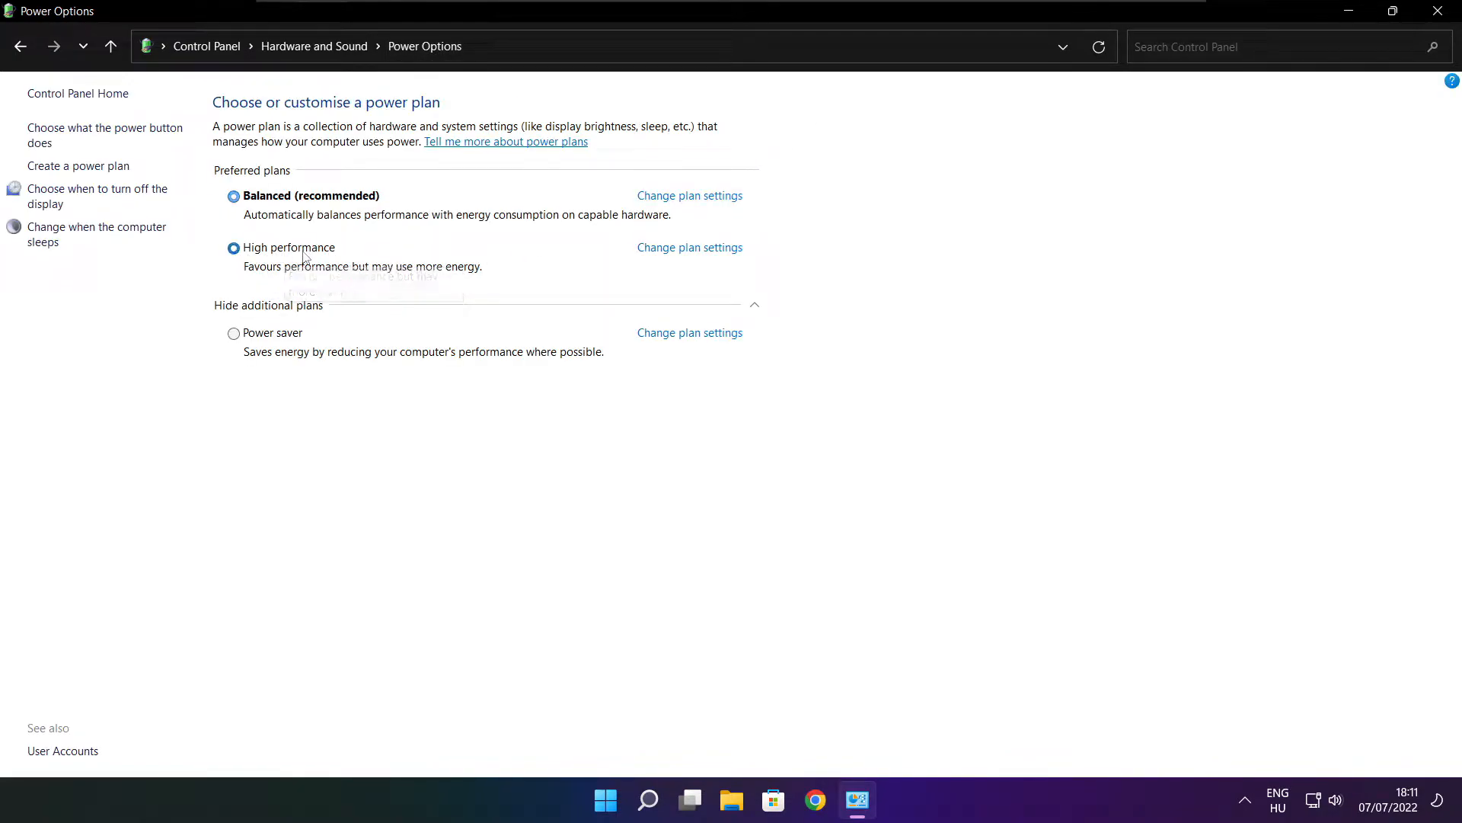
click(233, 247)
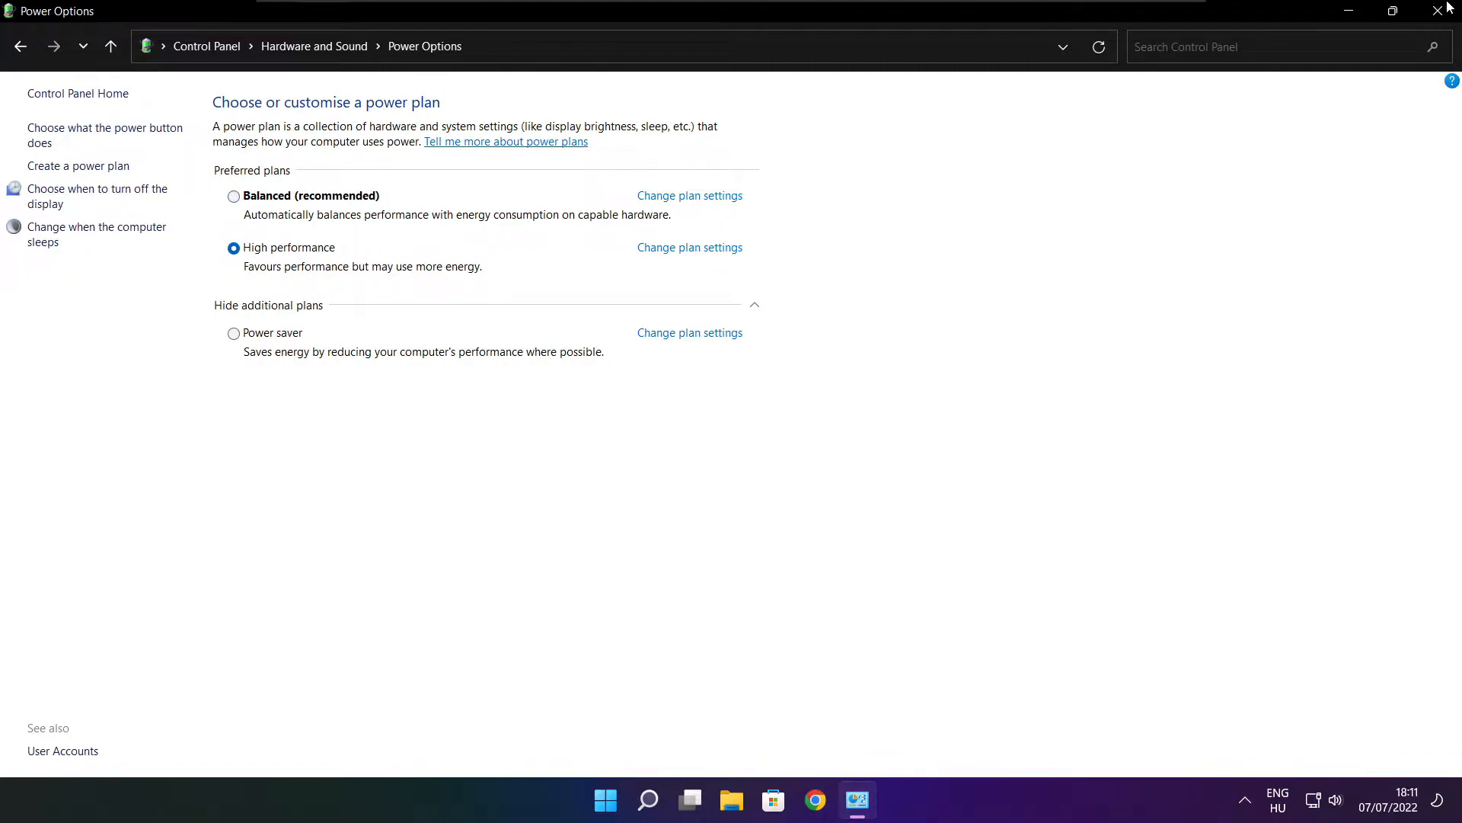
click(1451, 9)
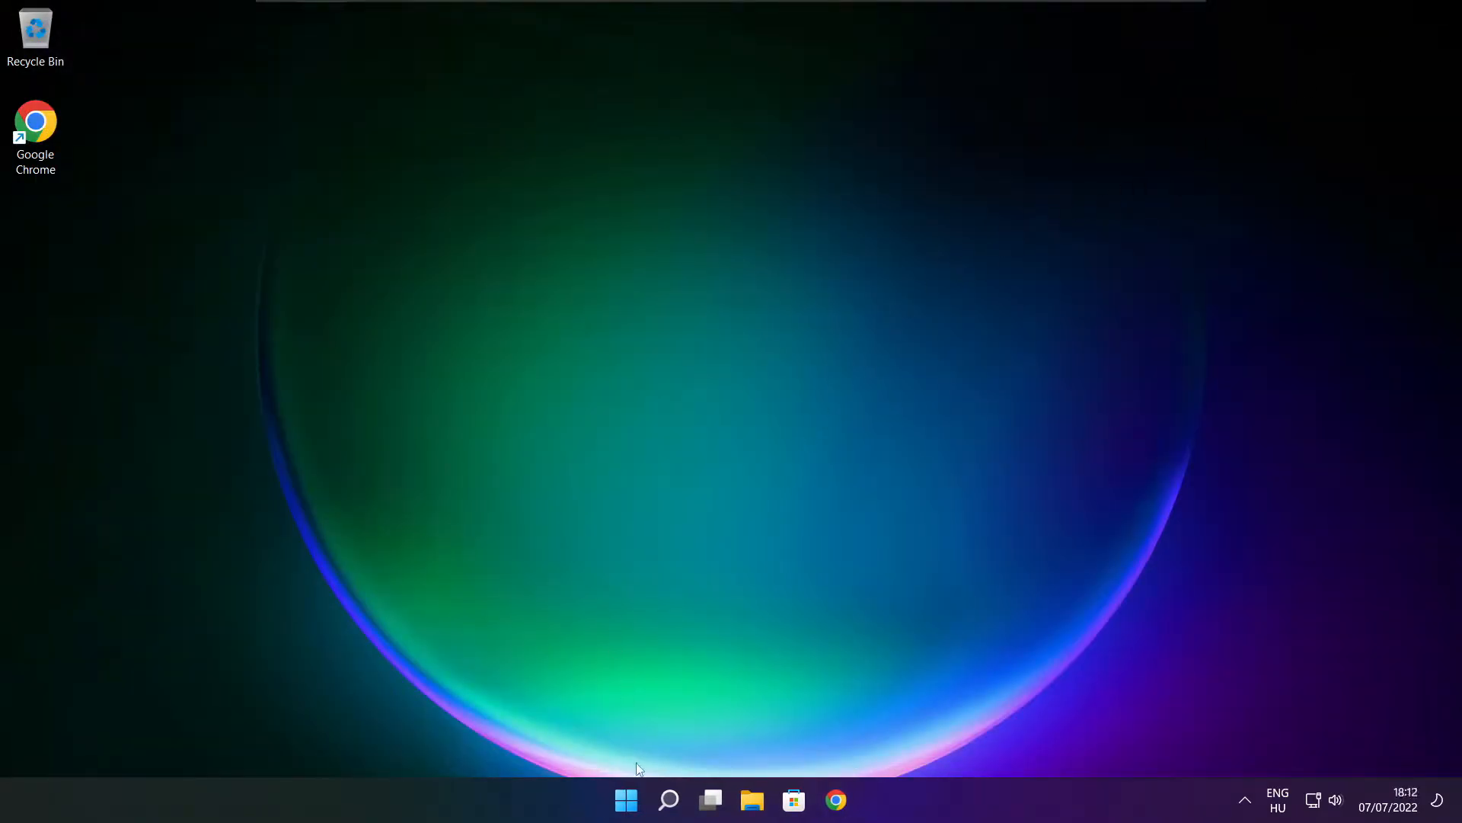
Start a Windows search to look up the gaming settings
click(668, 800)
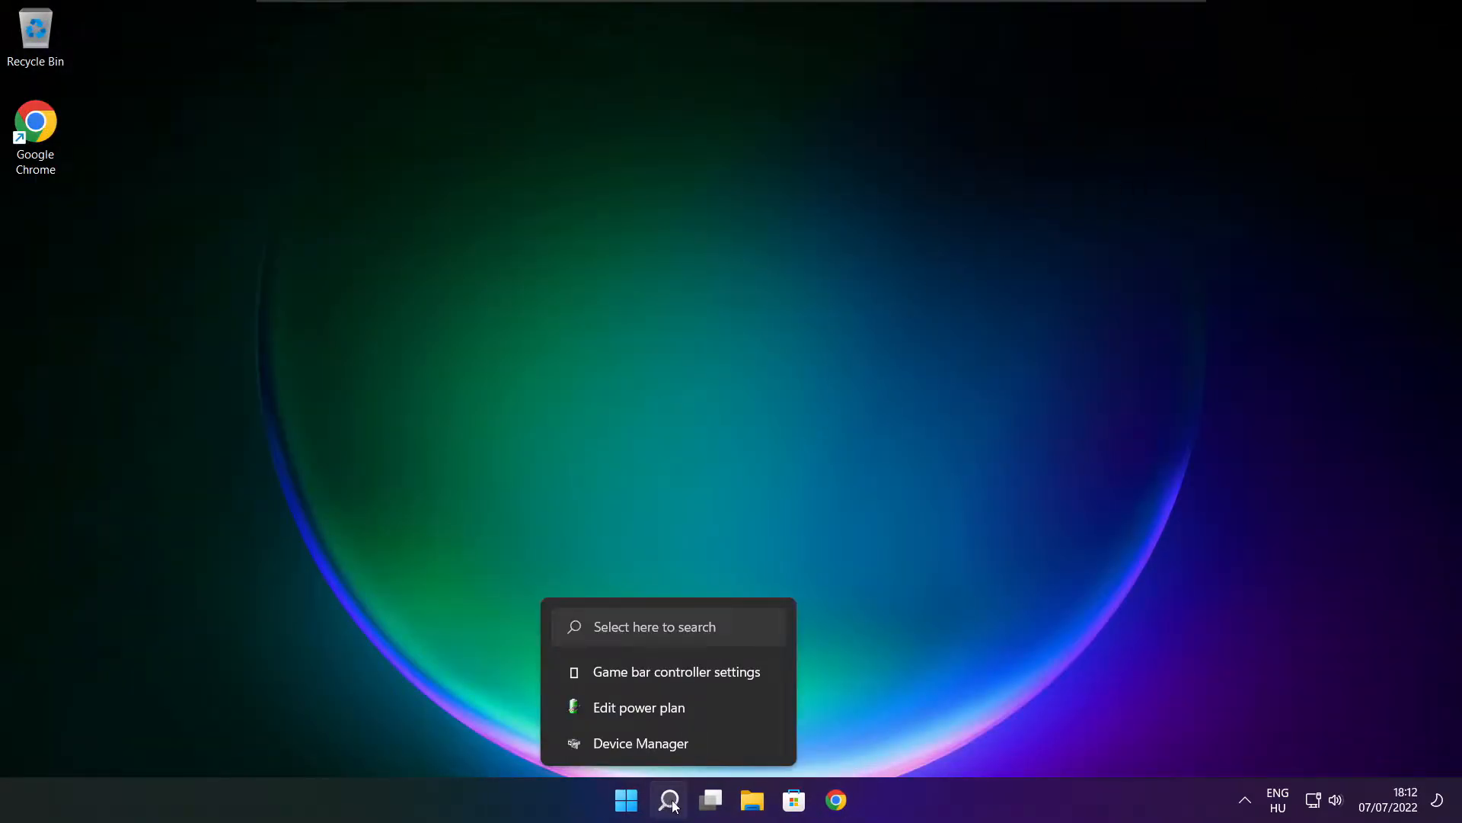
click(669, 799)
text(game mode)
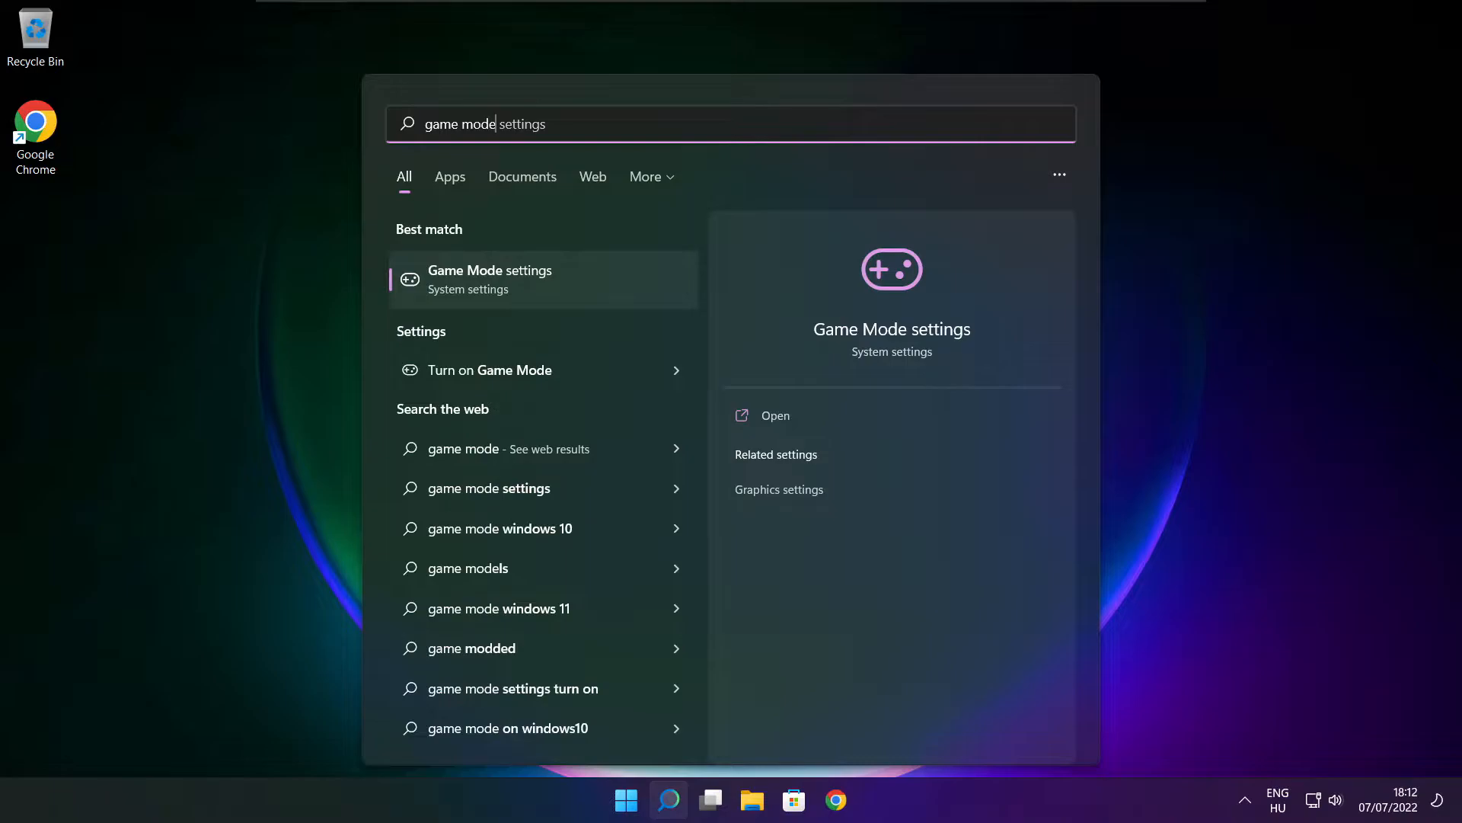
mouse_move(522, 323)
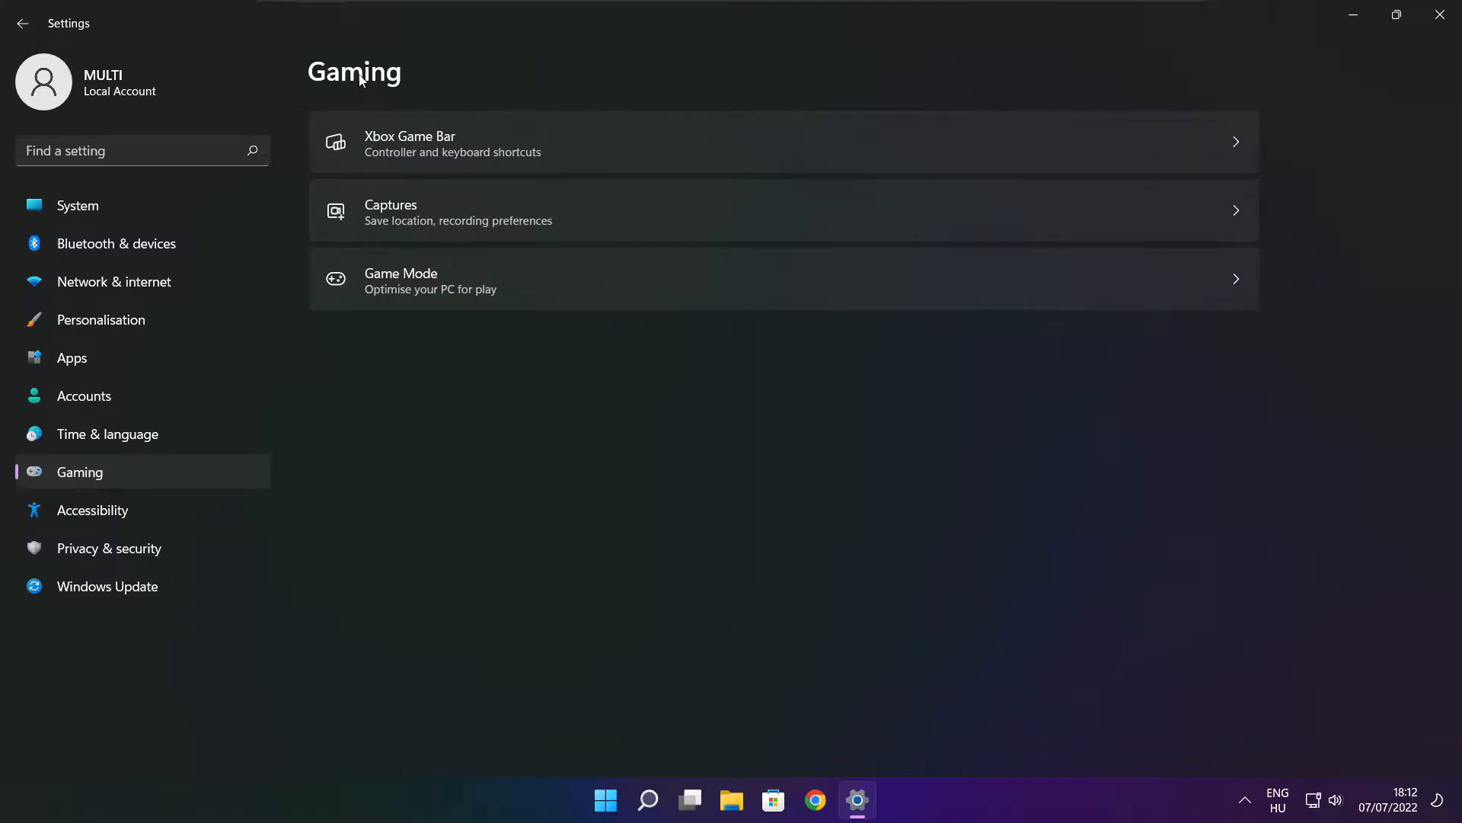
mouse_move(605, 161)
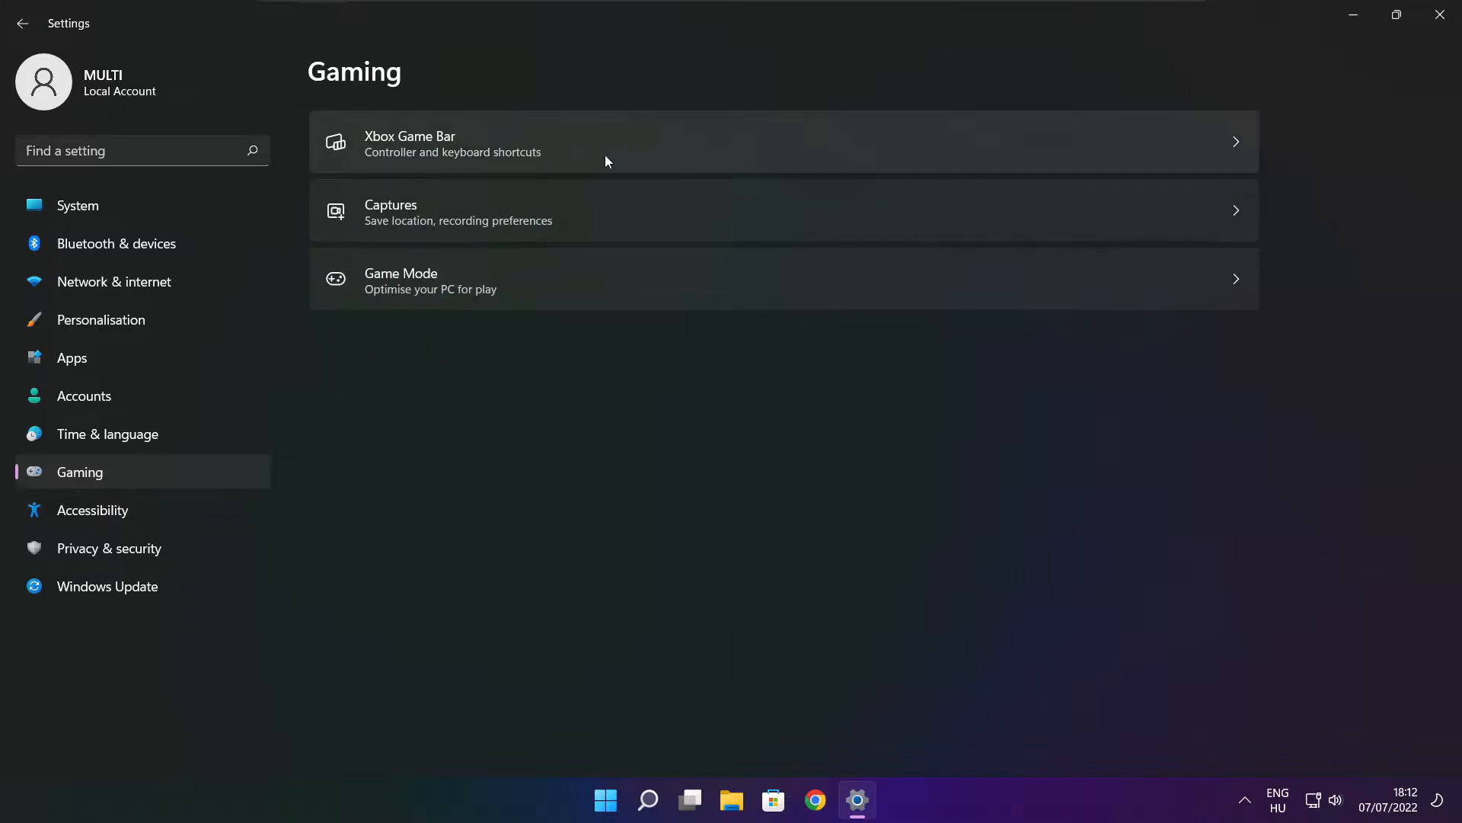
Turn off opening Xbox Game Bar with the controller button, then close Settings
click(606, 142)
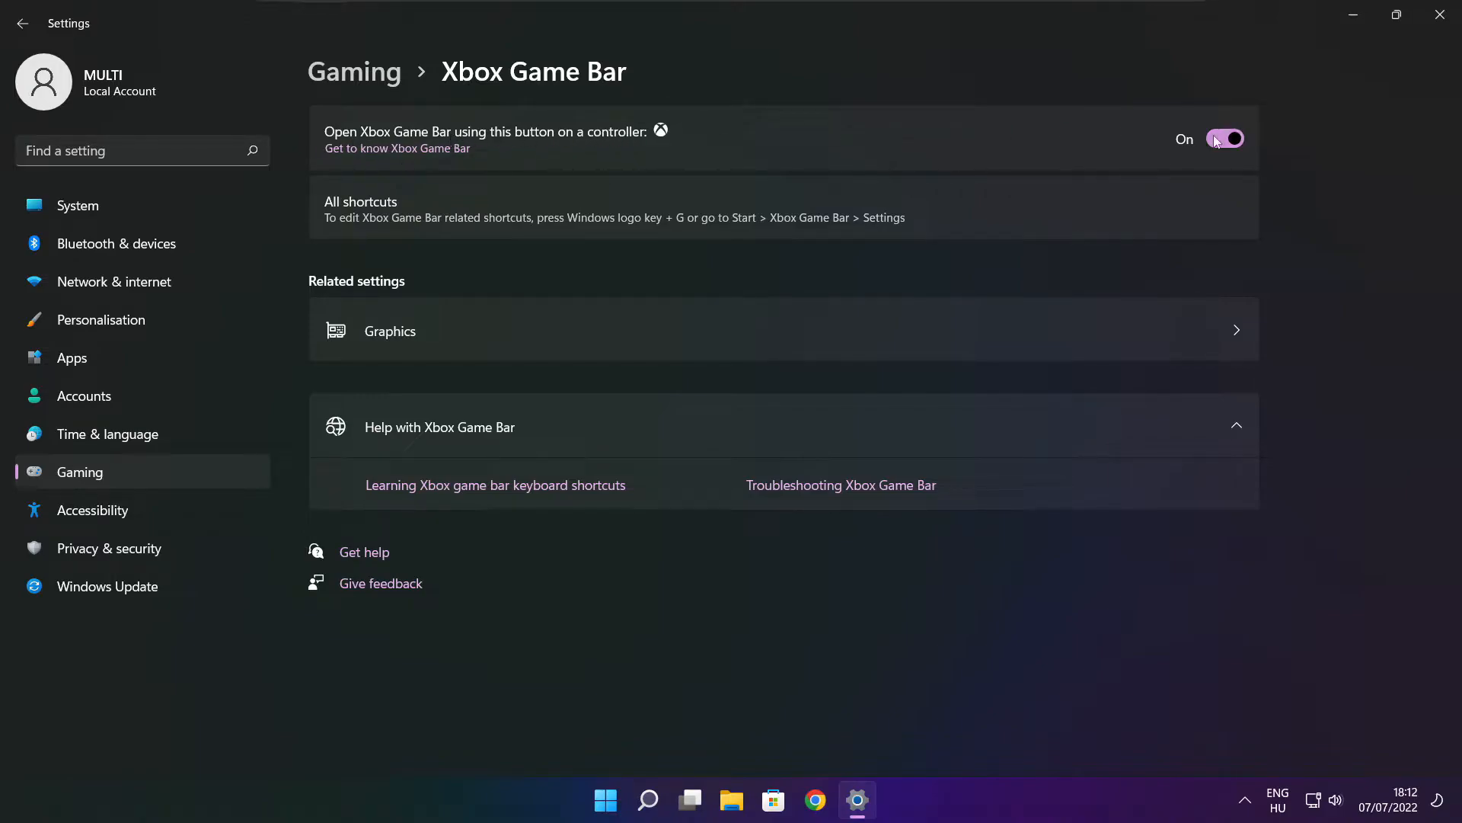
click(1225, 138)
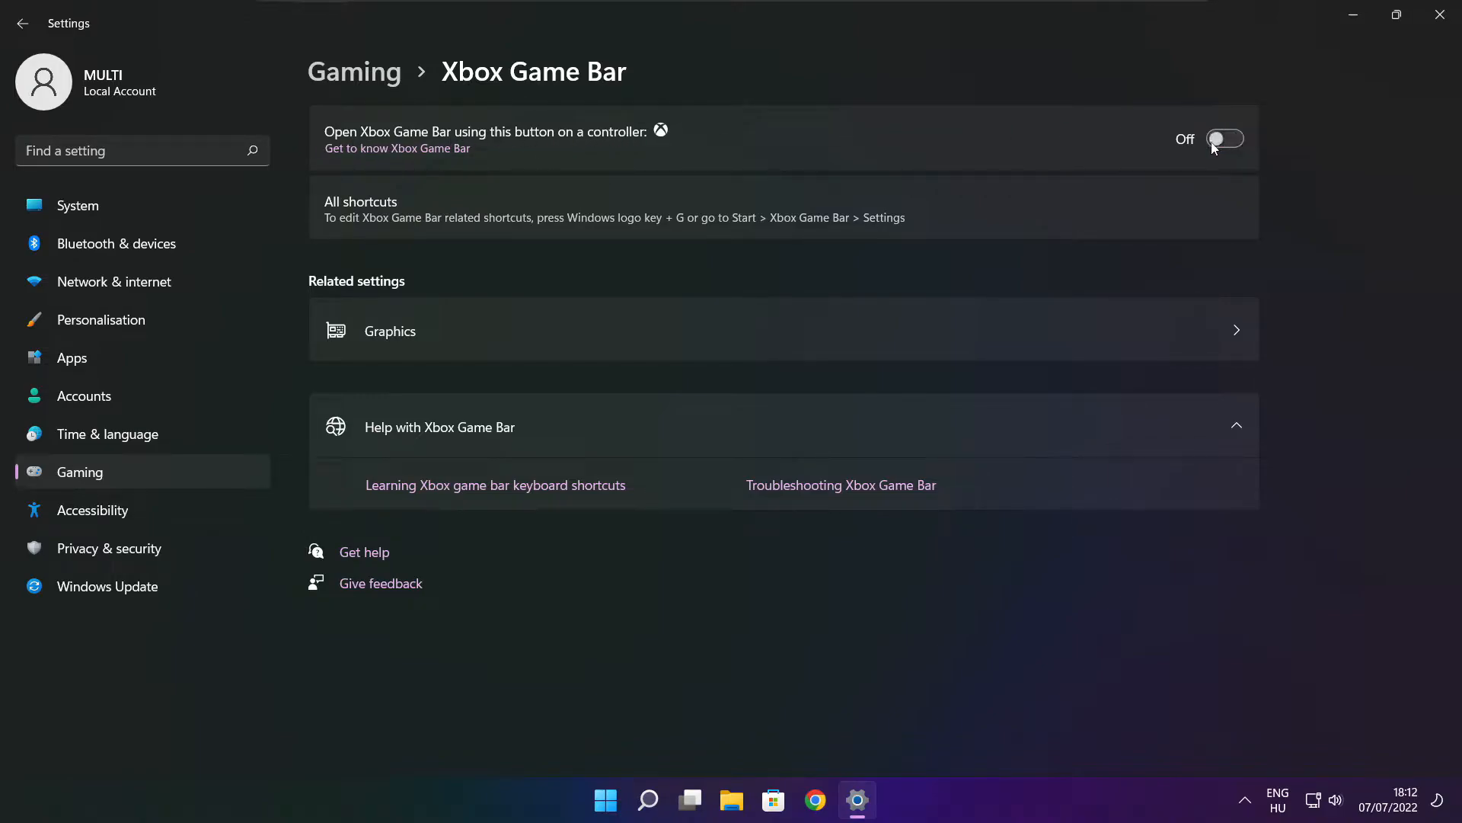
mouse_move(1168, 117)
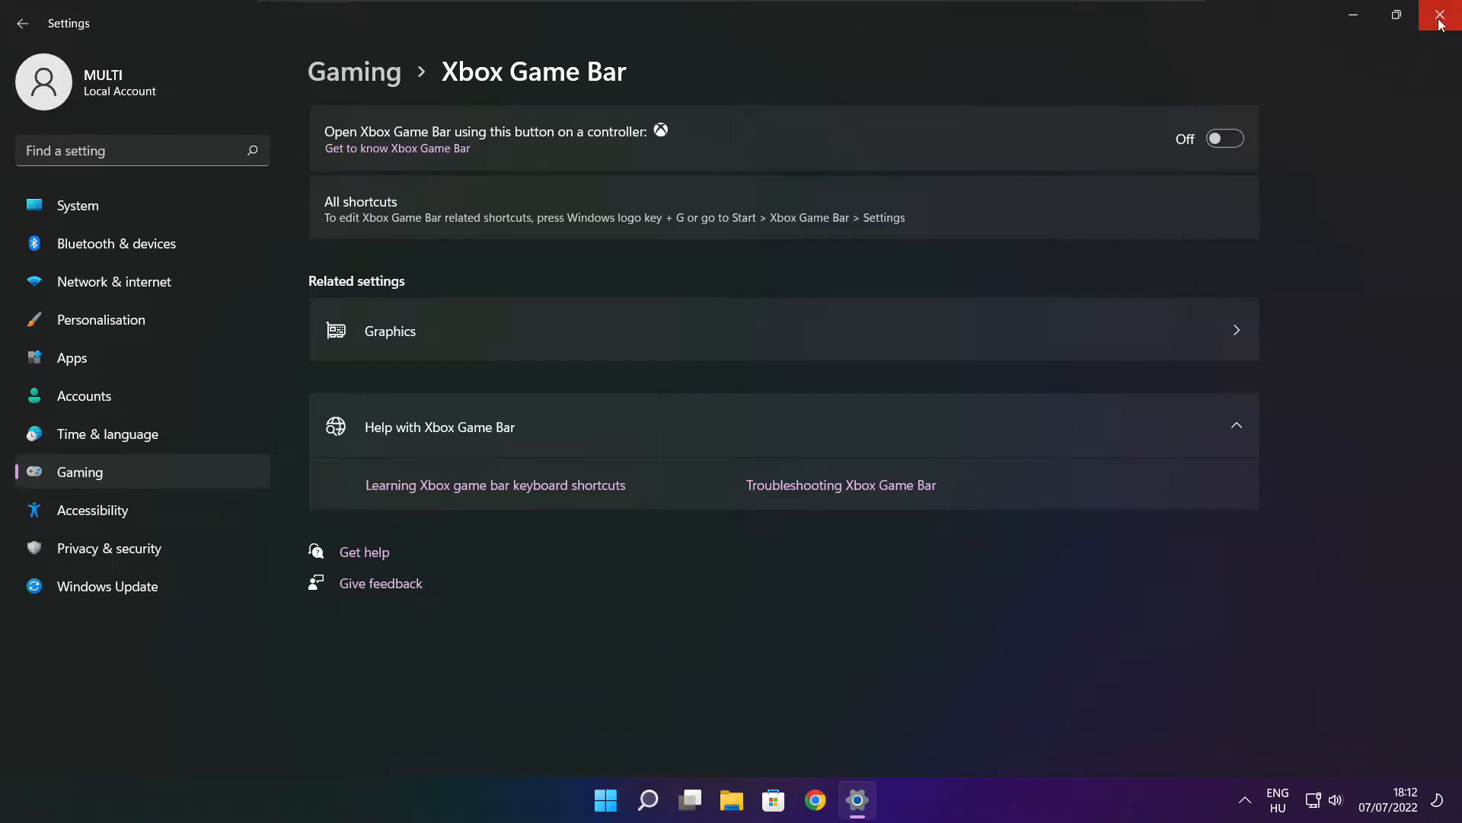
click(1442, 16)
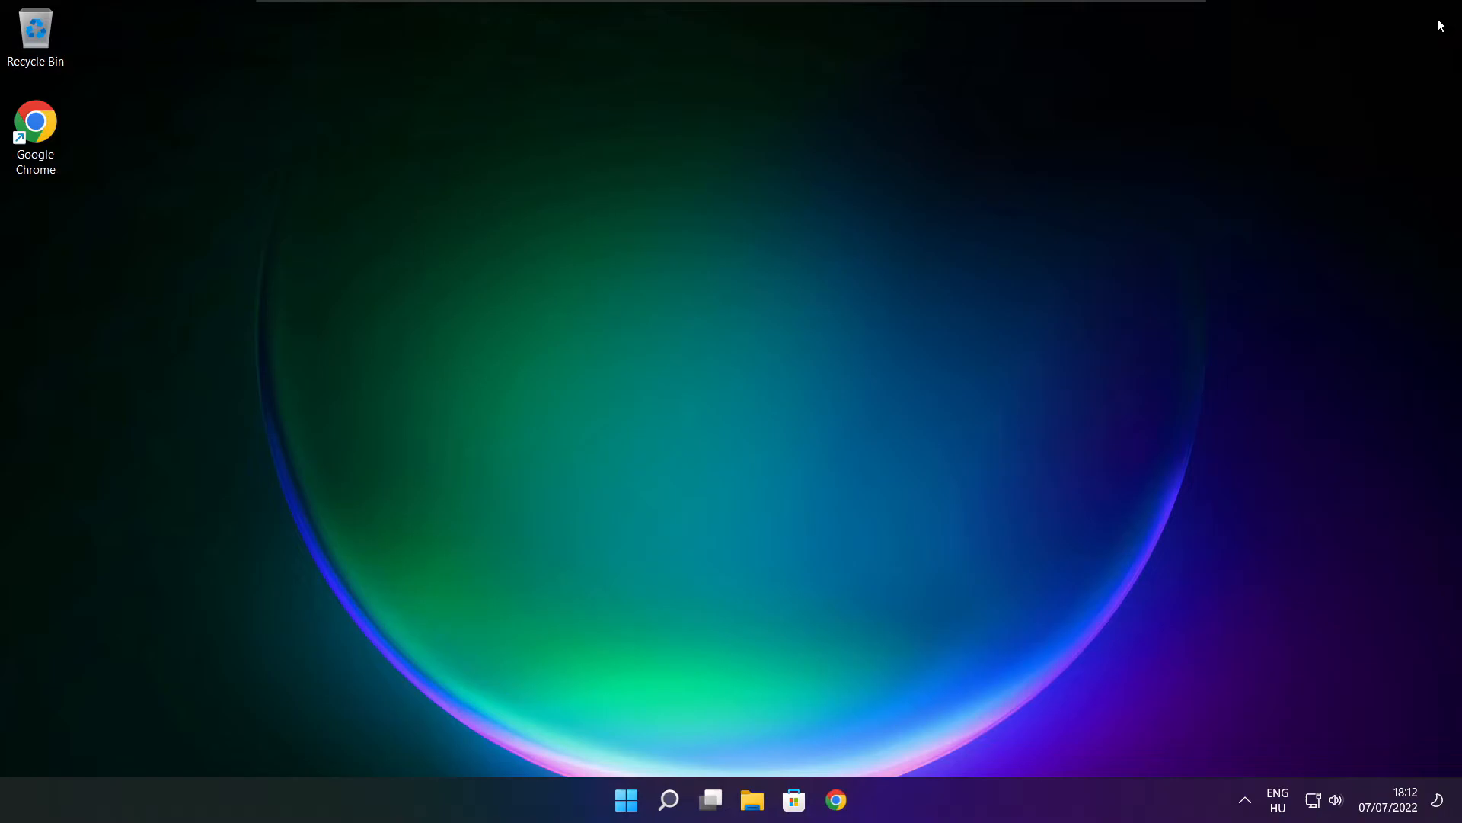
mouse_move(668, 667)
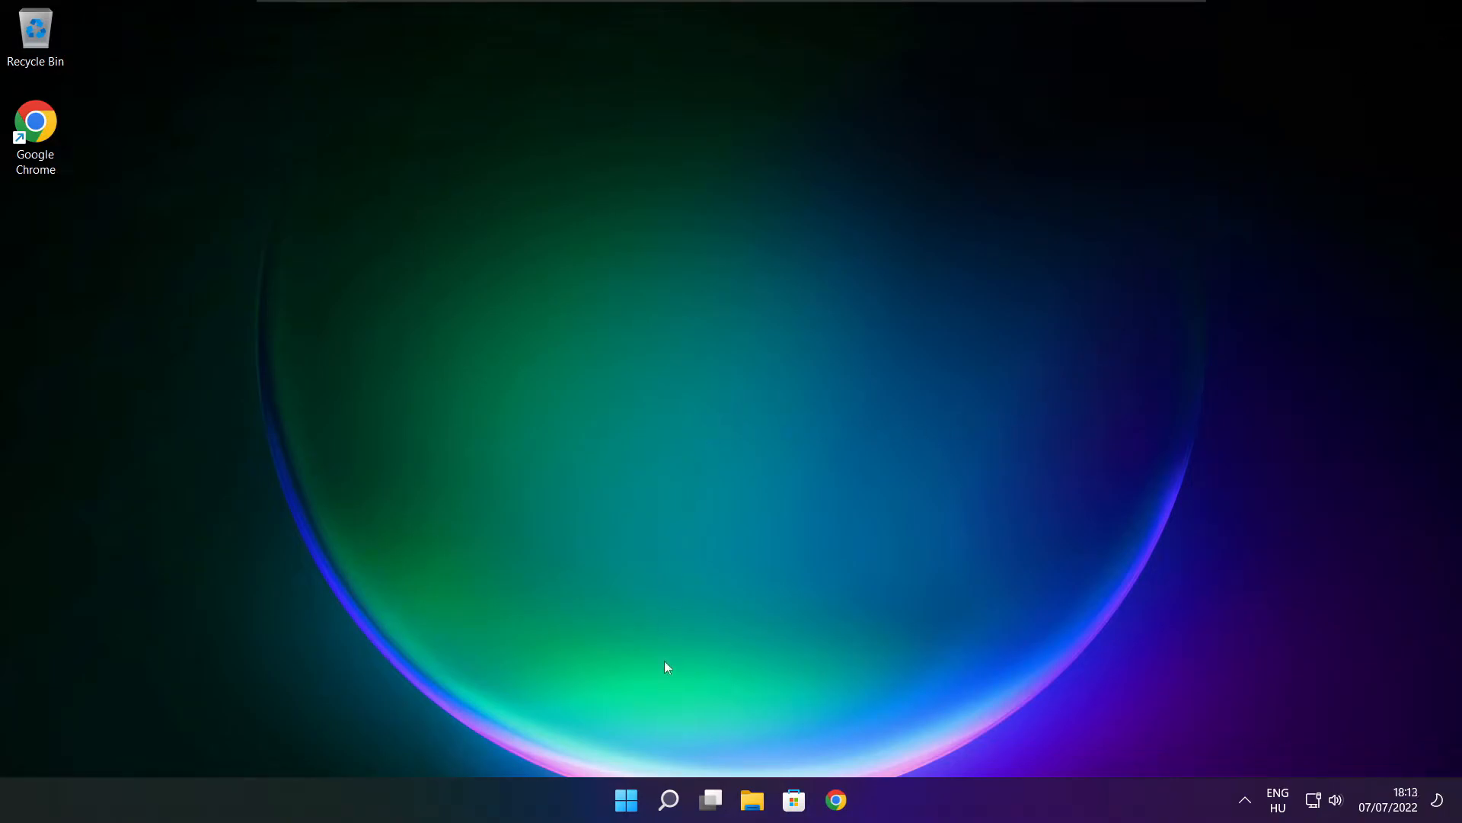
mouse_move(626, 801)
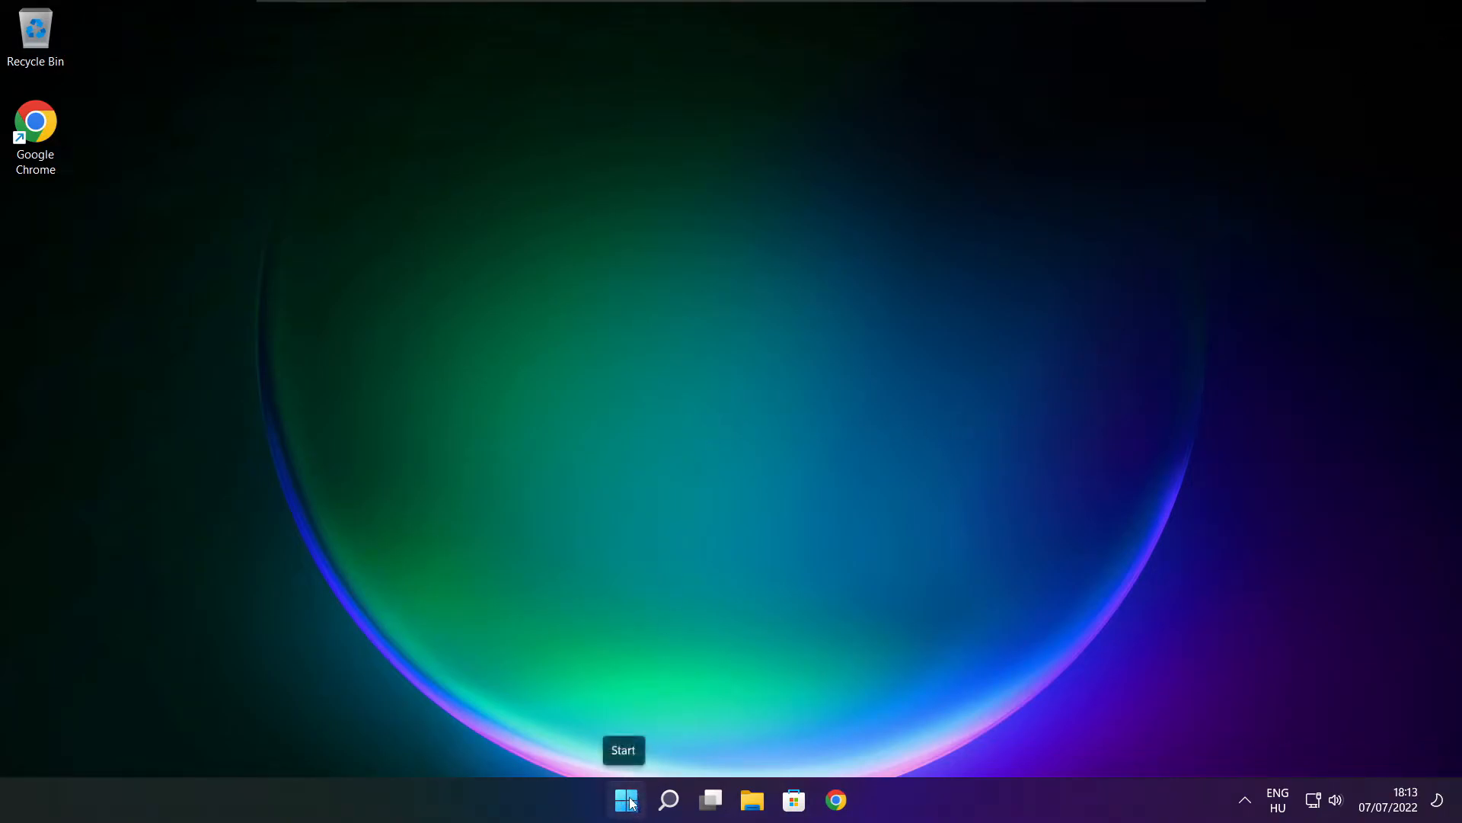
Launch Task Manager from the Start context menu and show its Startup apps
right_click(626, 801)
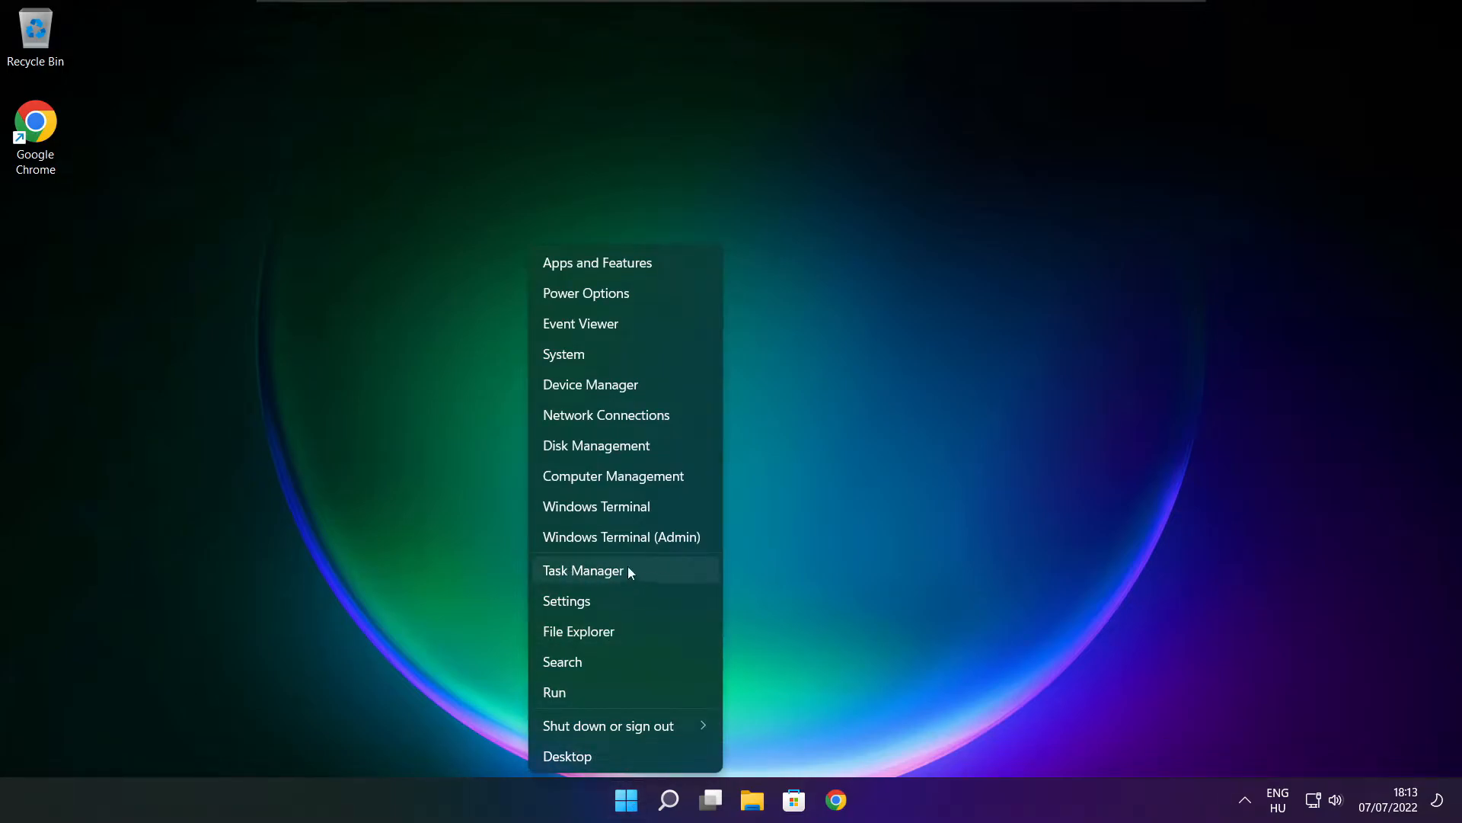
click(583, 570)
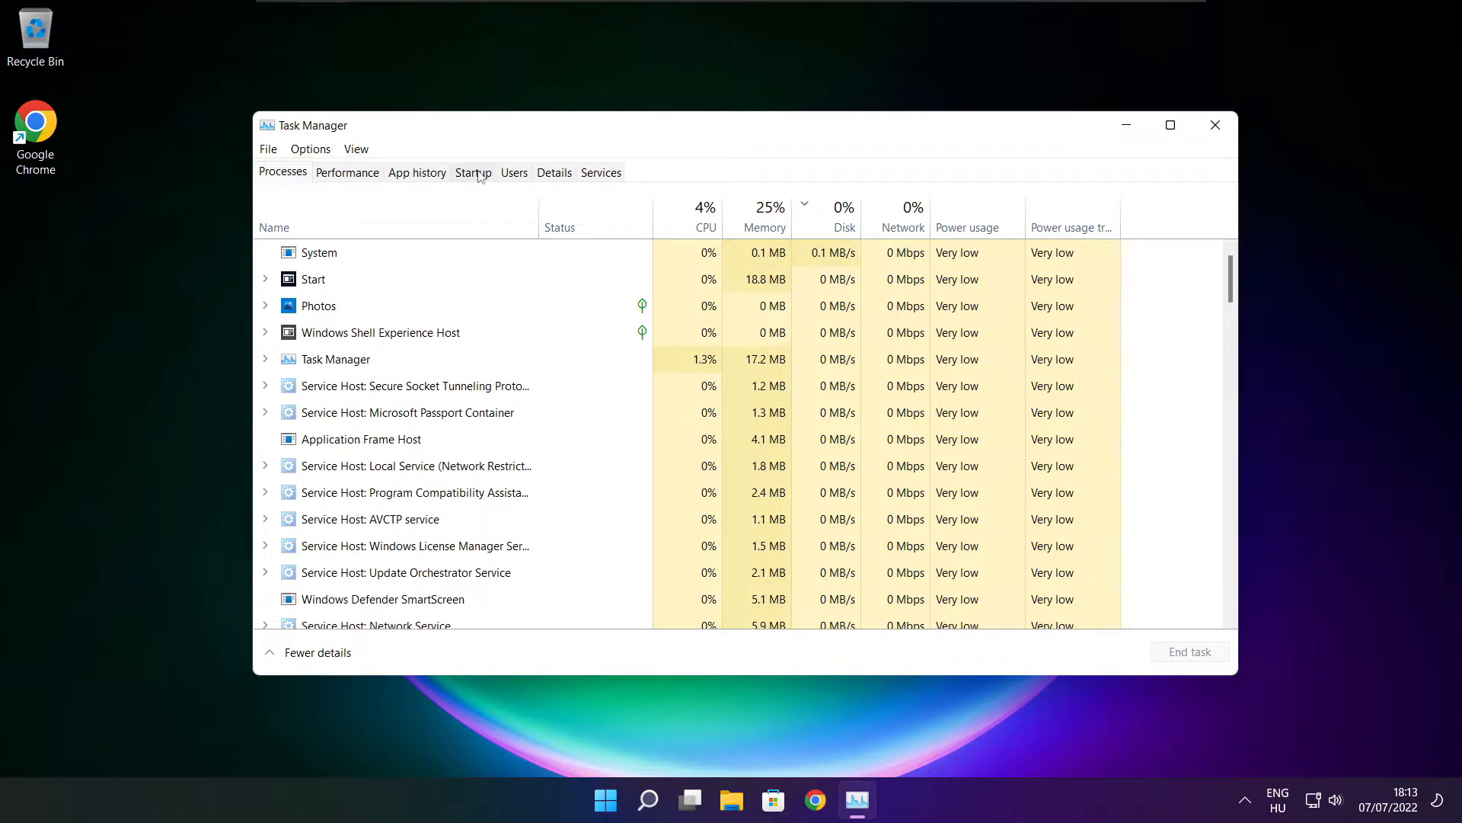
click(473, 171)
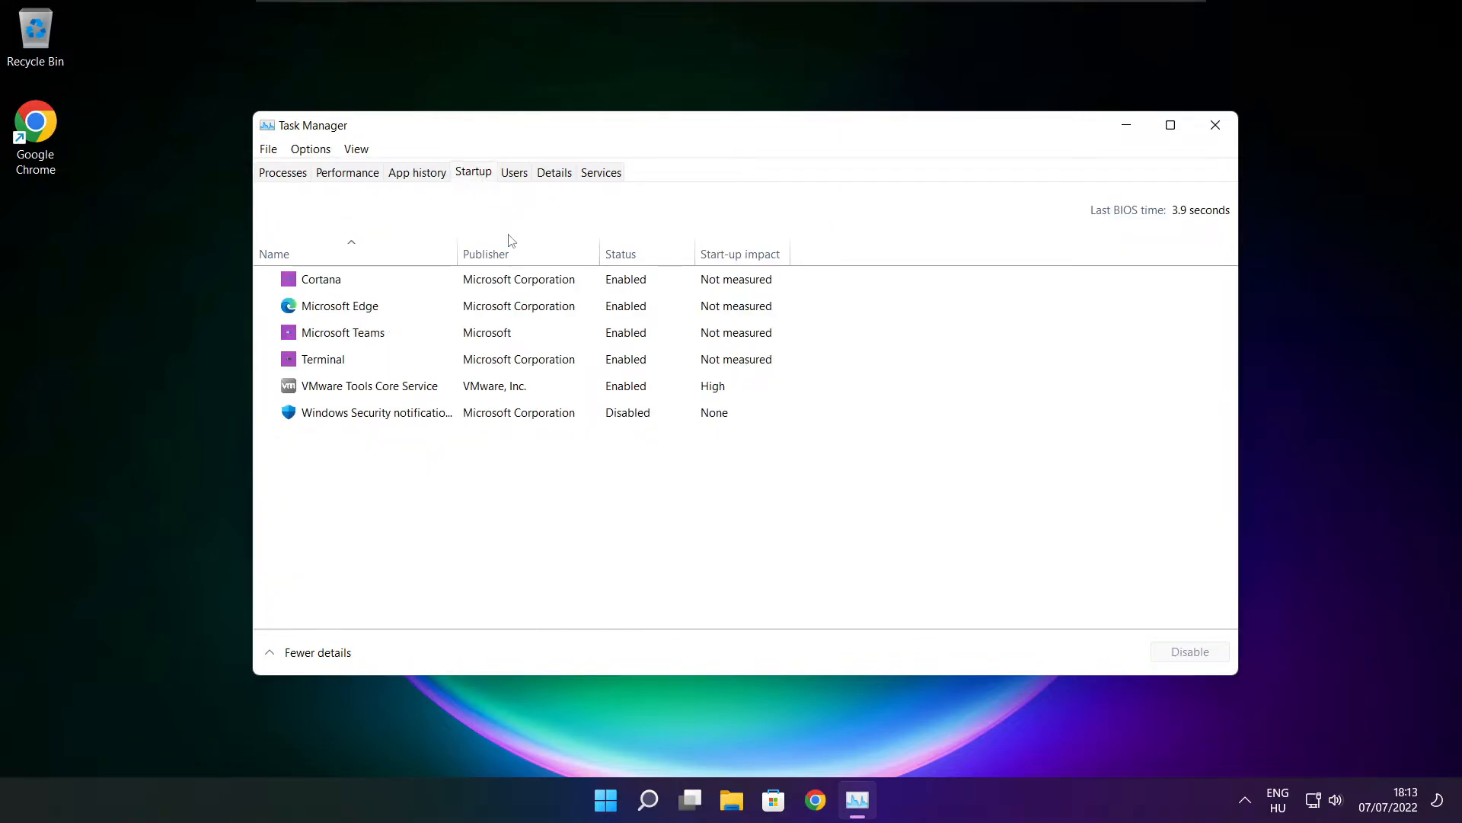
Disable Cortana, Microsoft Edge and Microsoft Teams as startup apps
click(321, 279)
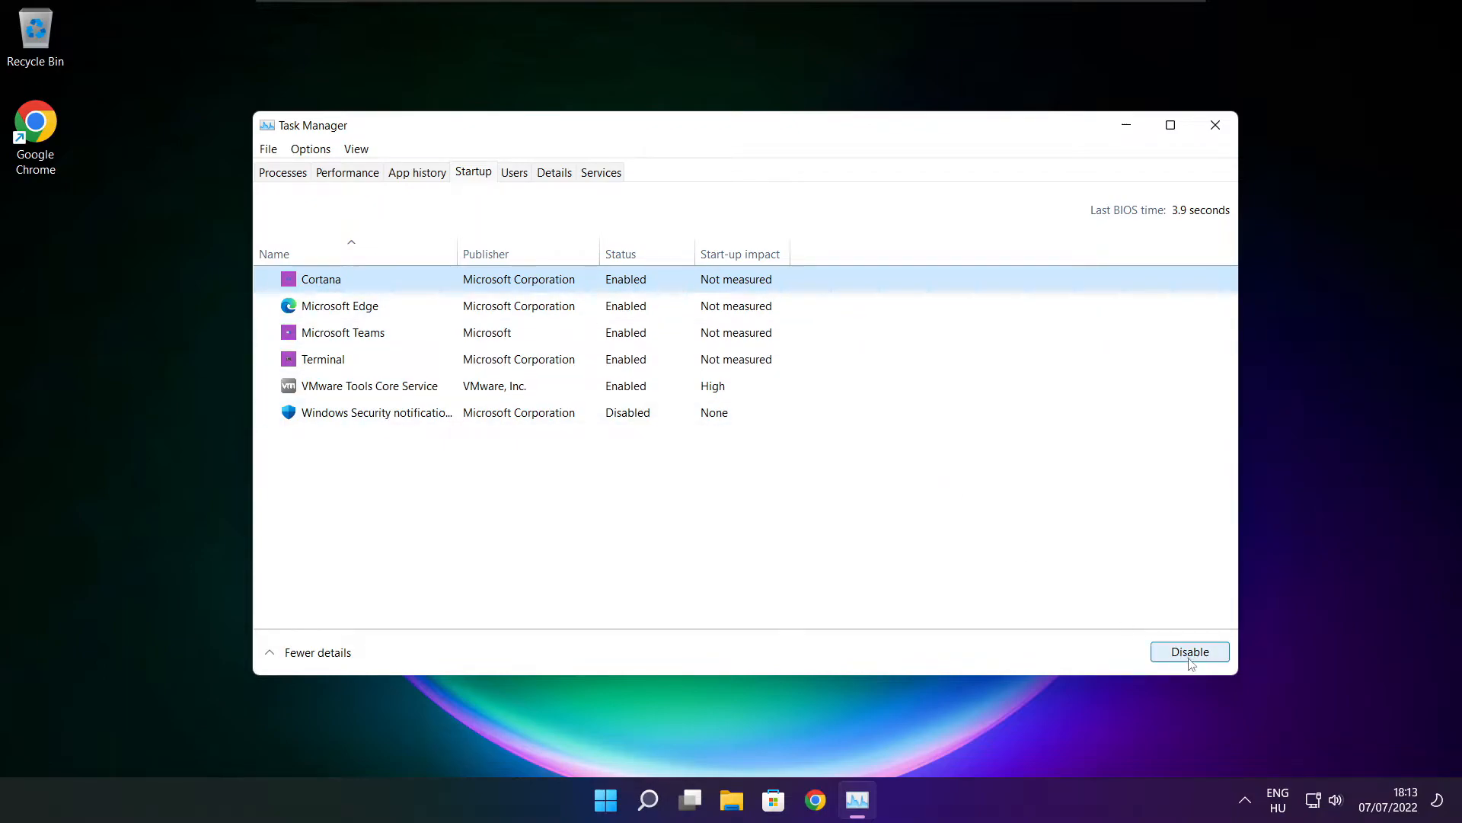
click(1189, 651)
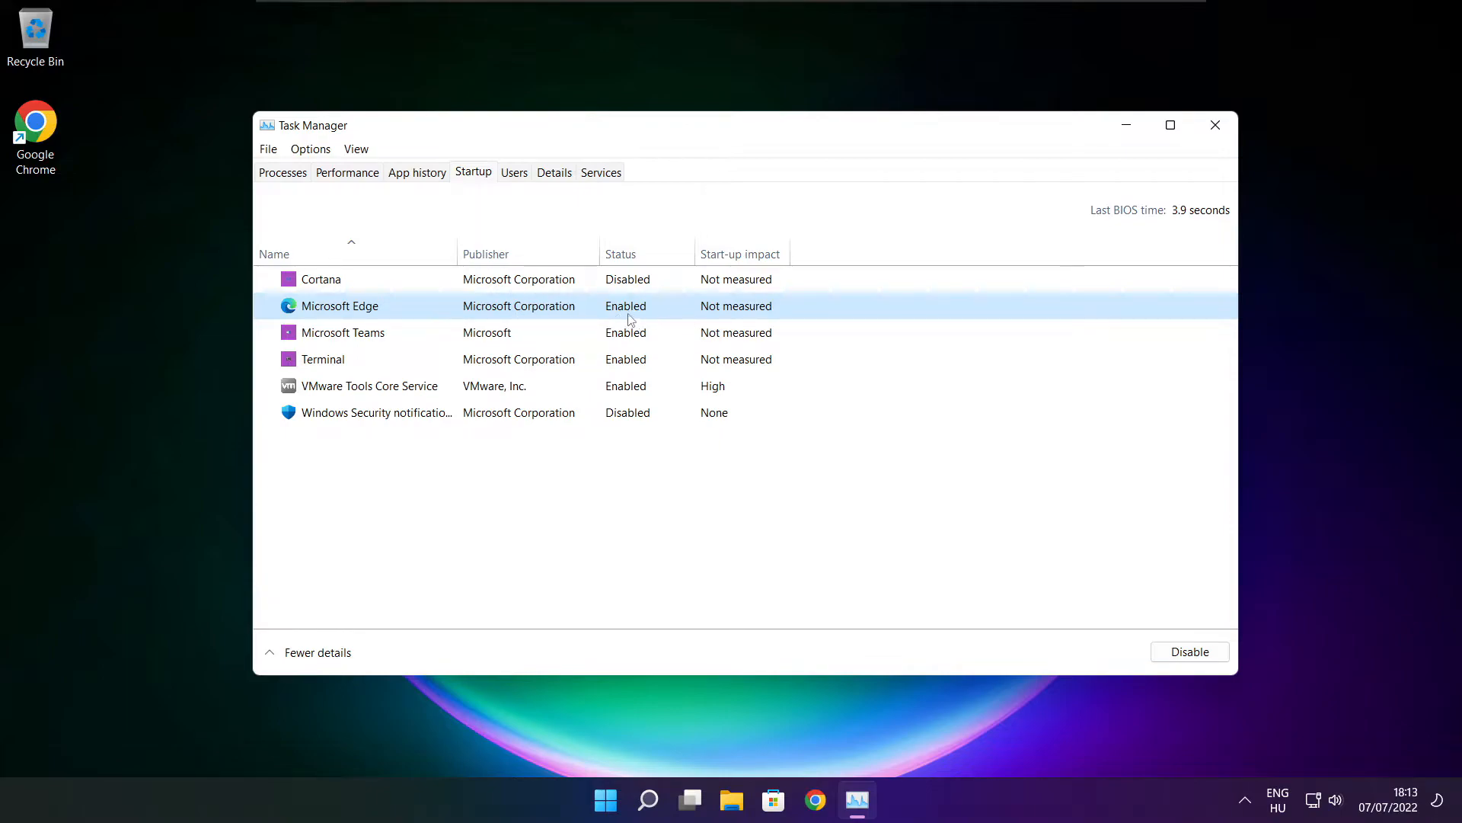
click(1189, 651)
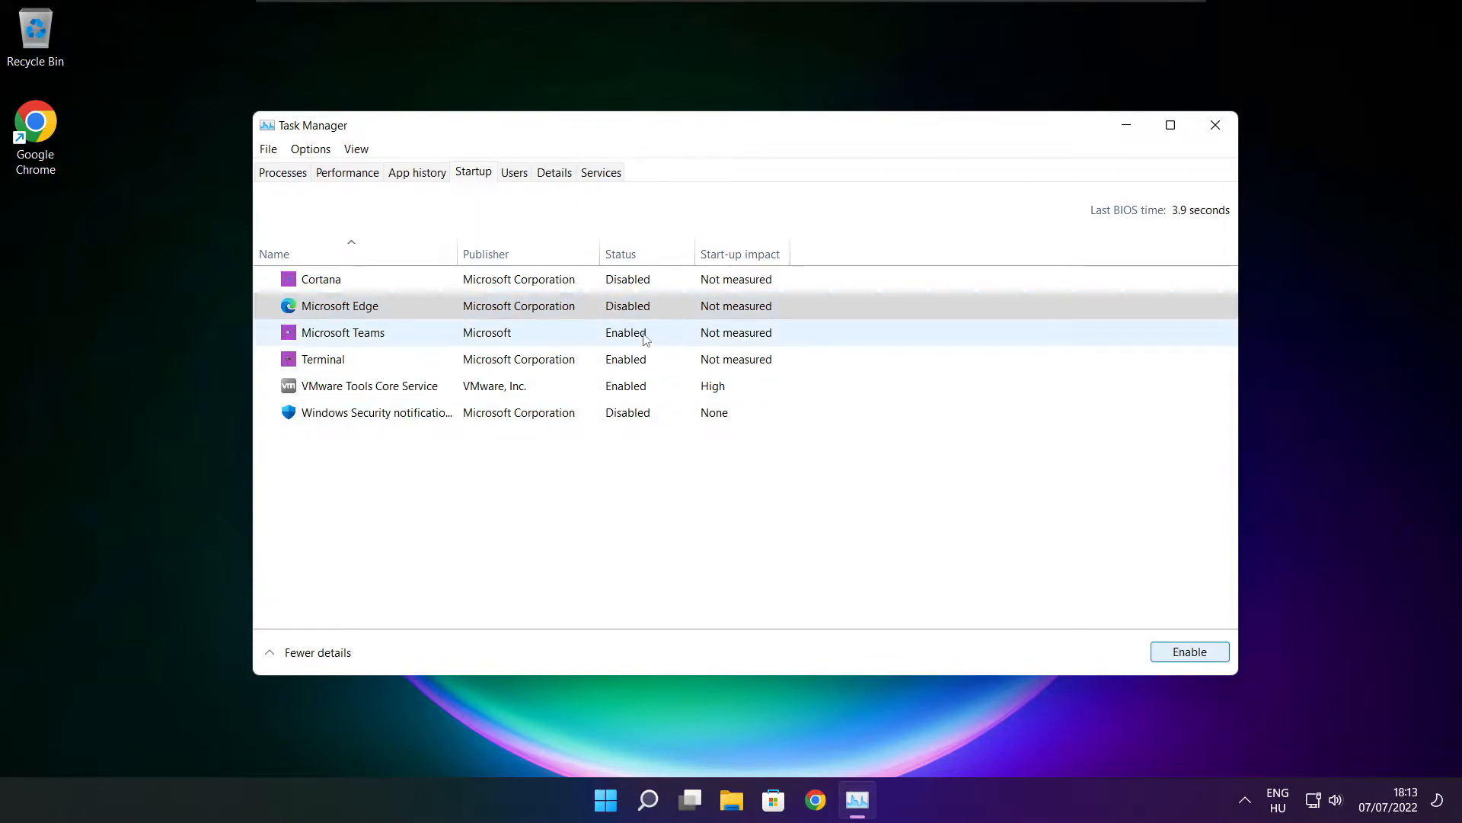
click(342, 332)
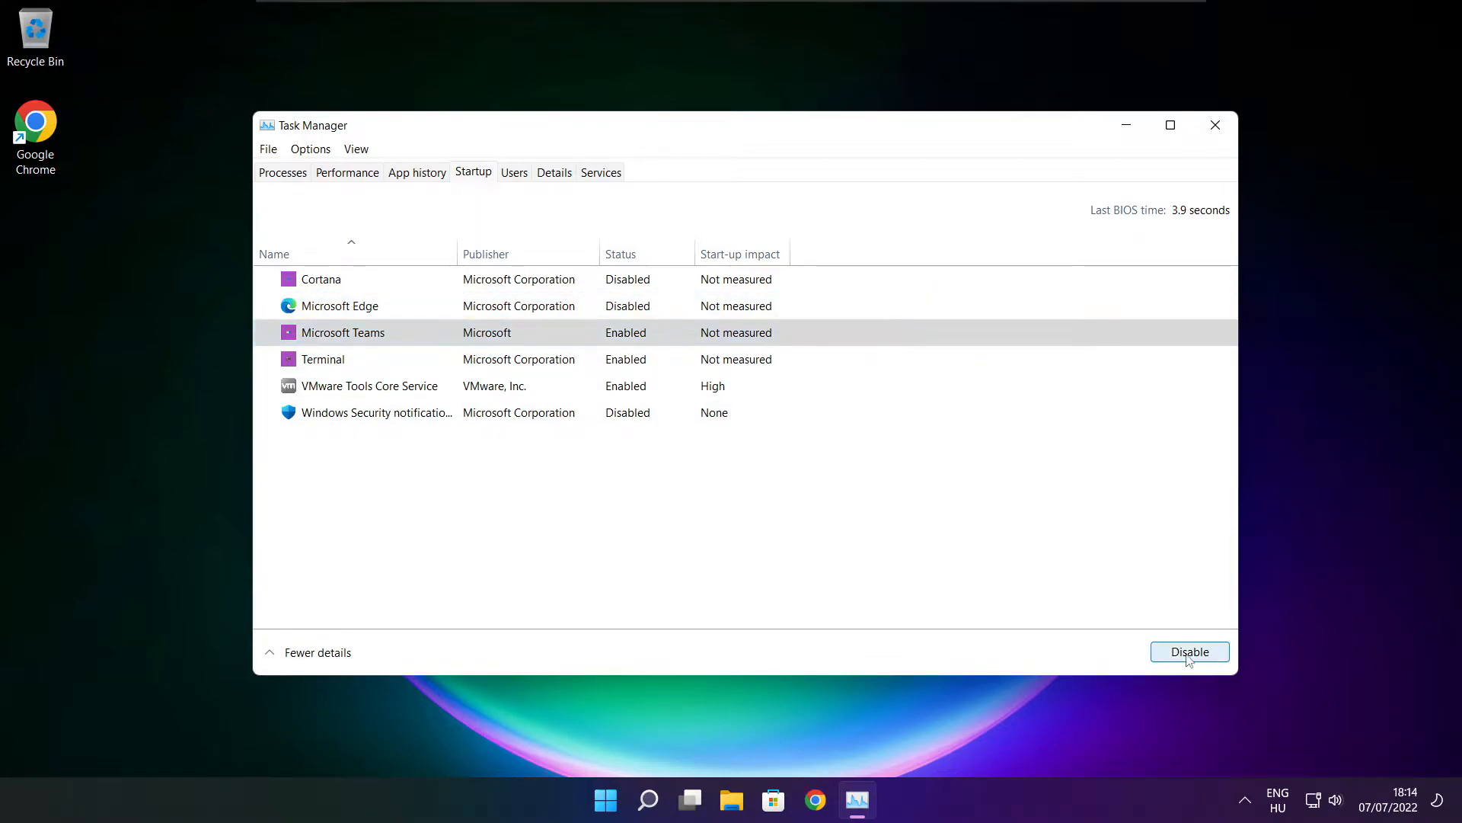
click(1189, 652)
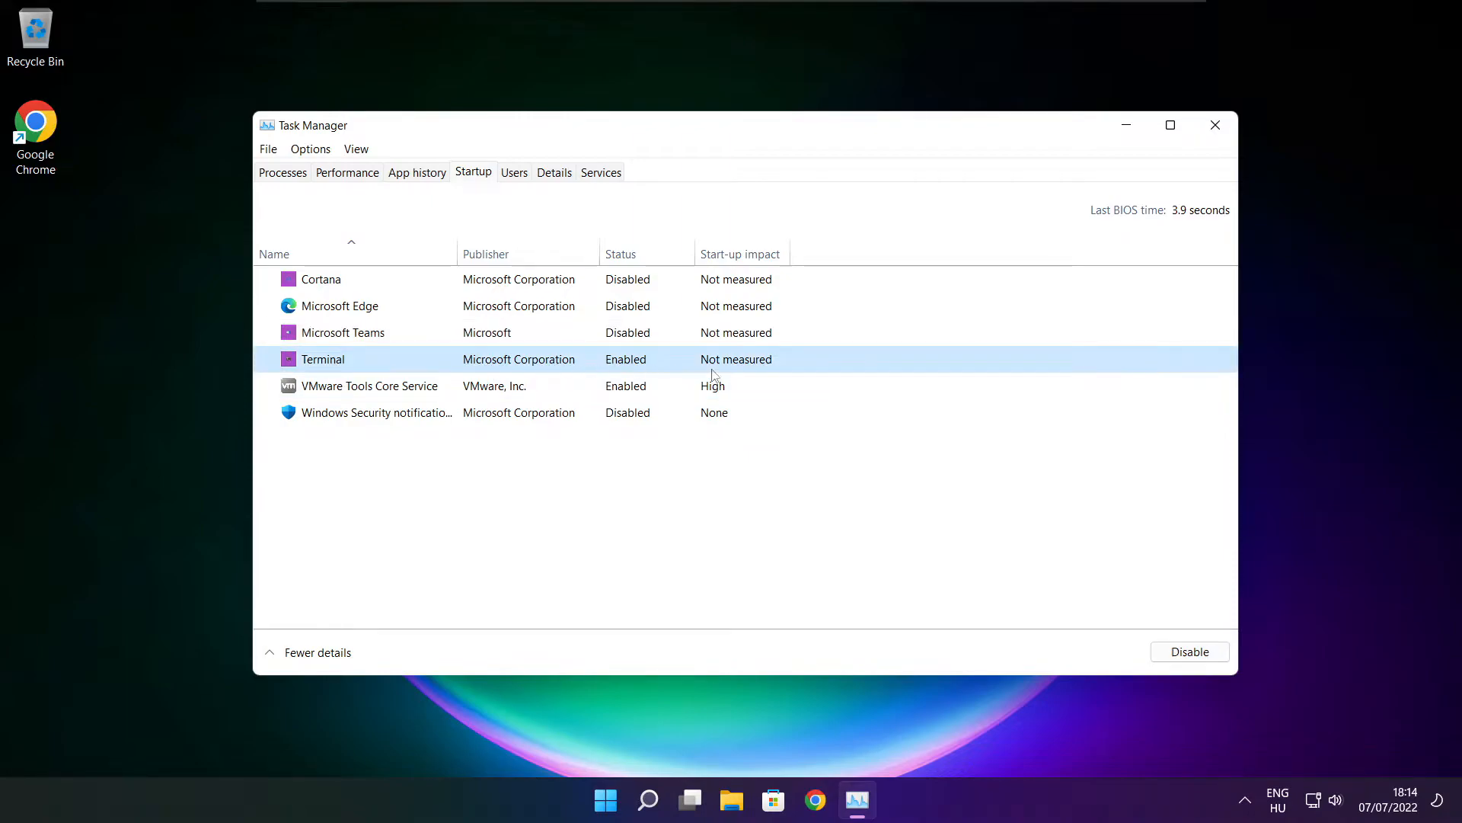
click(1189, 651)
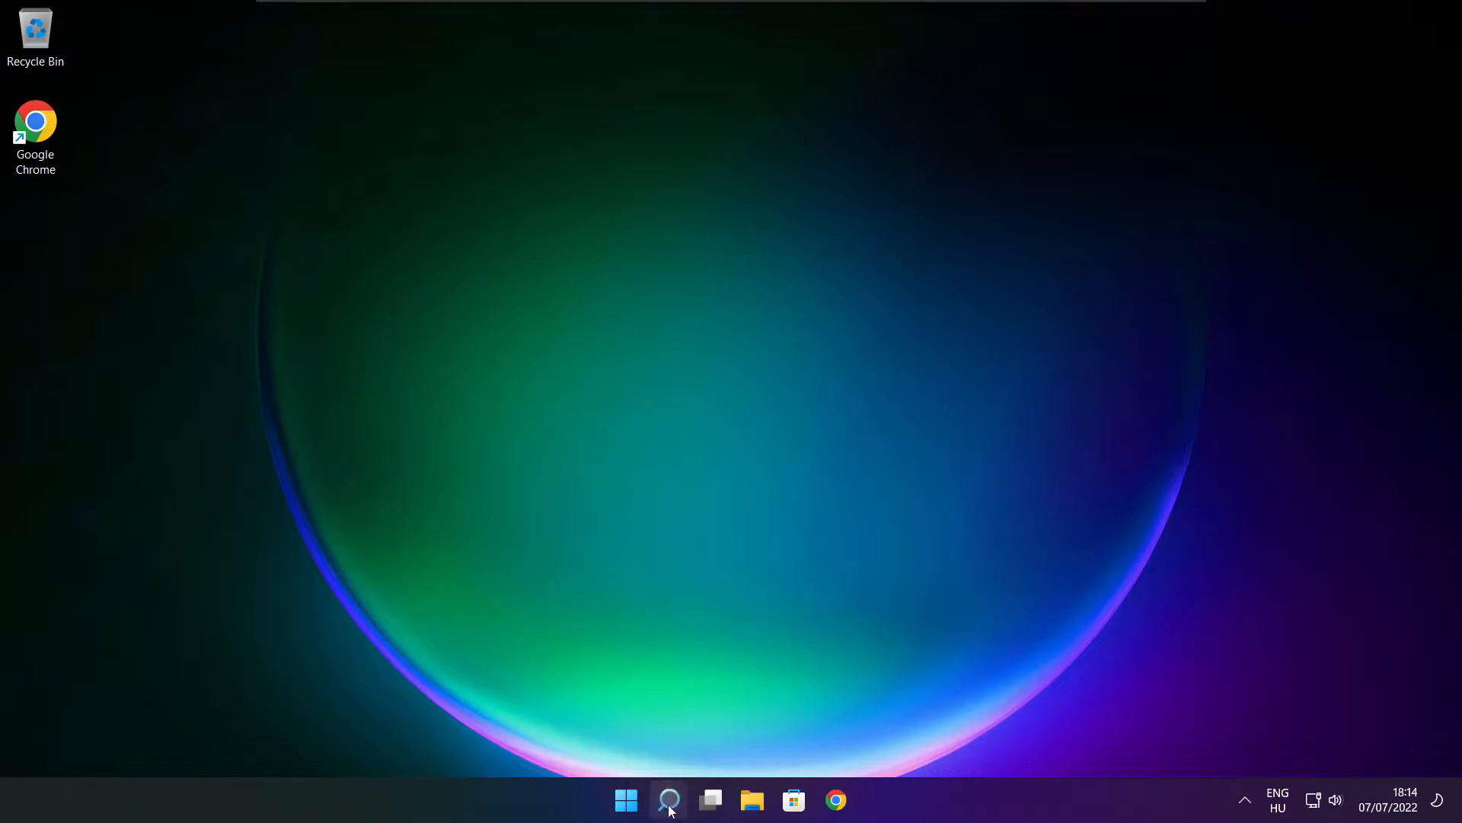
Search 'optimise' for Optimise Drives and analyse drive C: (OK, 9% fragmented)
click(668, 799)
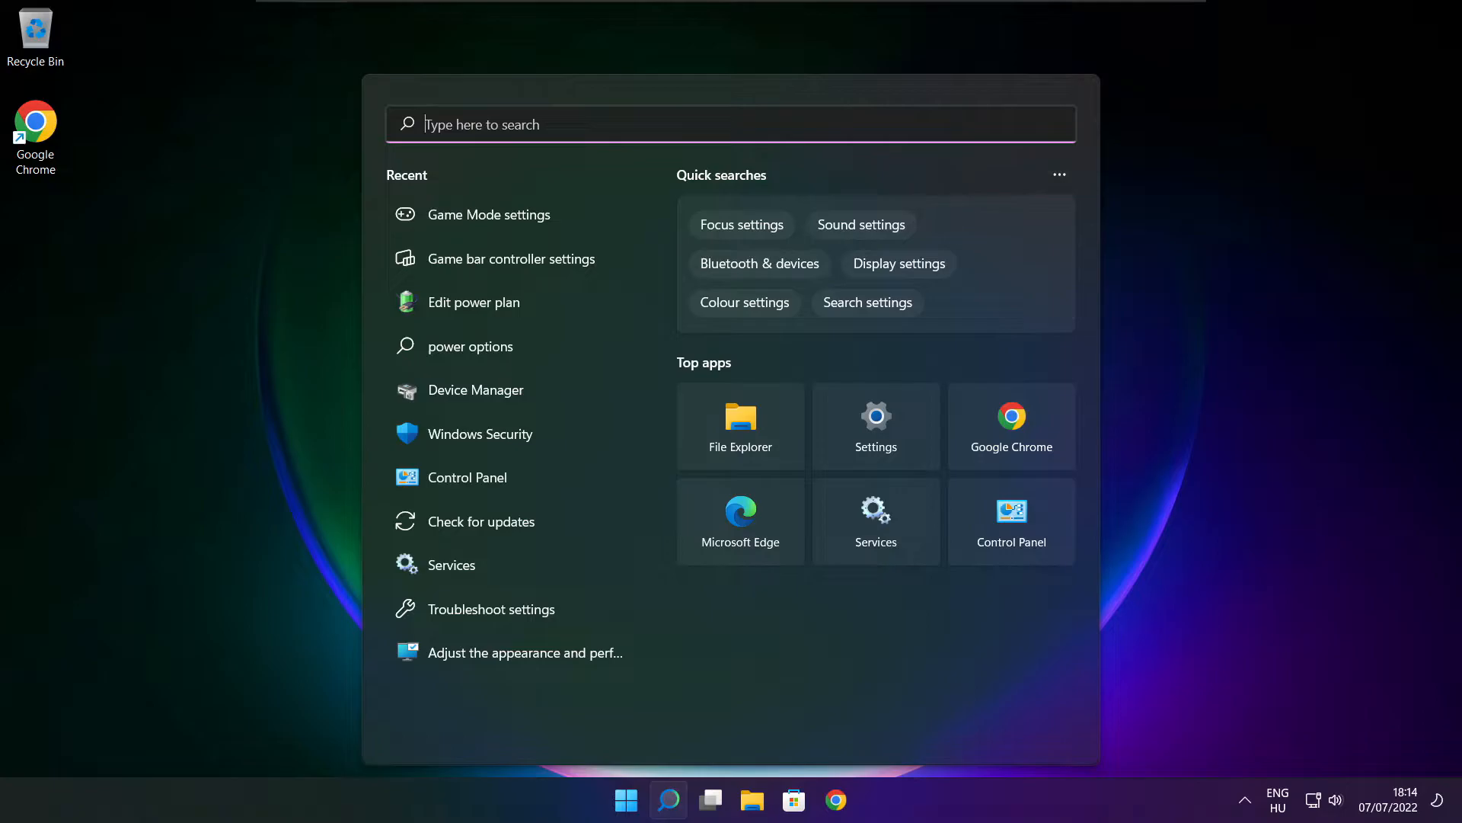
text(optimise)
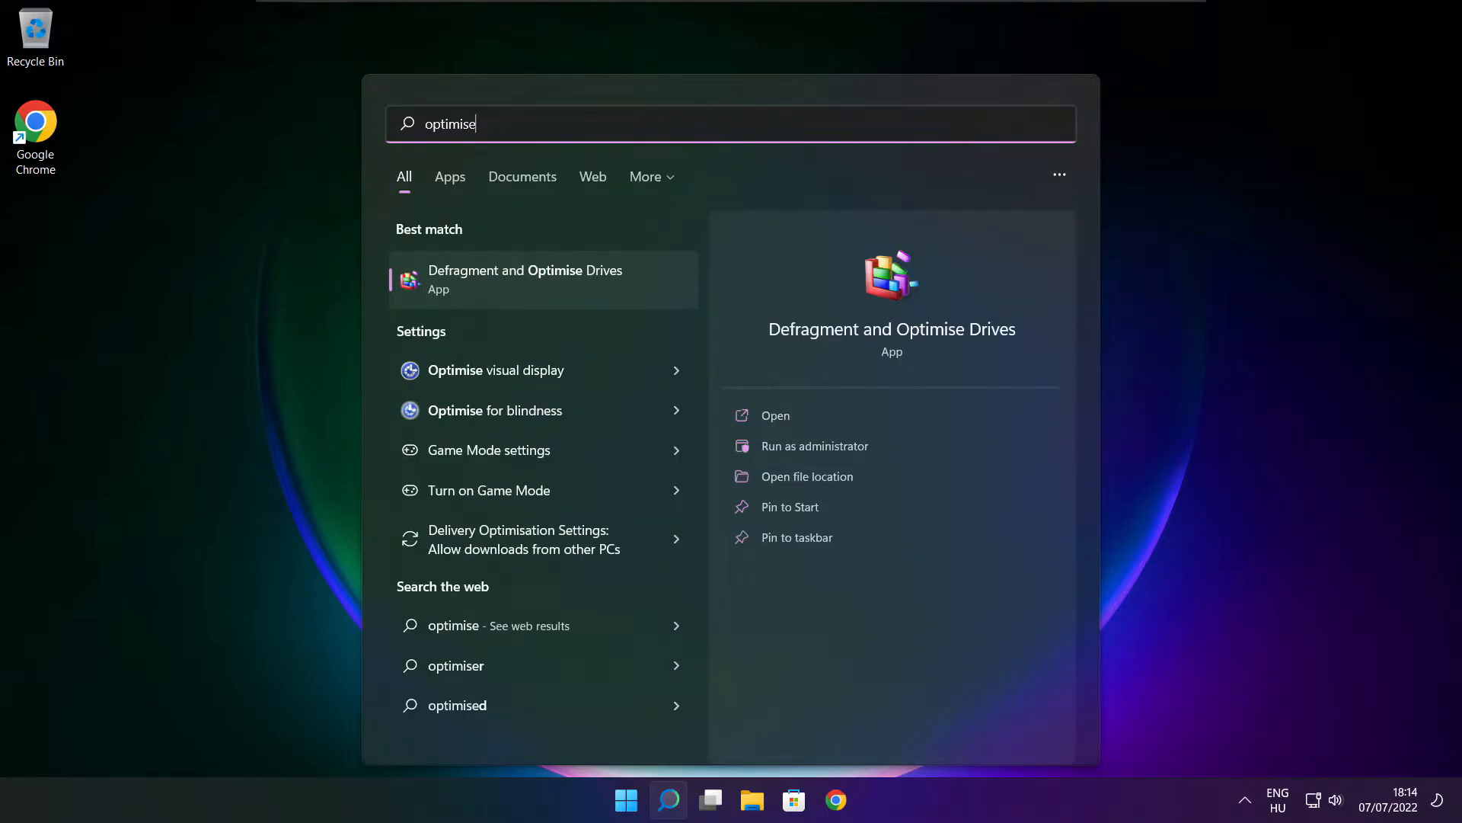
text(" ")
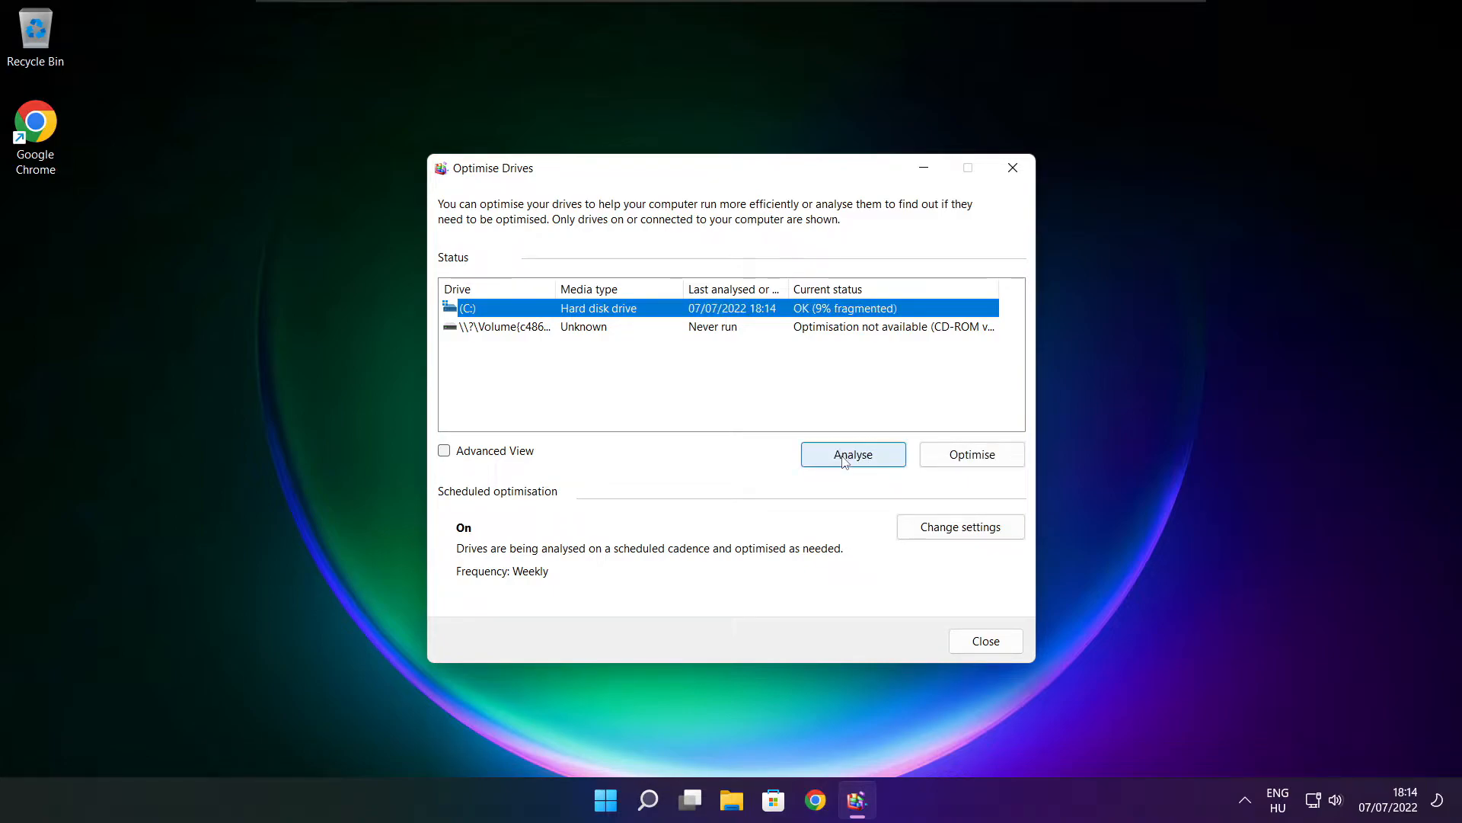
click(852, 454)
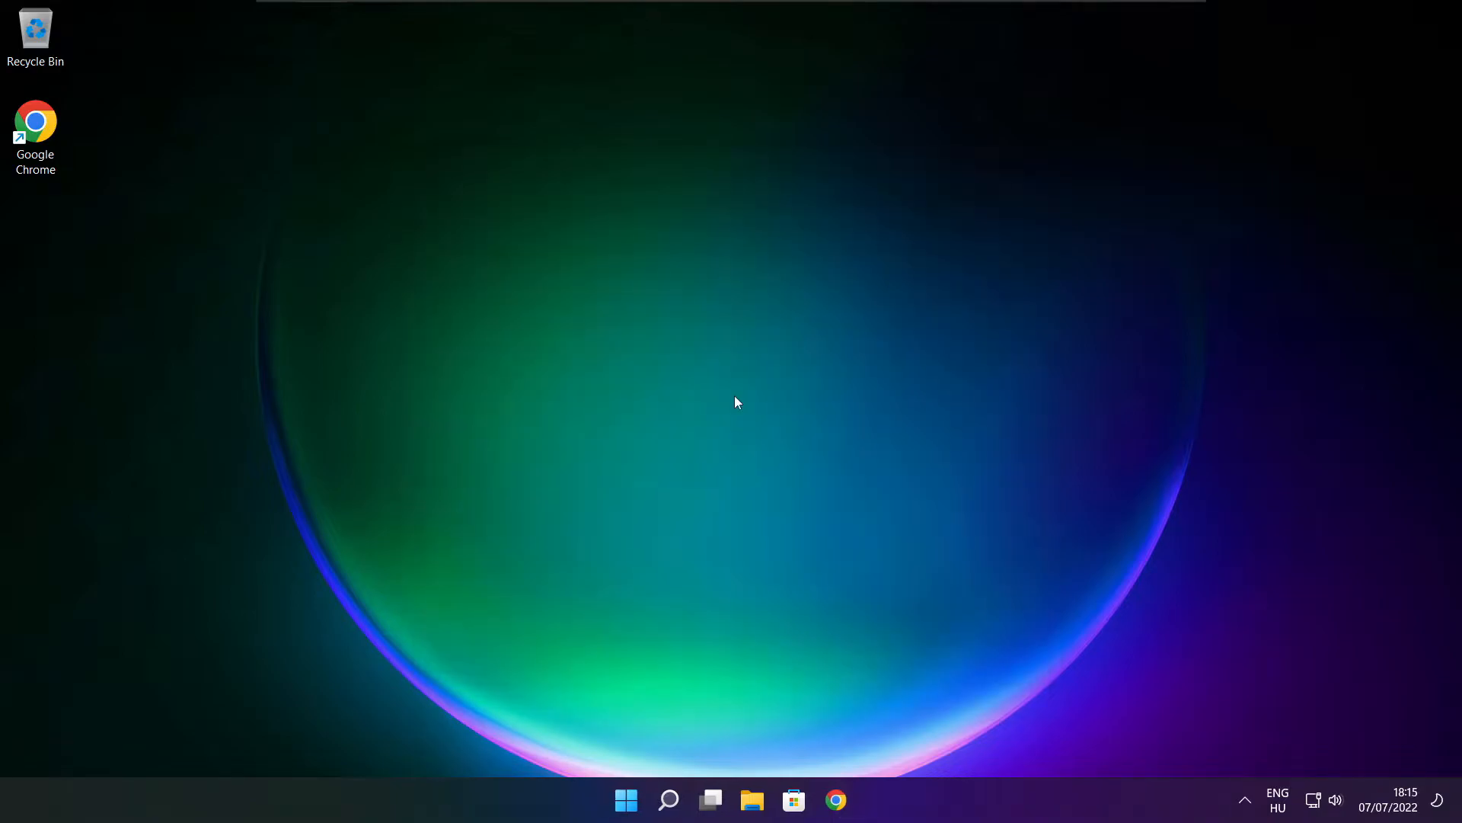
Search 'updates' and open the Check for updates settings page
click(668, 801)
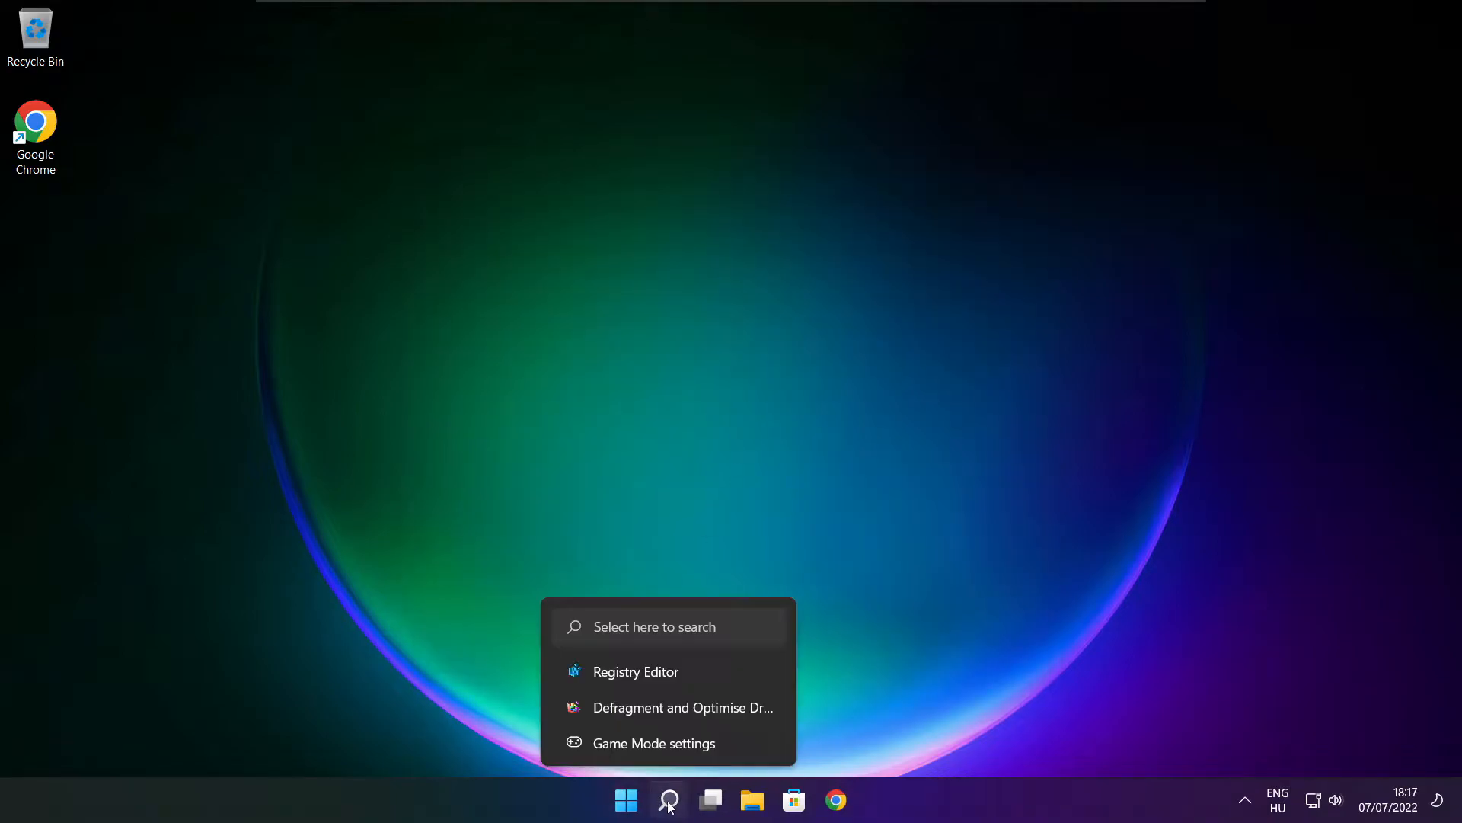
click(668, 799)
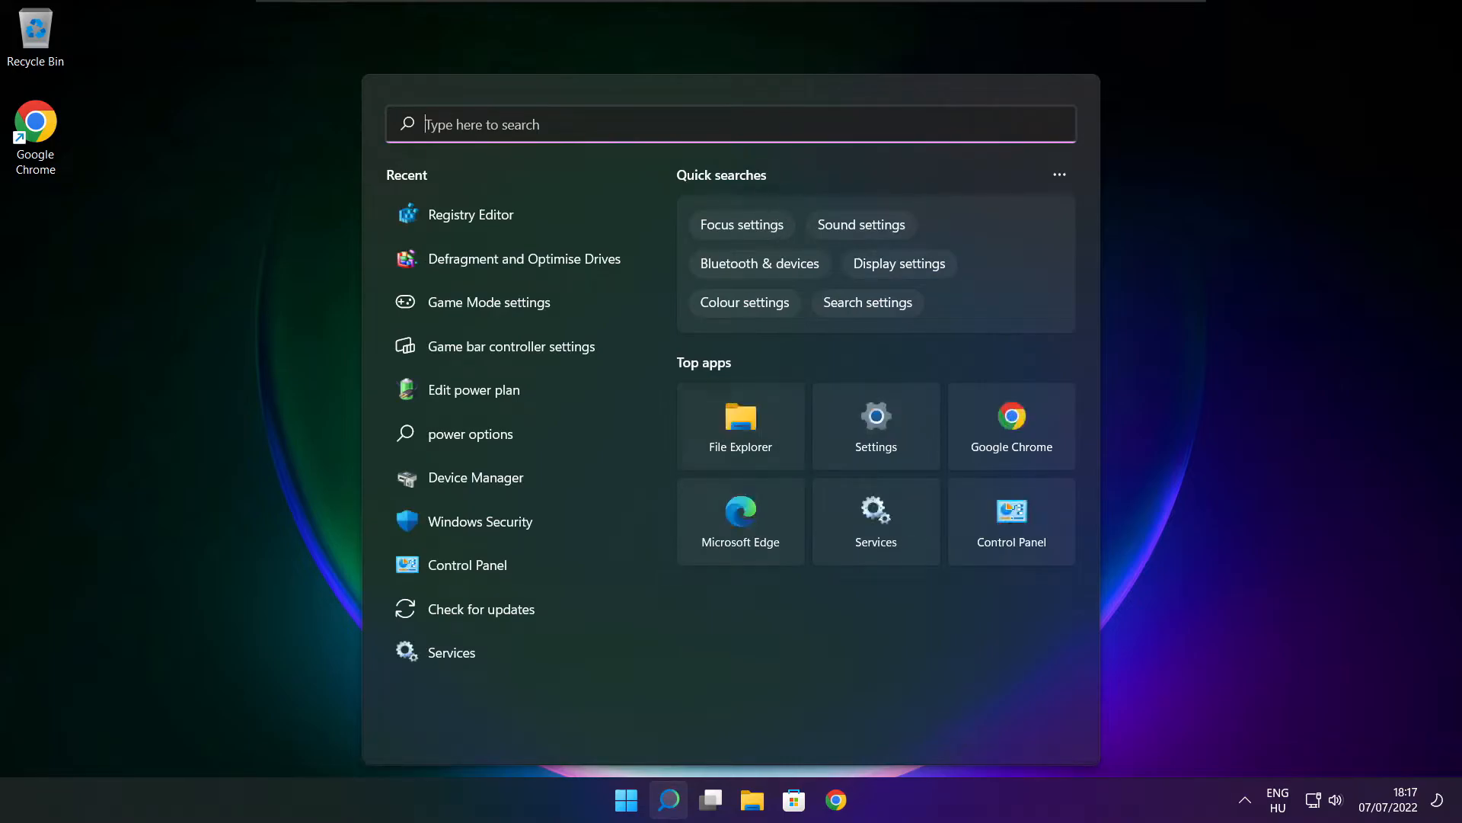
text(update)
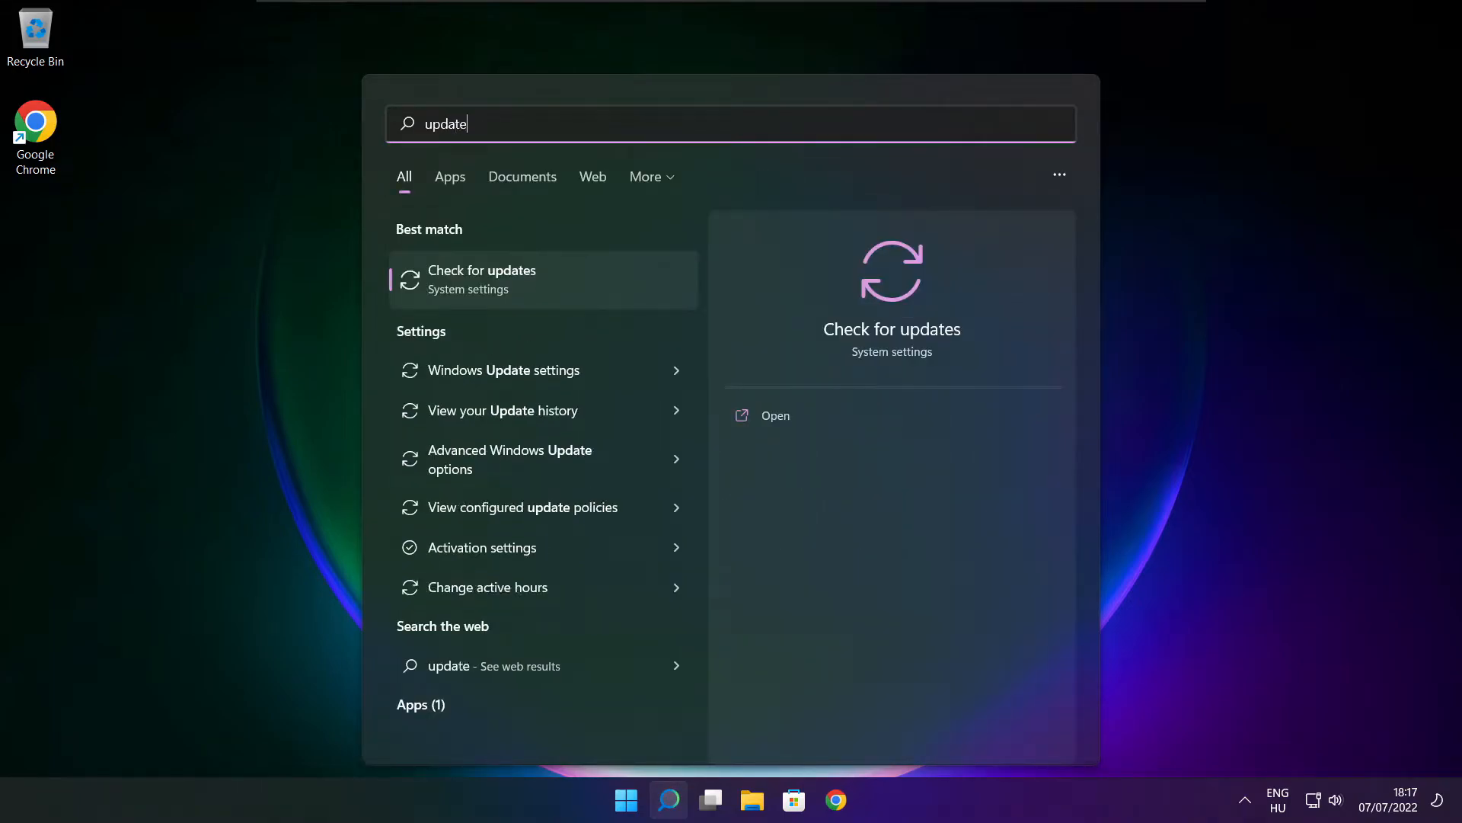
text(s)
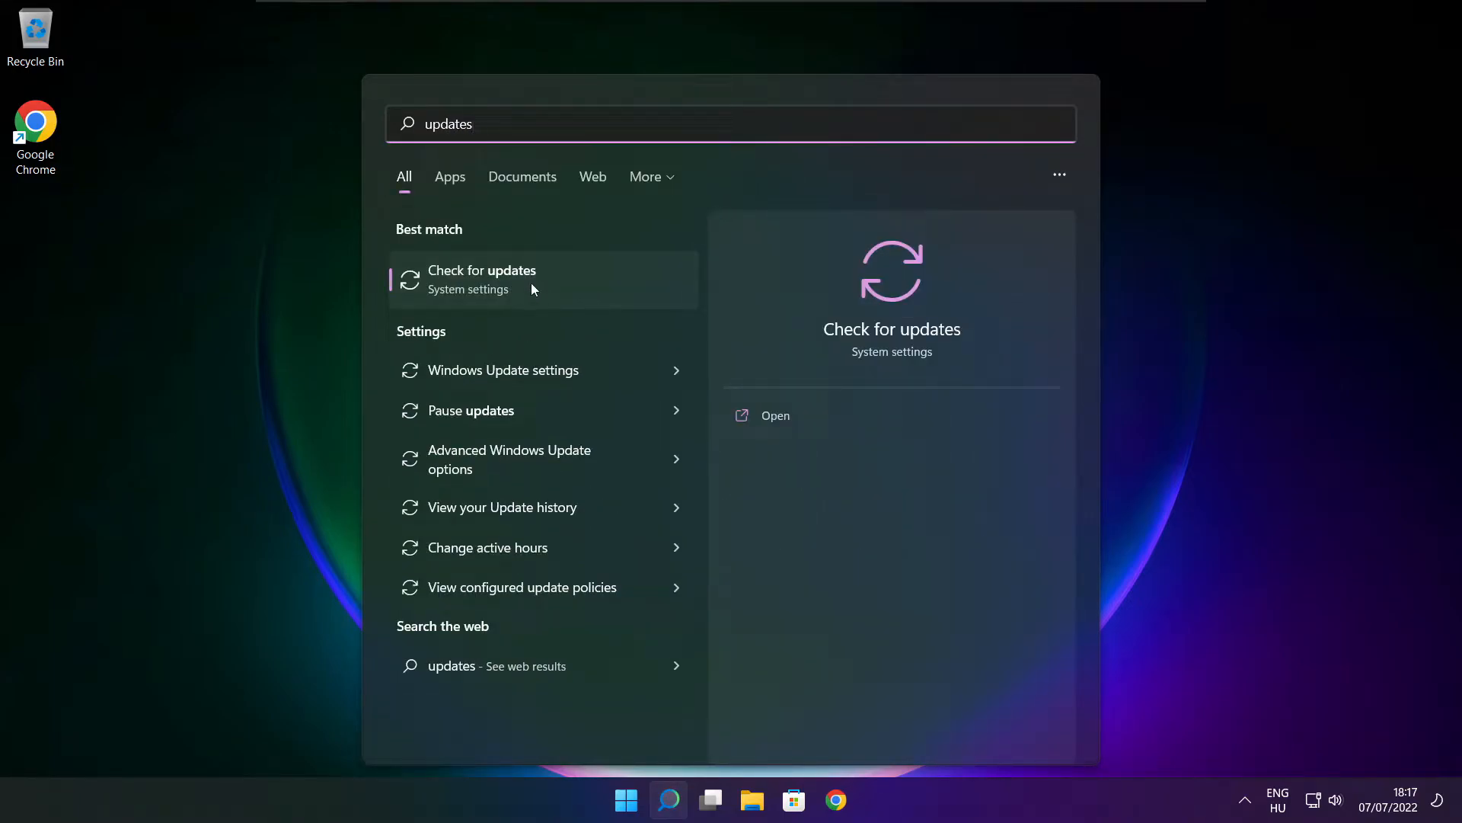
click(482, 278)
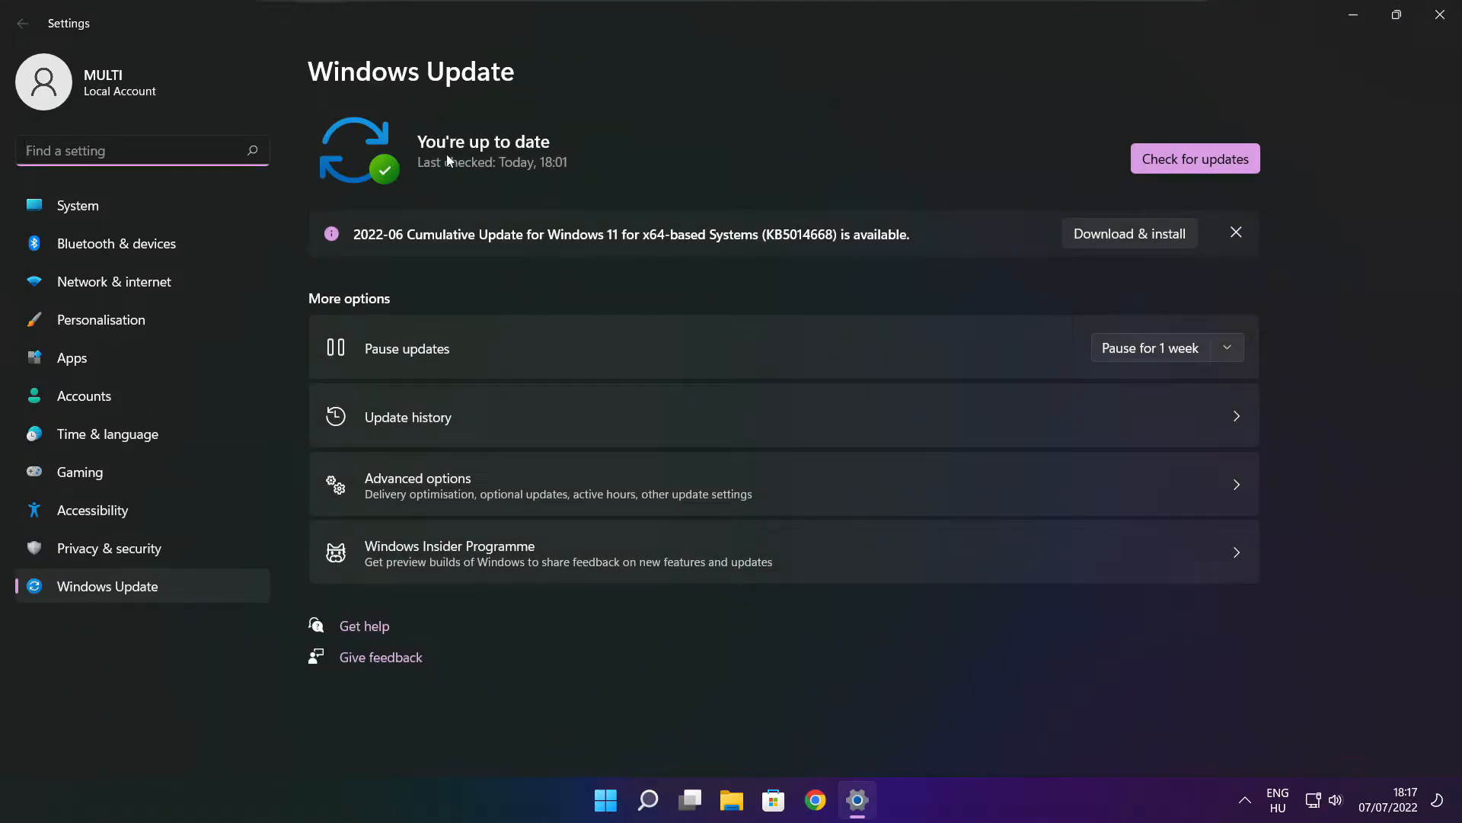
Run a fresh Windows Update check until it reports up to date, then close Settings
click(1195, 158)
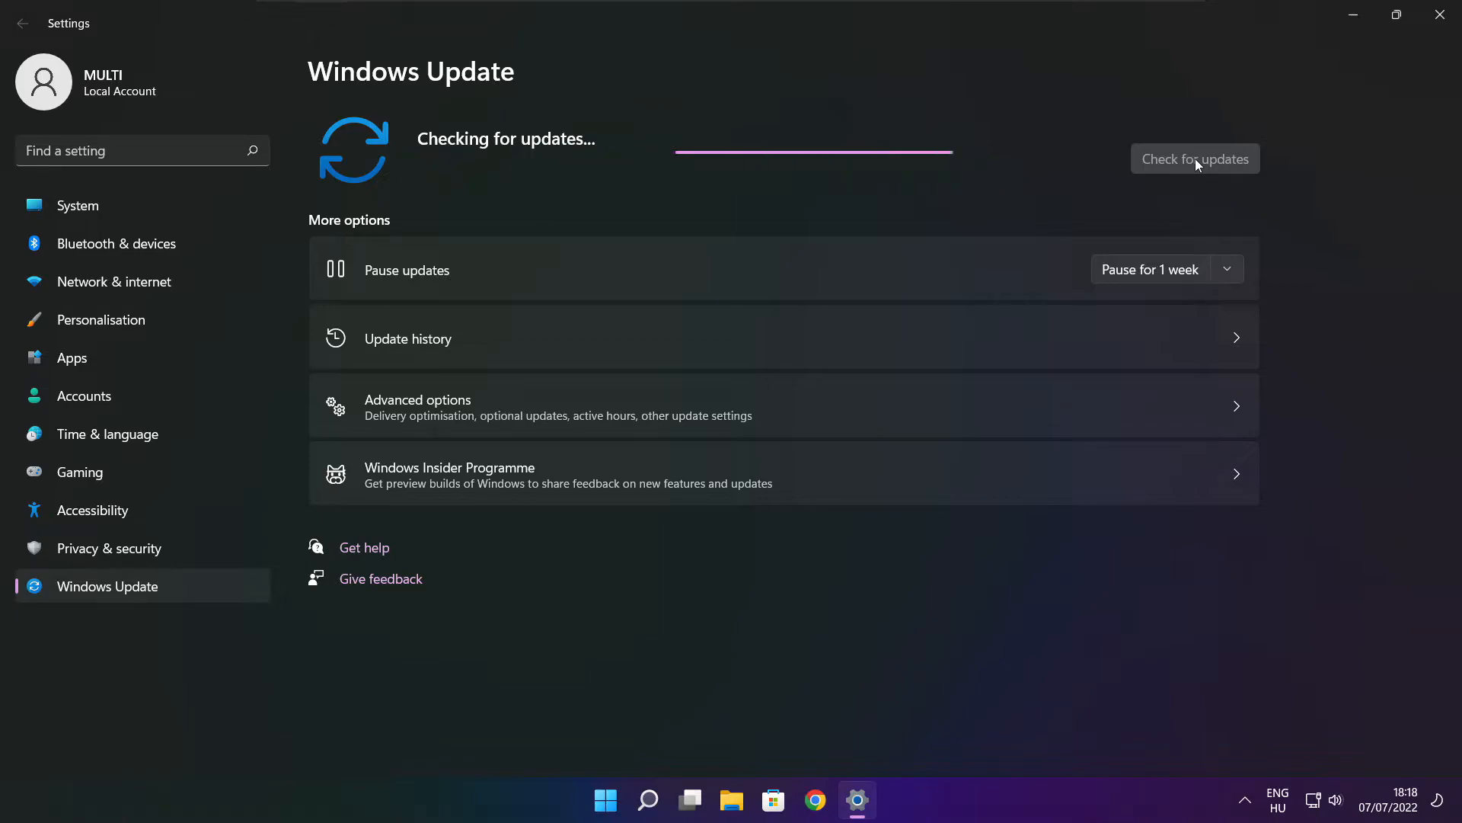
click(1195, 157)
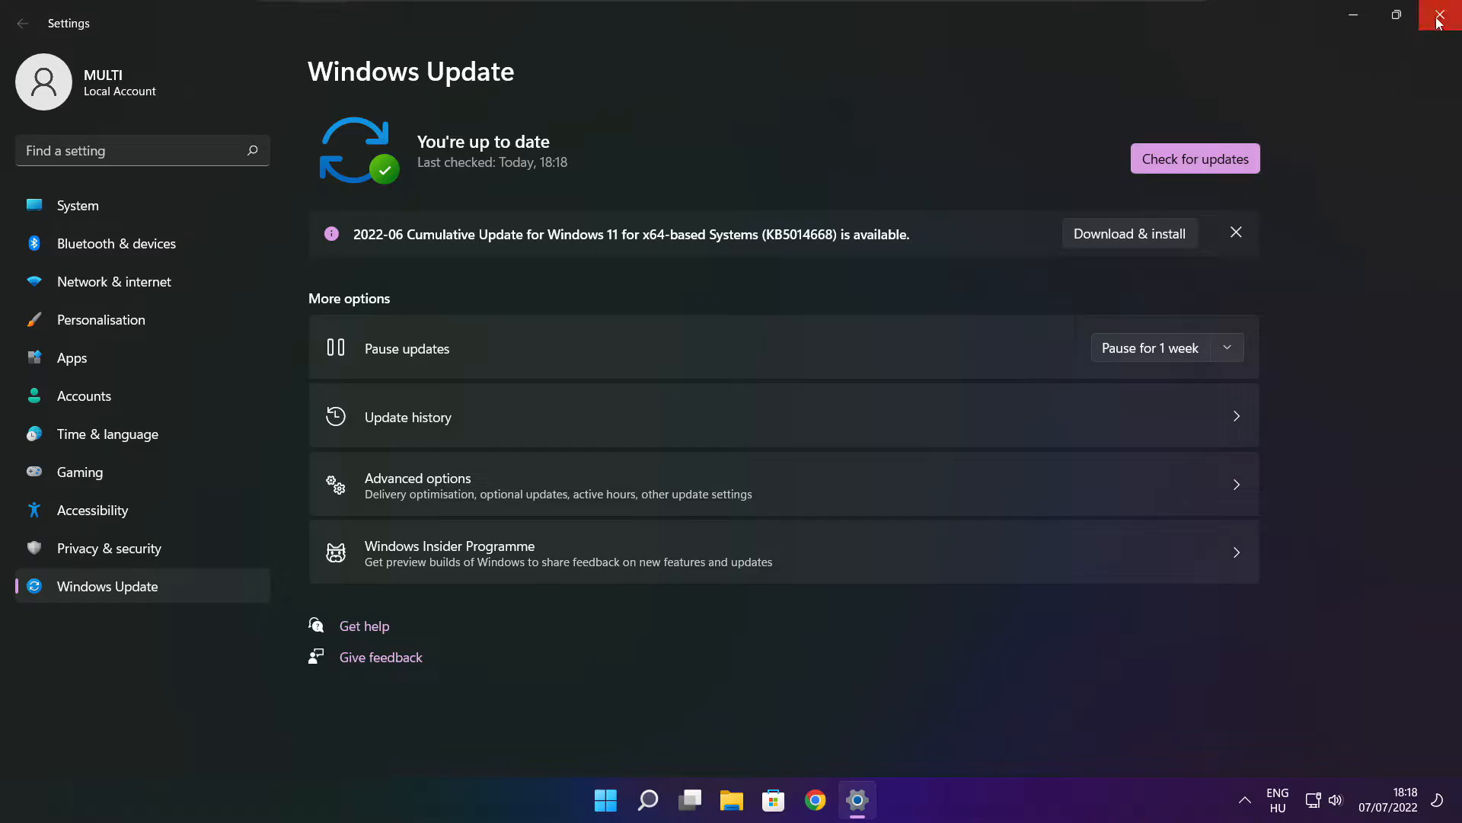
click(1447, 16)
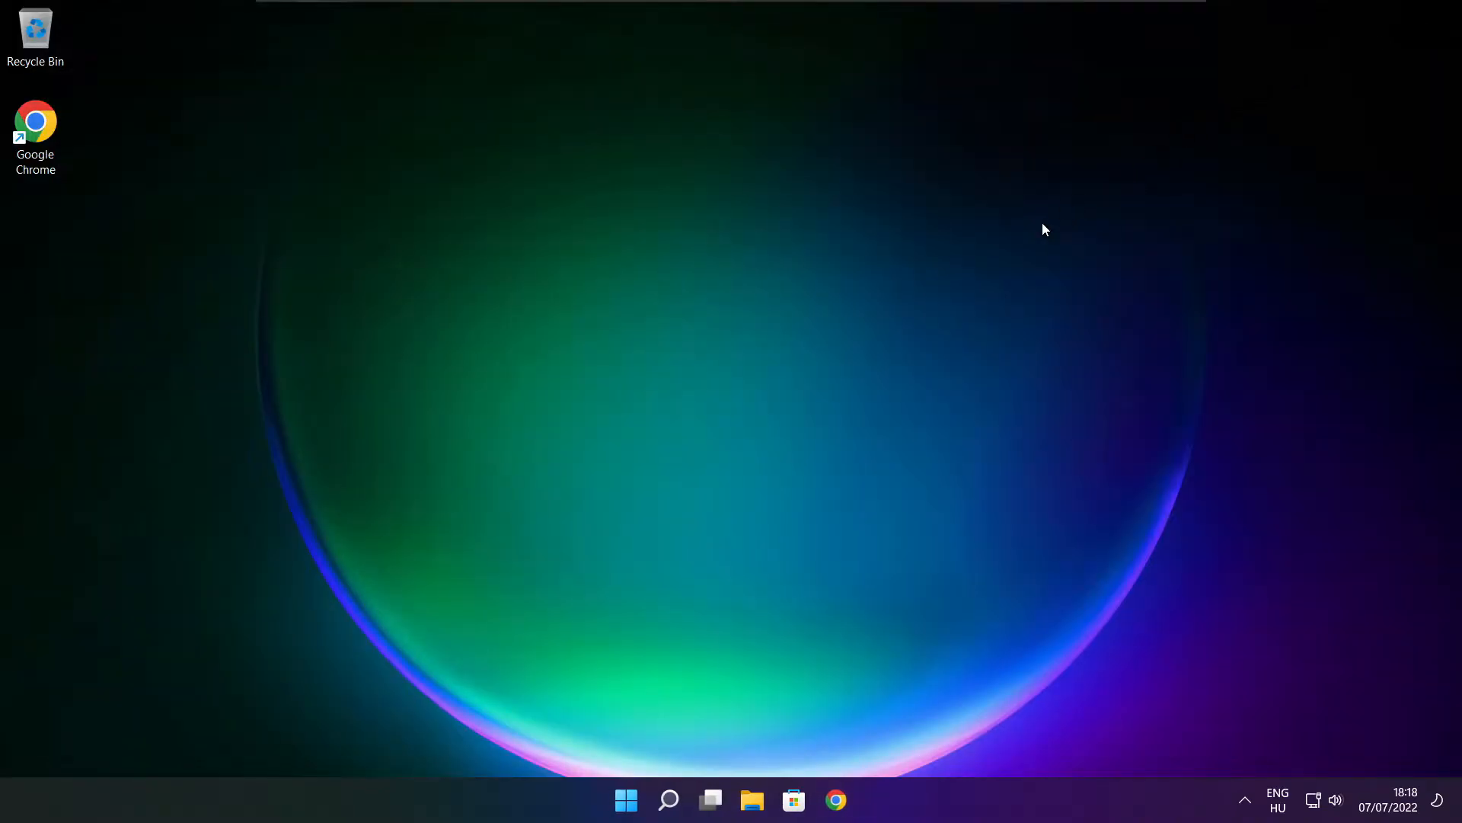
mouse_move(667, 801)
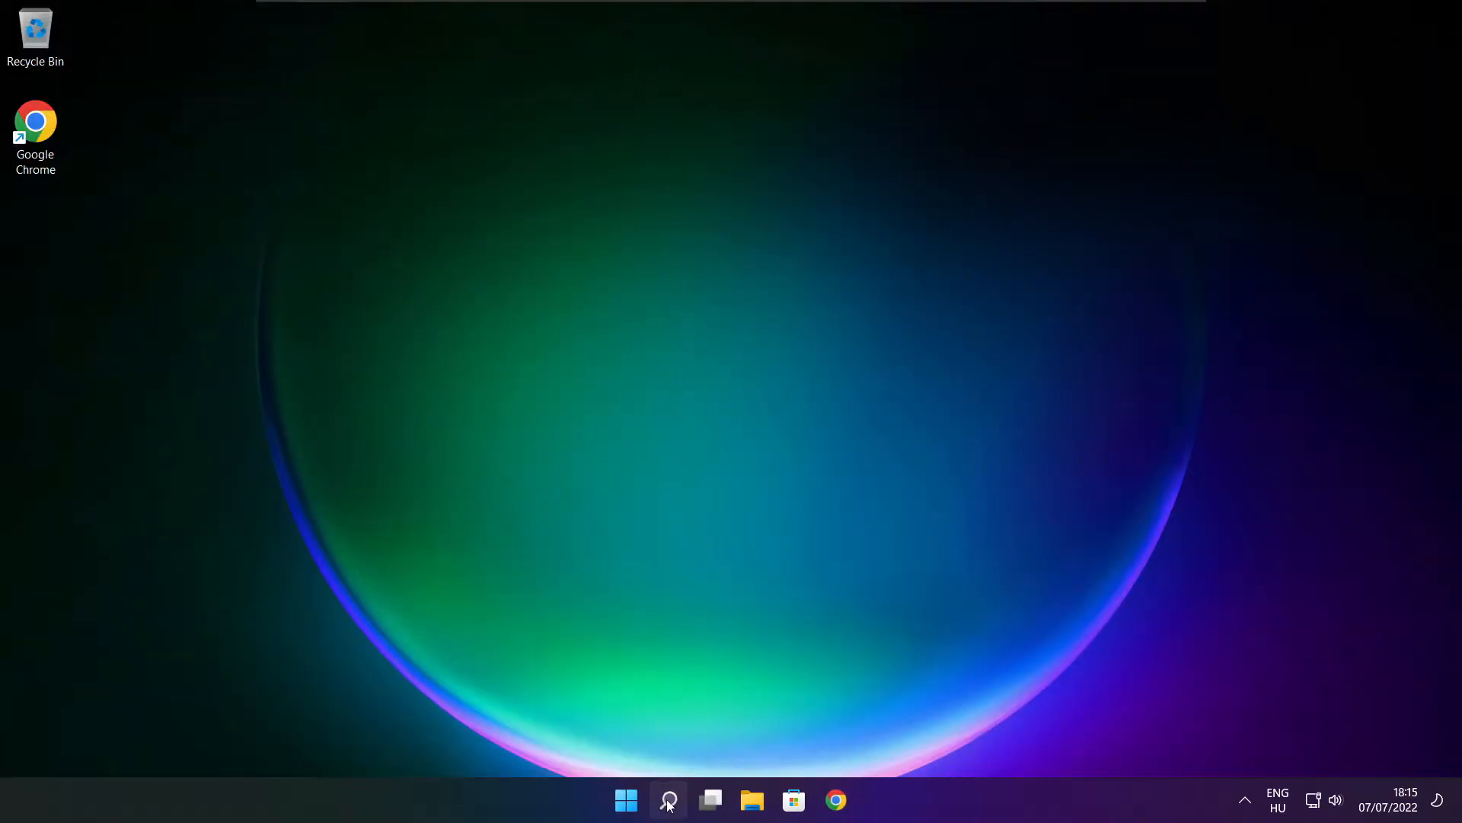
Launch regedit and navigate to HKEY_CURRENT_USER\System\GameConfigStore
click(668, 801)
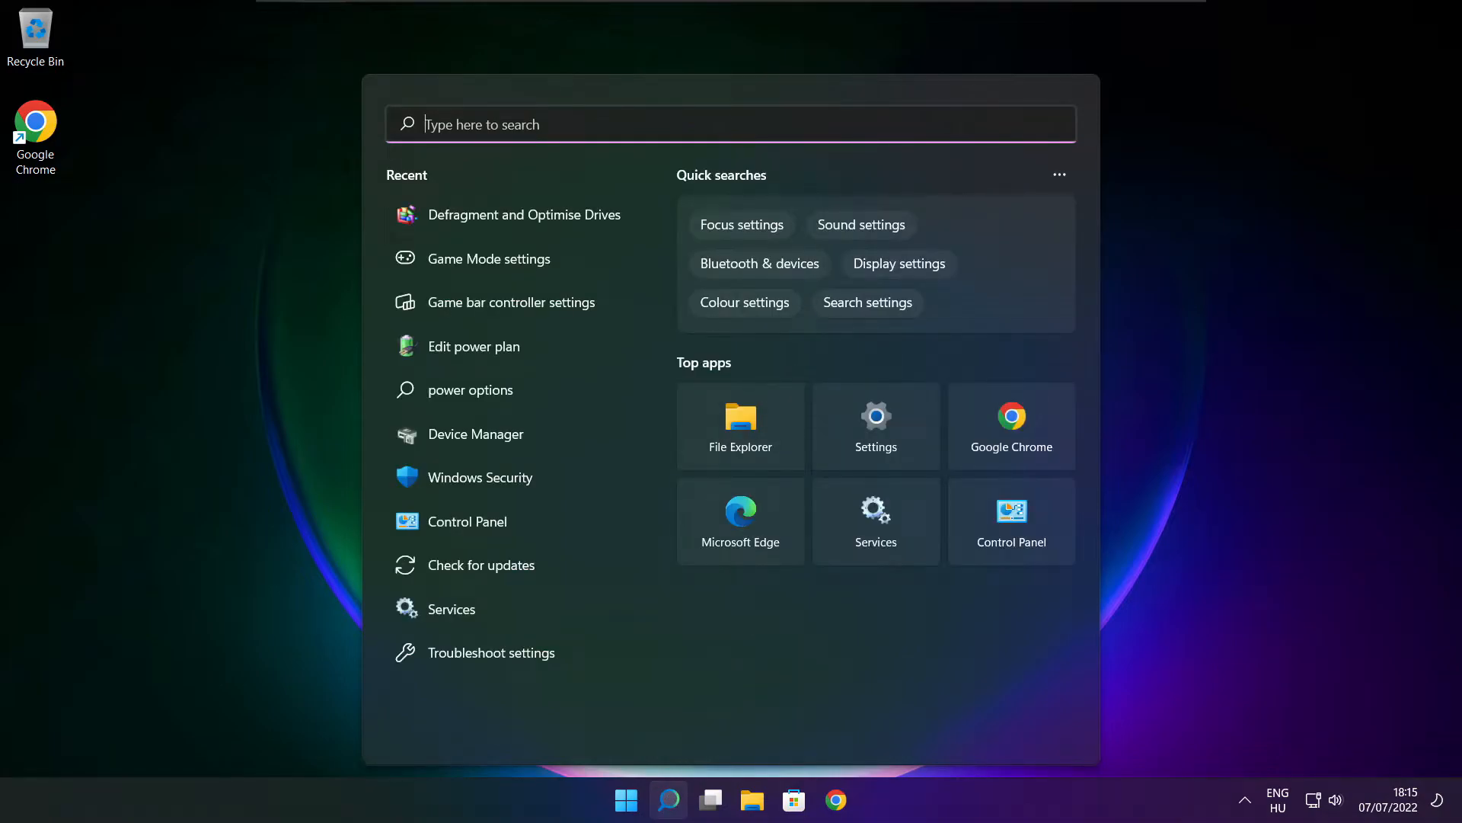
text(regedit)
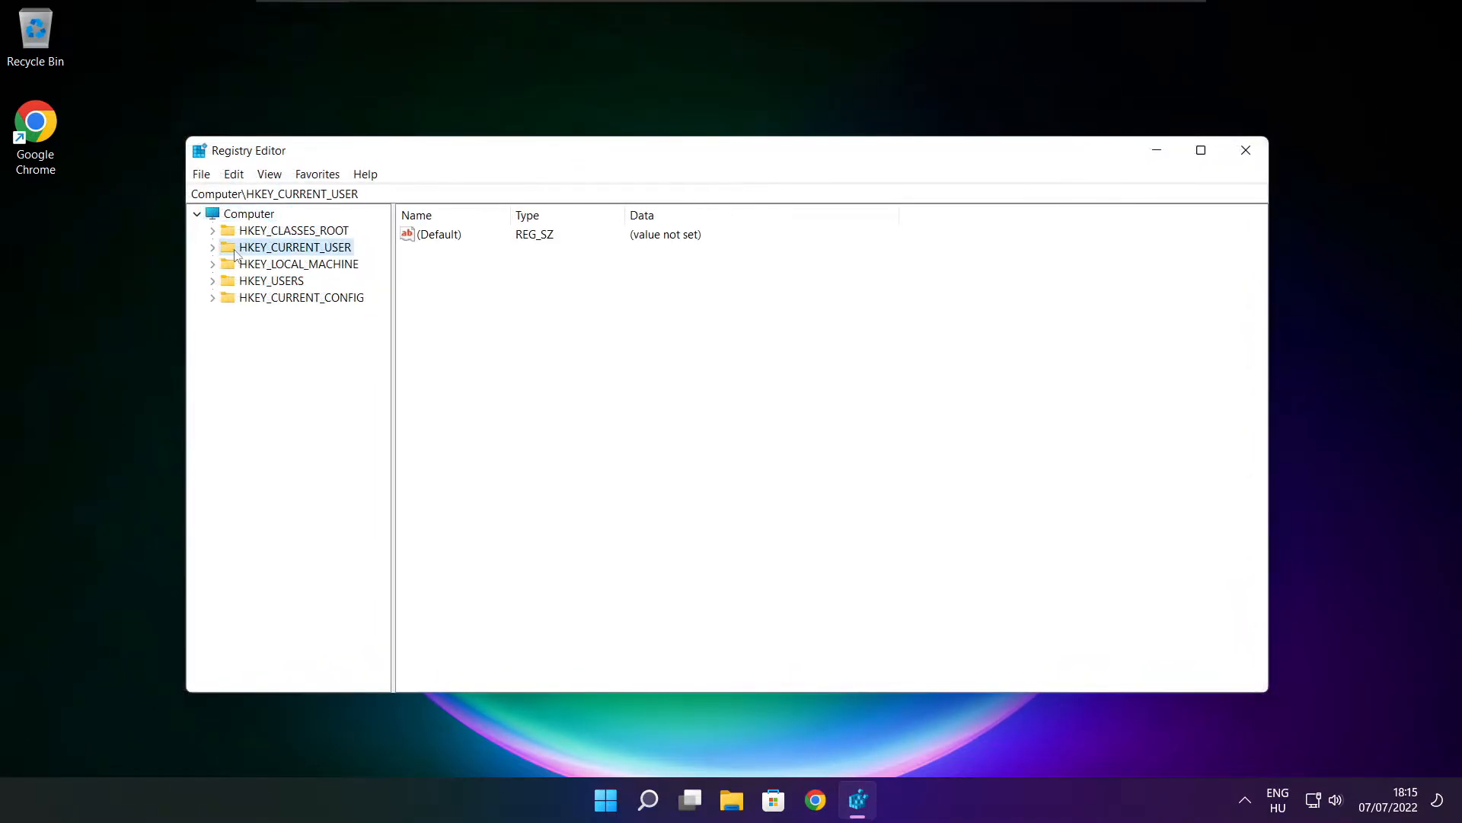
click(213, 247)
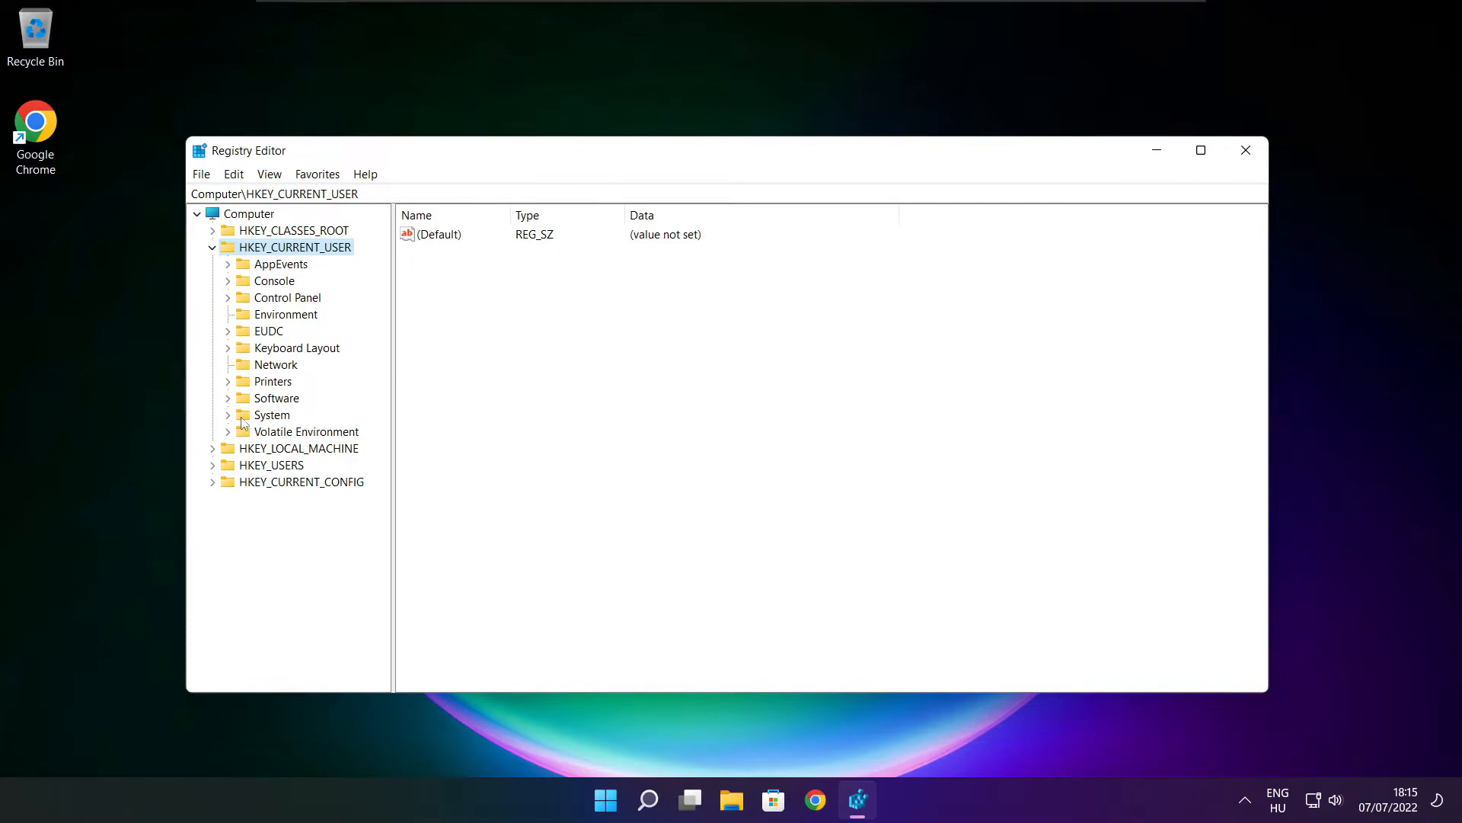
click(272, 415)
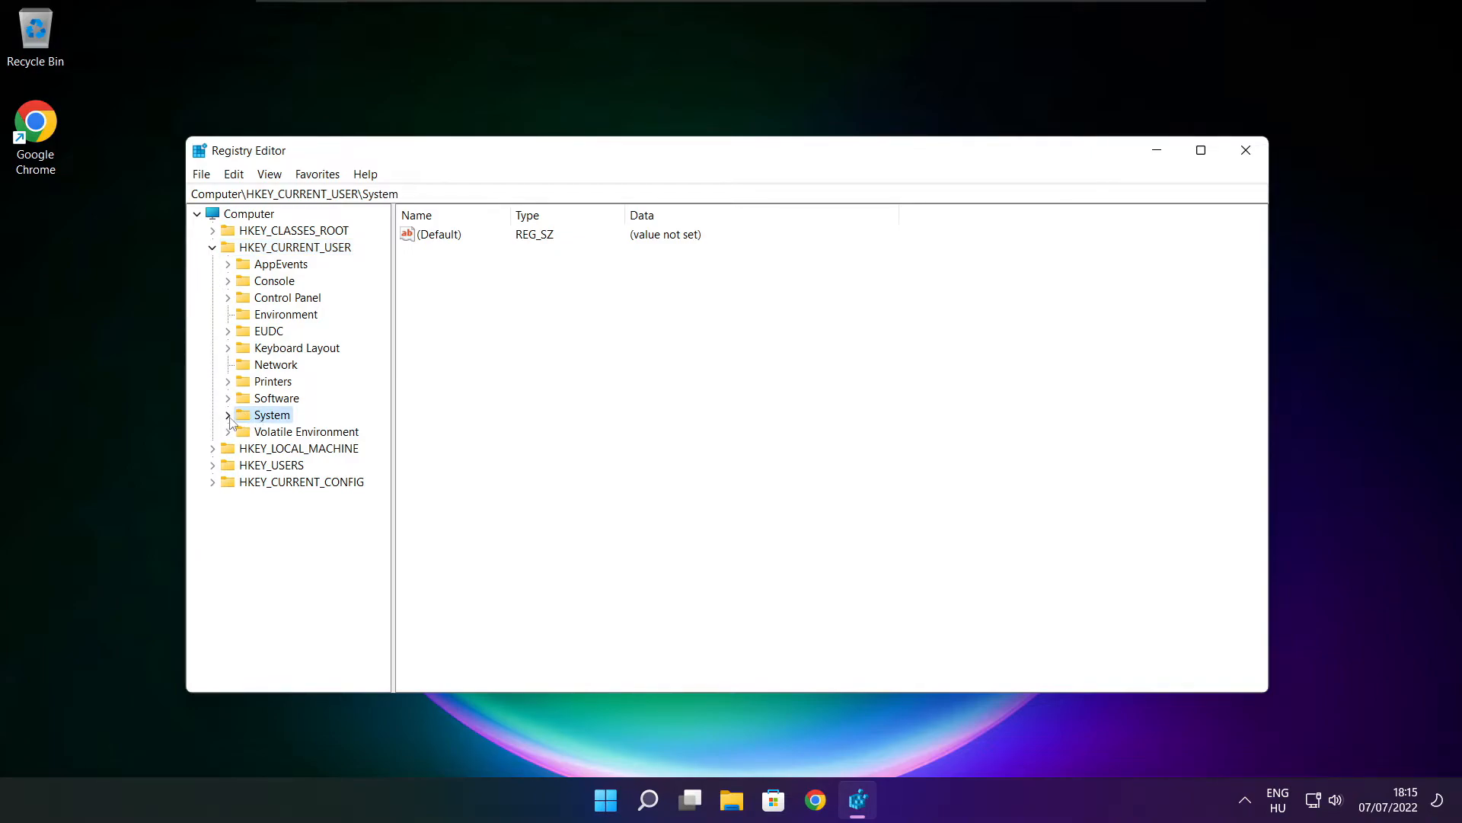
click(228, 415)
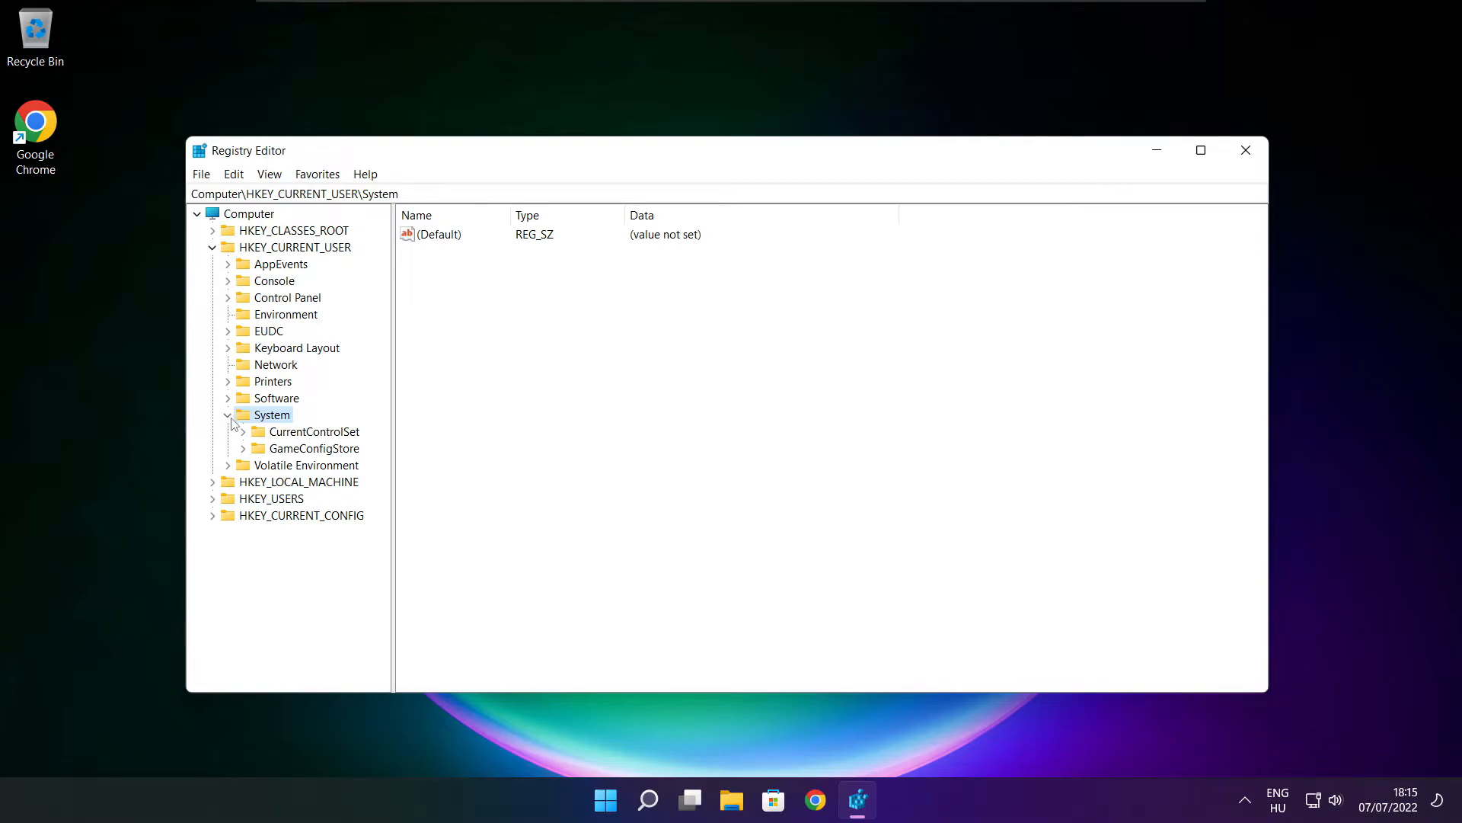
click(316, 449)
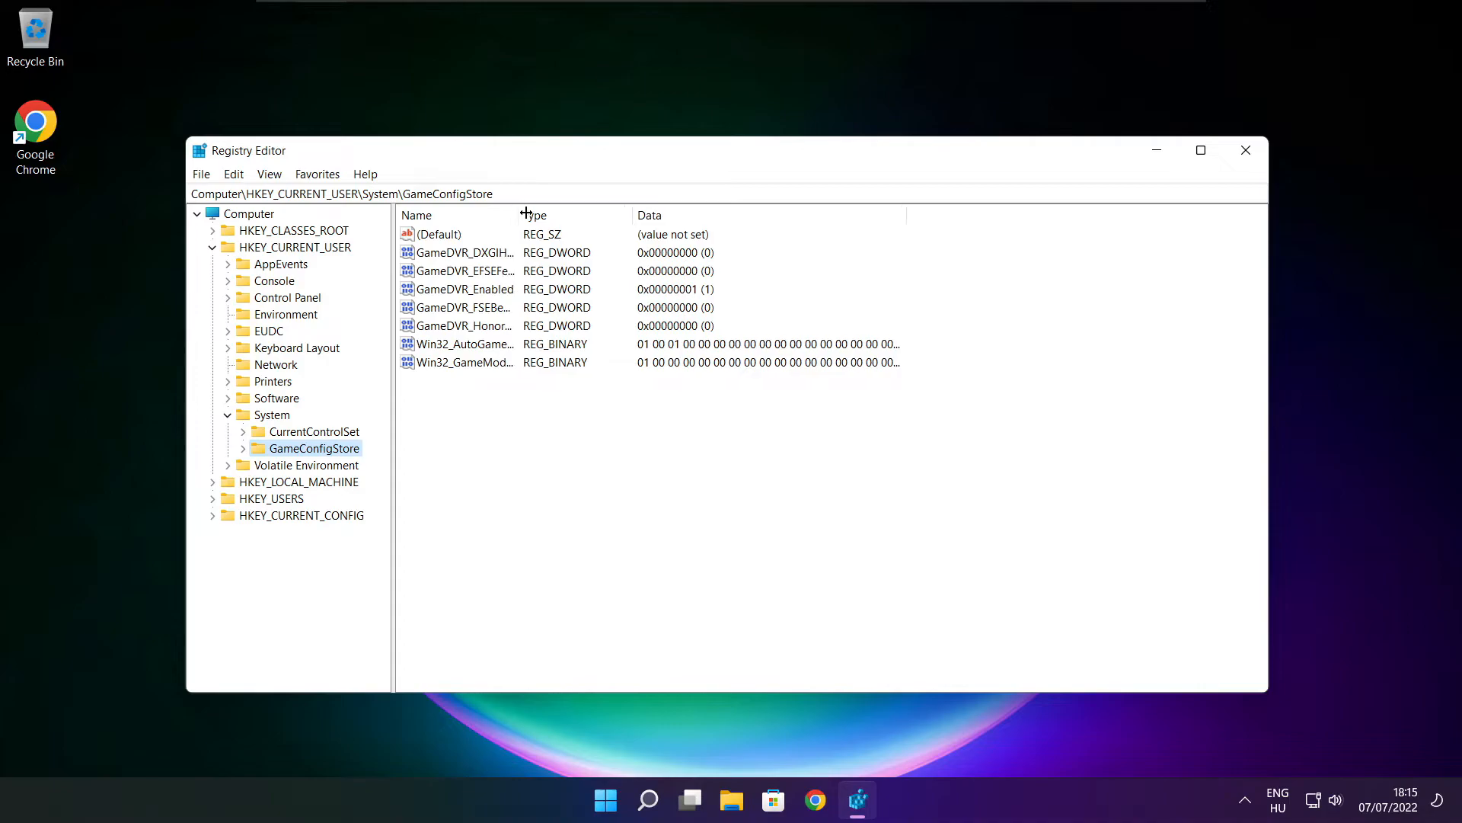
Change GameDVR_Enabled's value data from 1 to 0
click(462, 288)
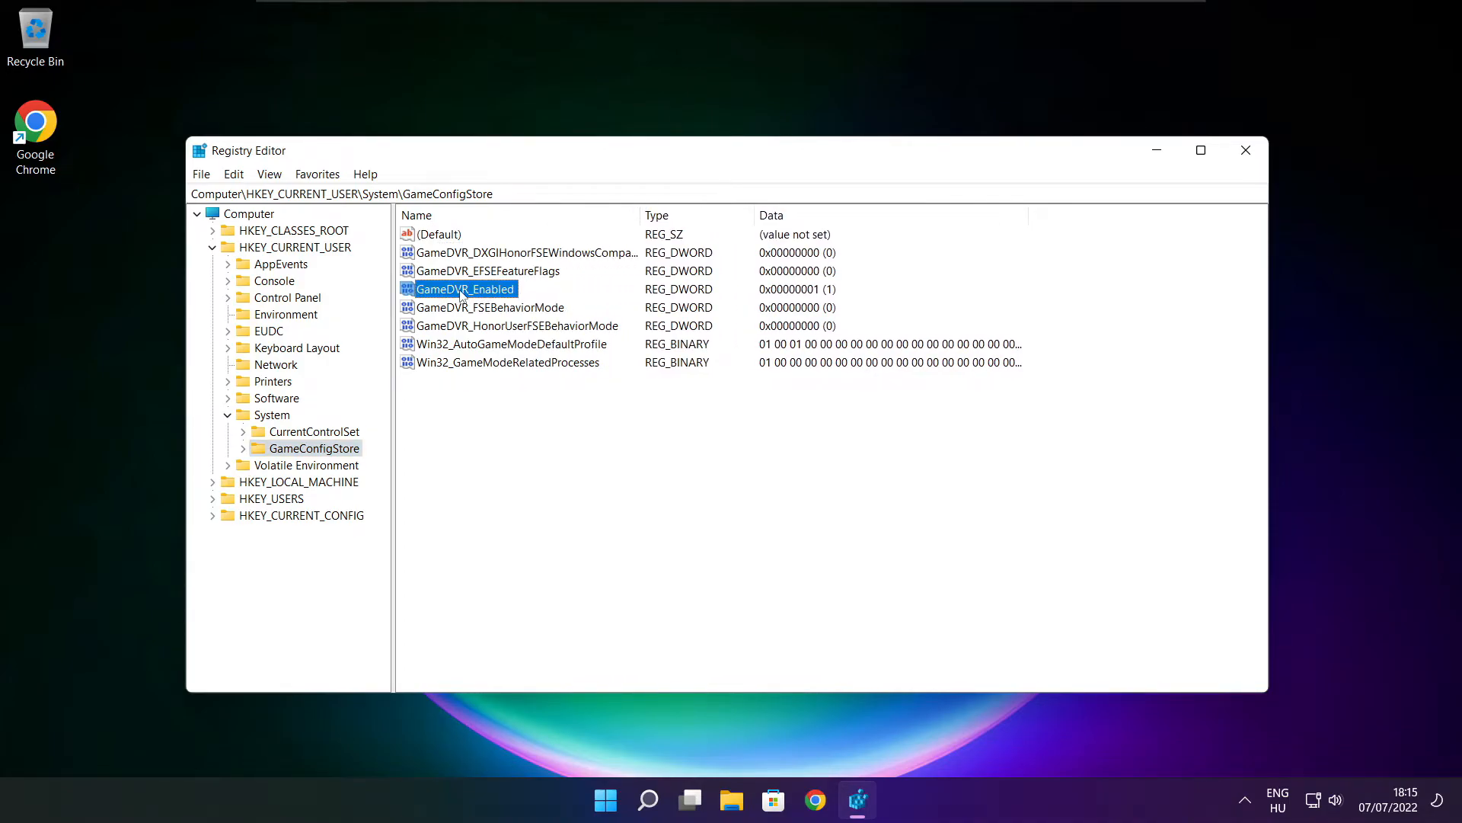
double_click(464, 288)
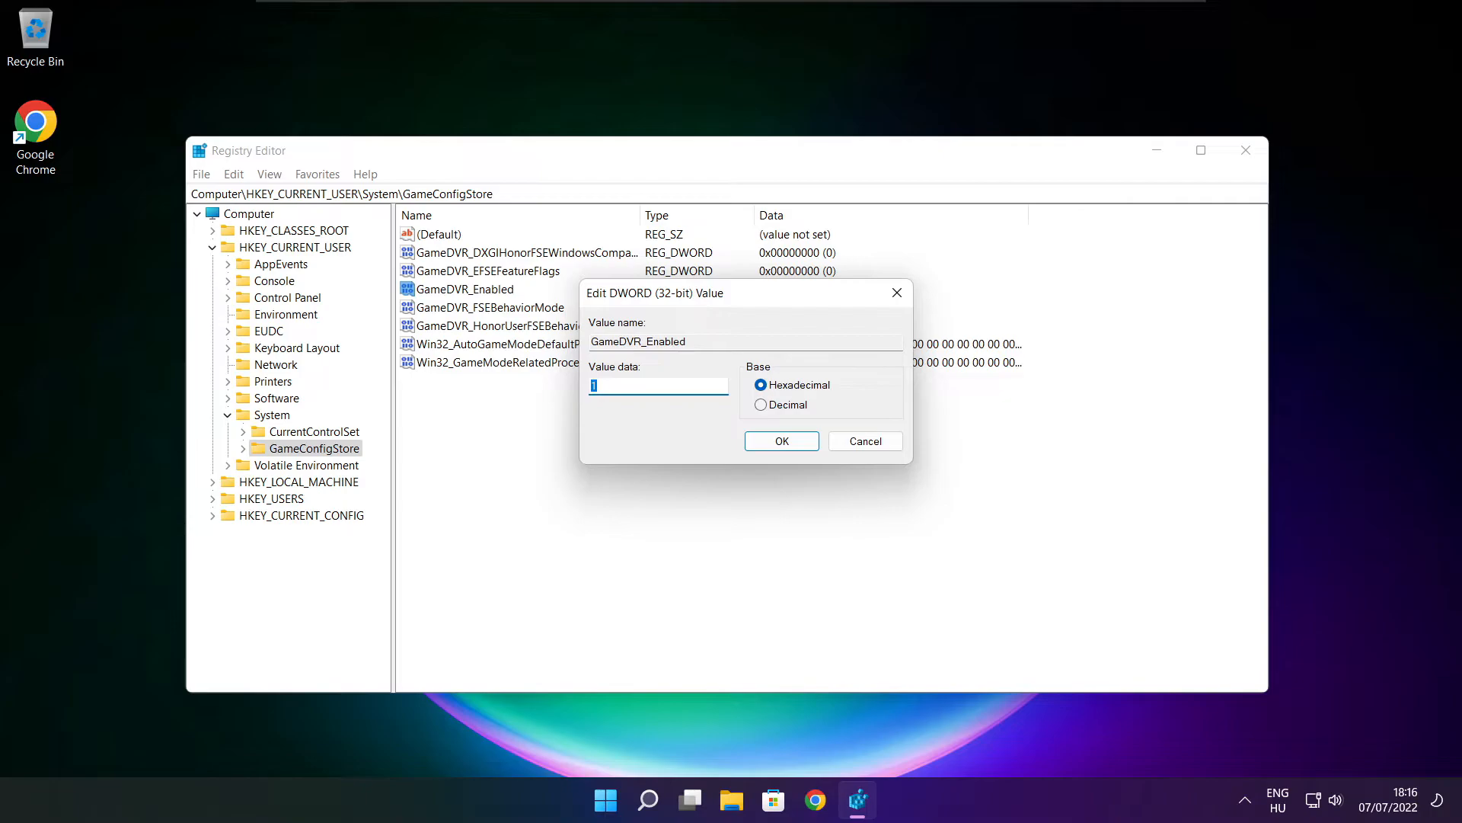
text(0)
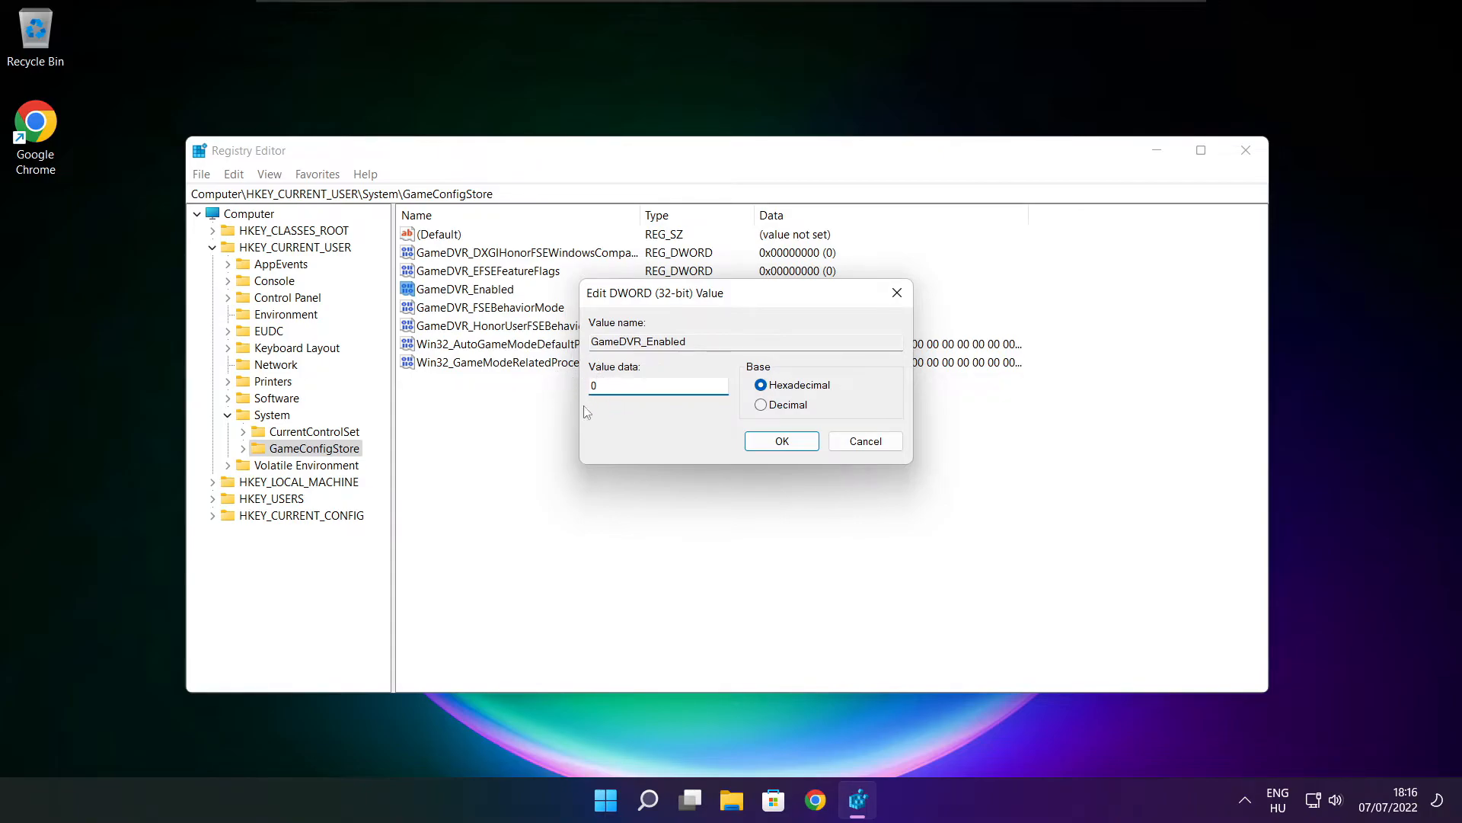
click(781, 441)
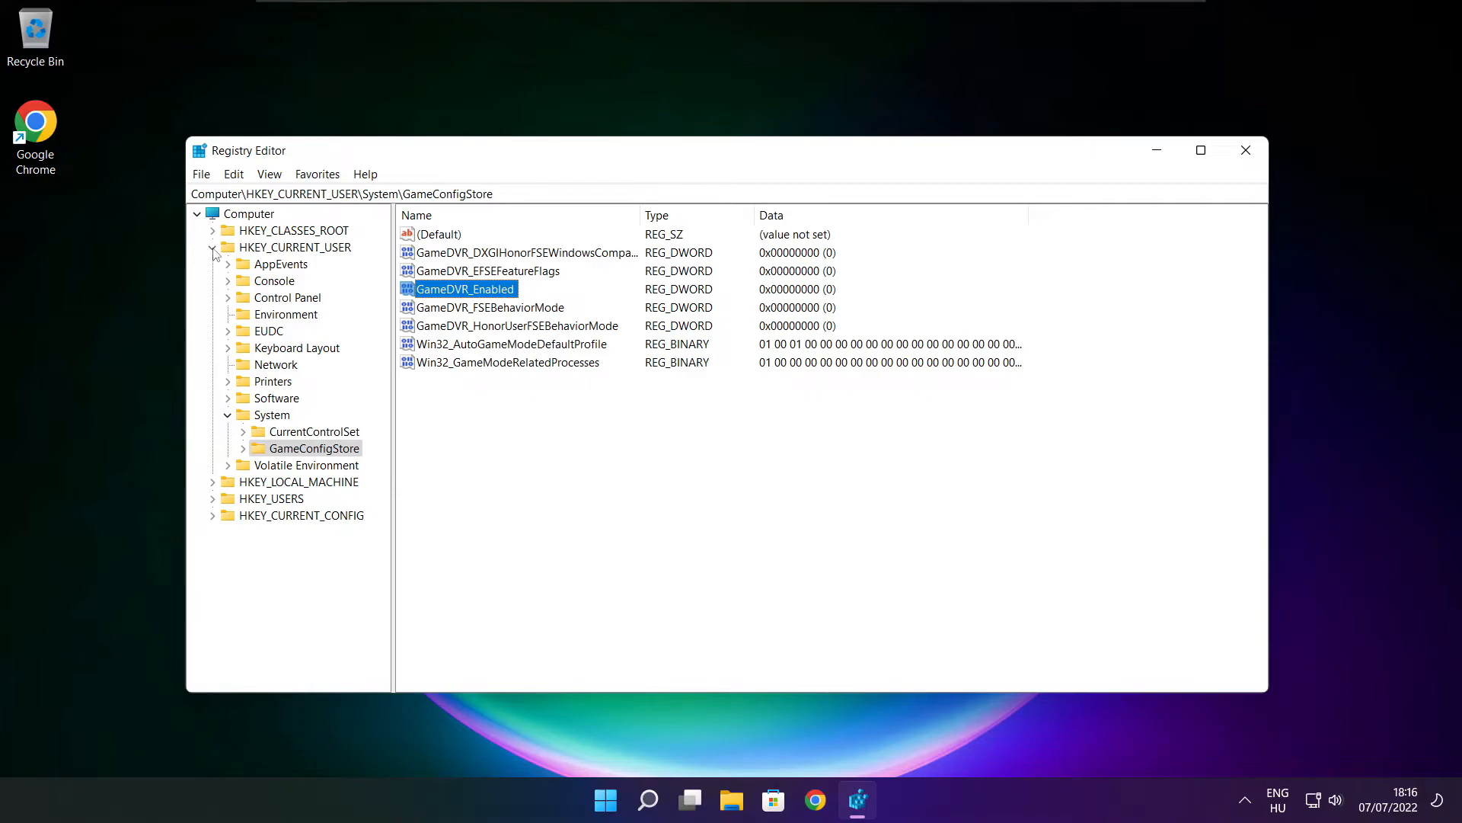
Collapse HKEY_CURRENT_USER and expand HKEY_LOCAL_MACHINE\SOFTWARE\Microsoft
click(214, 247)
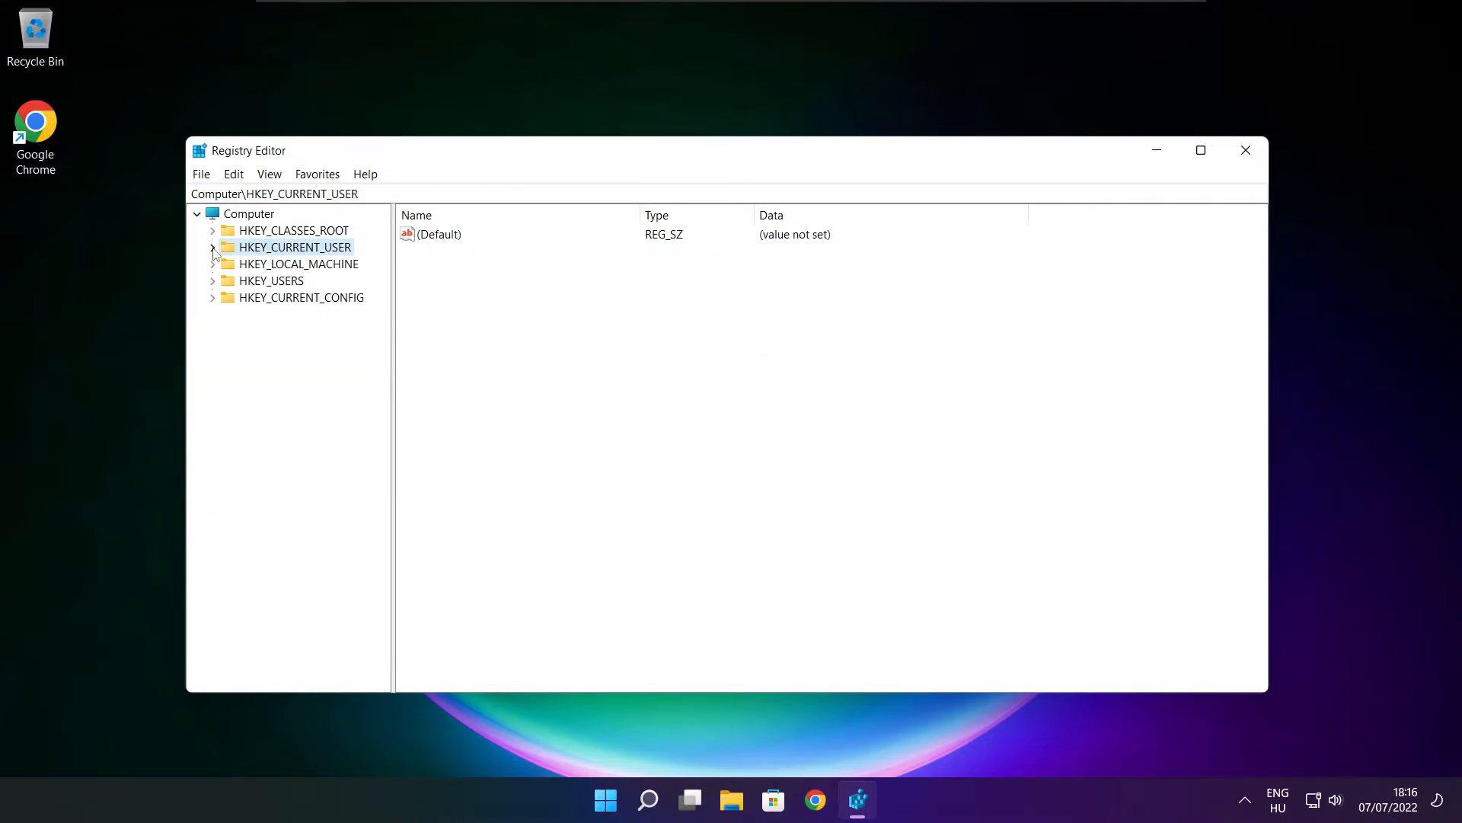
click(300, 264)
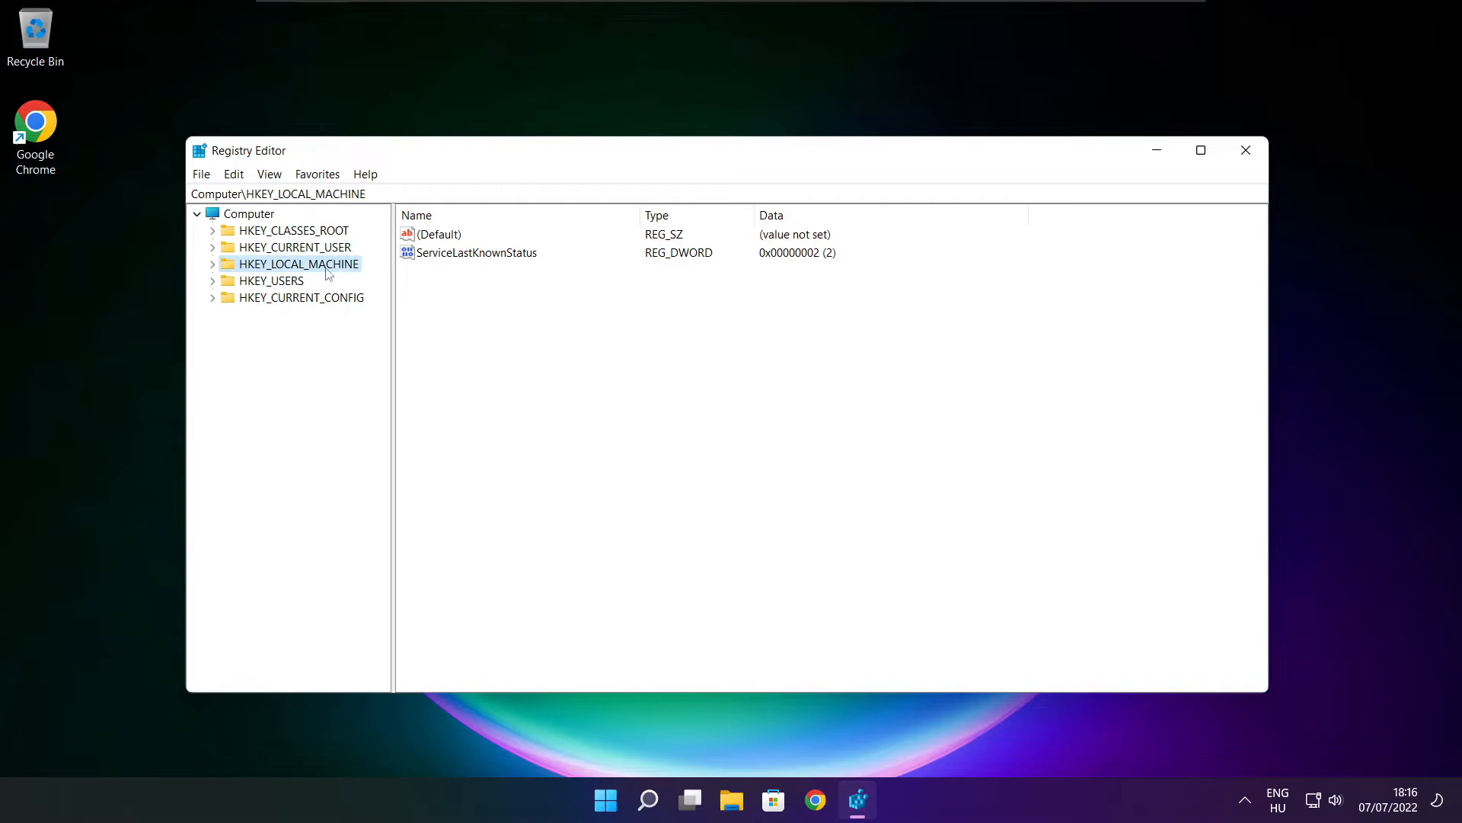
click(212, 263)
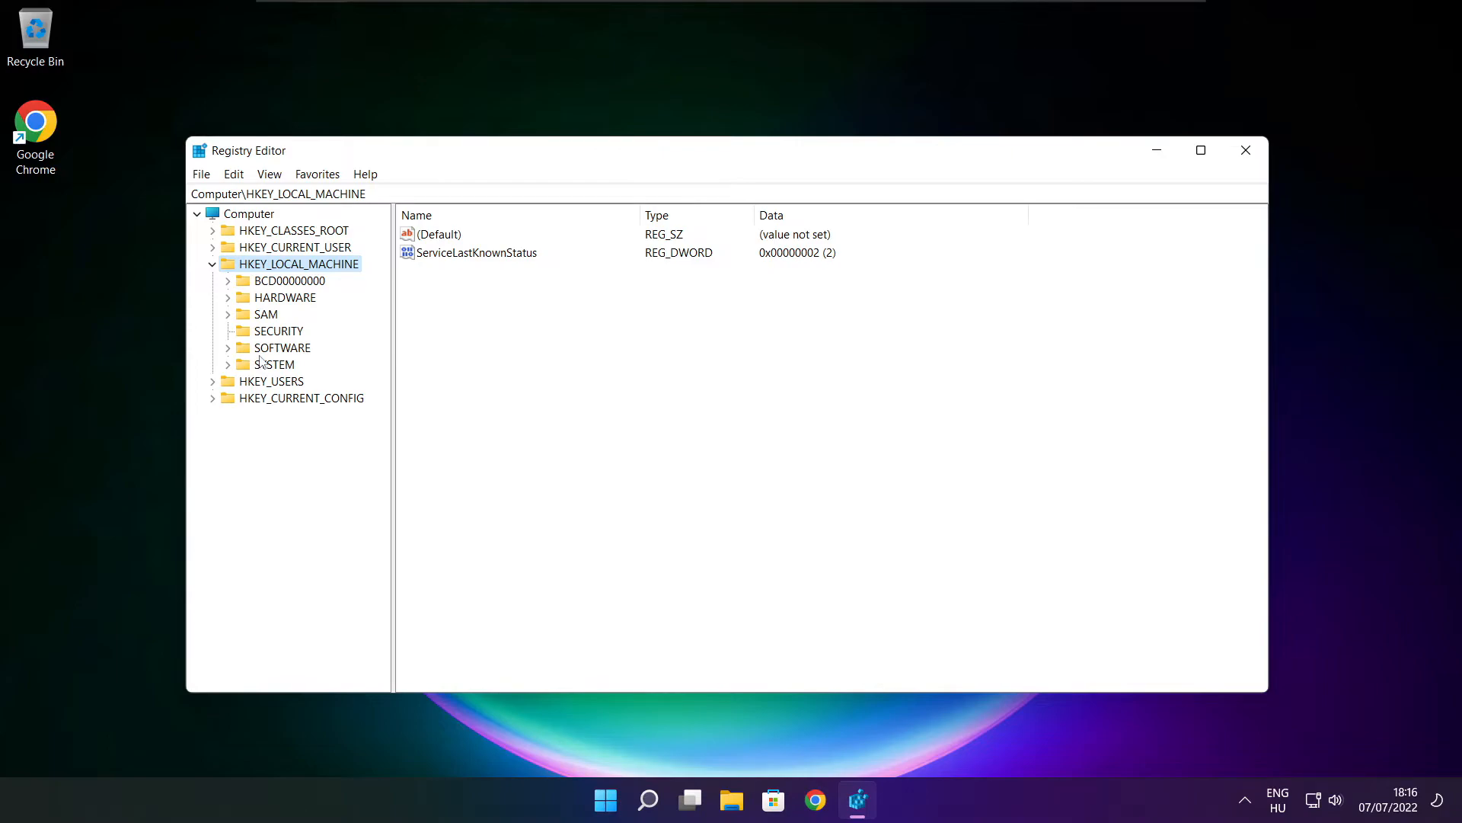
click(281, 348)
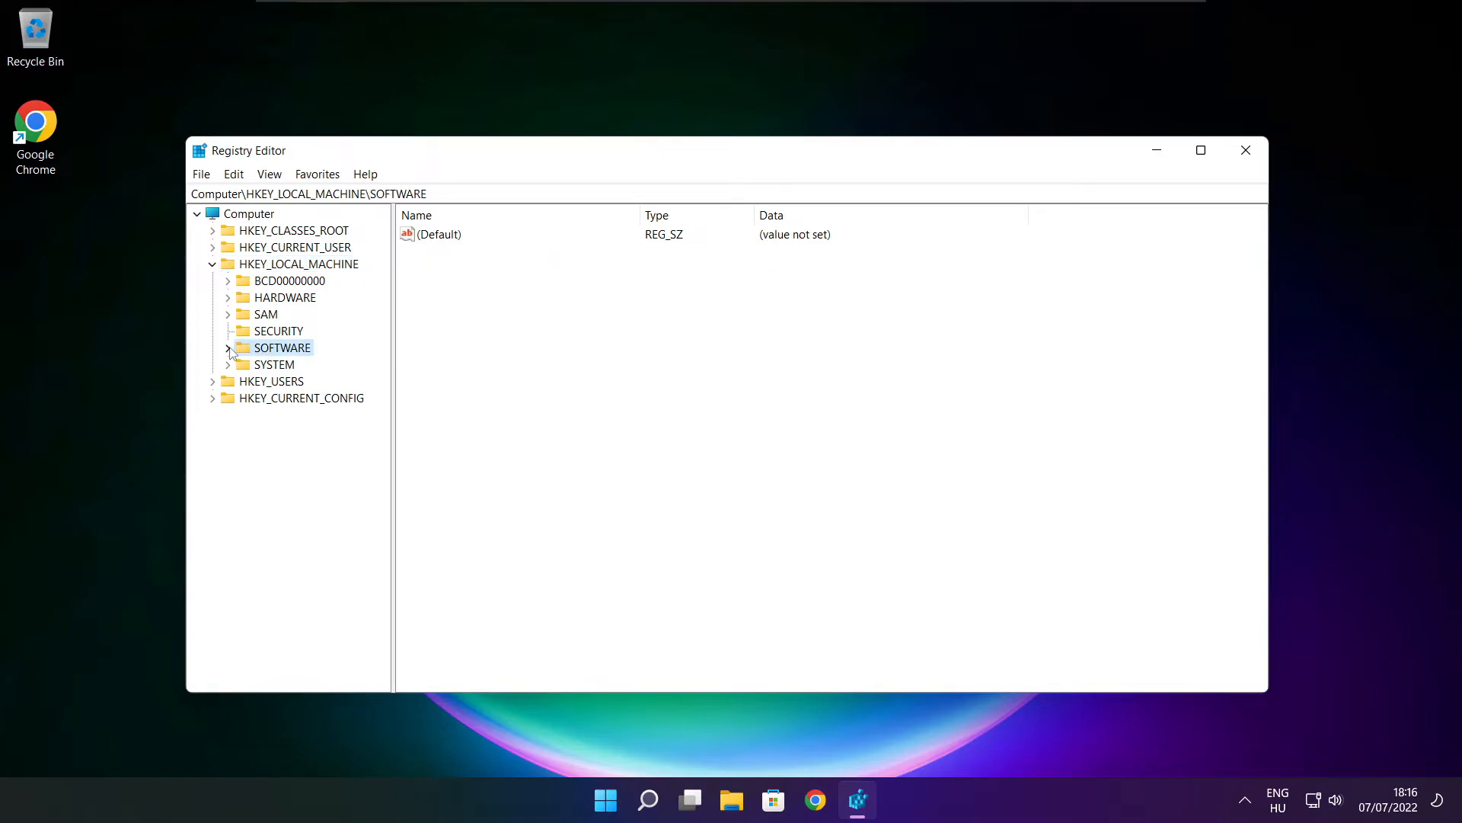
click(229, 348)
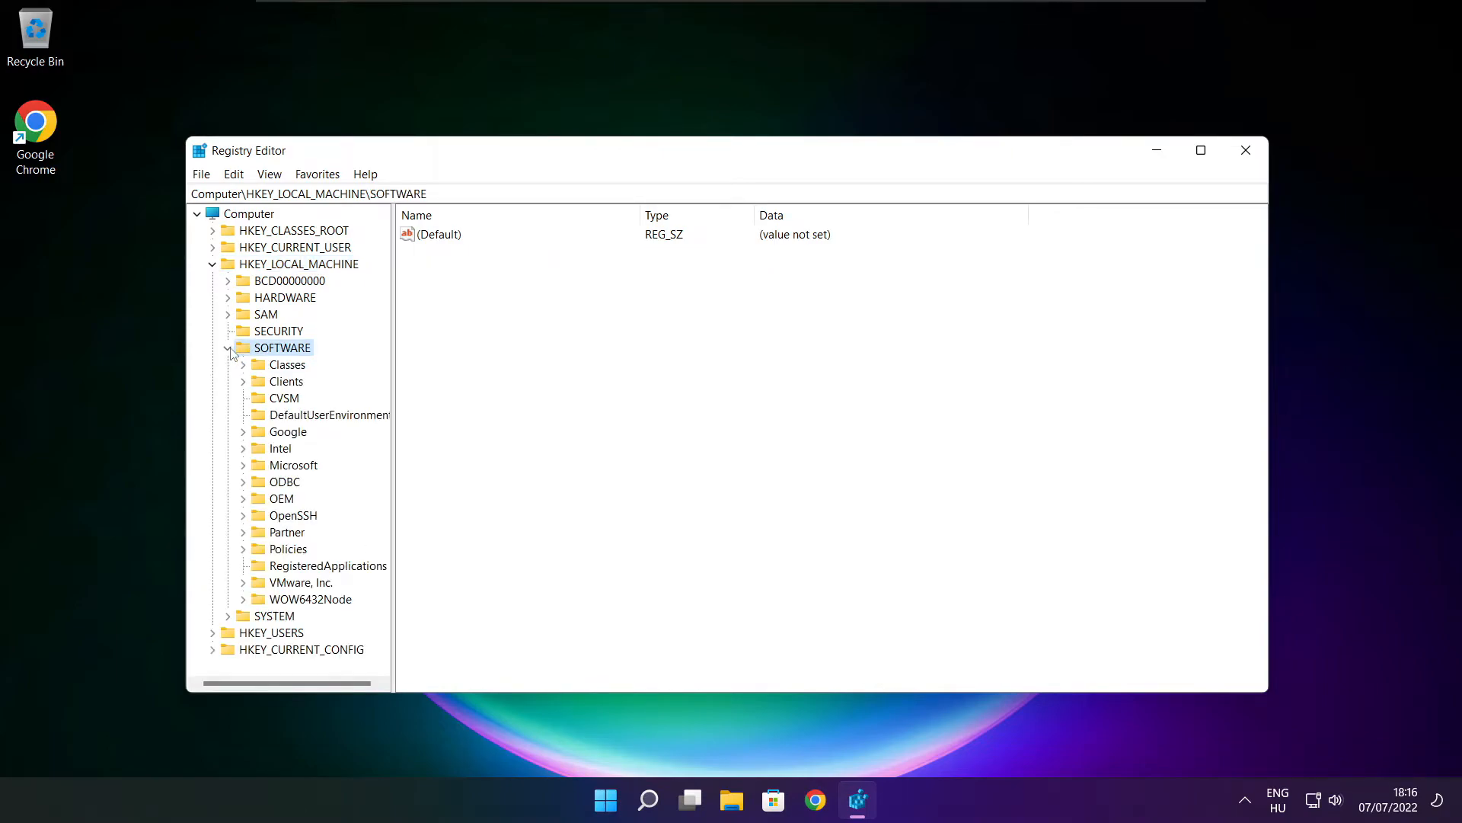
click(294, 465)
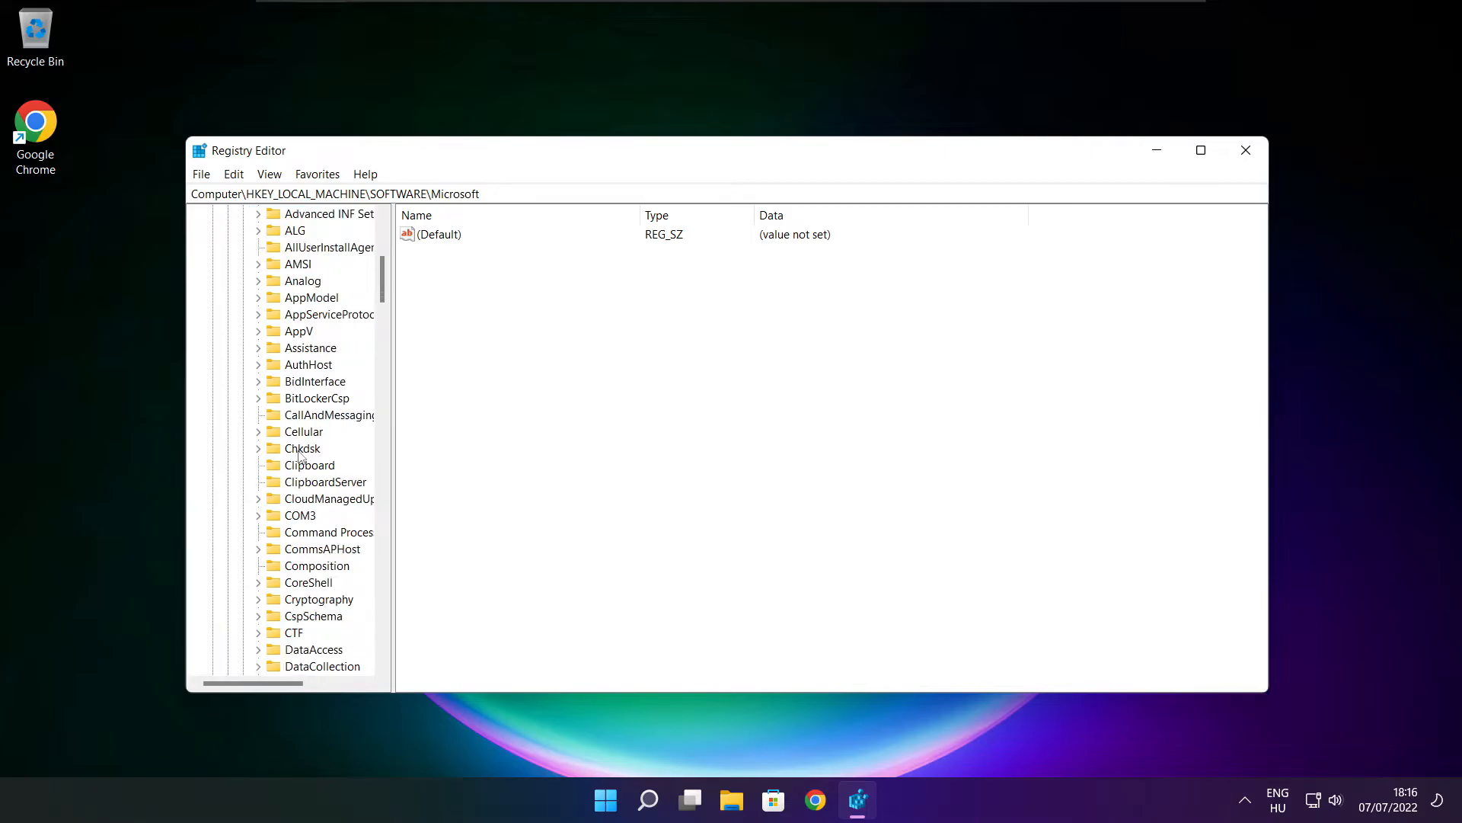
scroll(down, 3)
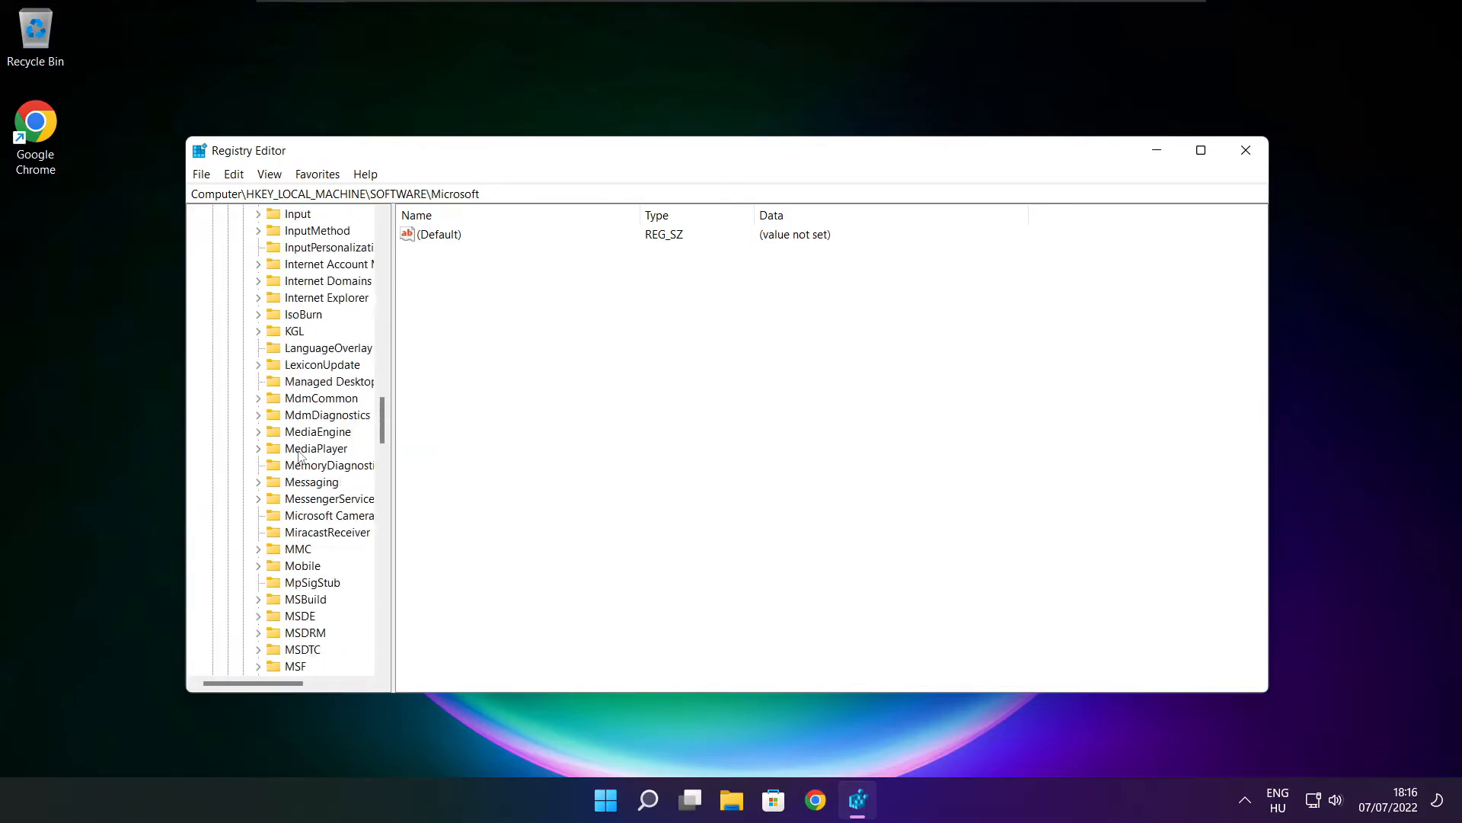
scroll(down, 3)
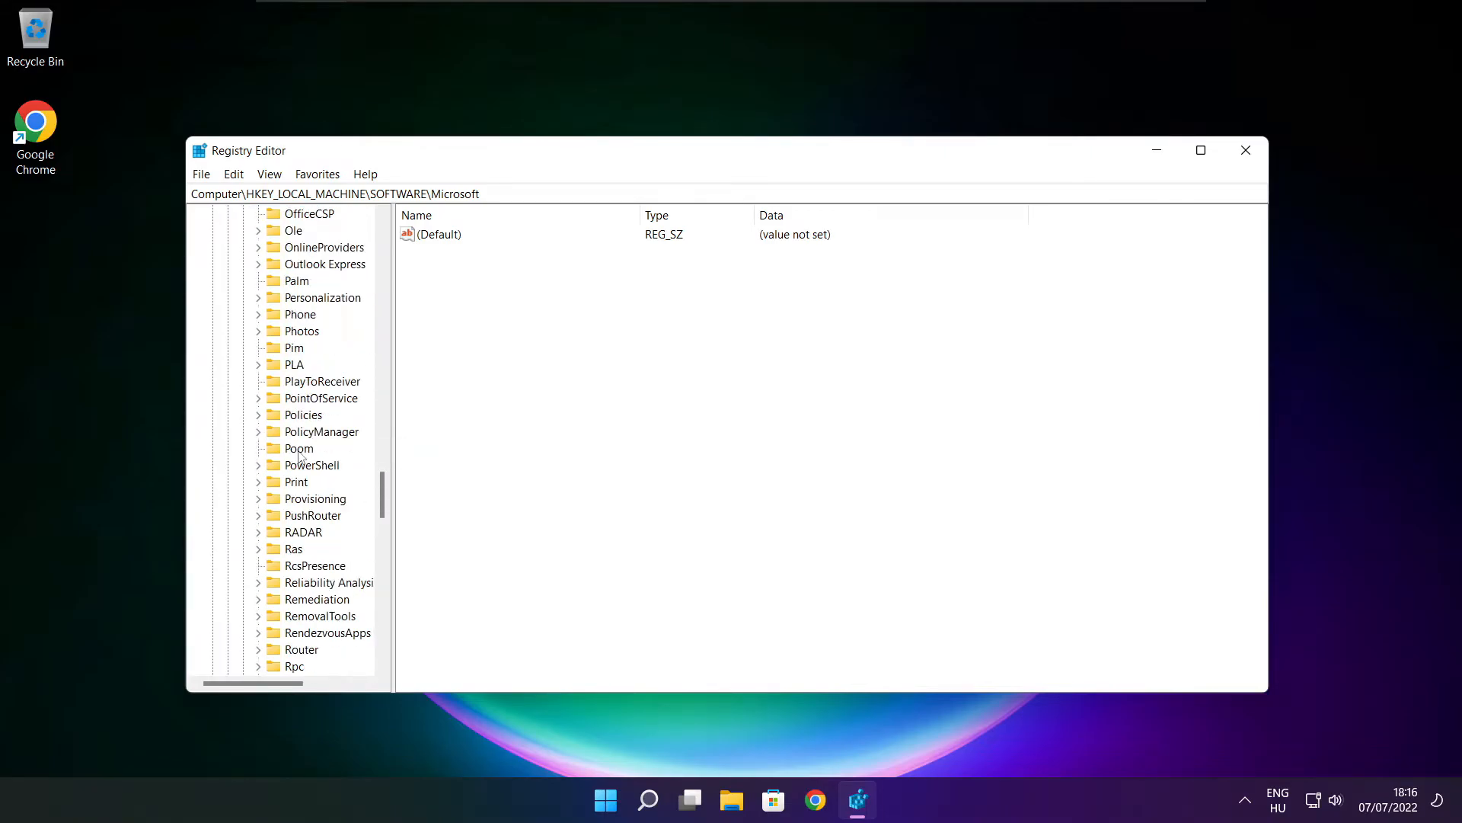
Navigate into PolicyManager\default\ApplicationManagement\AllowGameDVR
click(321, 432)
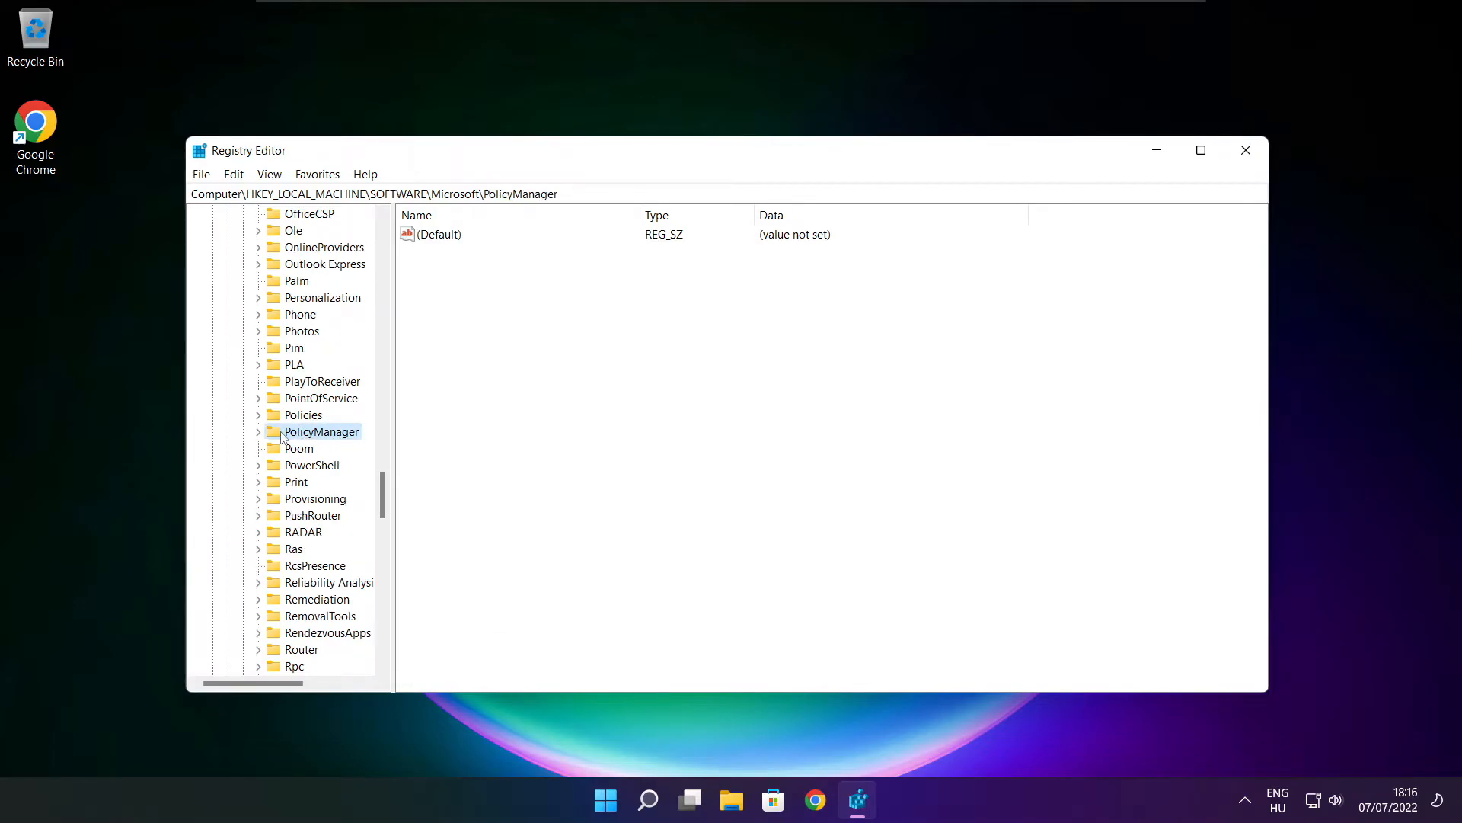
click(258, 431)
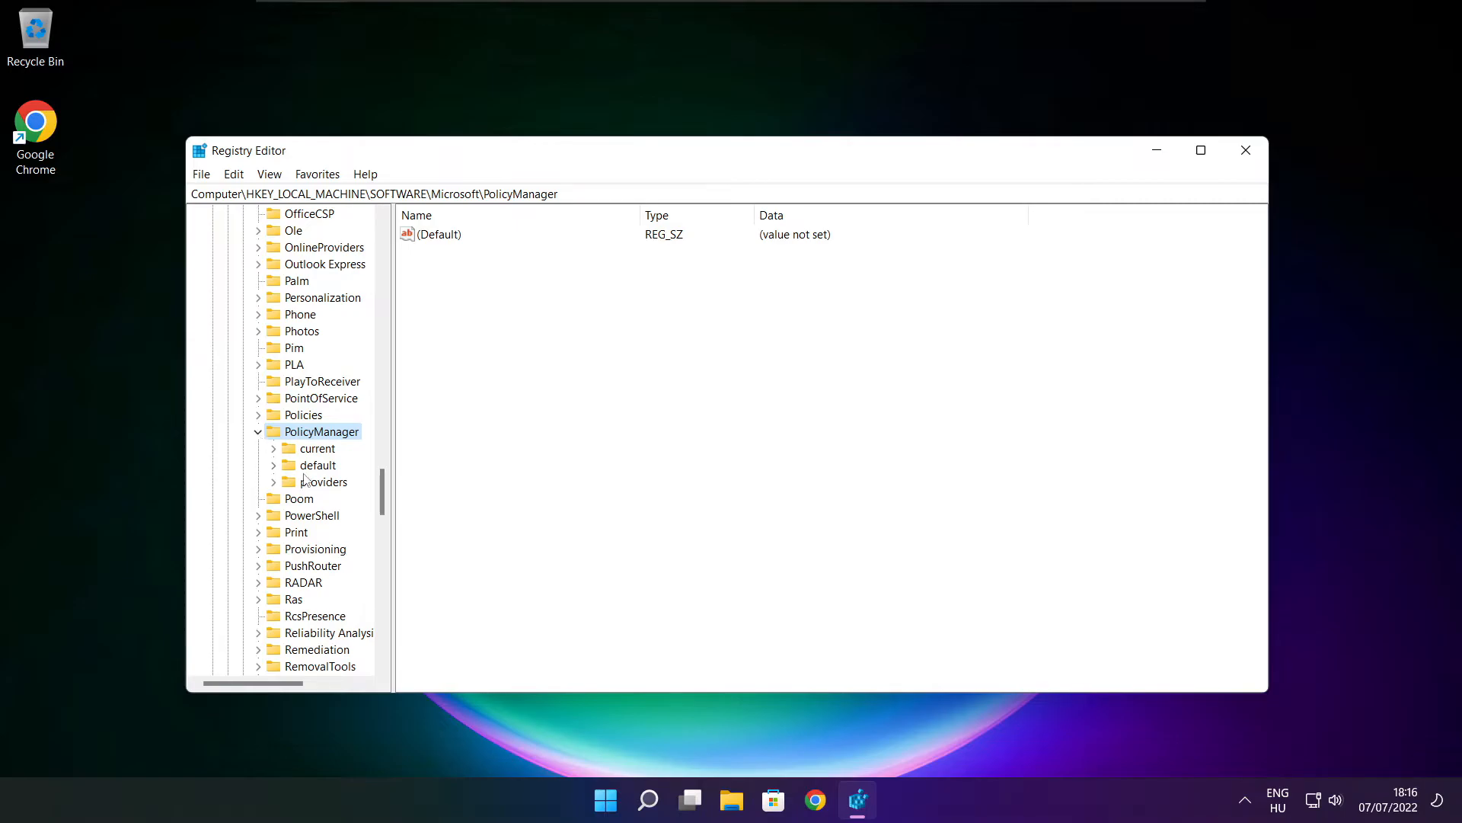
click(318, 465)
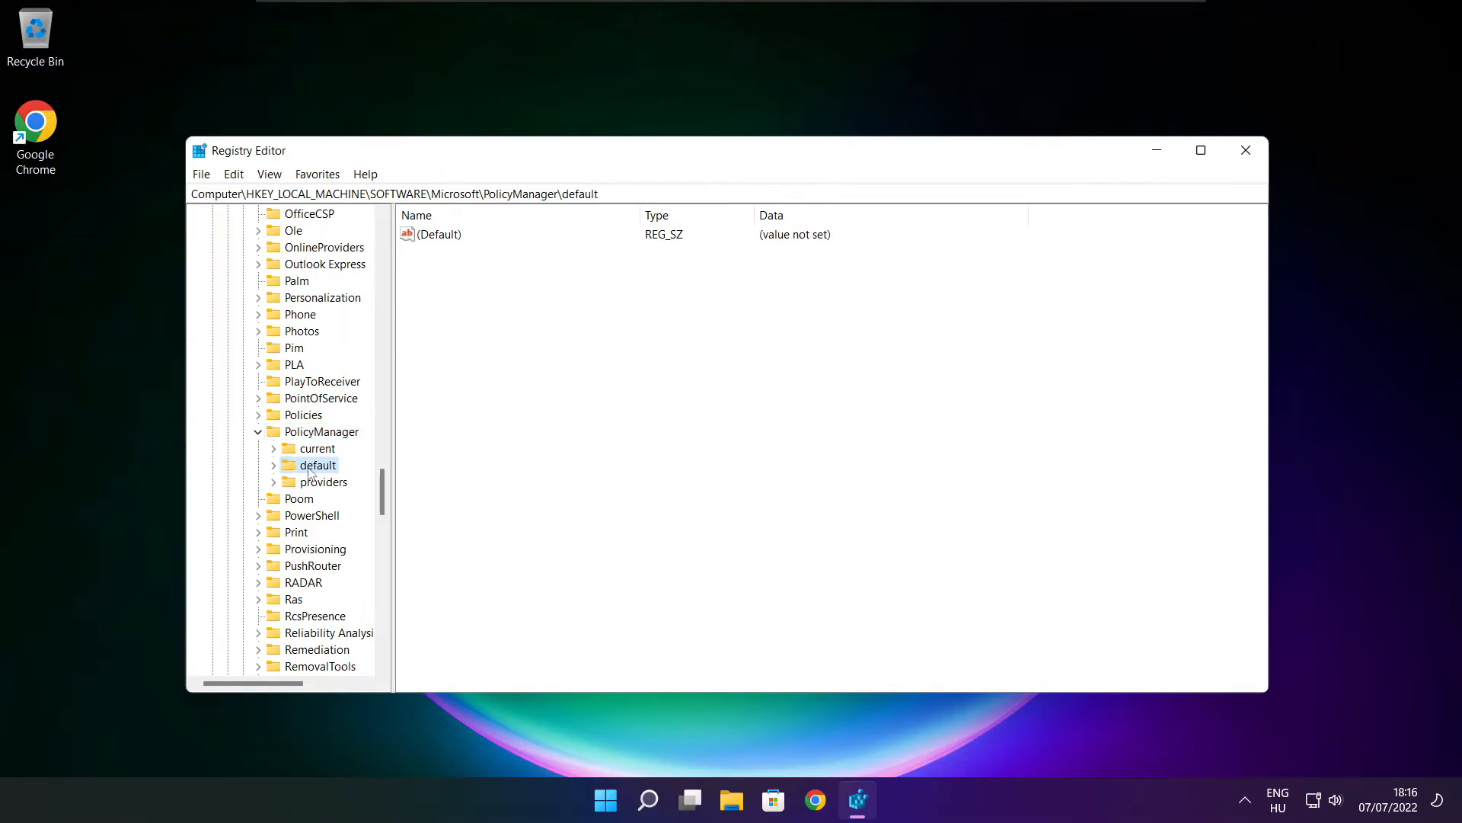
click(274, 465)
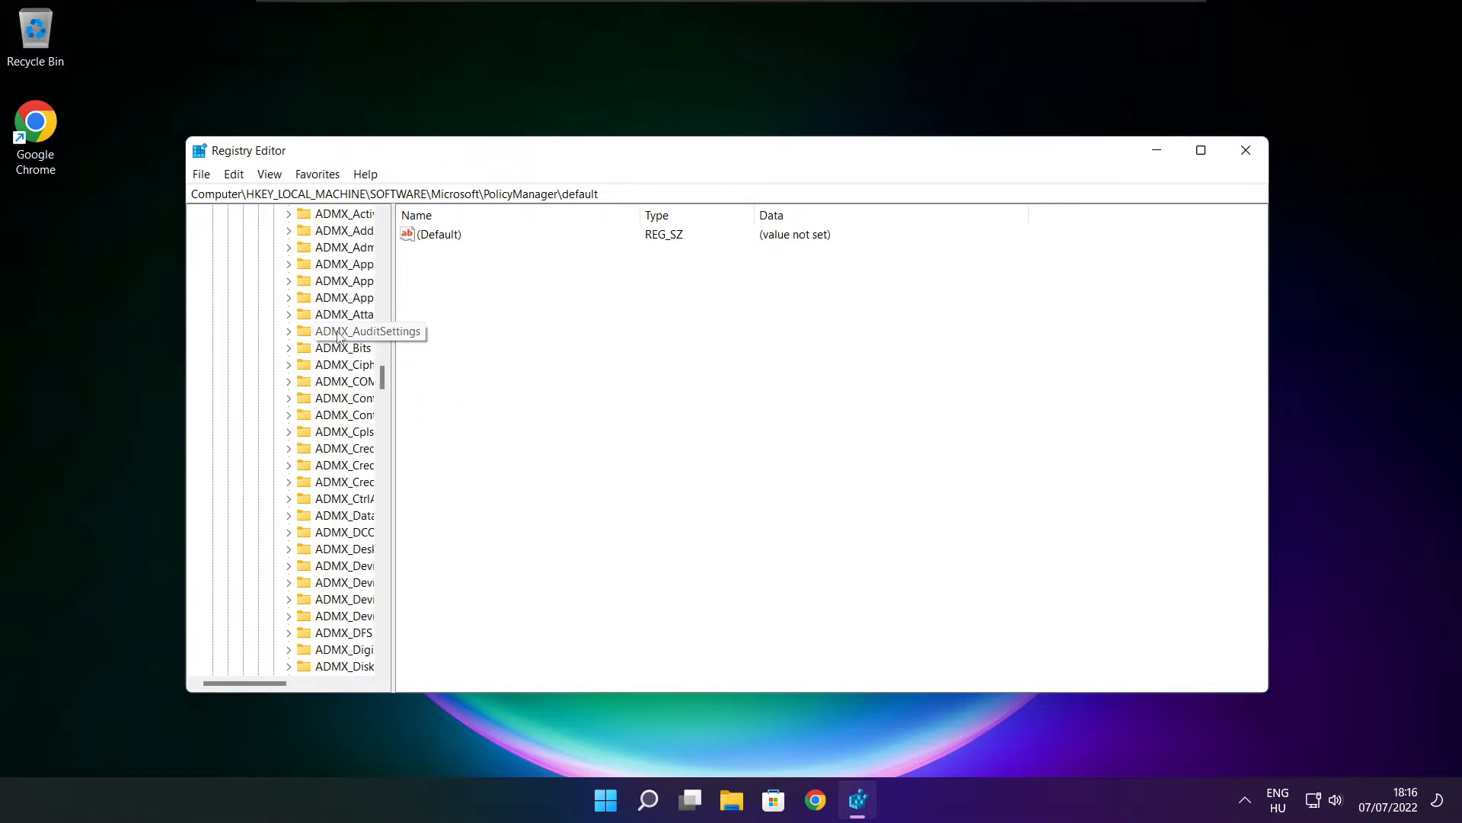
scroll(down, 3)
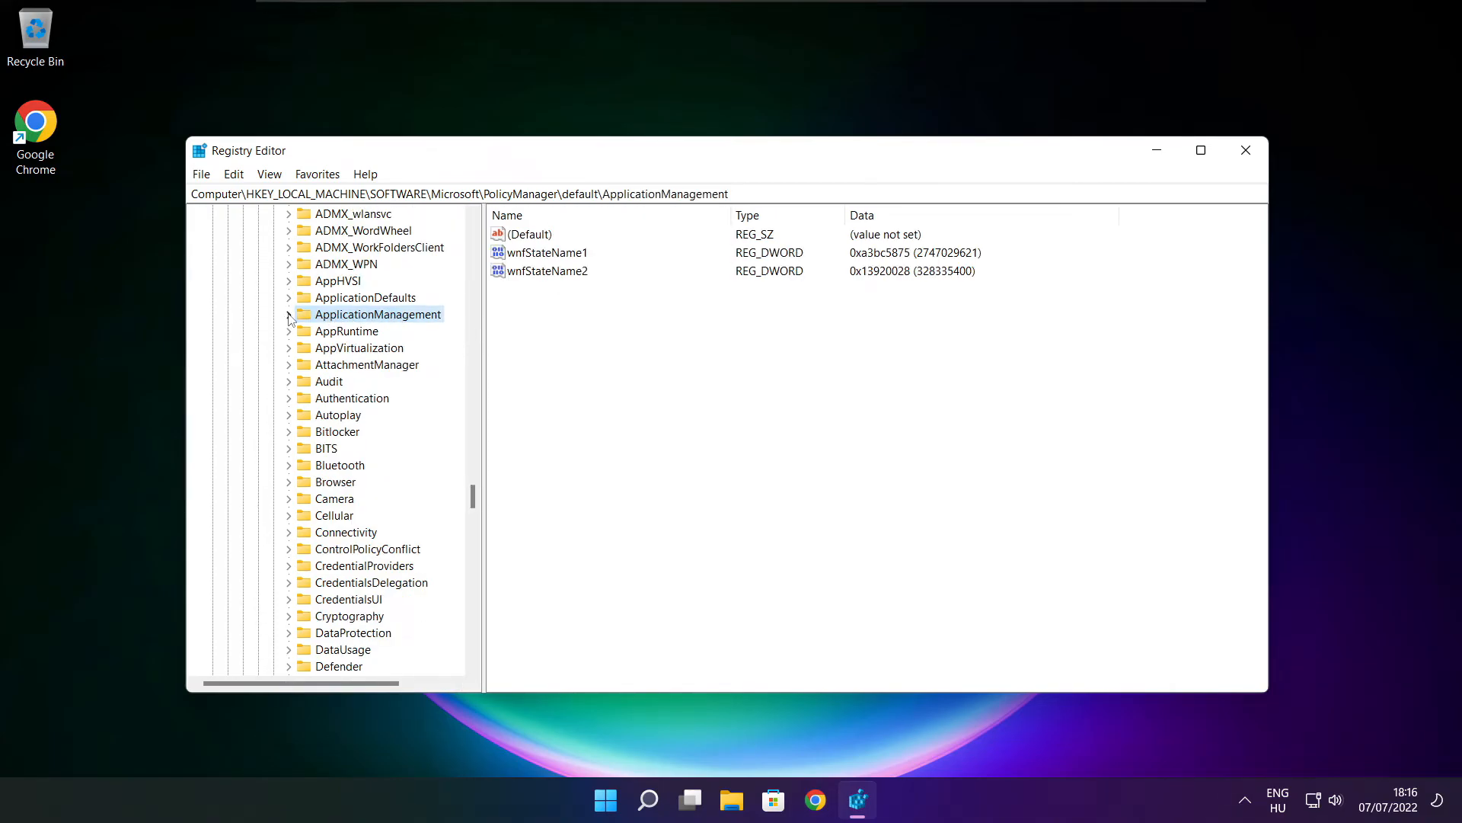
click(289, 314)
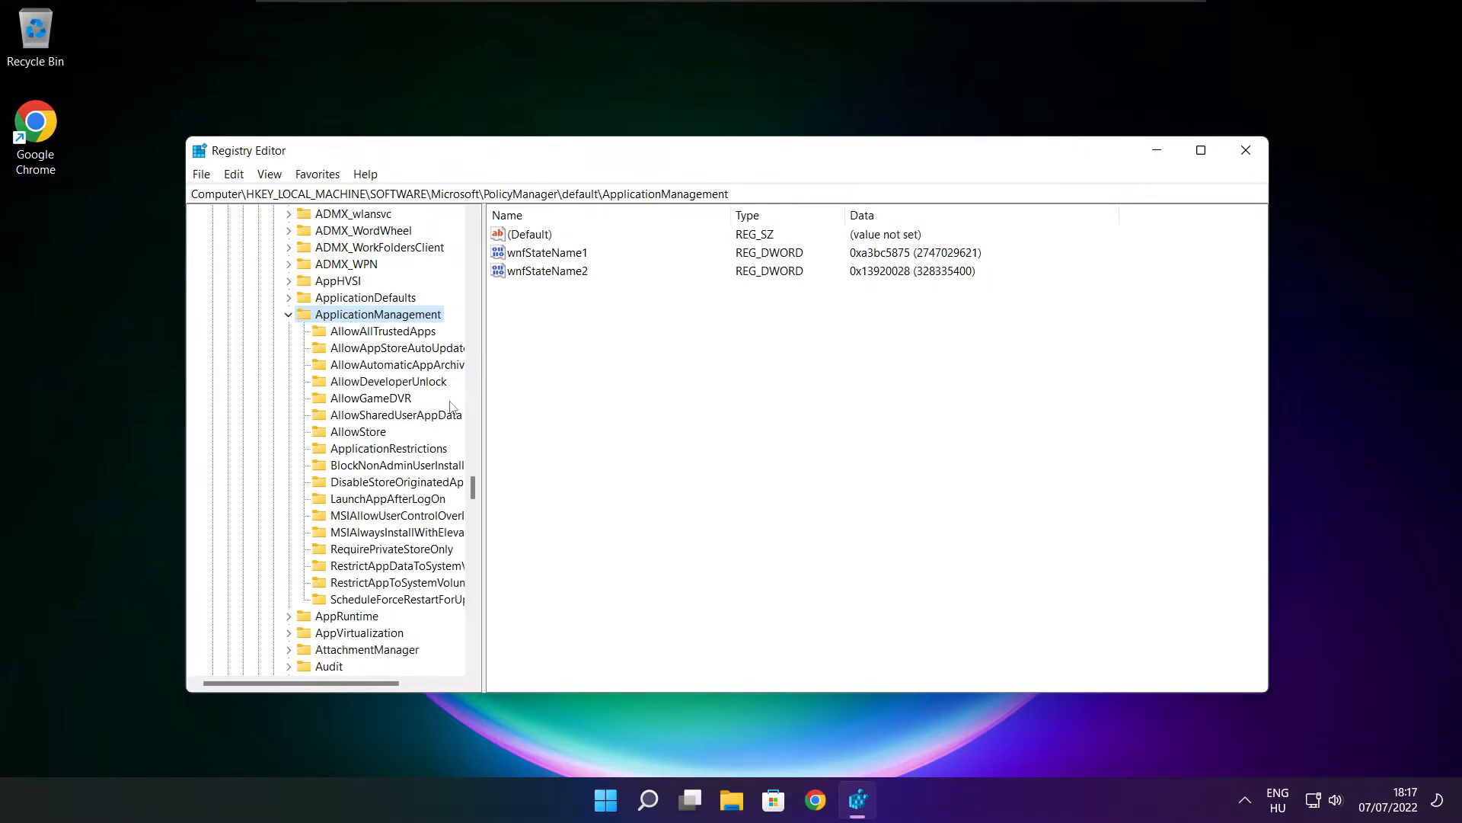
click(370, 398)
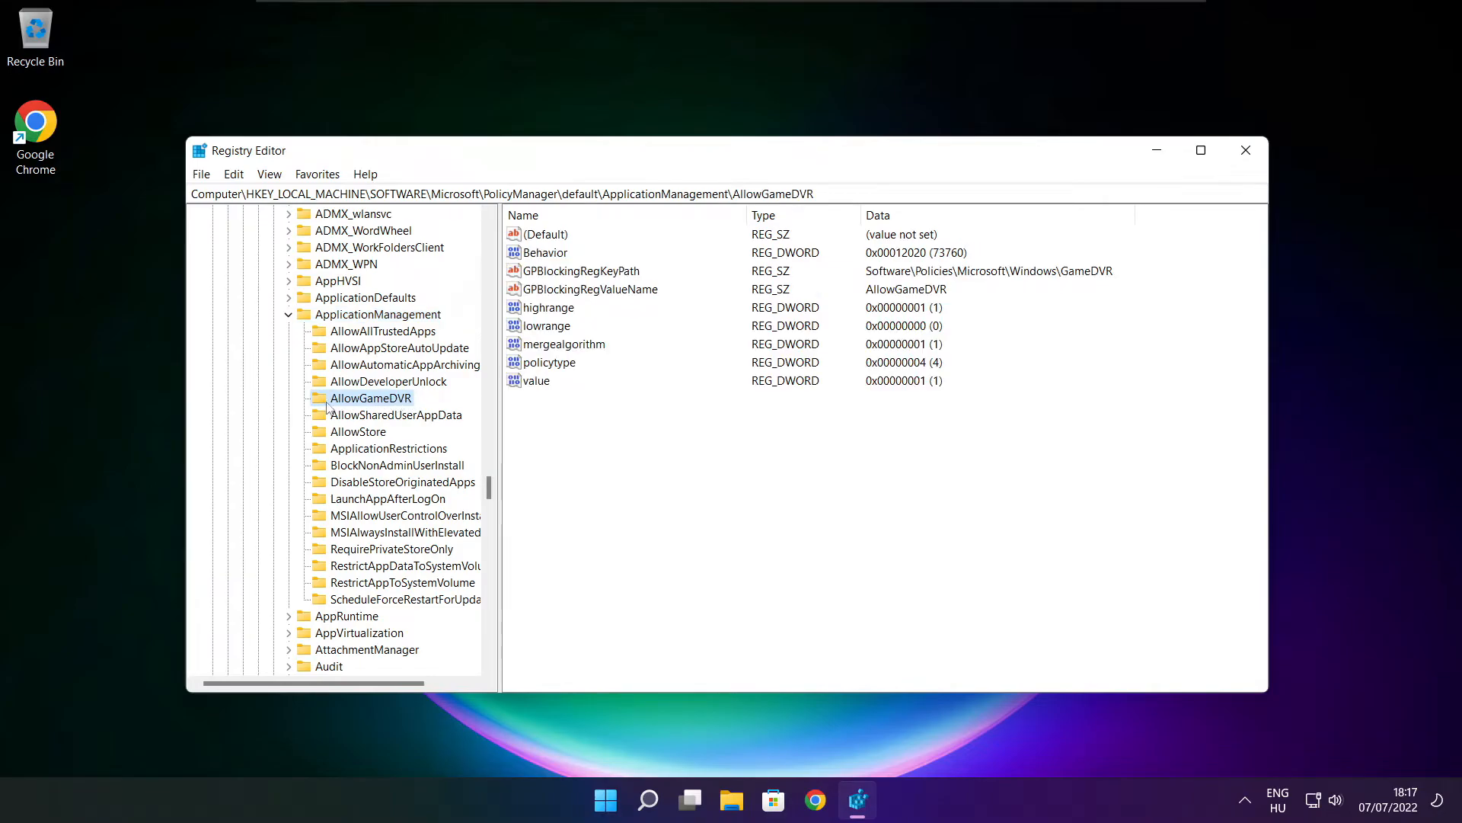
Set the AllowGameDVR value entry to 0
click(536, 380)
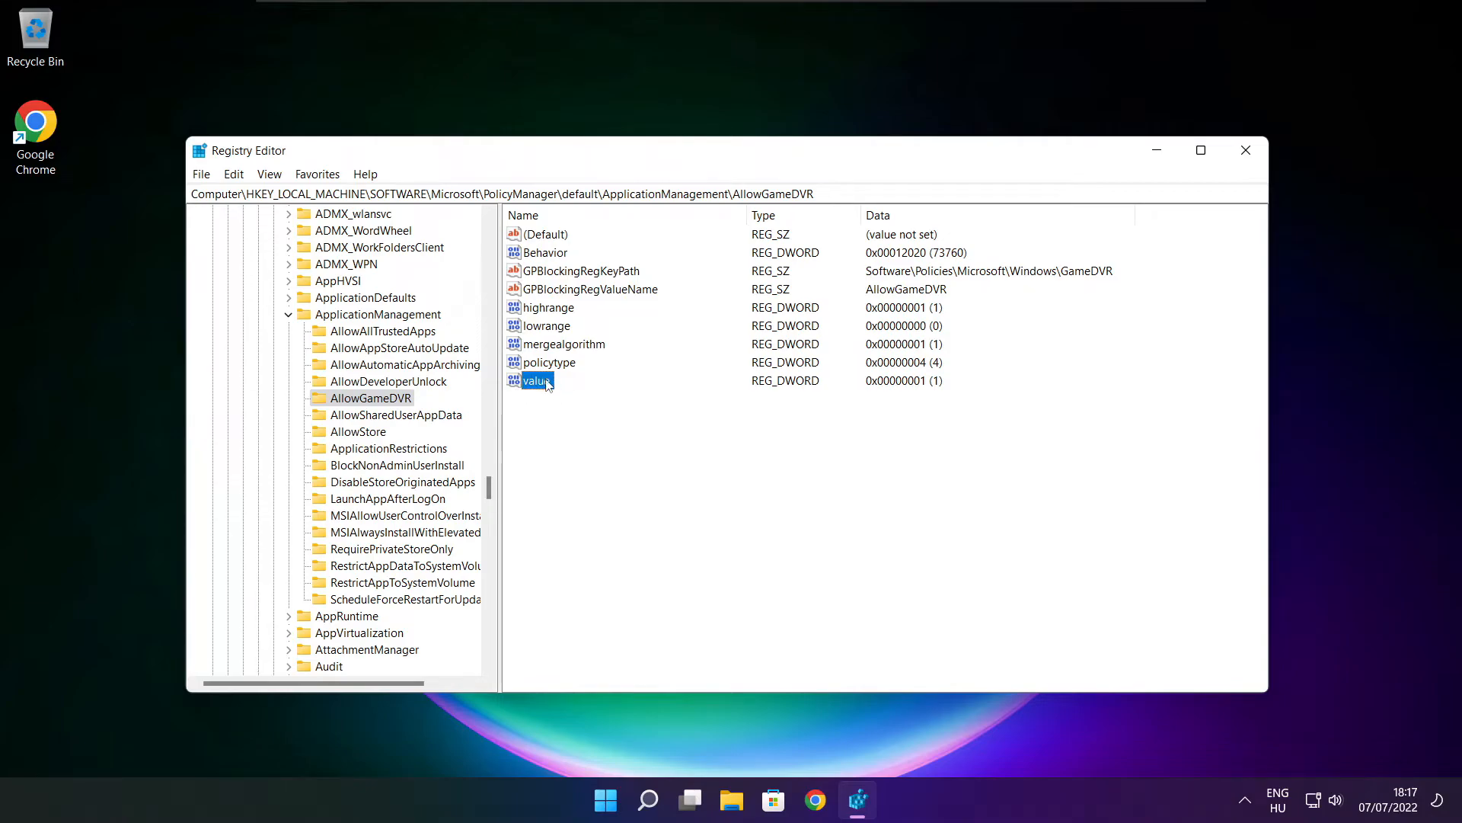
double_click(534, 381)
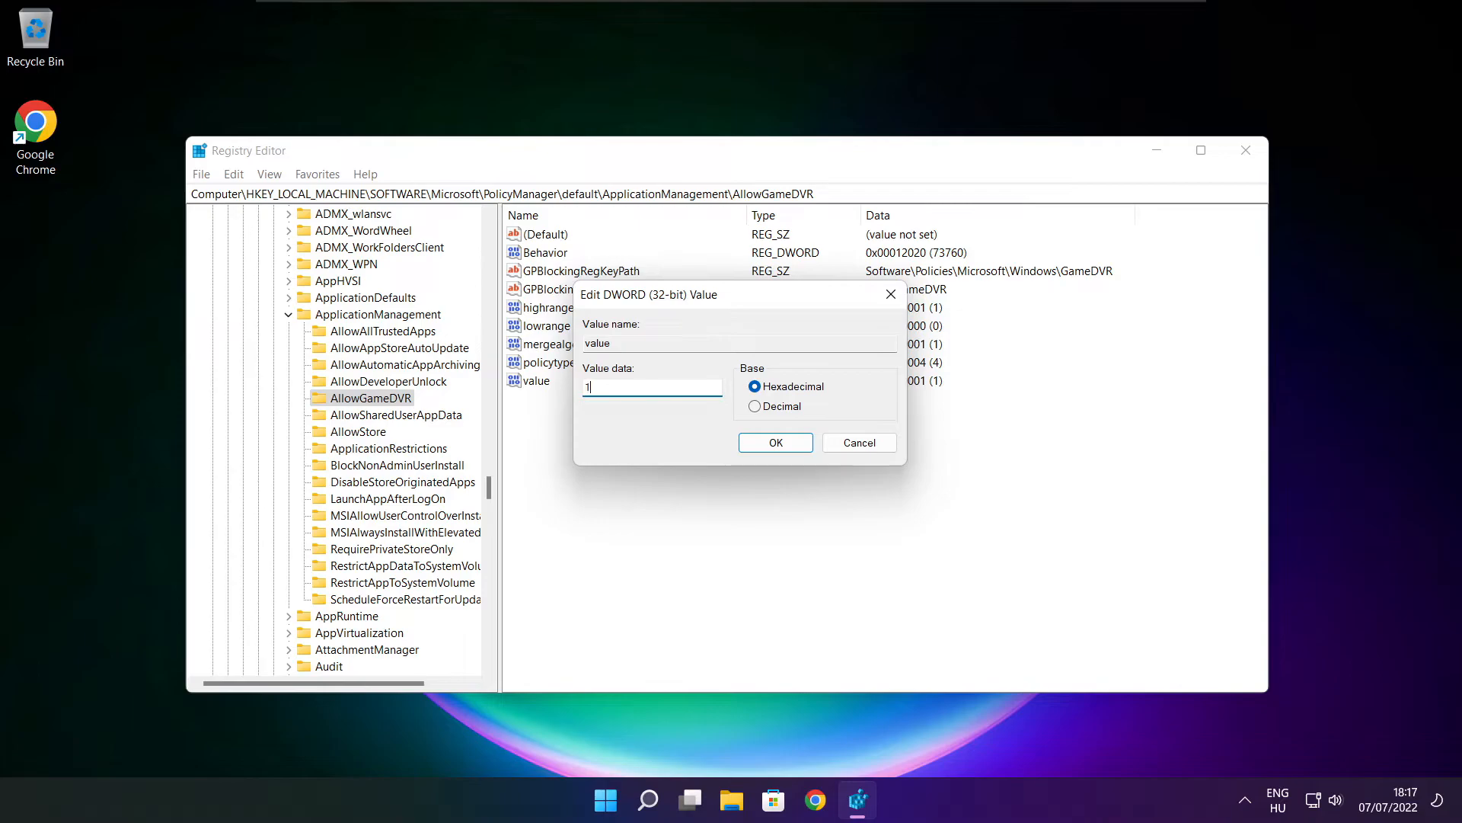
text(0)
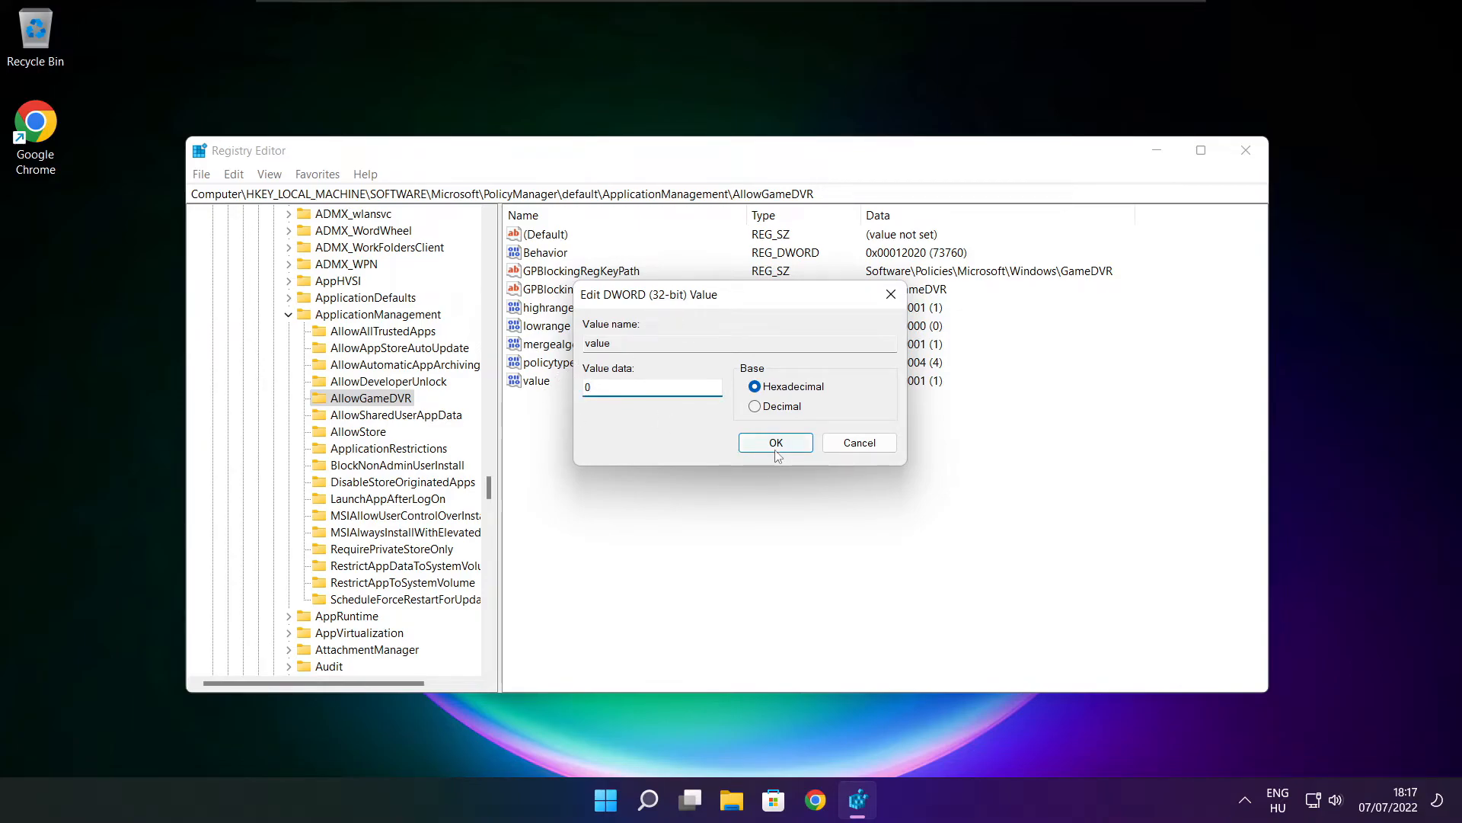
click(775, 442)
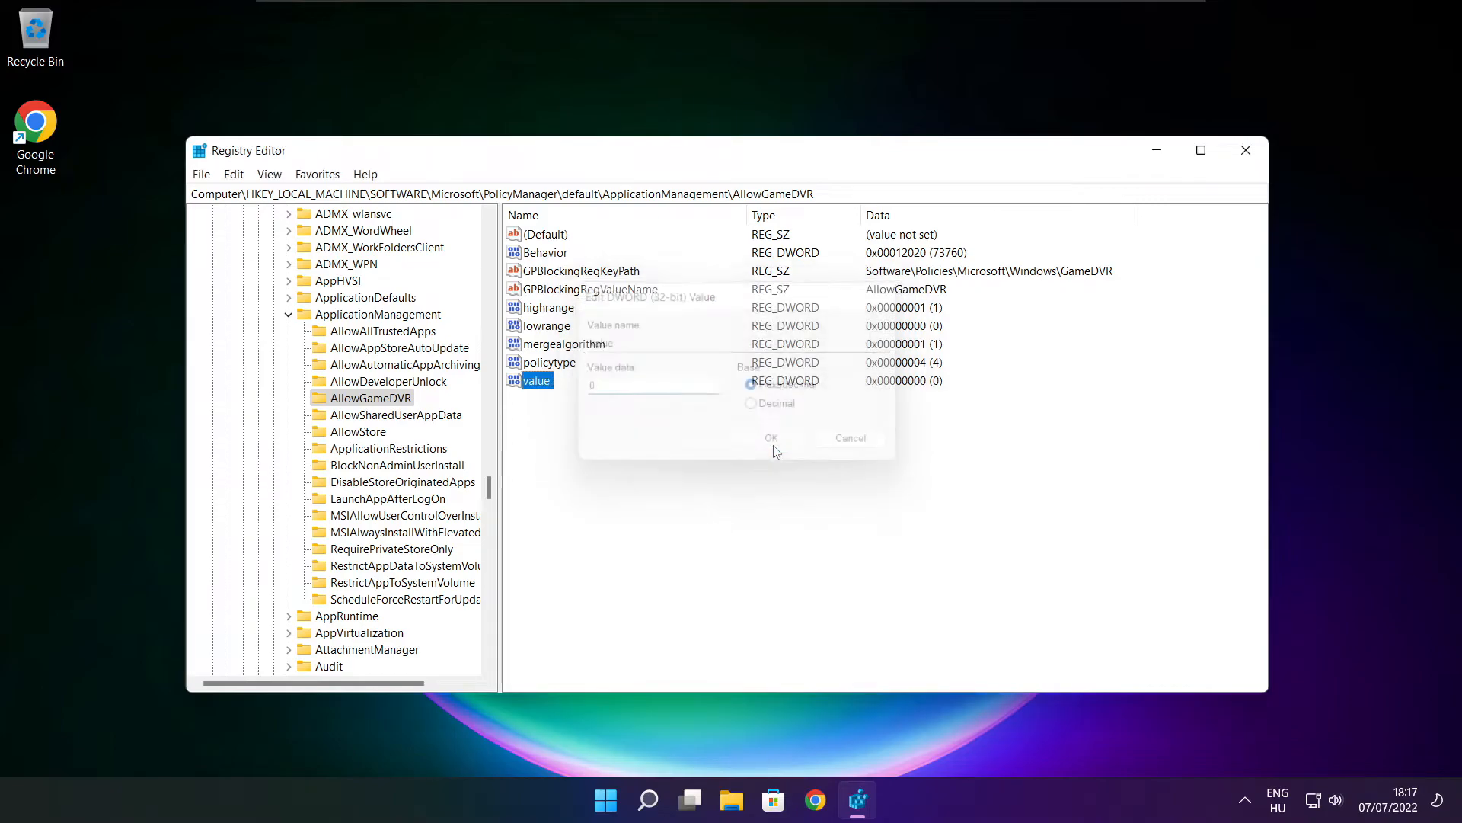
click(770, 438)
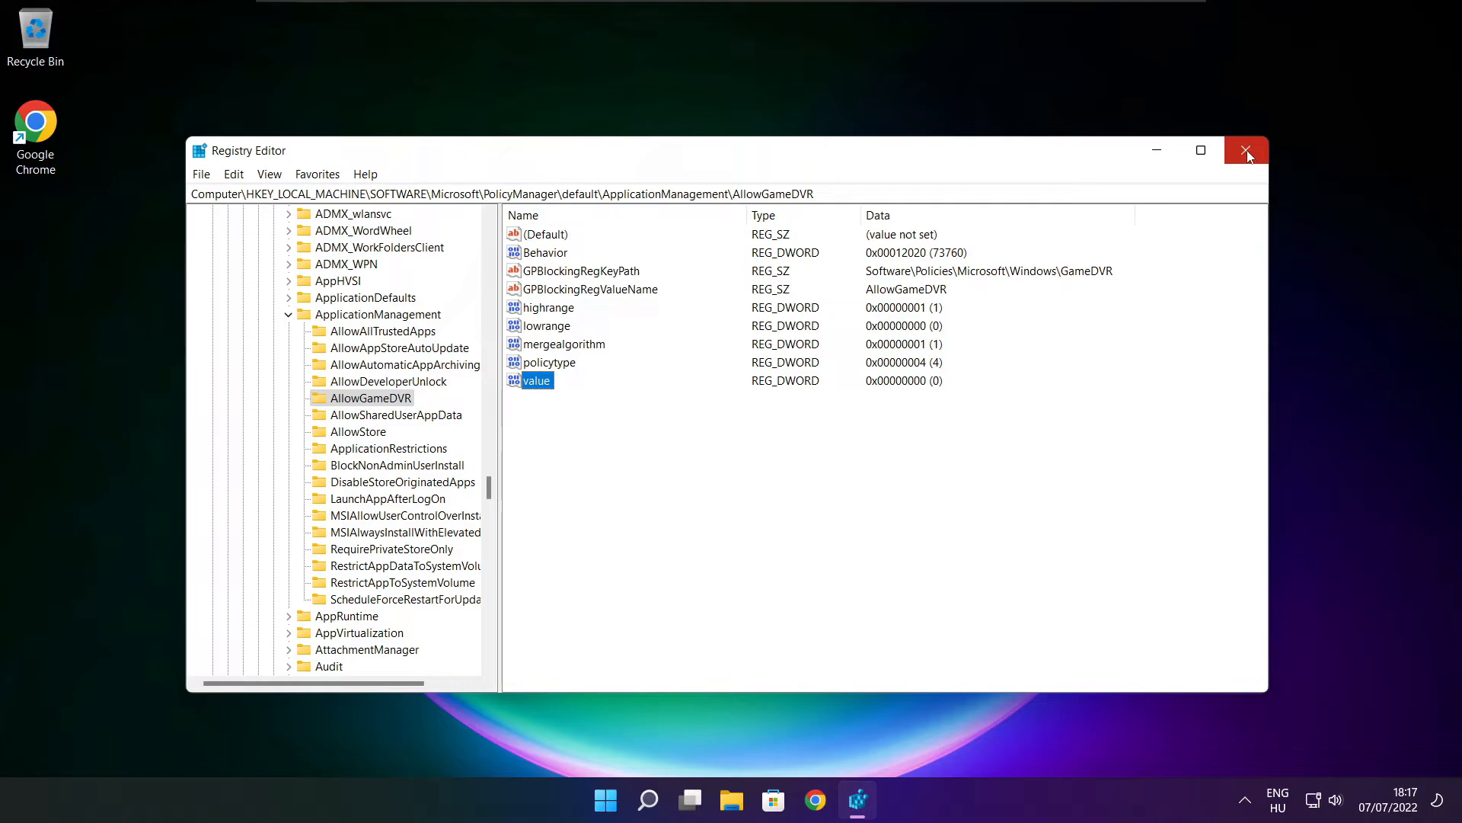
Close Registry Editor, download the DirectX End-User Runtime Web Installer and run dxwebsetup.exe
click(1246, 150)
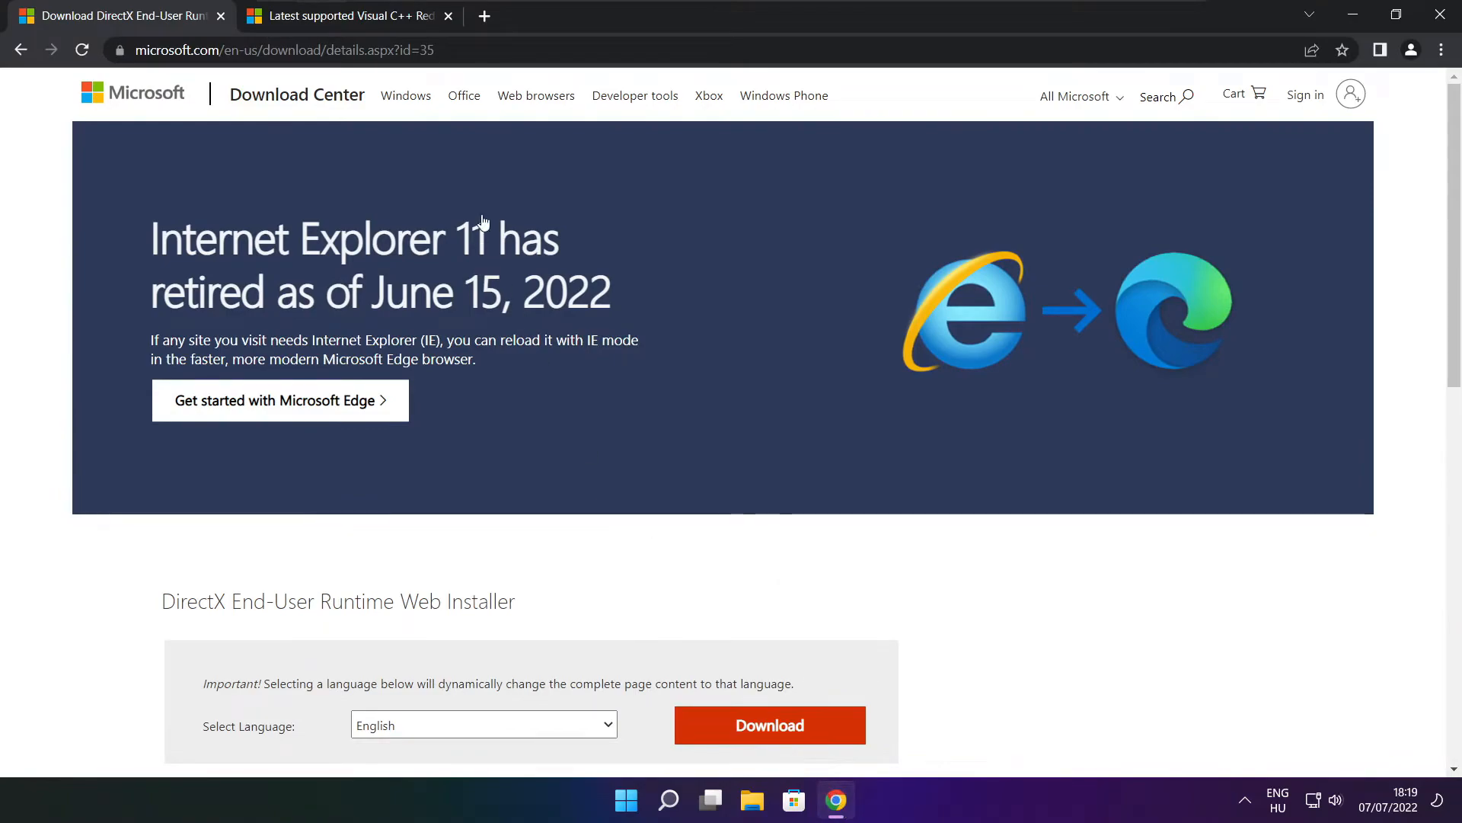
click(280, 50)
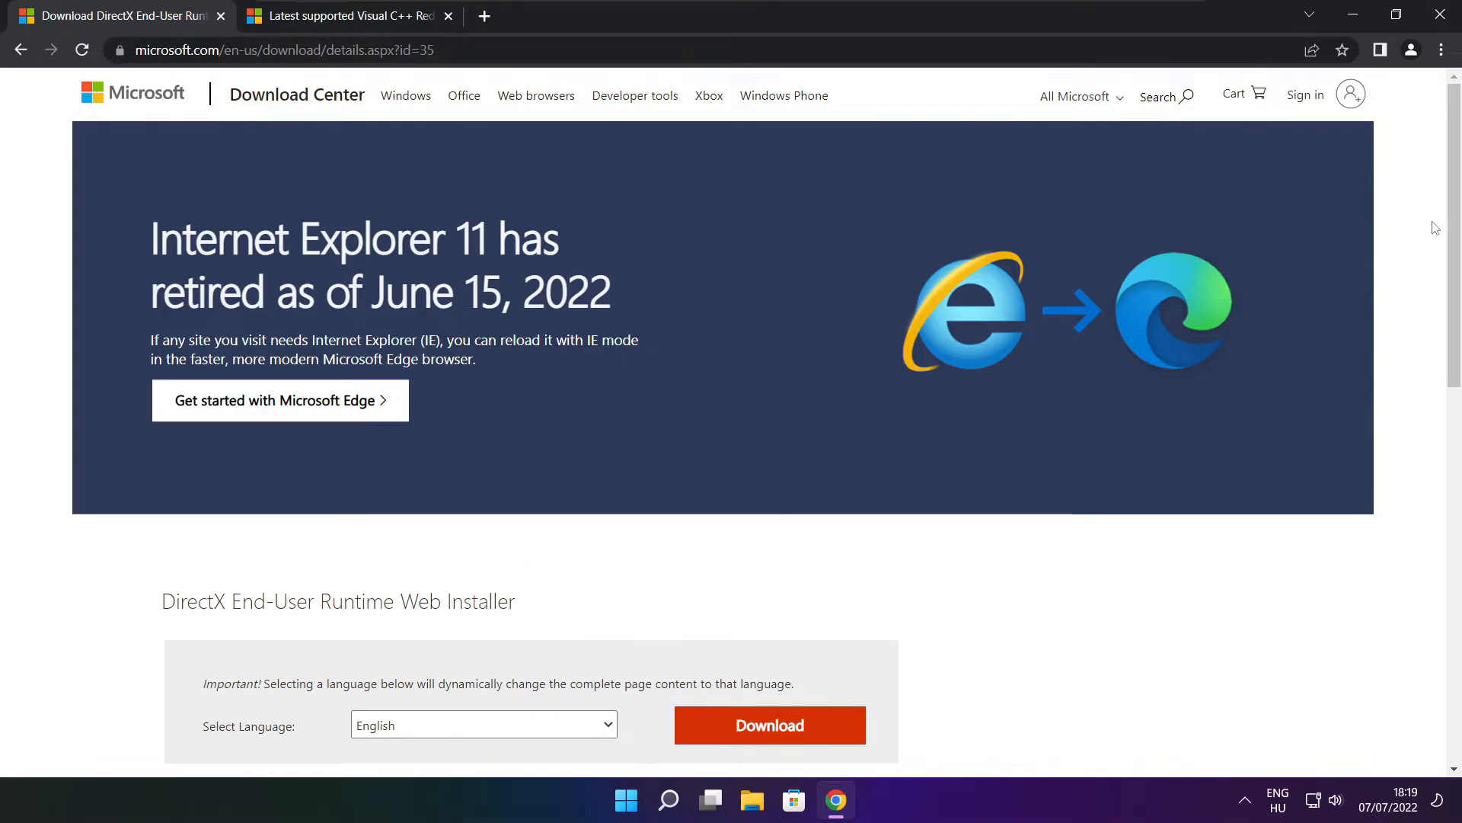
scroll(down, 3)
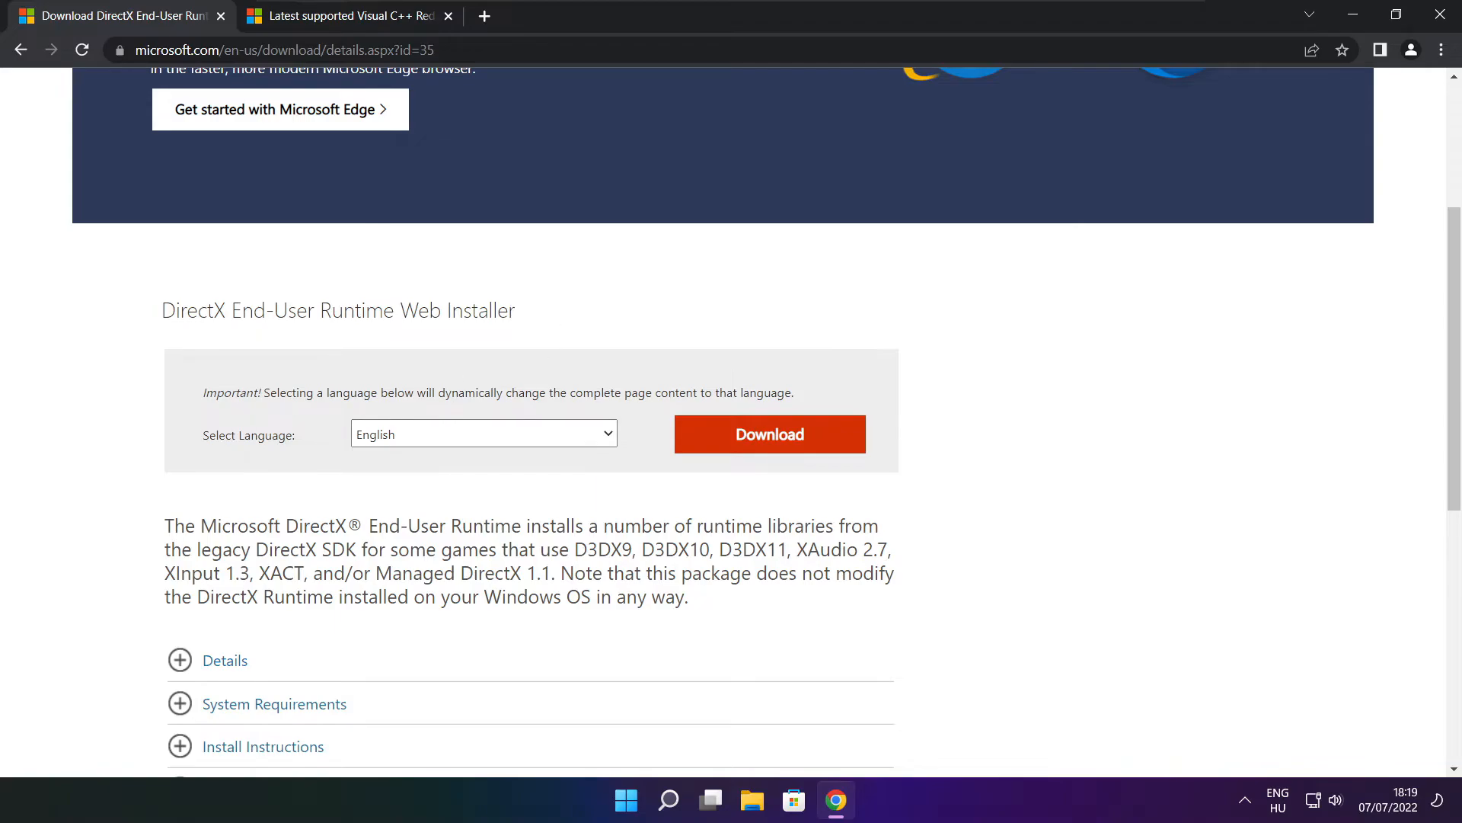
click(769, 433)
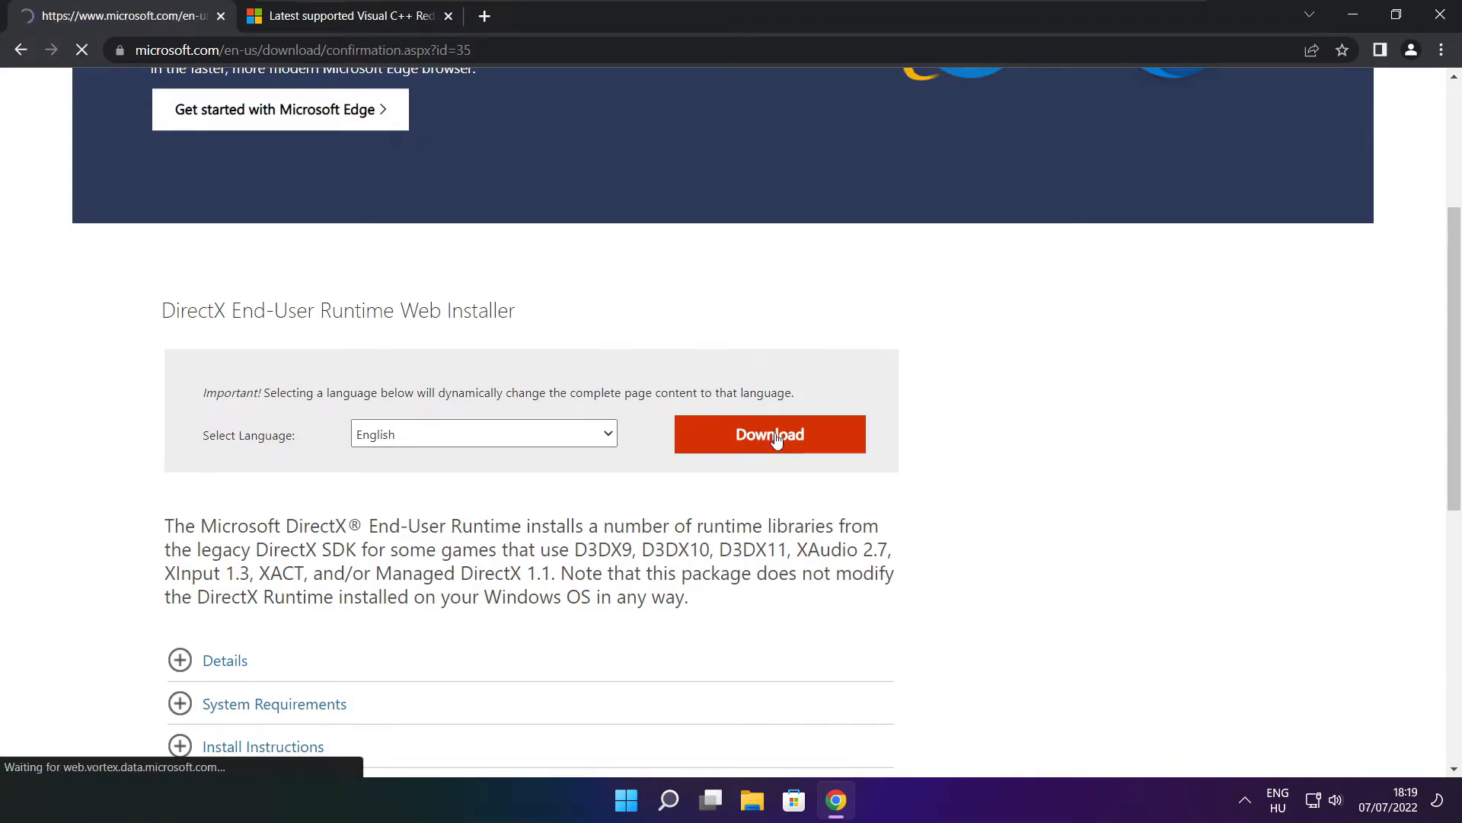
click(768, 434)
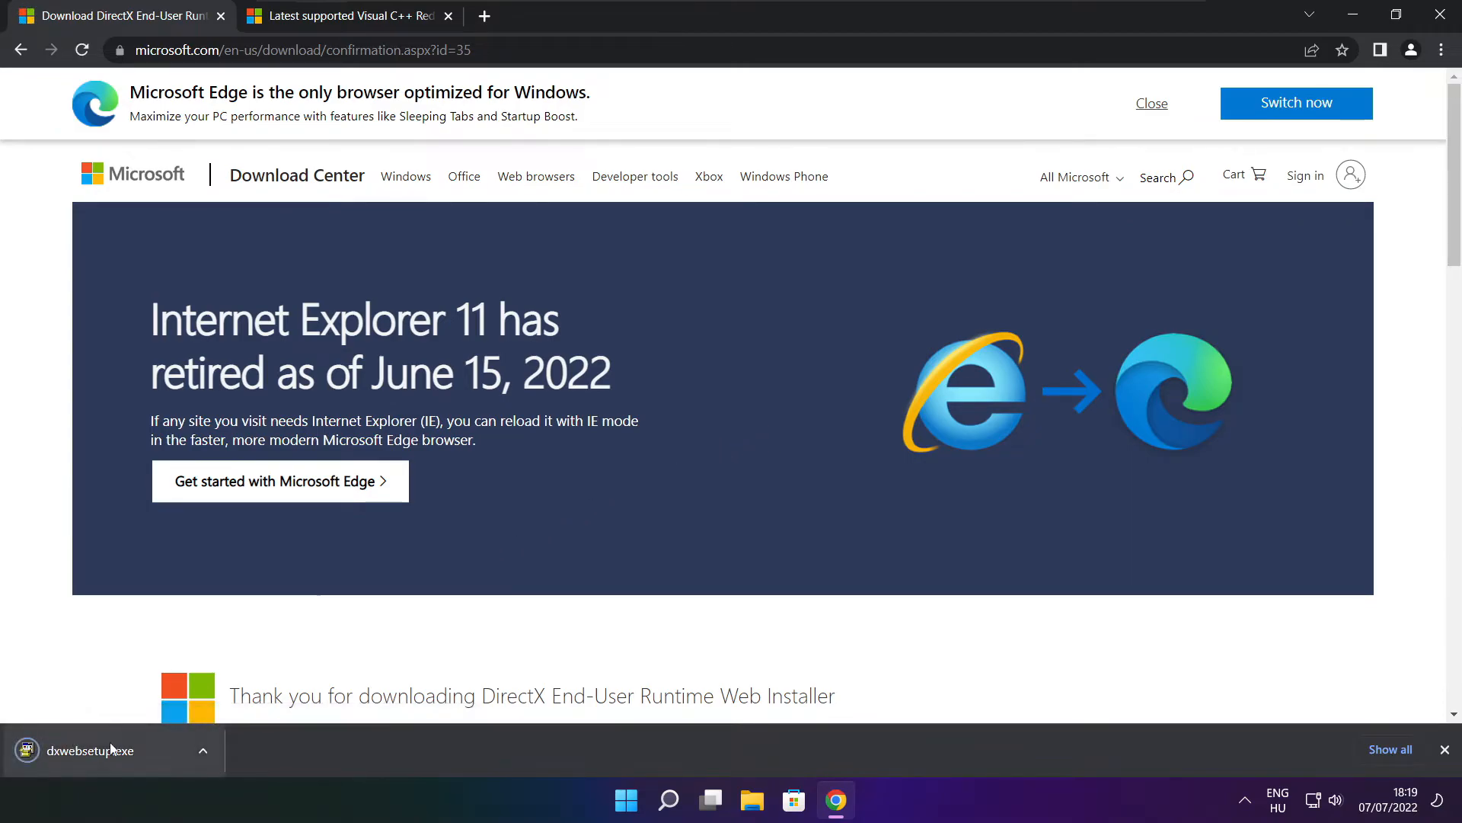
click(88, 749)
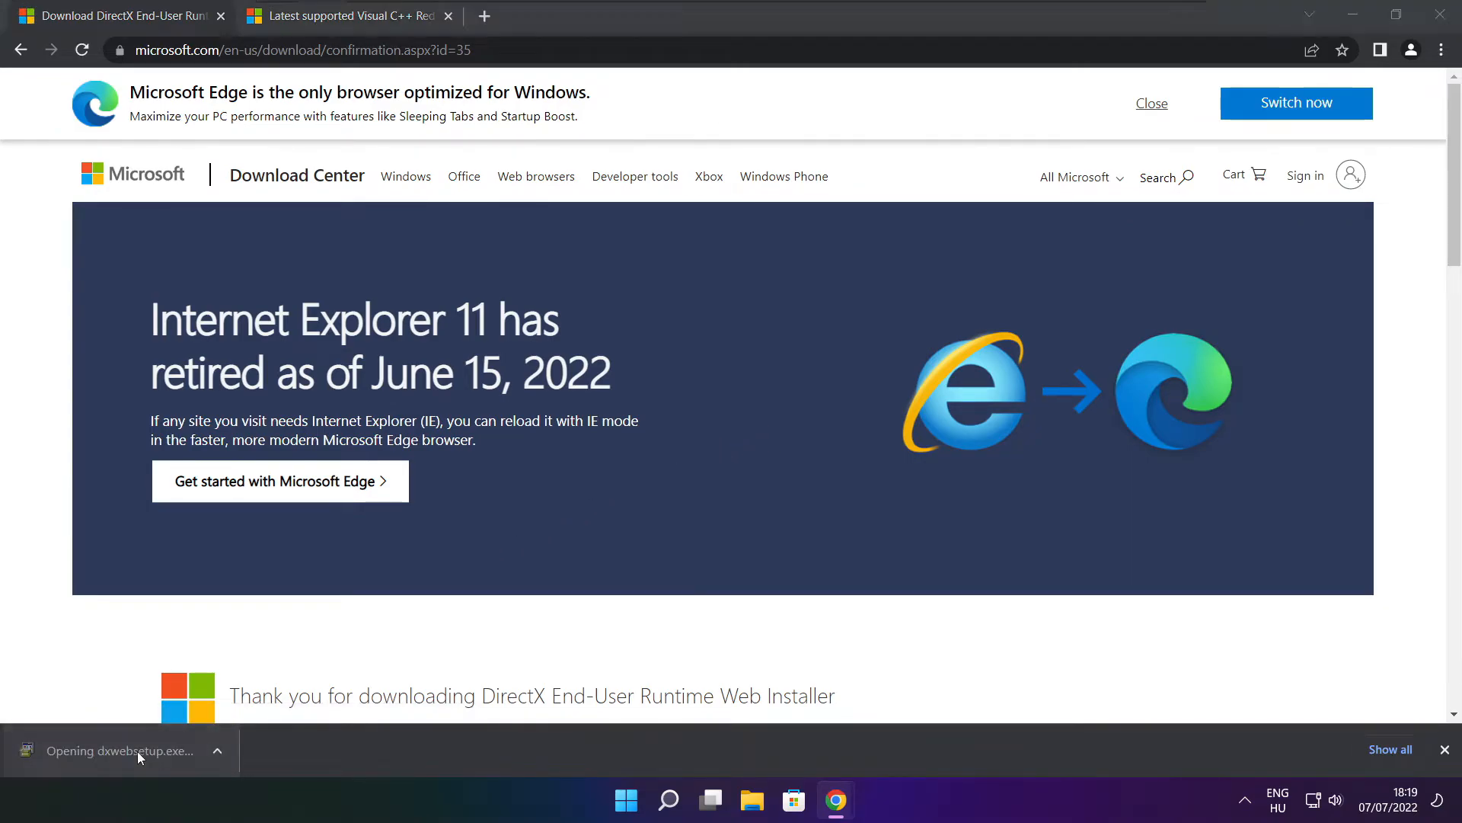
Install the DirectX runtime, accepting the licence and declining the Bing Bar offer
click(111, 750)
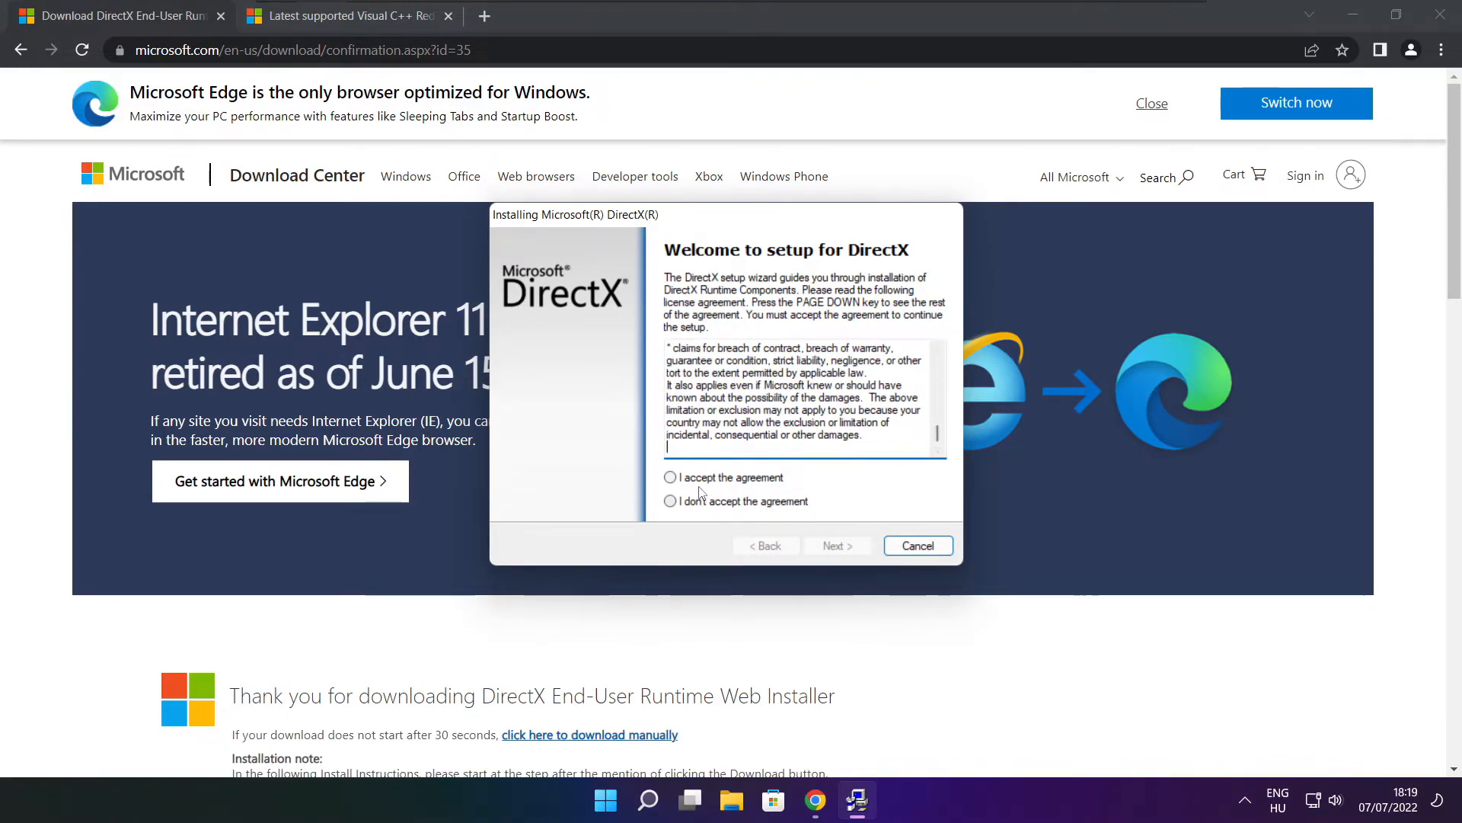
click(670, 477)
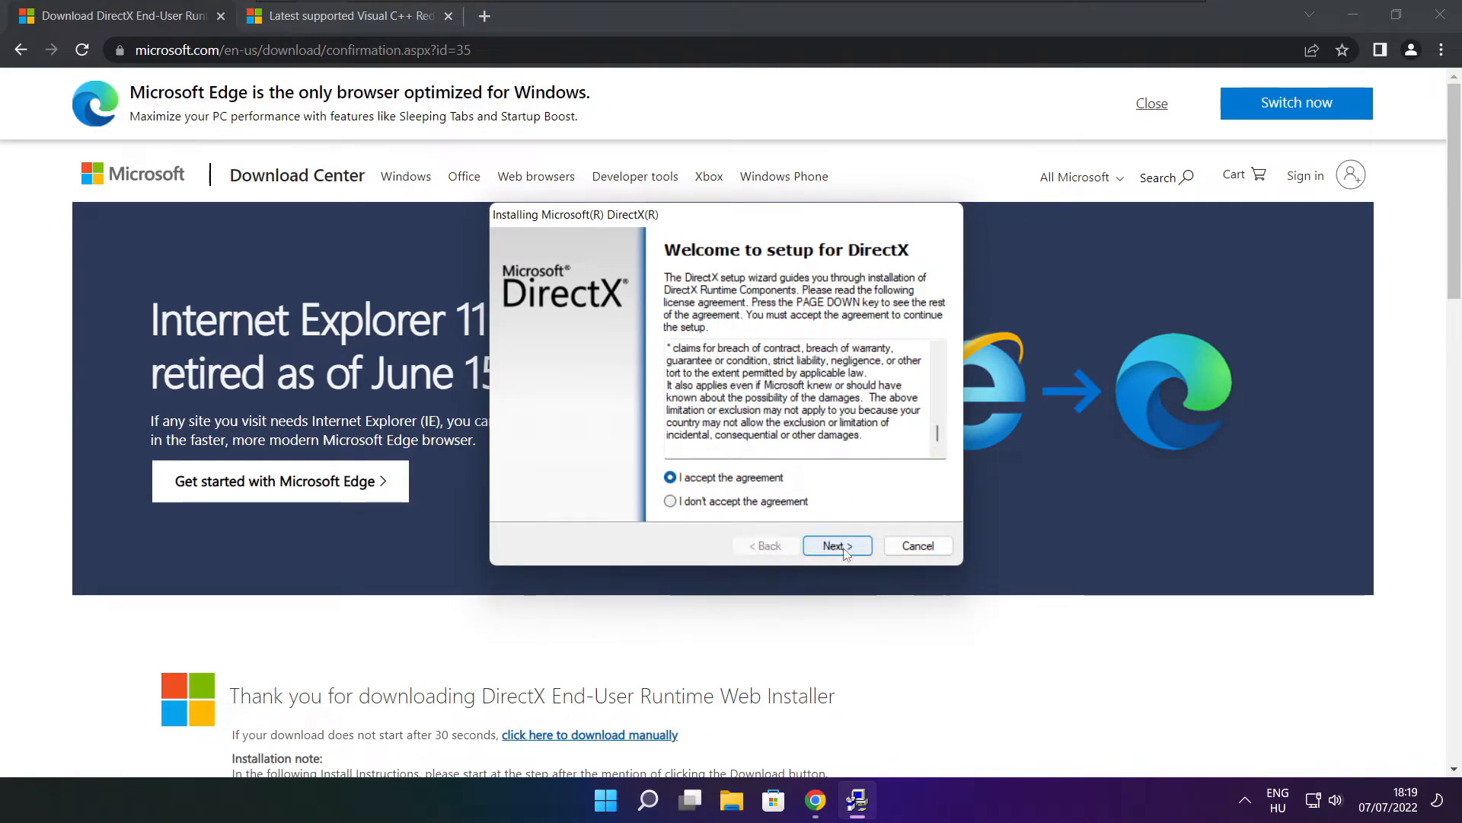
click(836, 545)
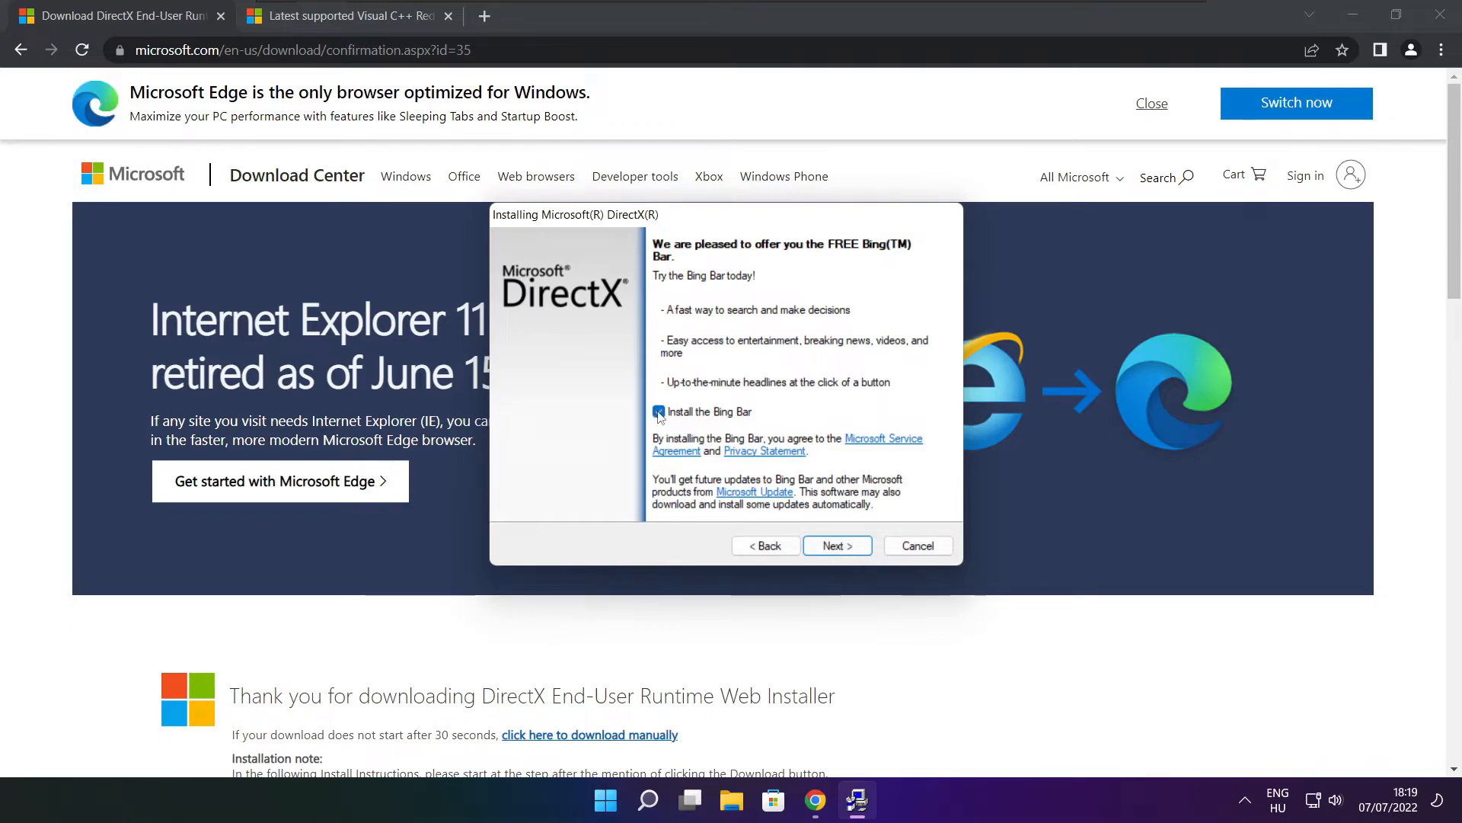
click(836, 544)
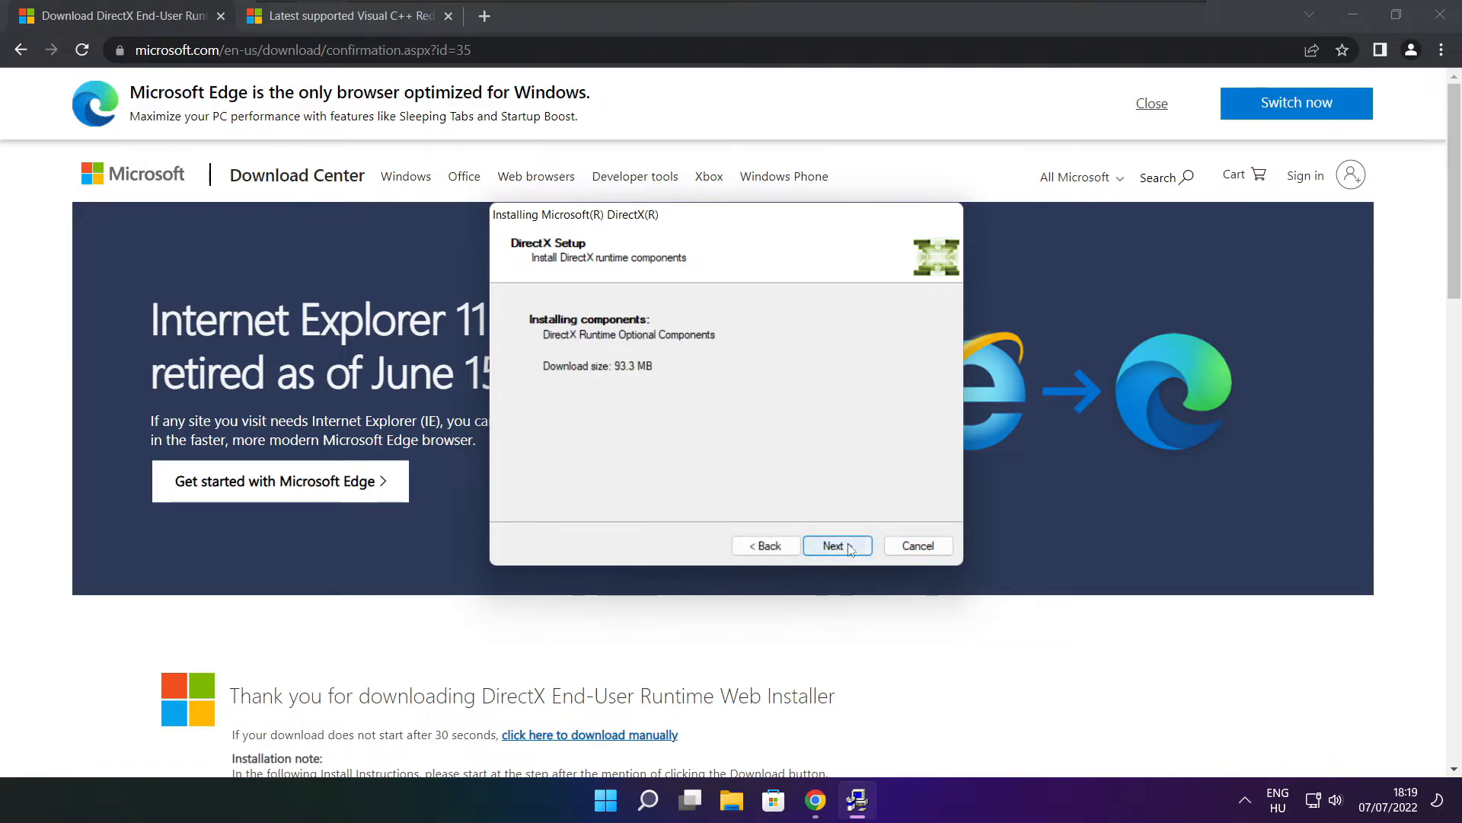
click(837, 546)
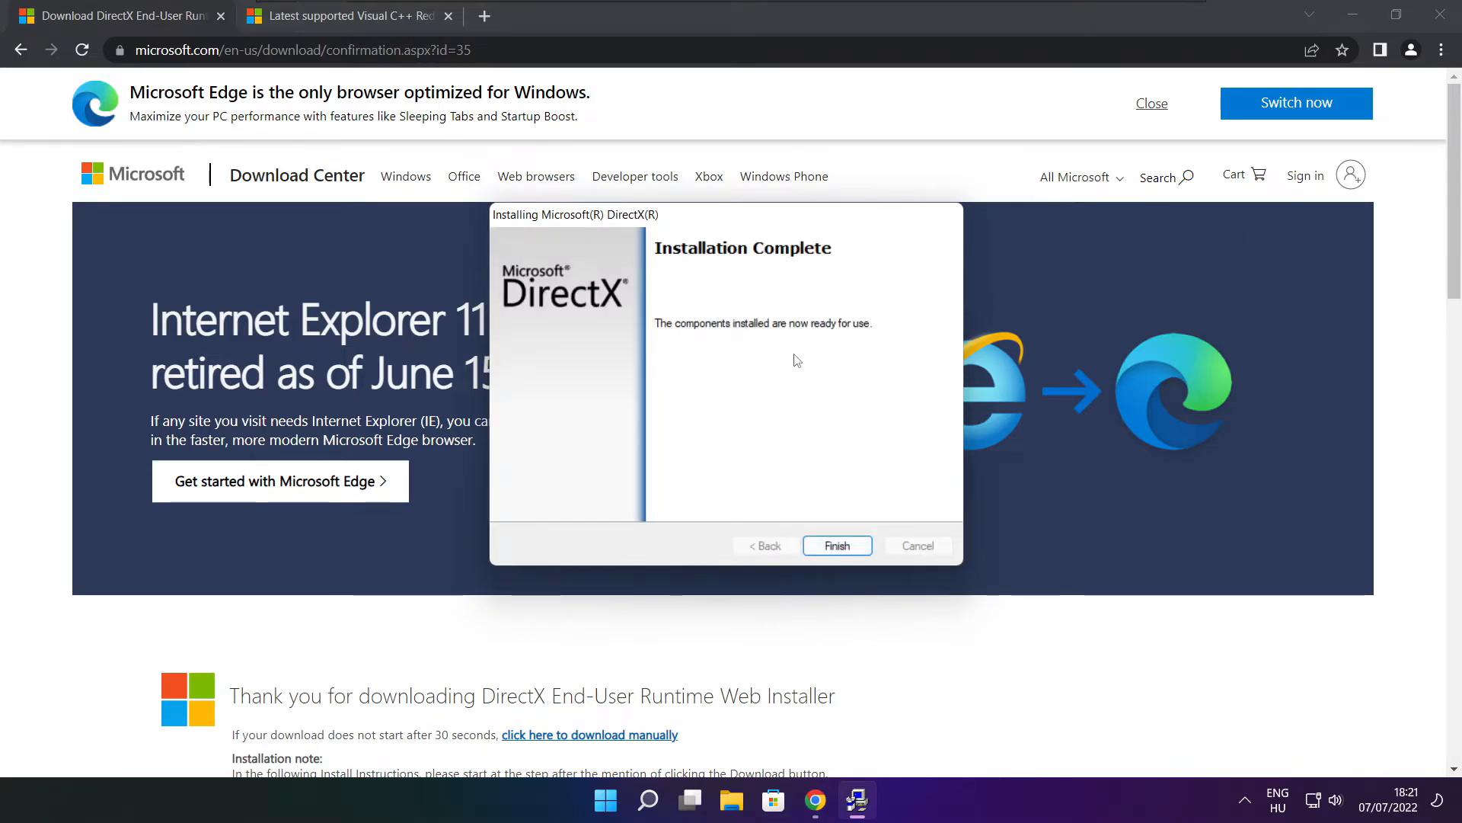
click(836, 545)
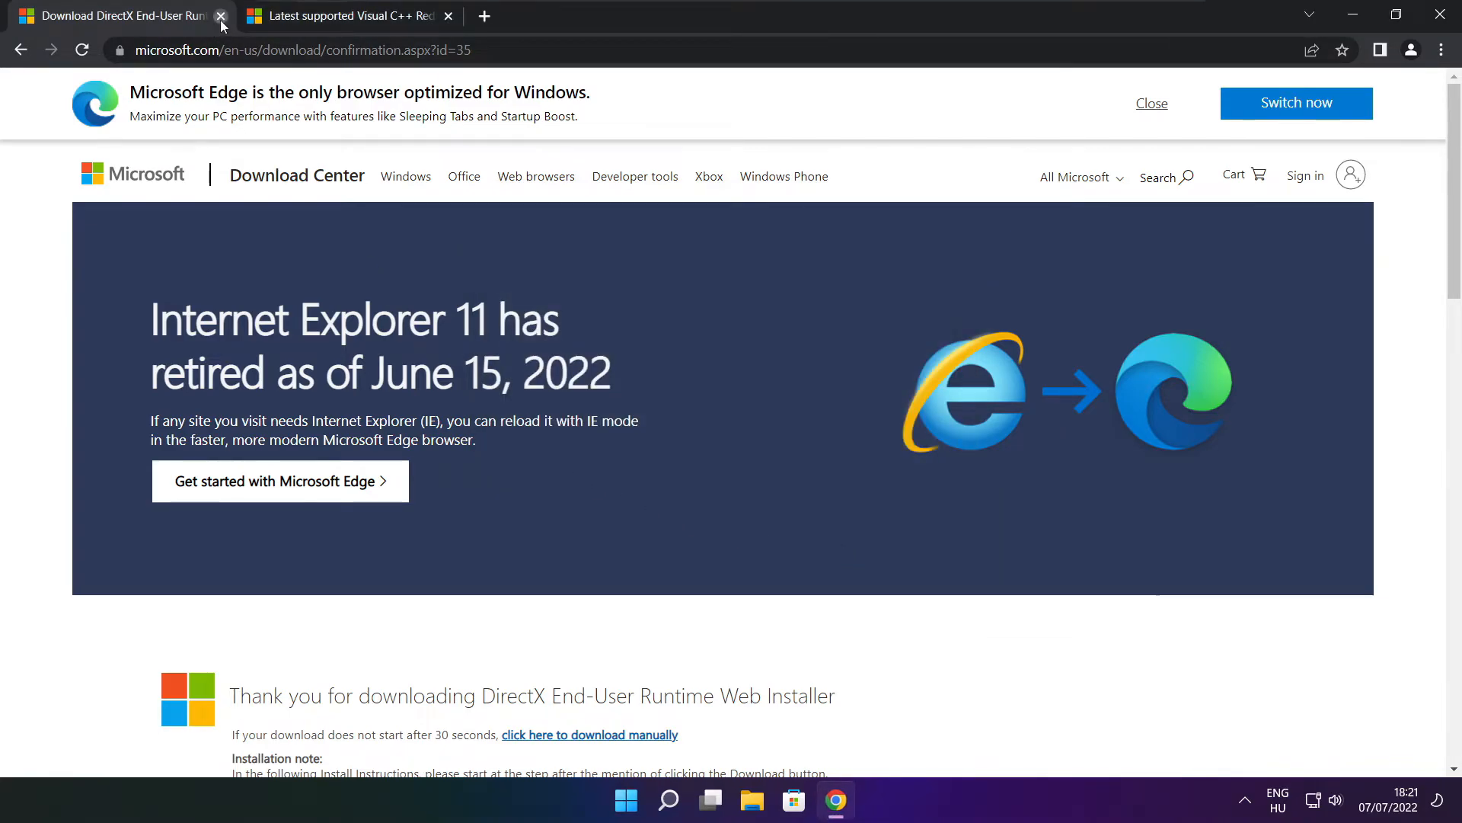
Close the DirectX page and download the X64, X86 and ARM64 Visual C++ 2015–2022 redistributables
click(220, 16)
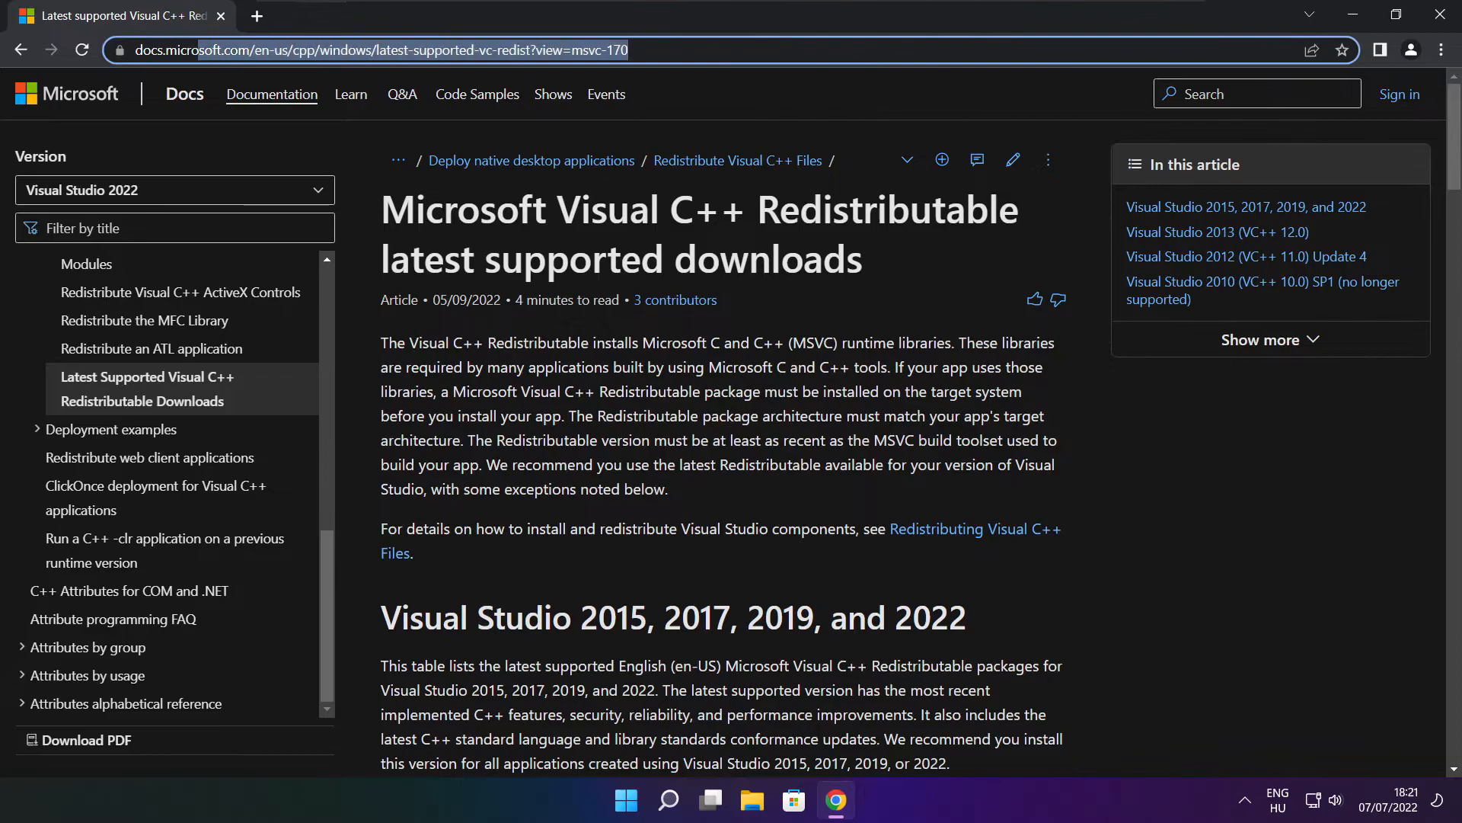
click(373, 49)
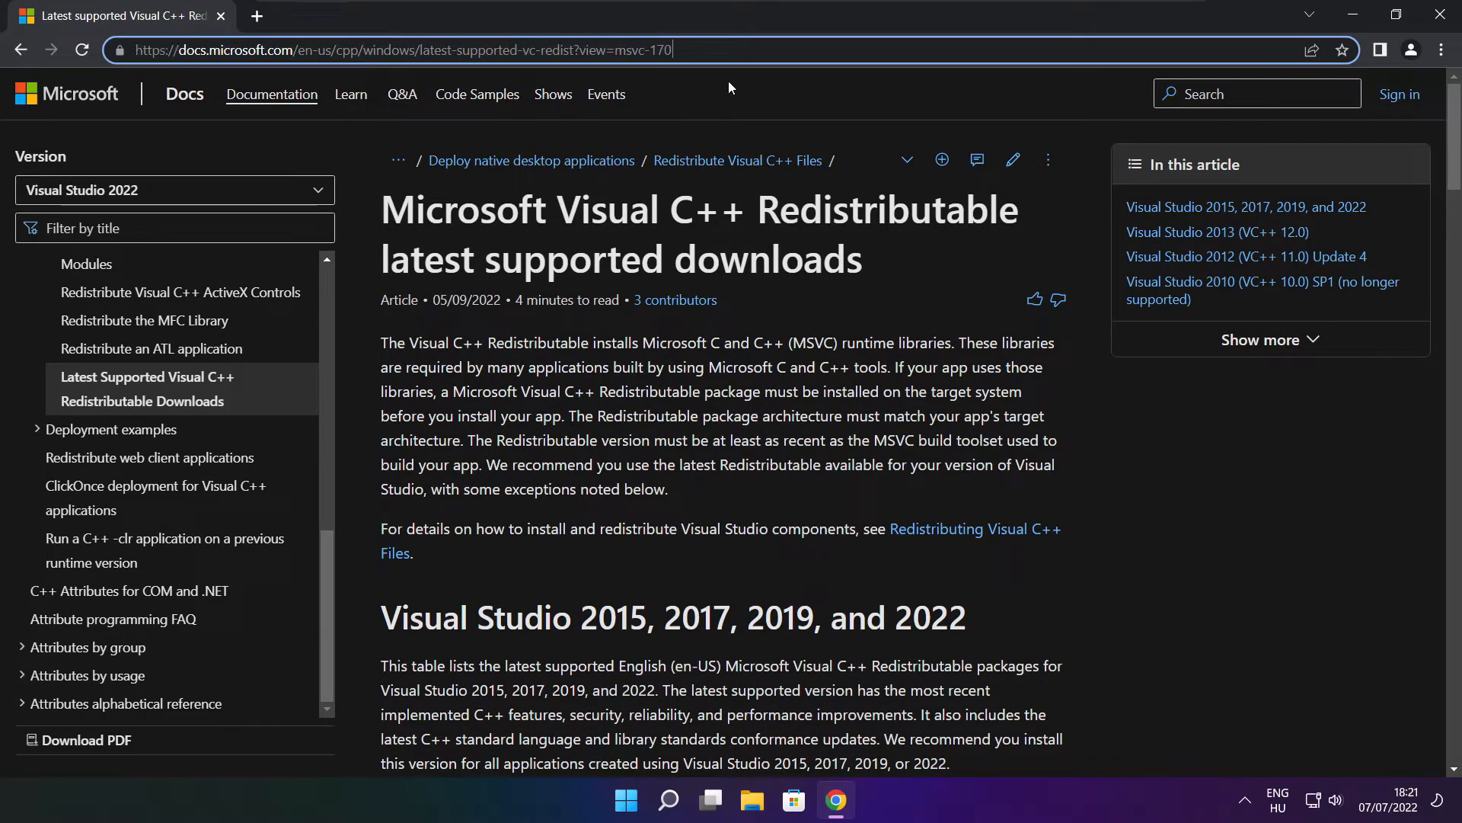
scroll(down, 3)
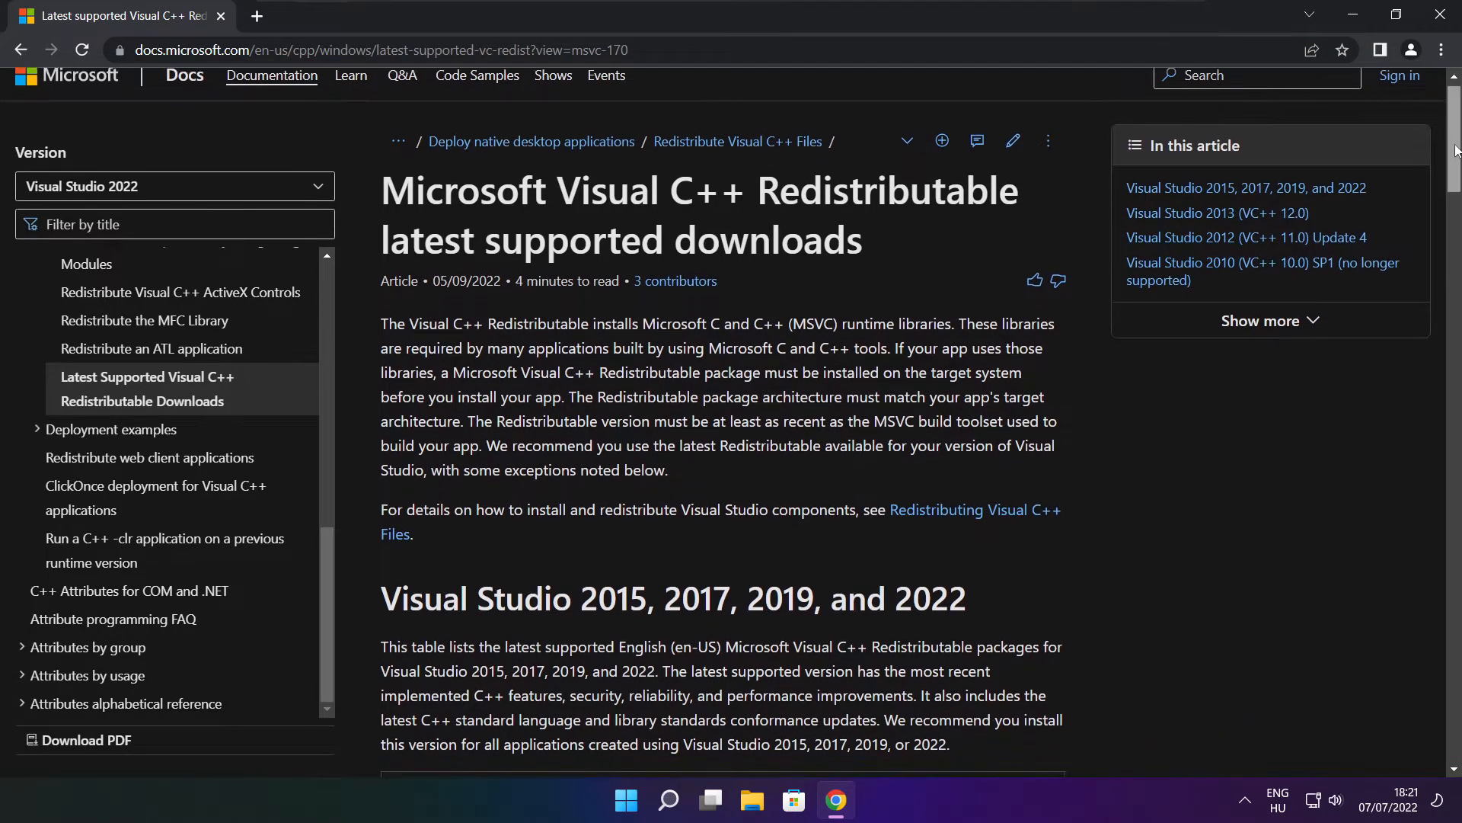
scroll(down, 3)
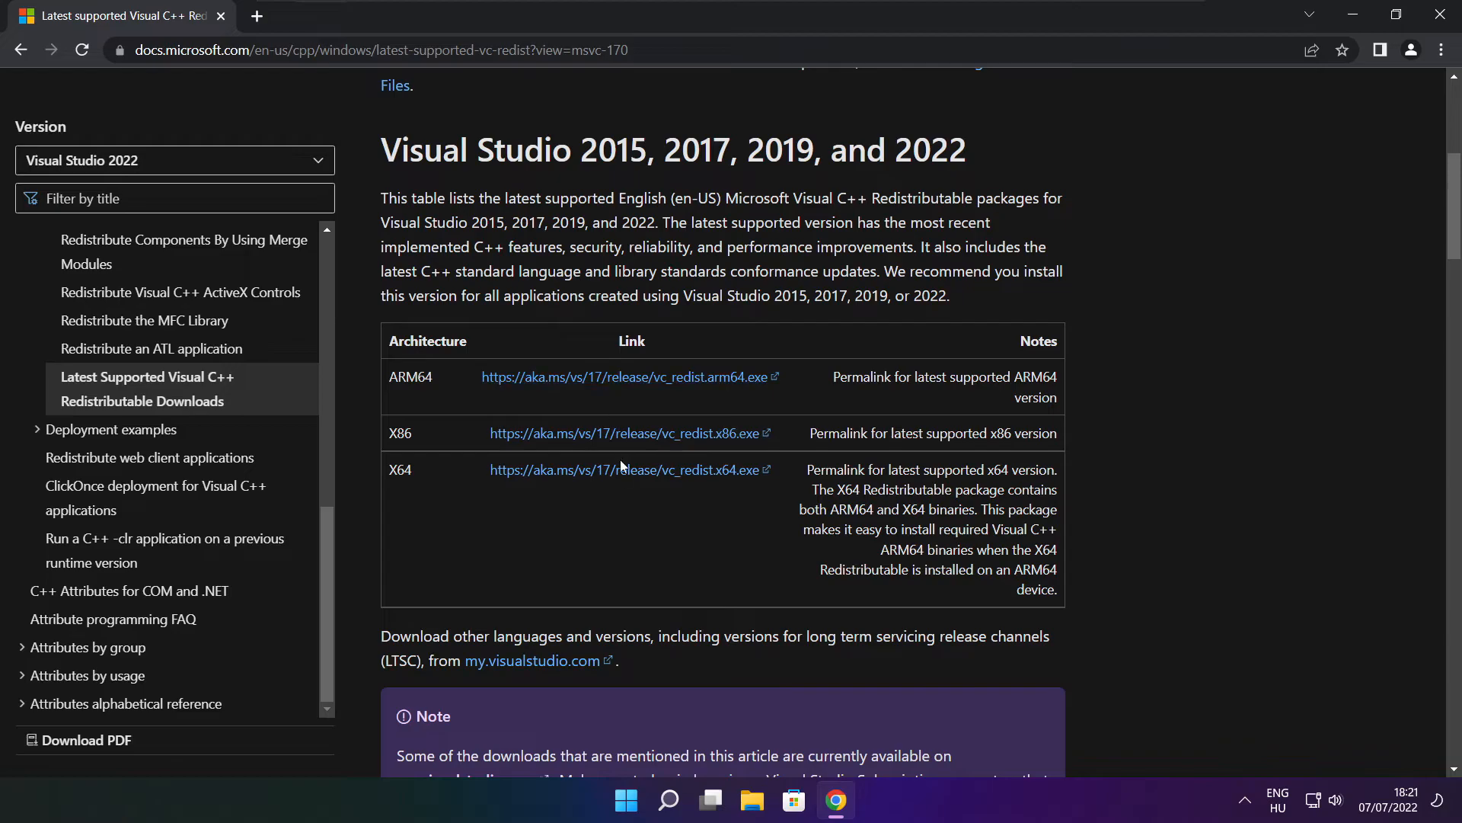
click(624, 377)
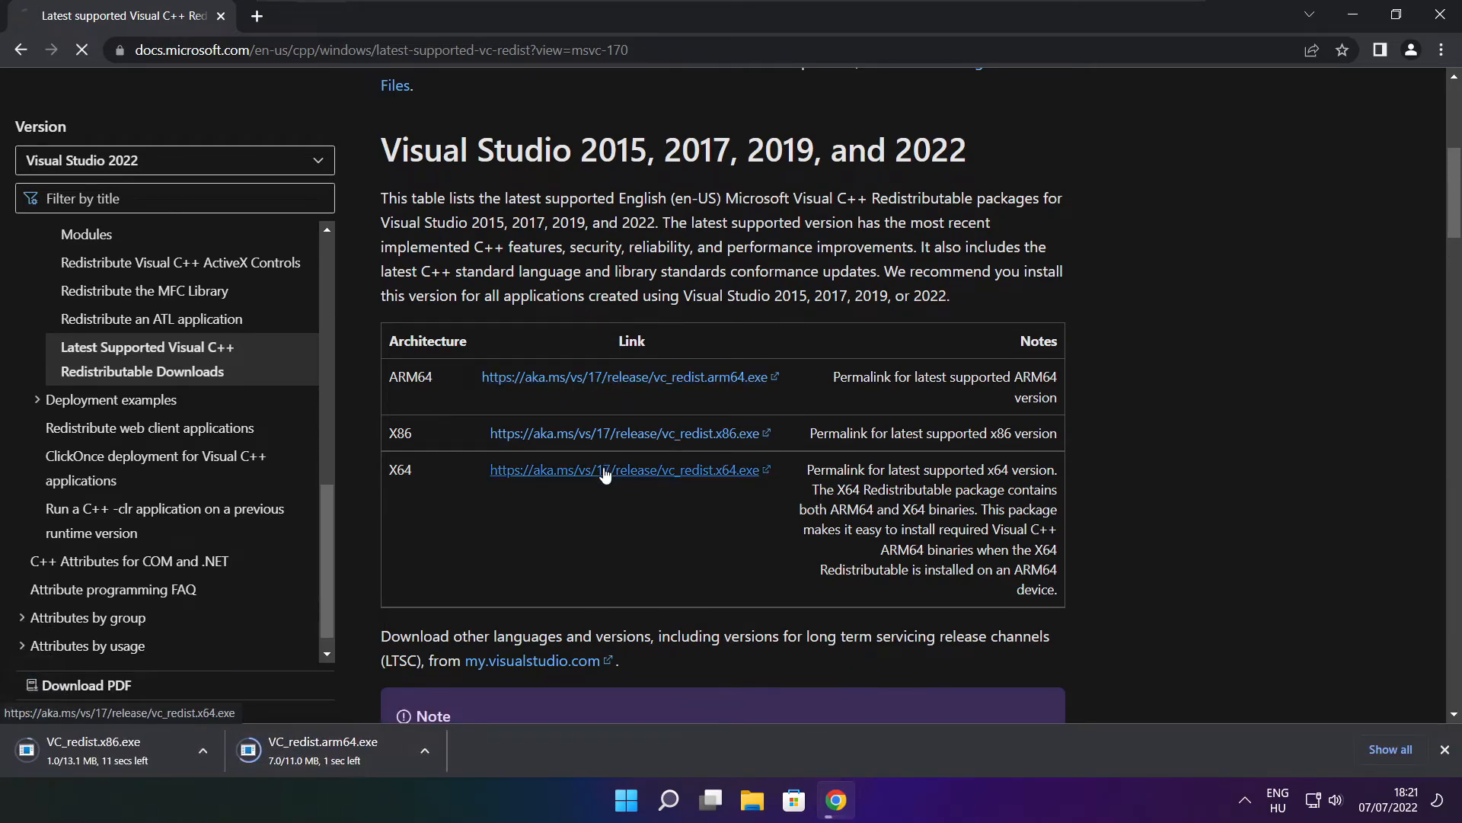
click(624, 470)
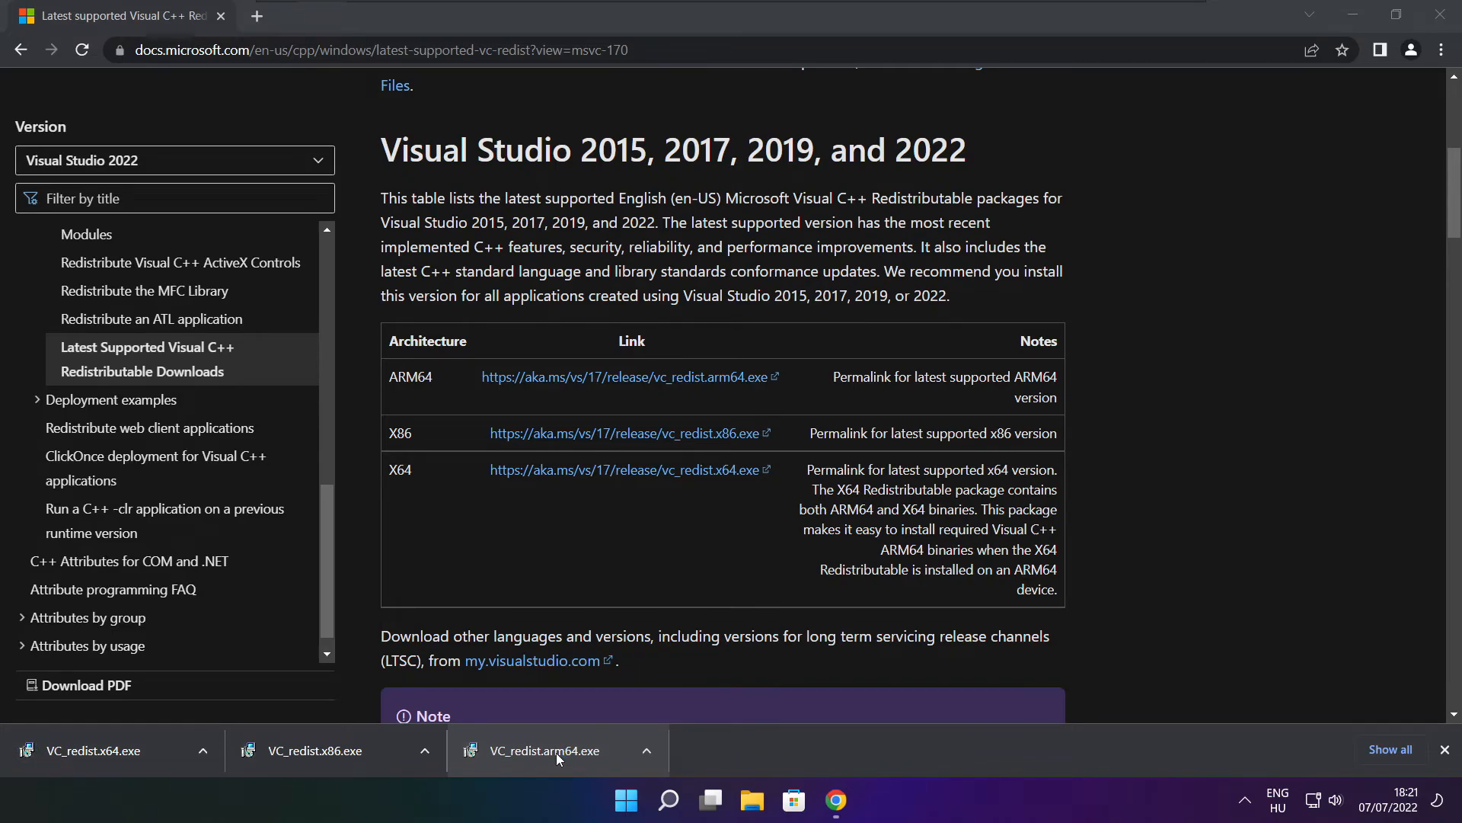
Attempt the ARM64 redistributable install and dismiss its Setup Failed dialog
click(545, 749)
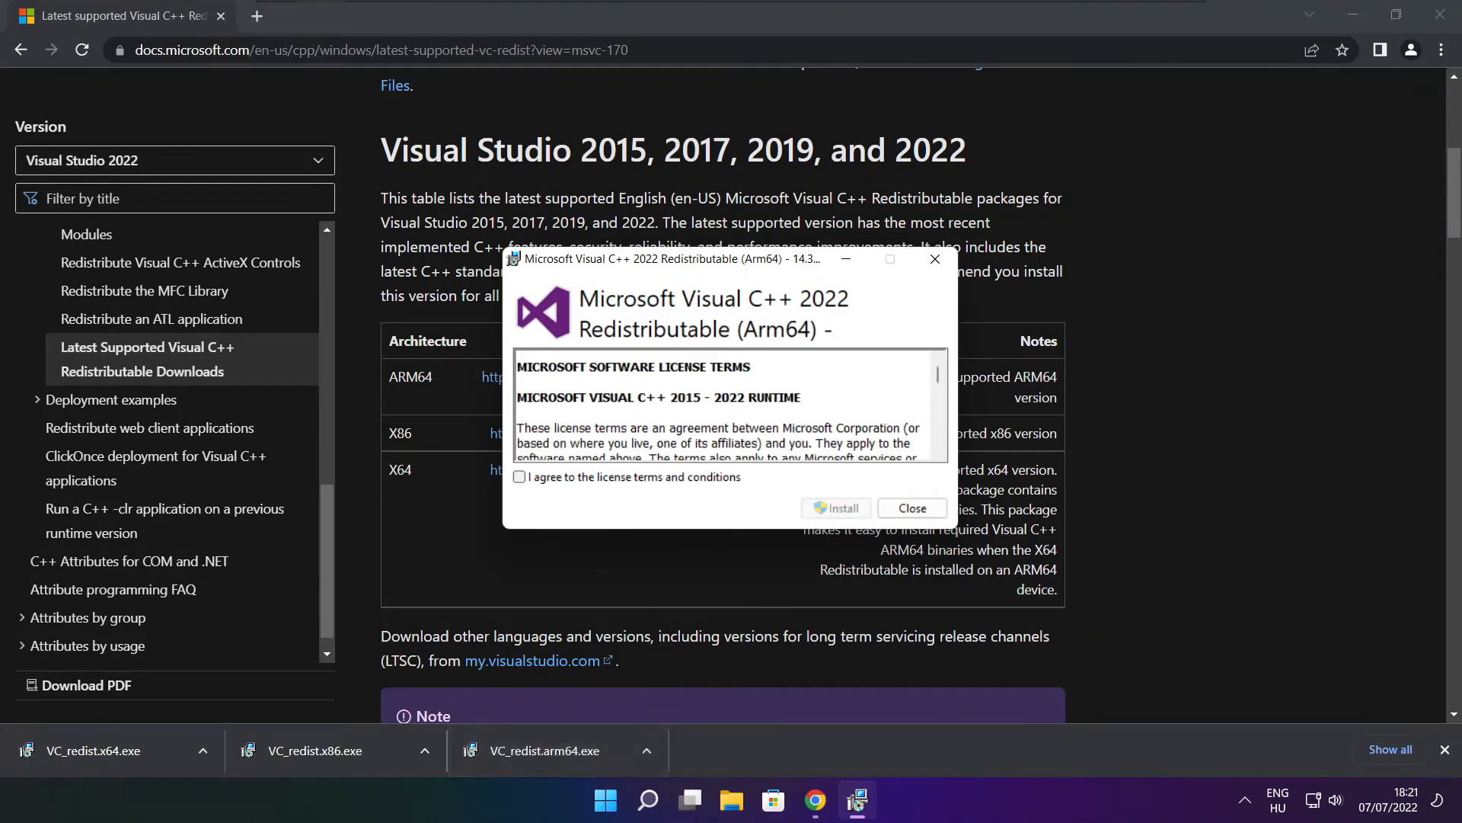
scroll(down, 3)
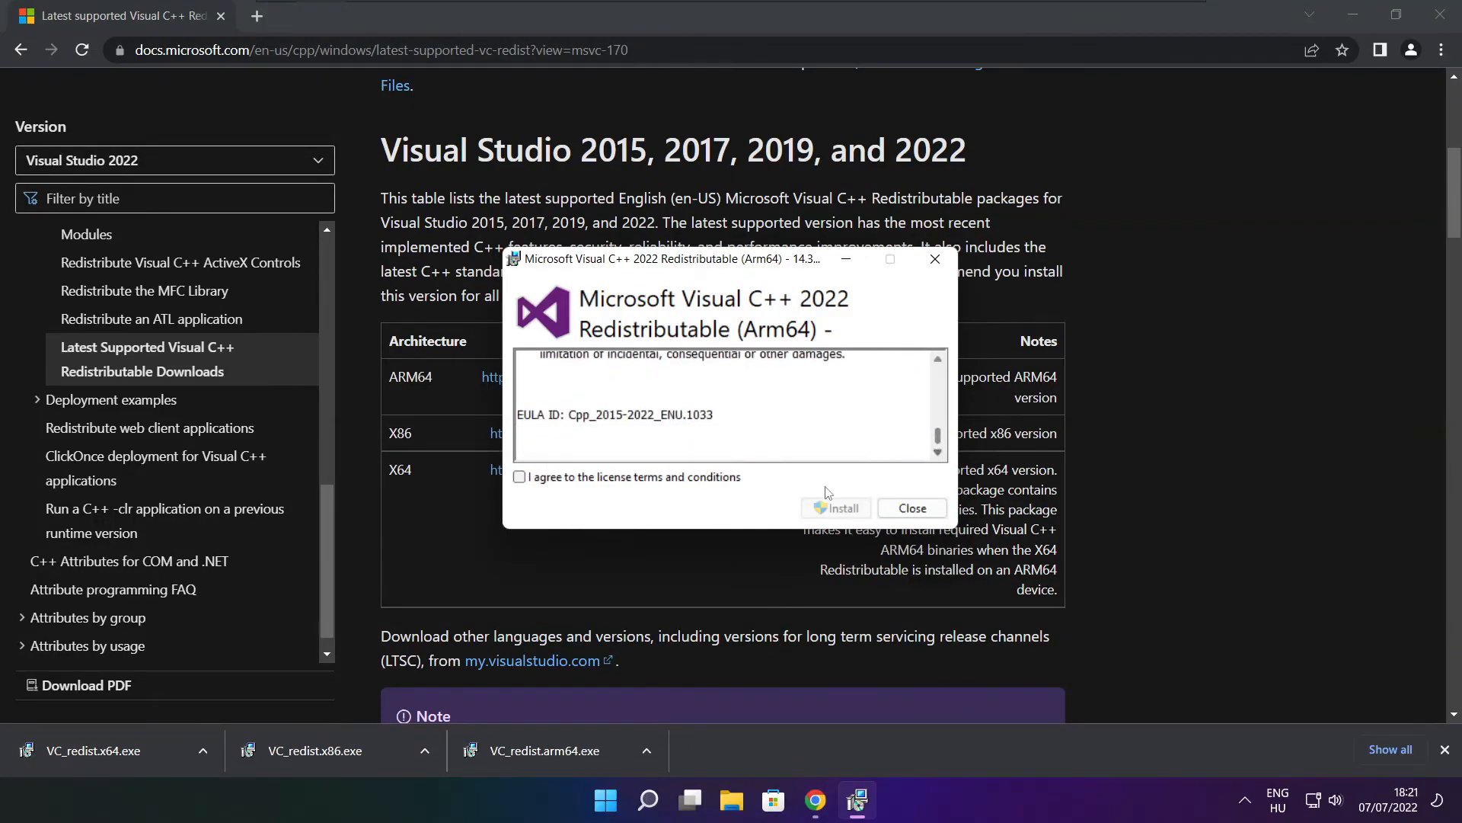
click(520, 477)
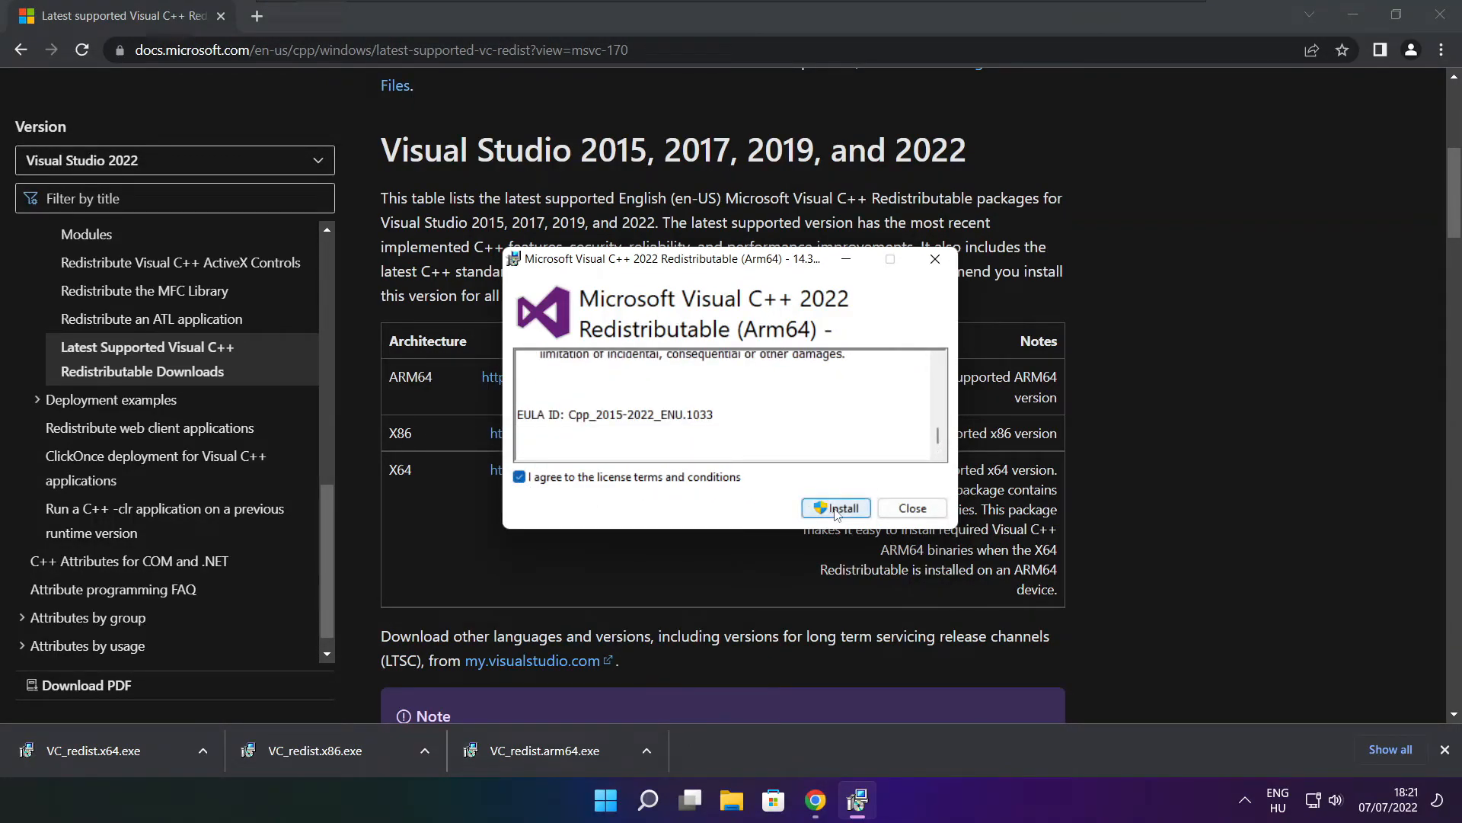
click(835, 508)
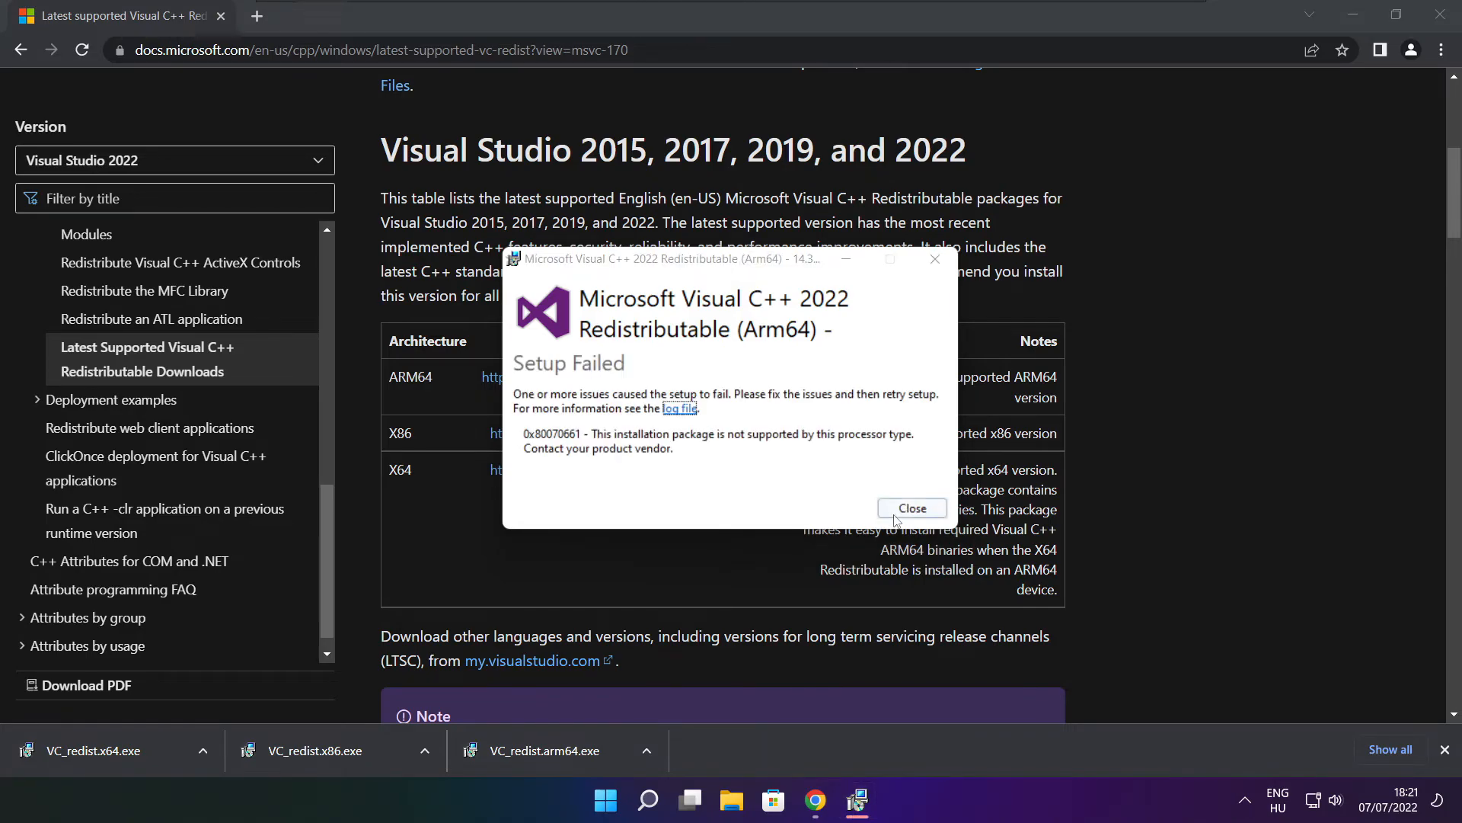
click(911, 508)
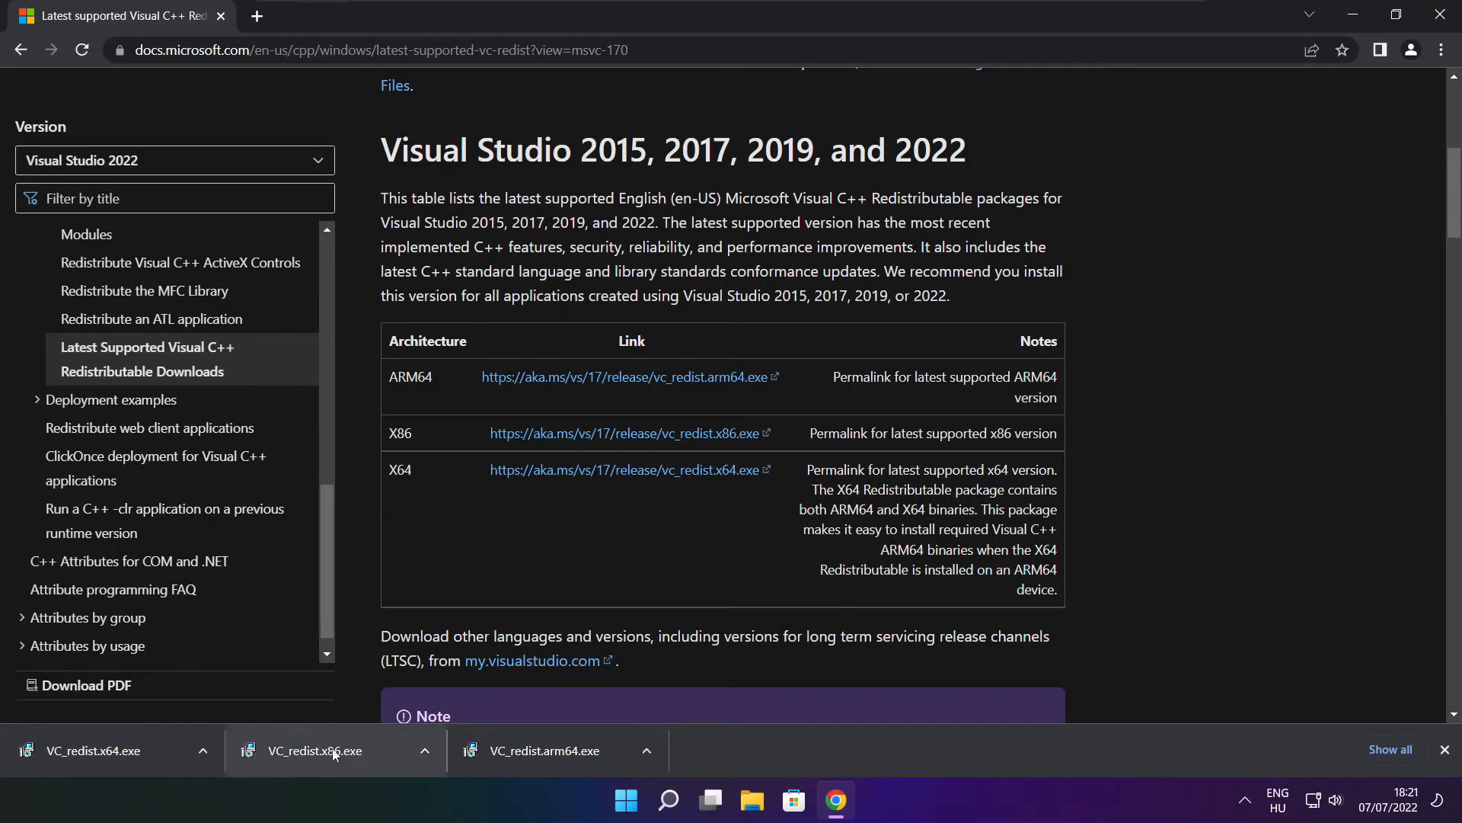
Install the x86 and x64 Visual C++ 2015-2022 Redistributables (14.32.31332)
click(316, 749)
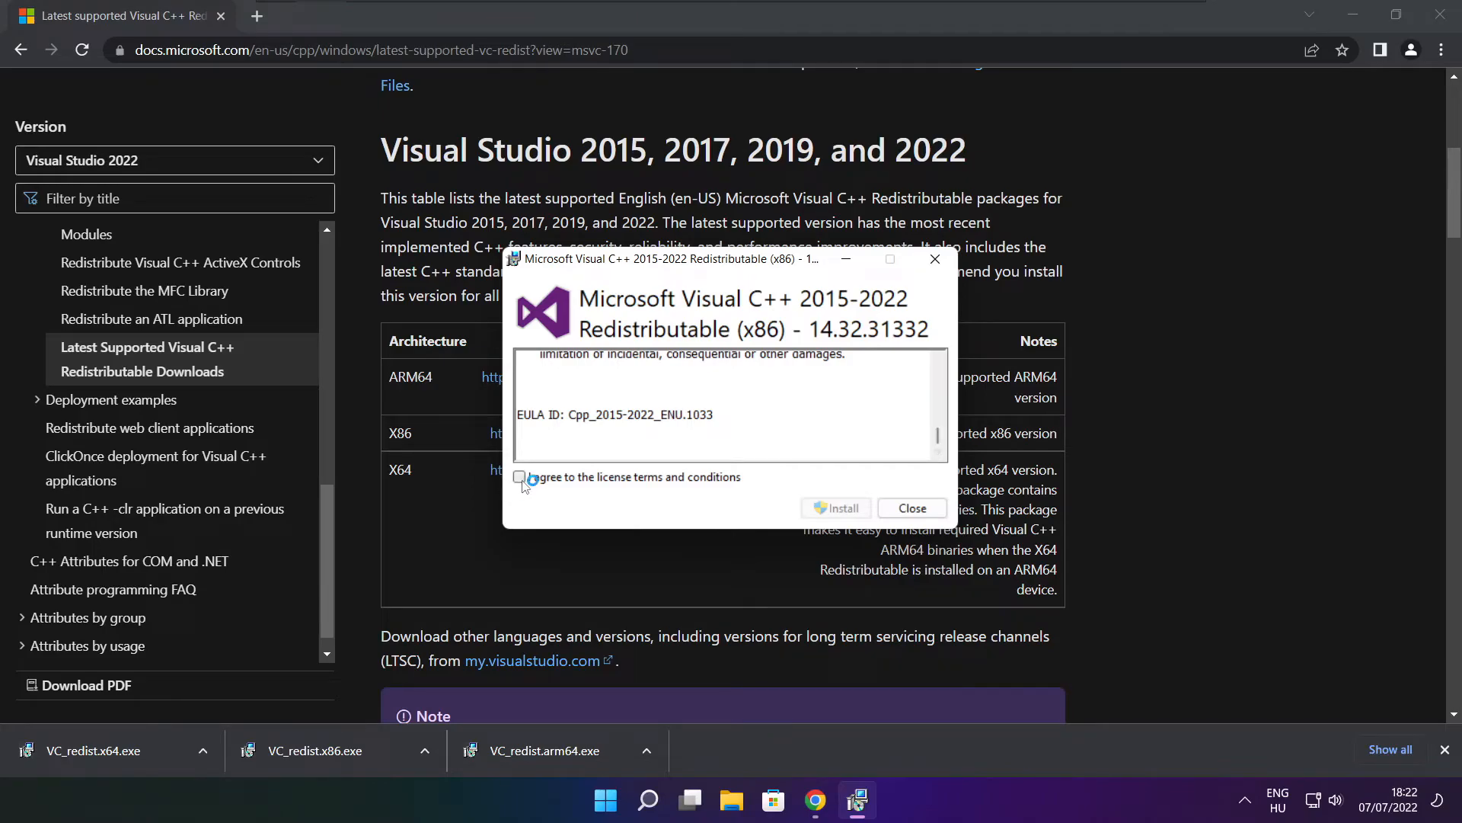
click(835, 507)
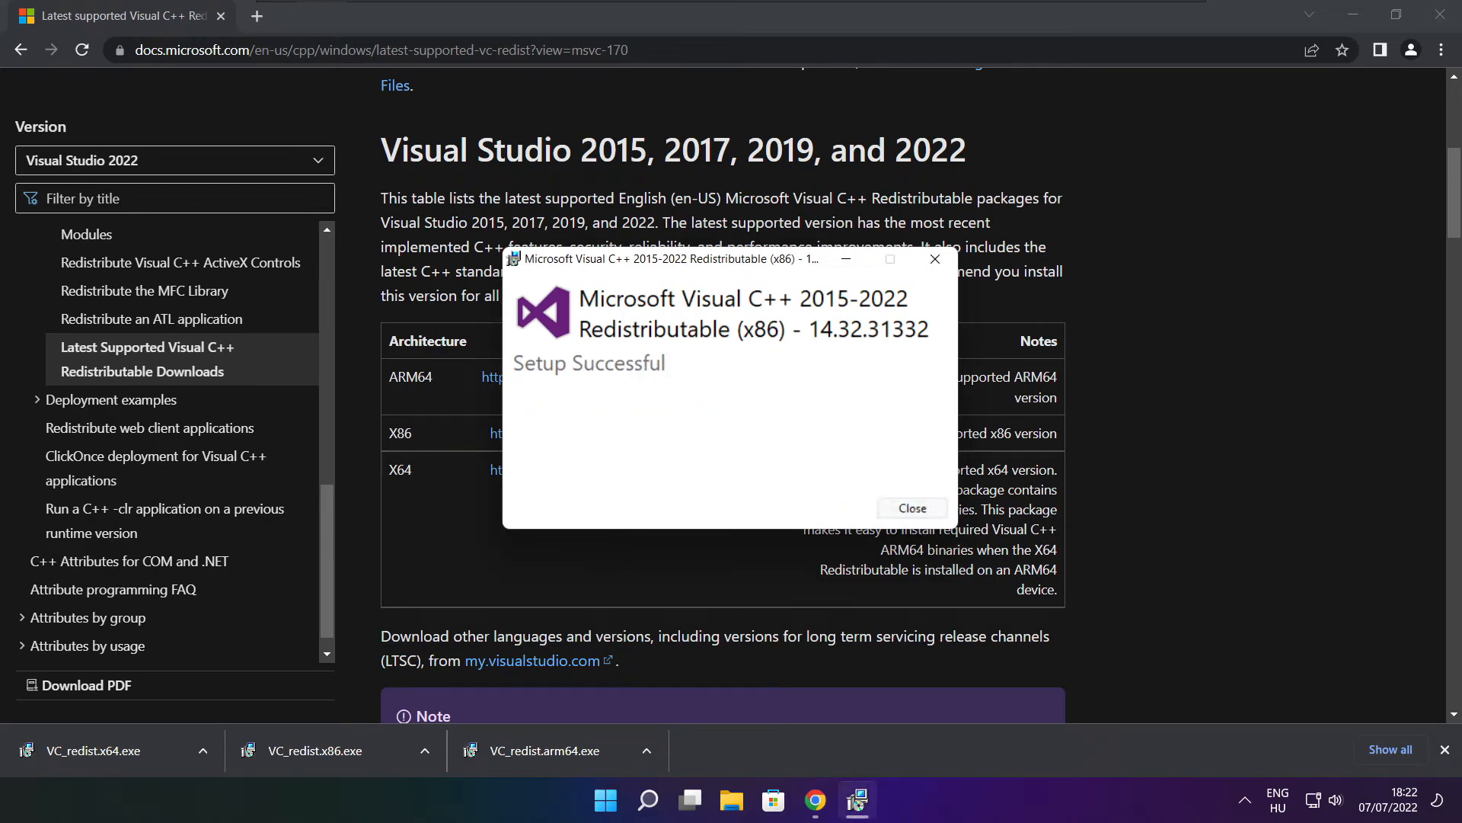
click(911, 508)
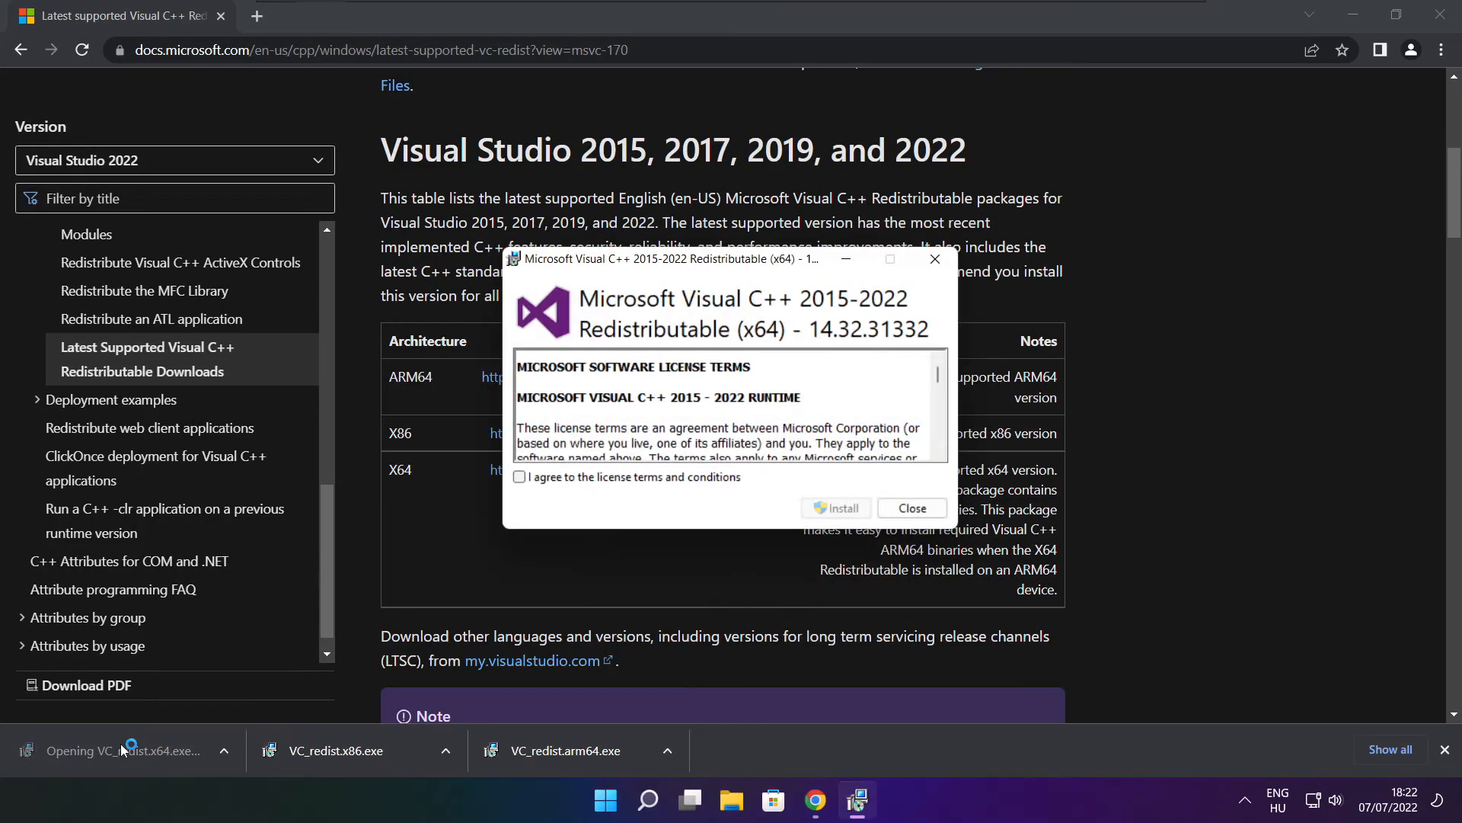
scroll(down, 3)
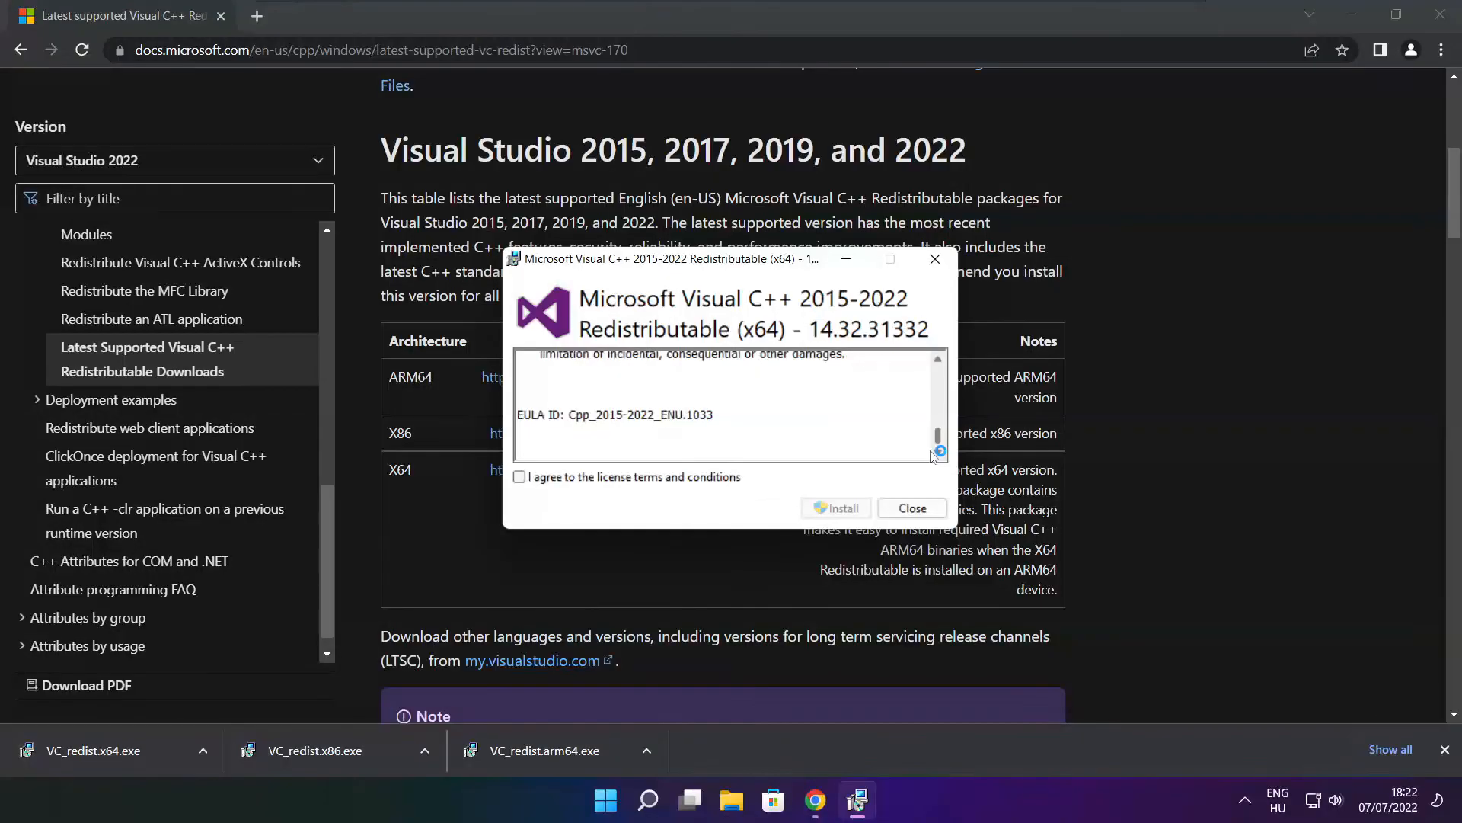
click(519, 477)
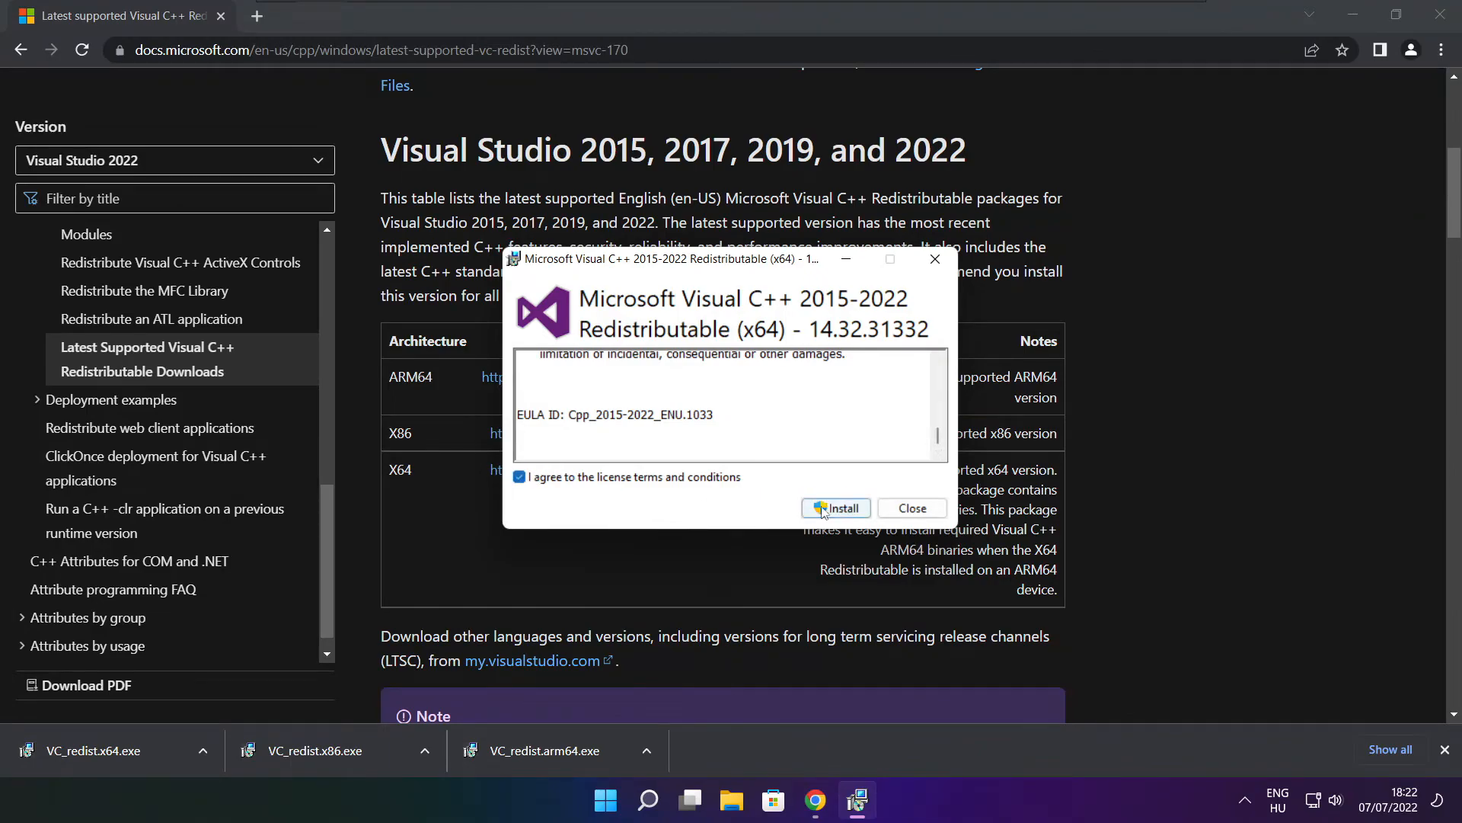
click(836, 507)
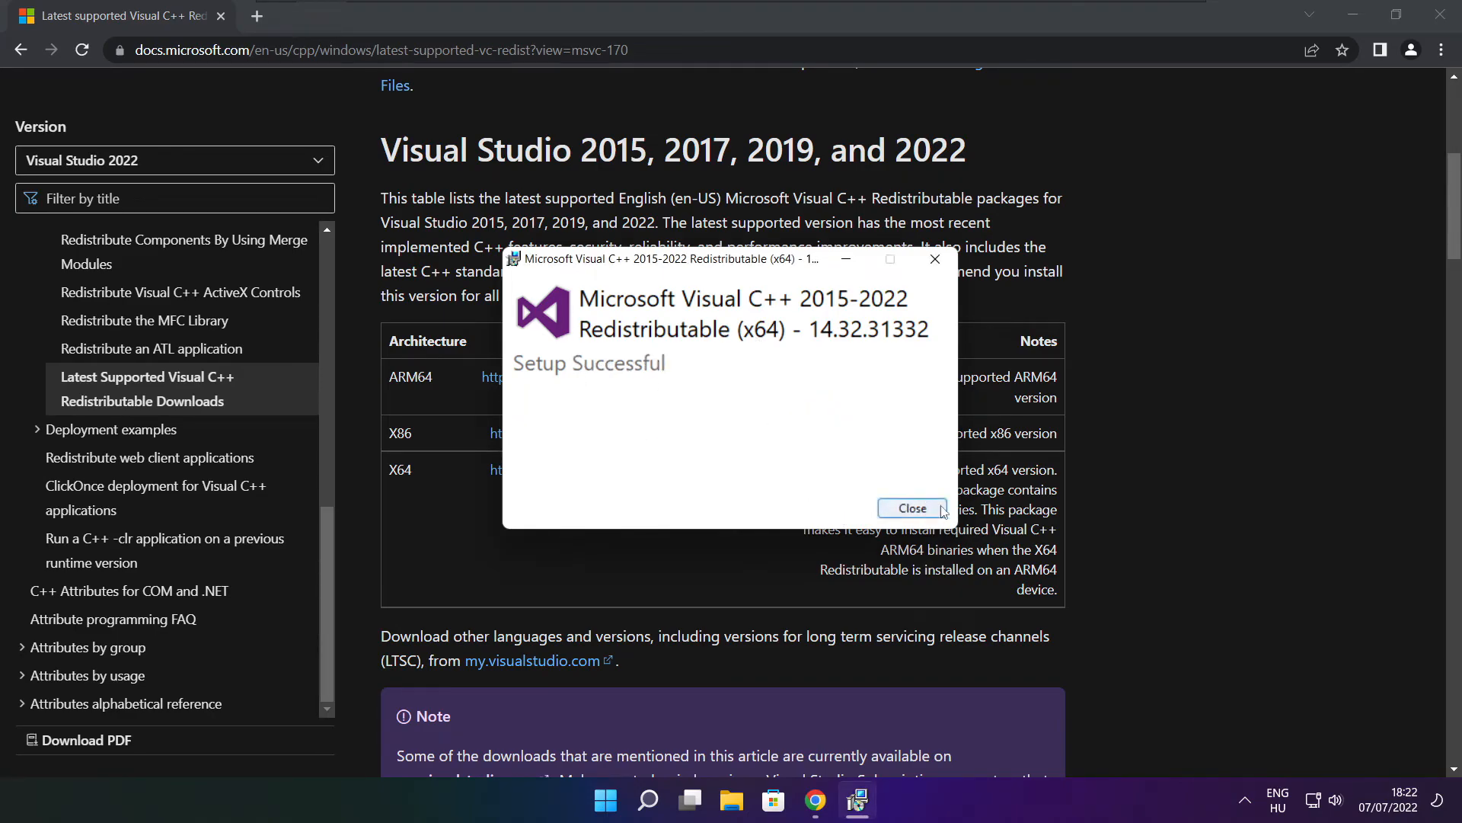
click(910, 508)
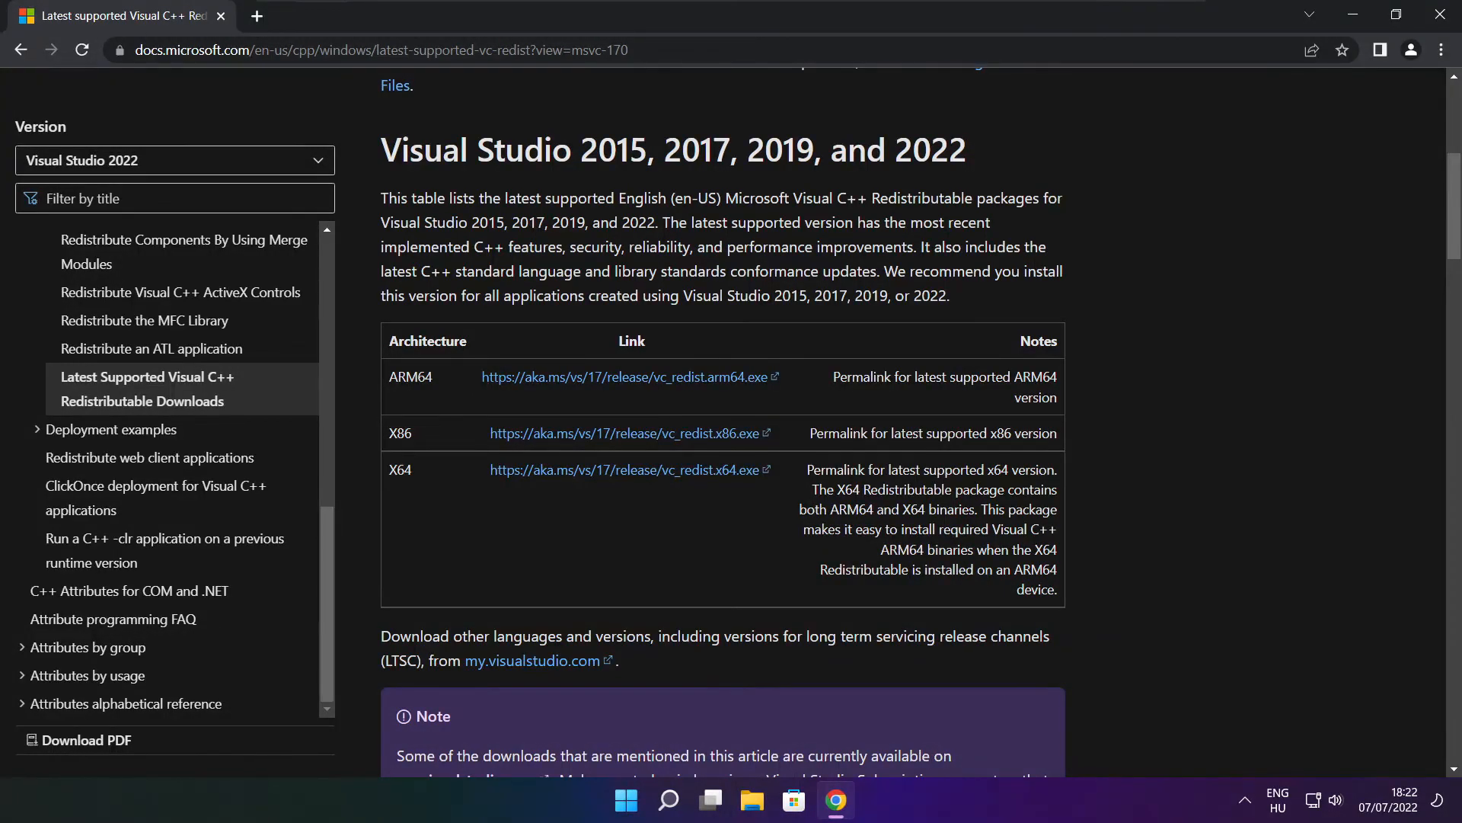
mouse_move(1282, 285)
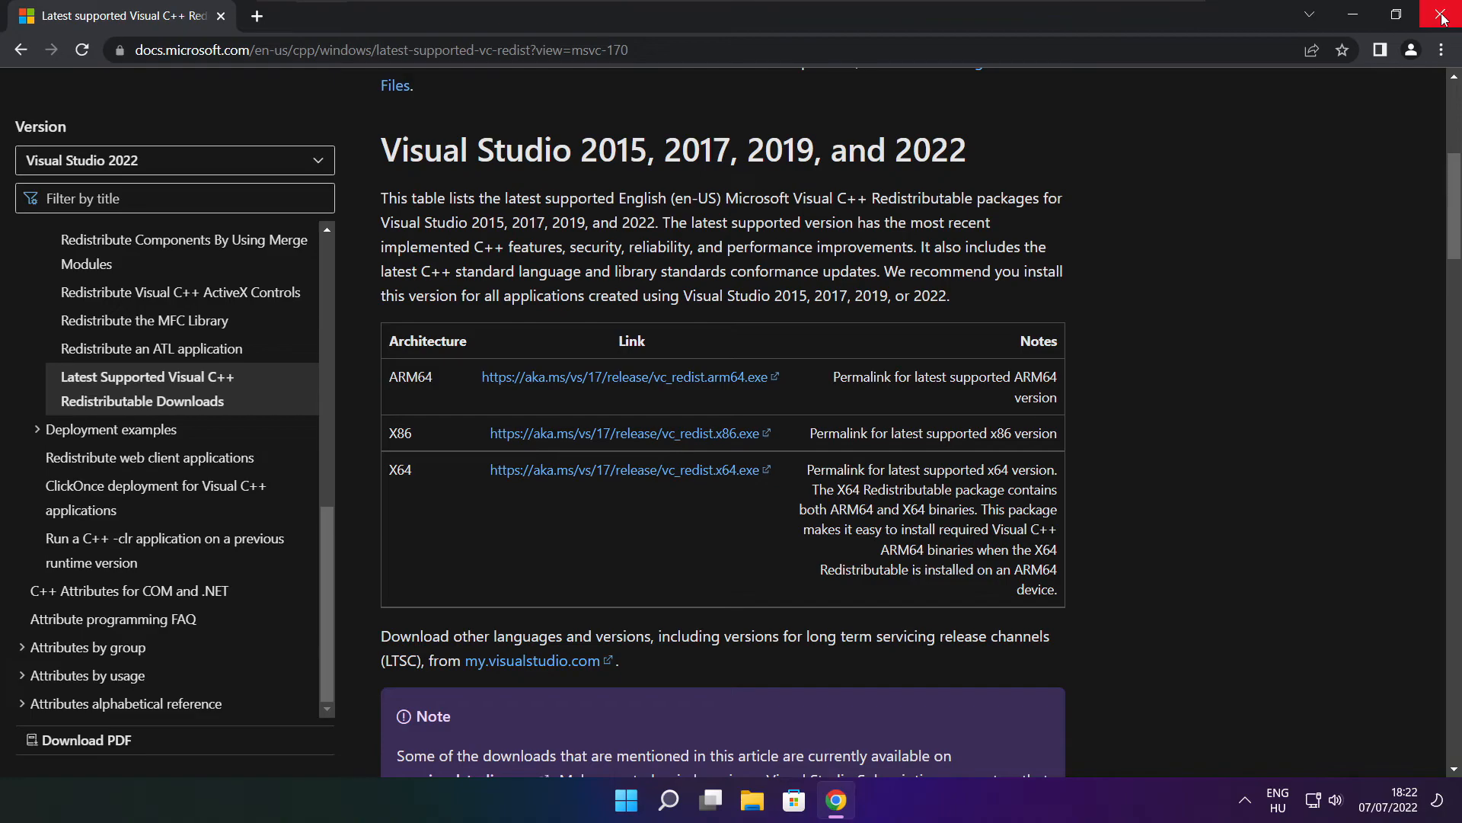
Close Chrome and show the Start menu power options: Sleep, Shut down, Restart
click(1443, 17)
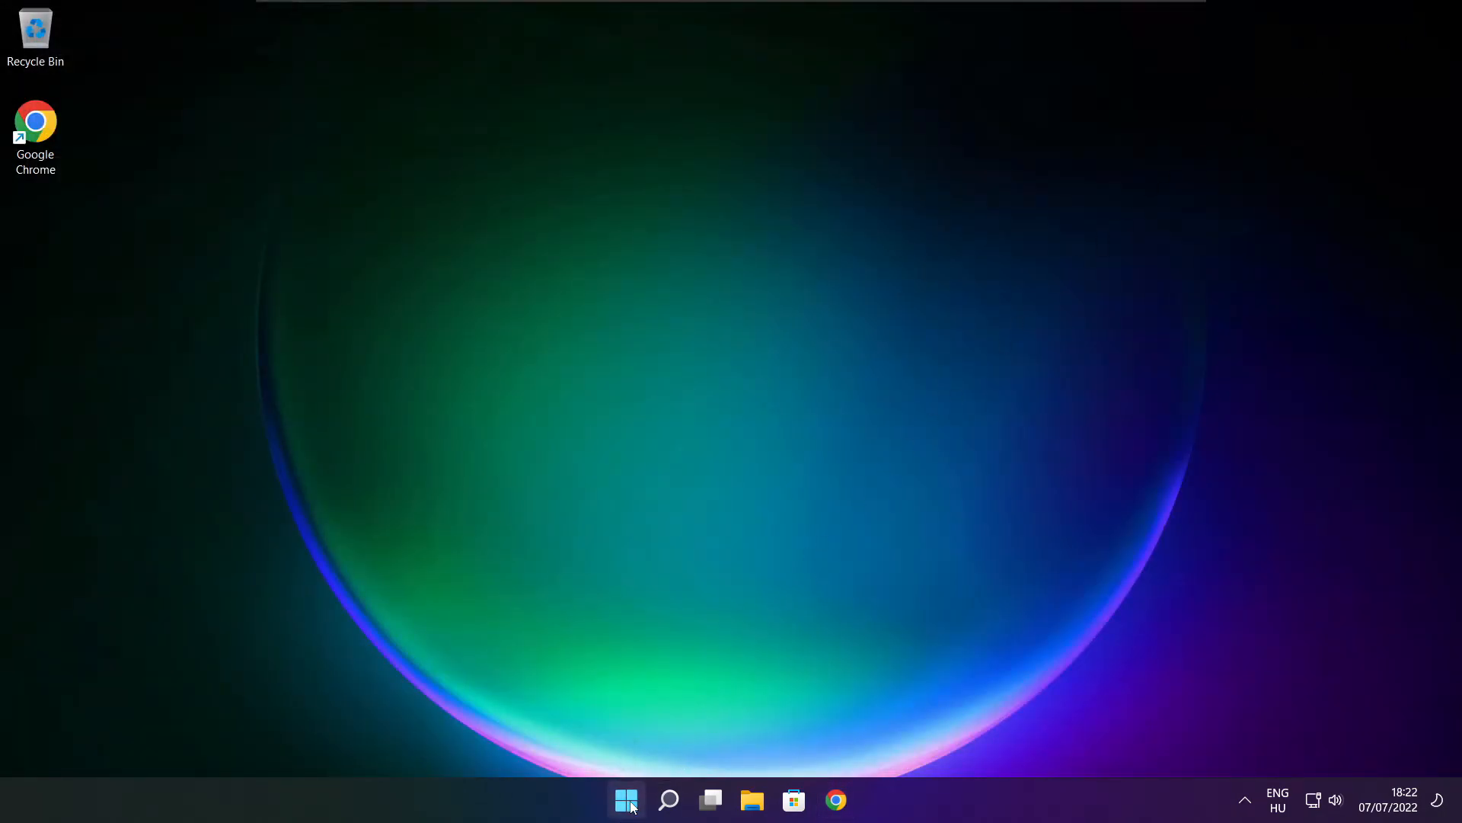
click(626, 799)
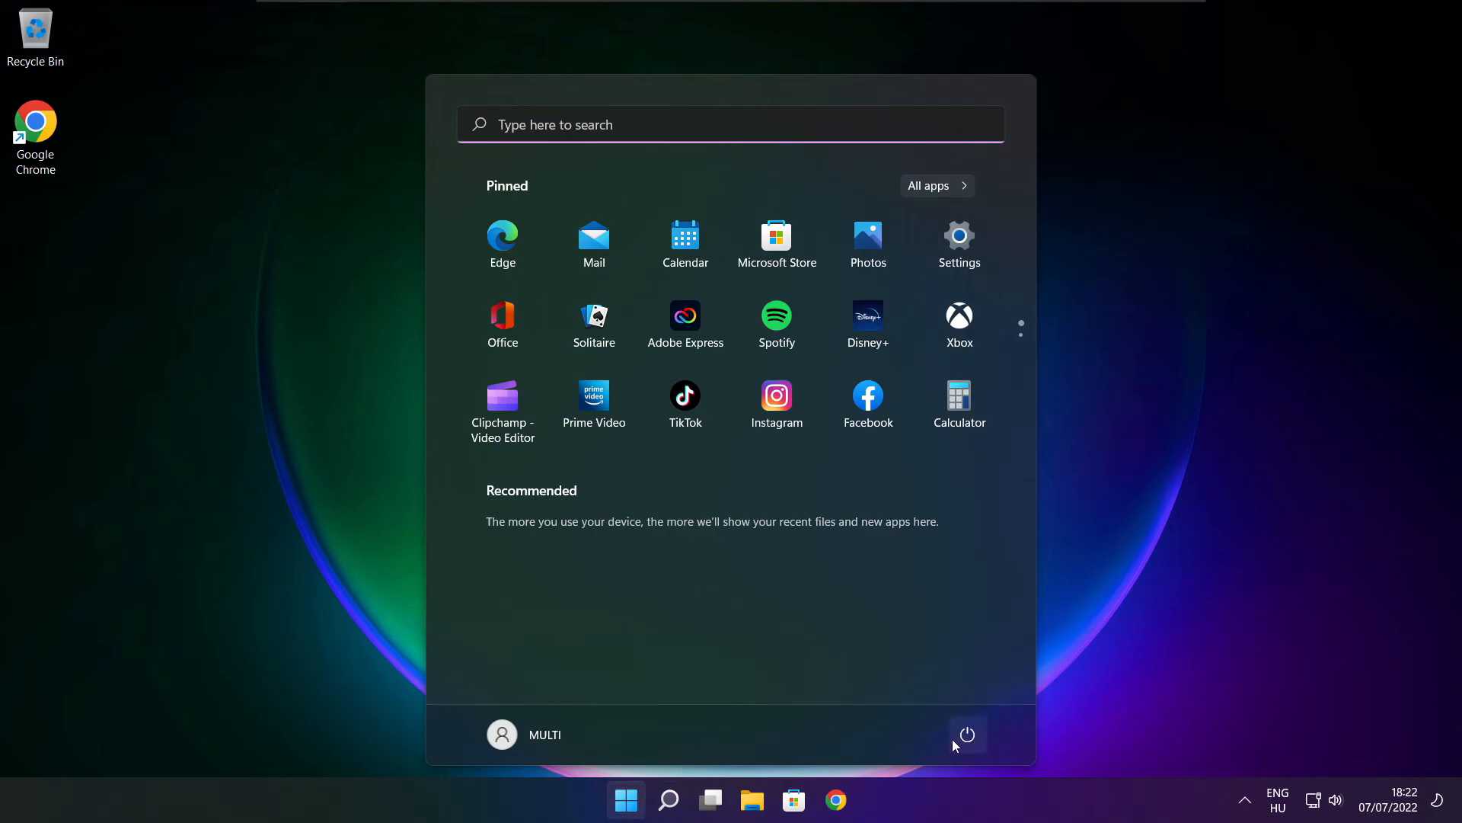
click(967, 735)
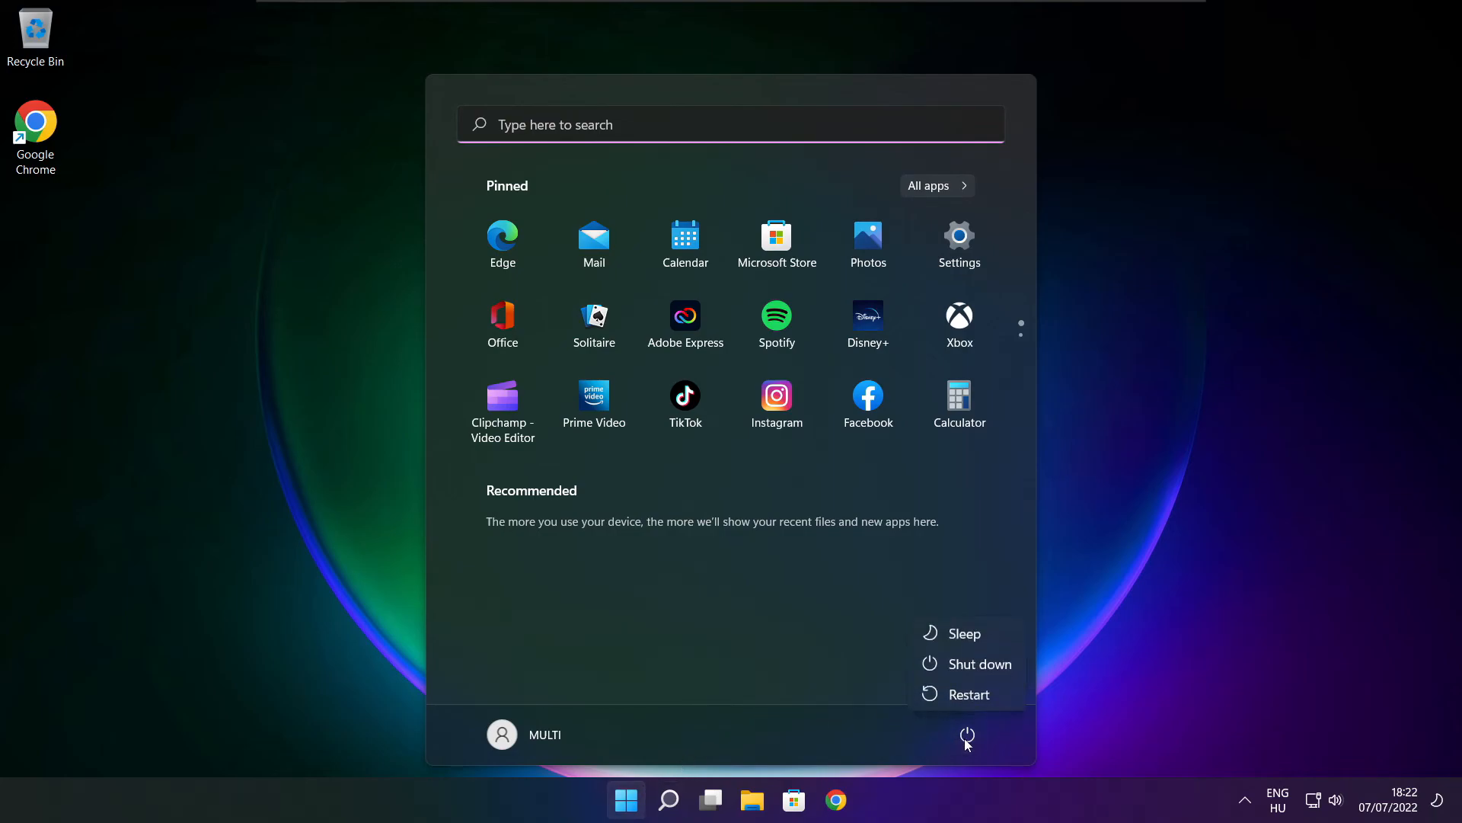